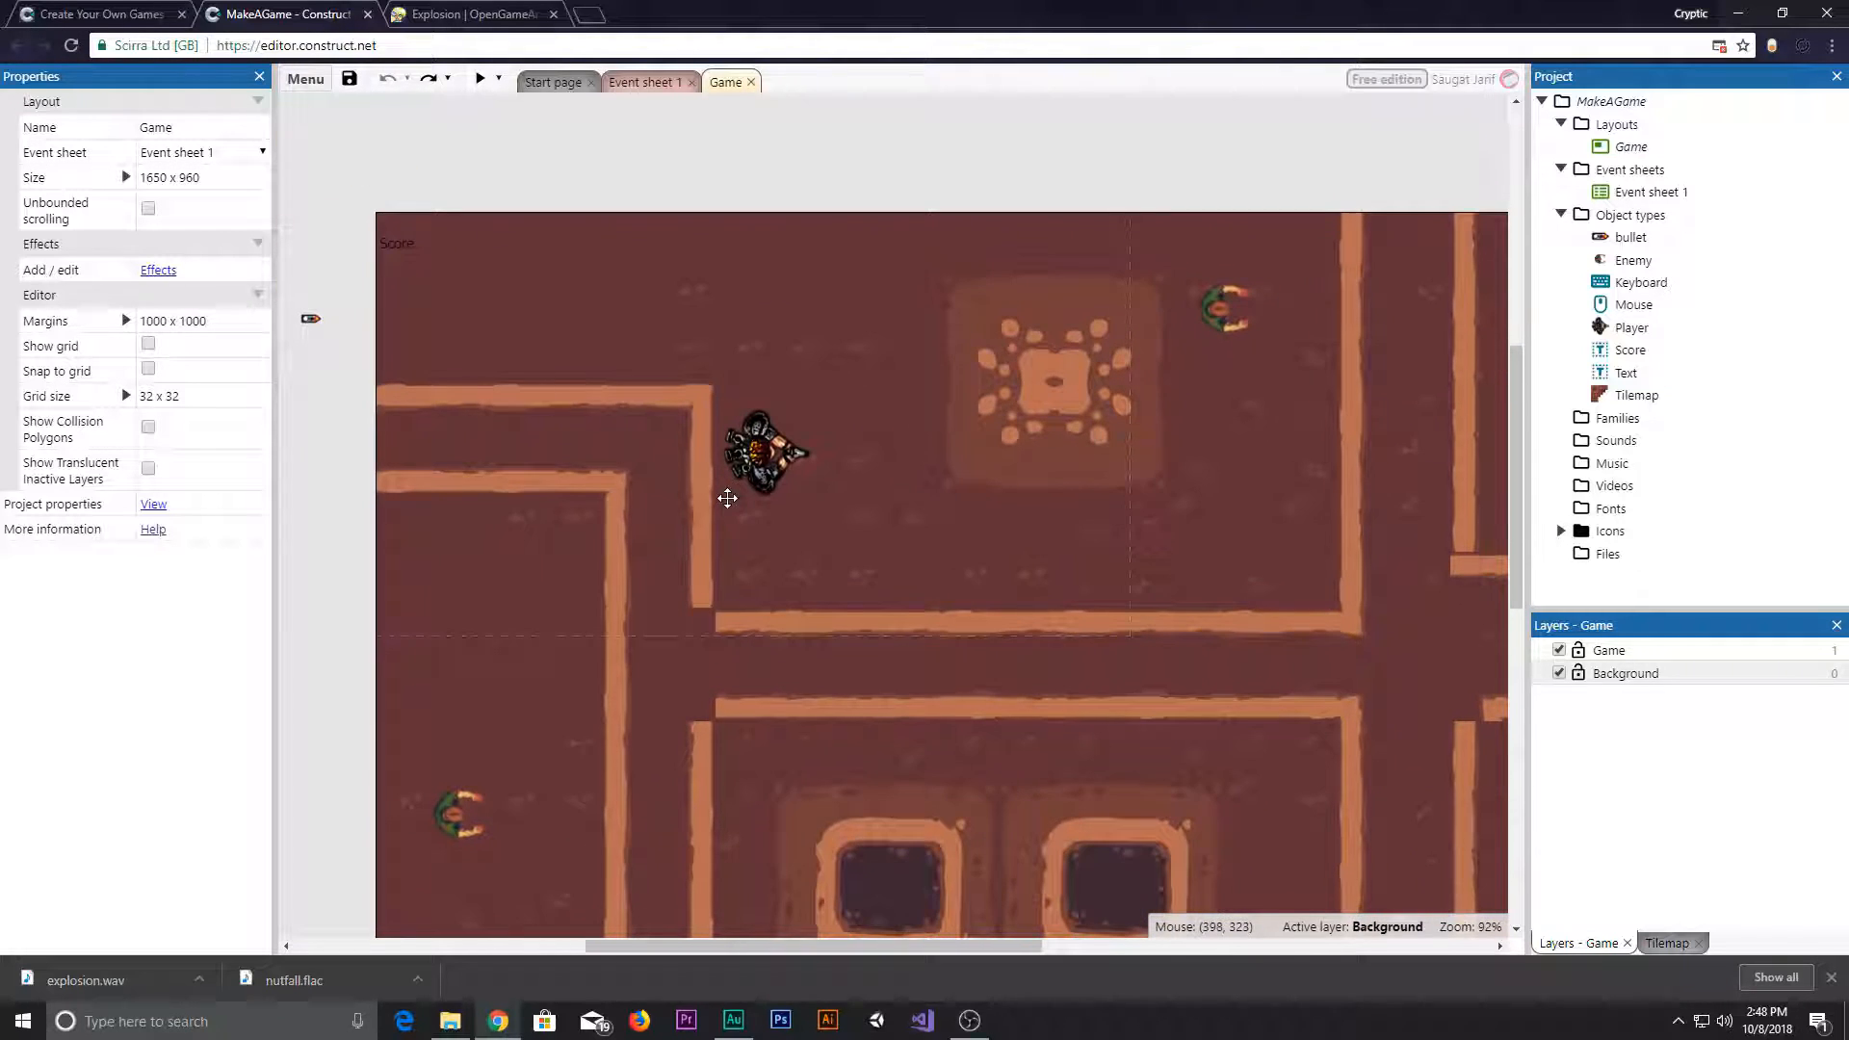
{"action": "mouse_move", "coordinate": [1217, 695]}
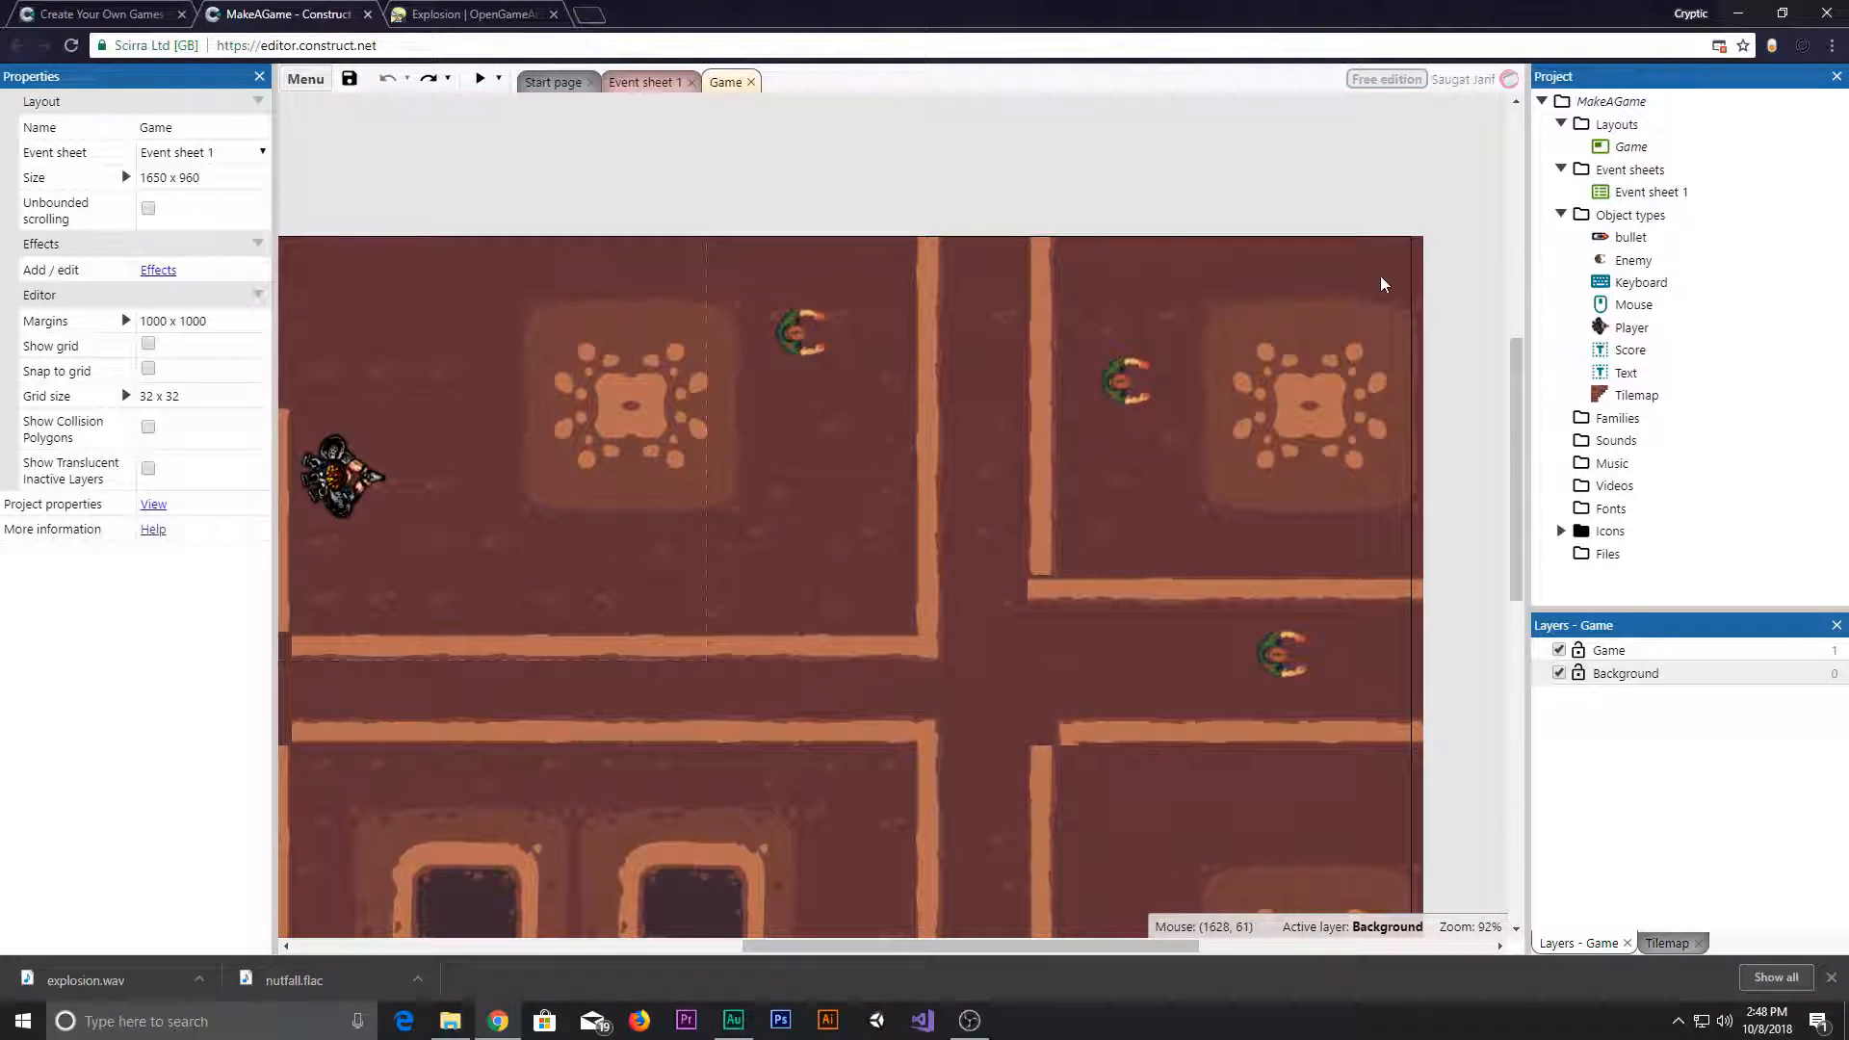
- Browse the project layout and scroll the Project bar to the Sounds folder
{"action": "left_click", "coordinate": [1127, 378]}
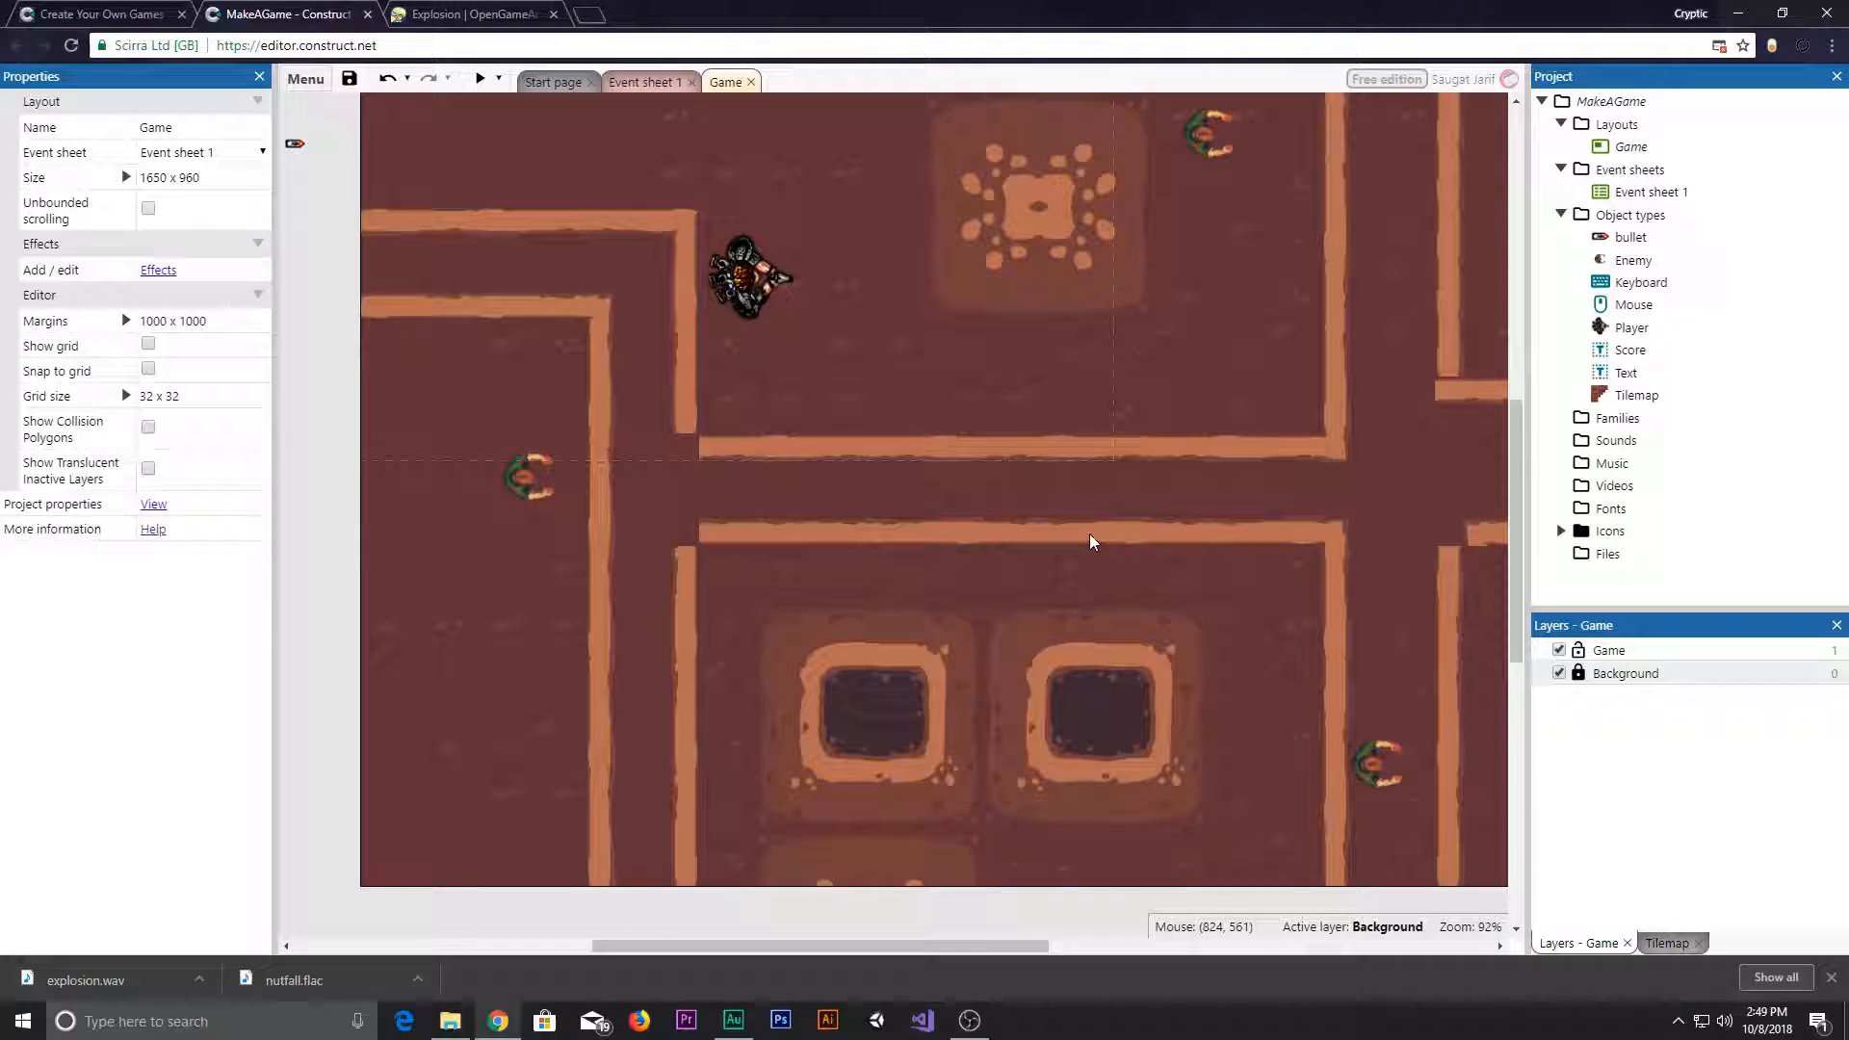
{"action": "left_click", "coordinate": [528, 481]}
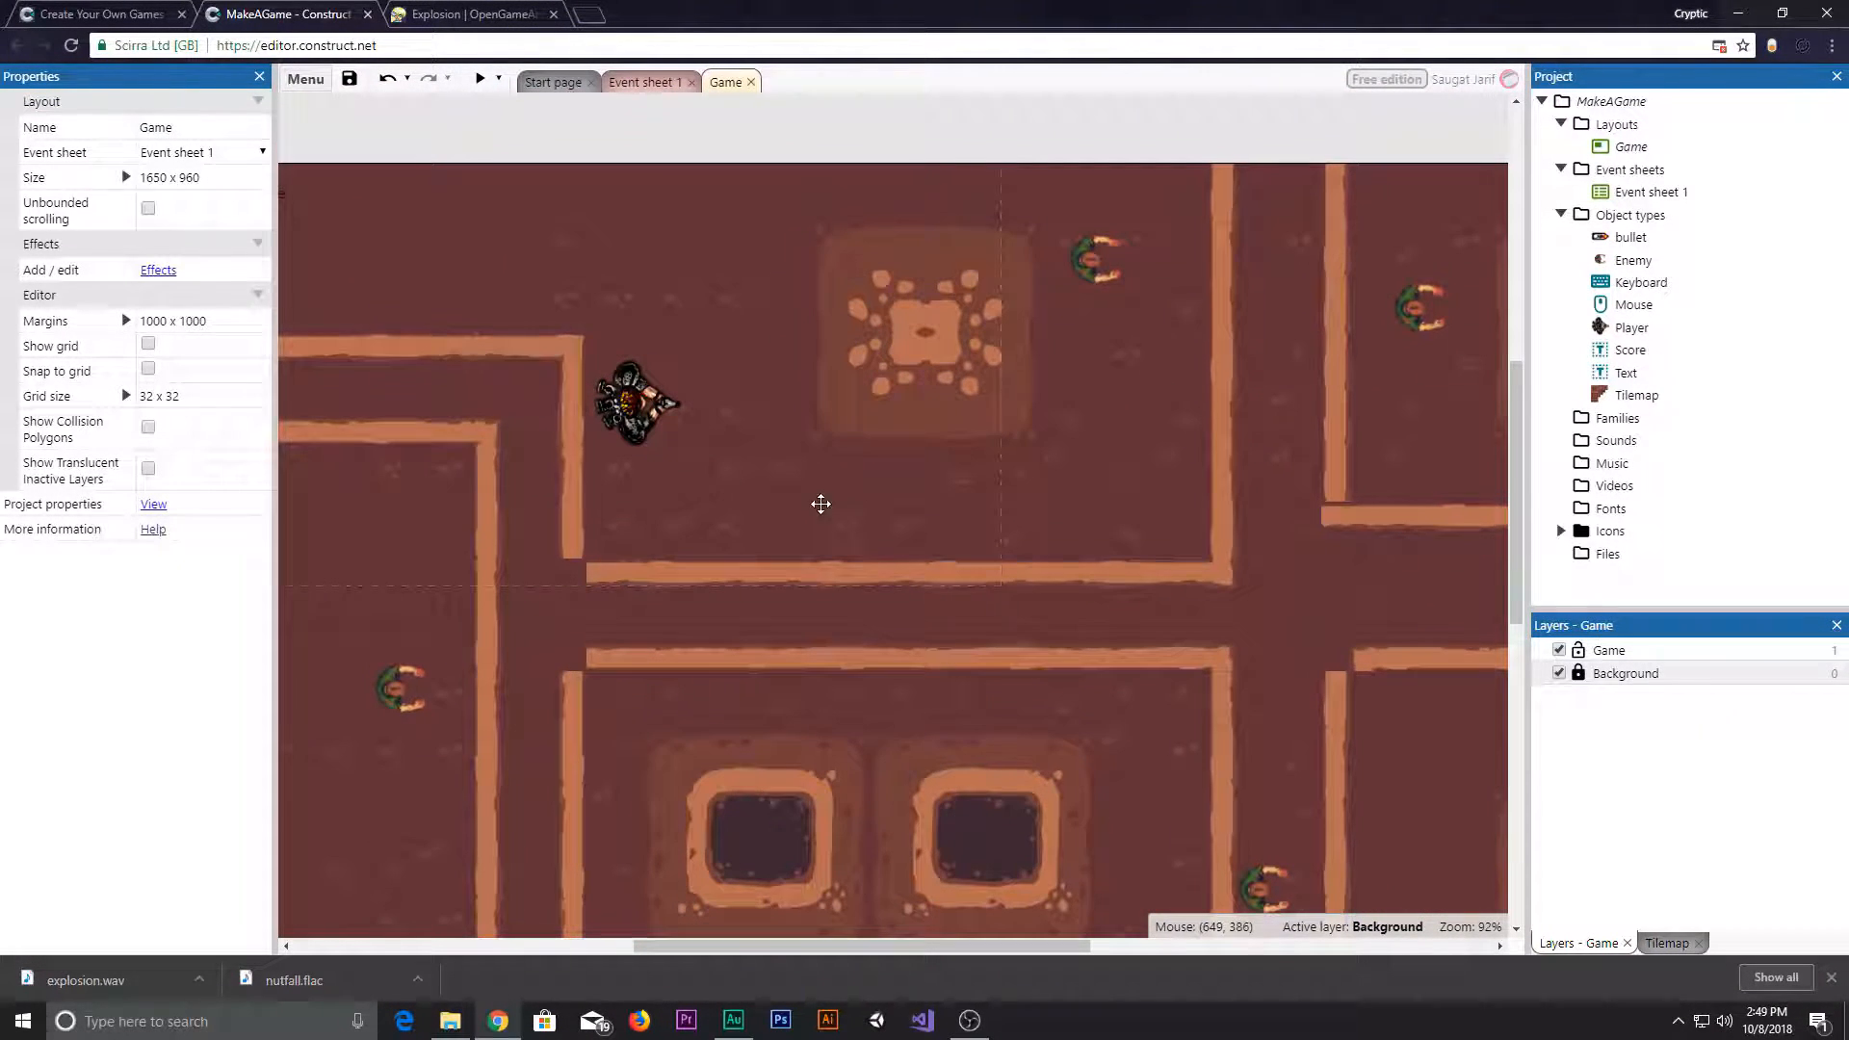
{"action": "left_click", "coordinate": [480, 77]}
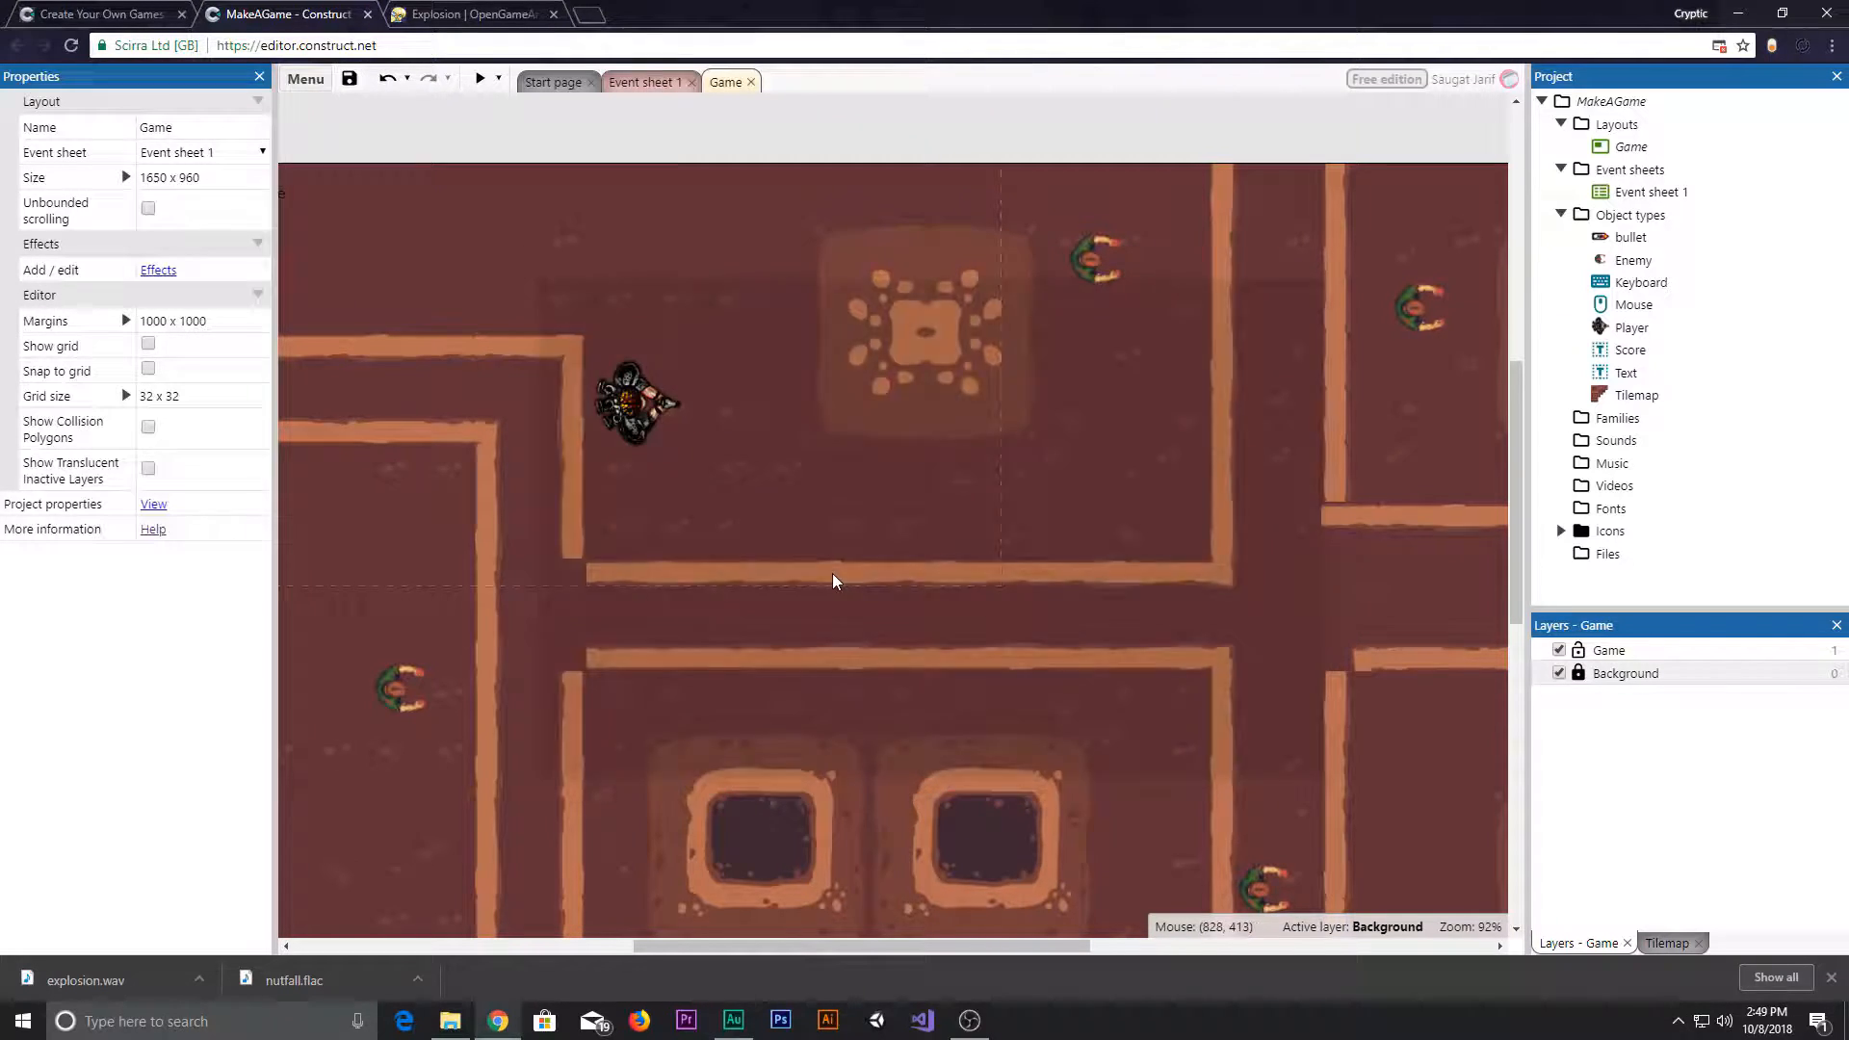
{"action": "scroll", "scroll_direction": "down", "scroll_amount": 3}
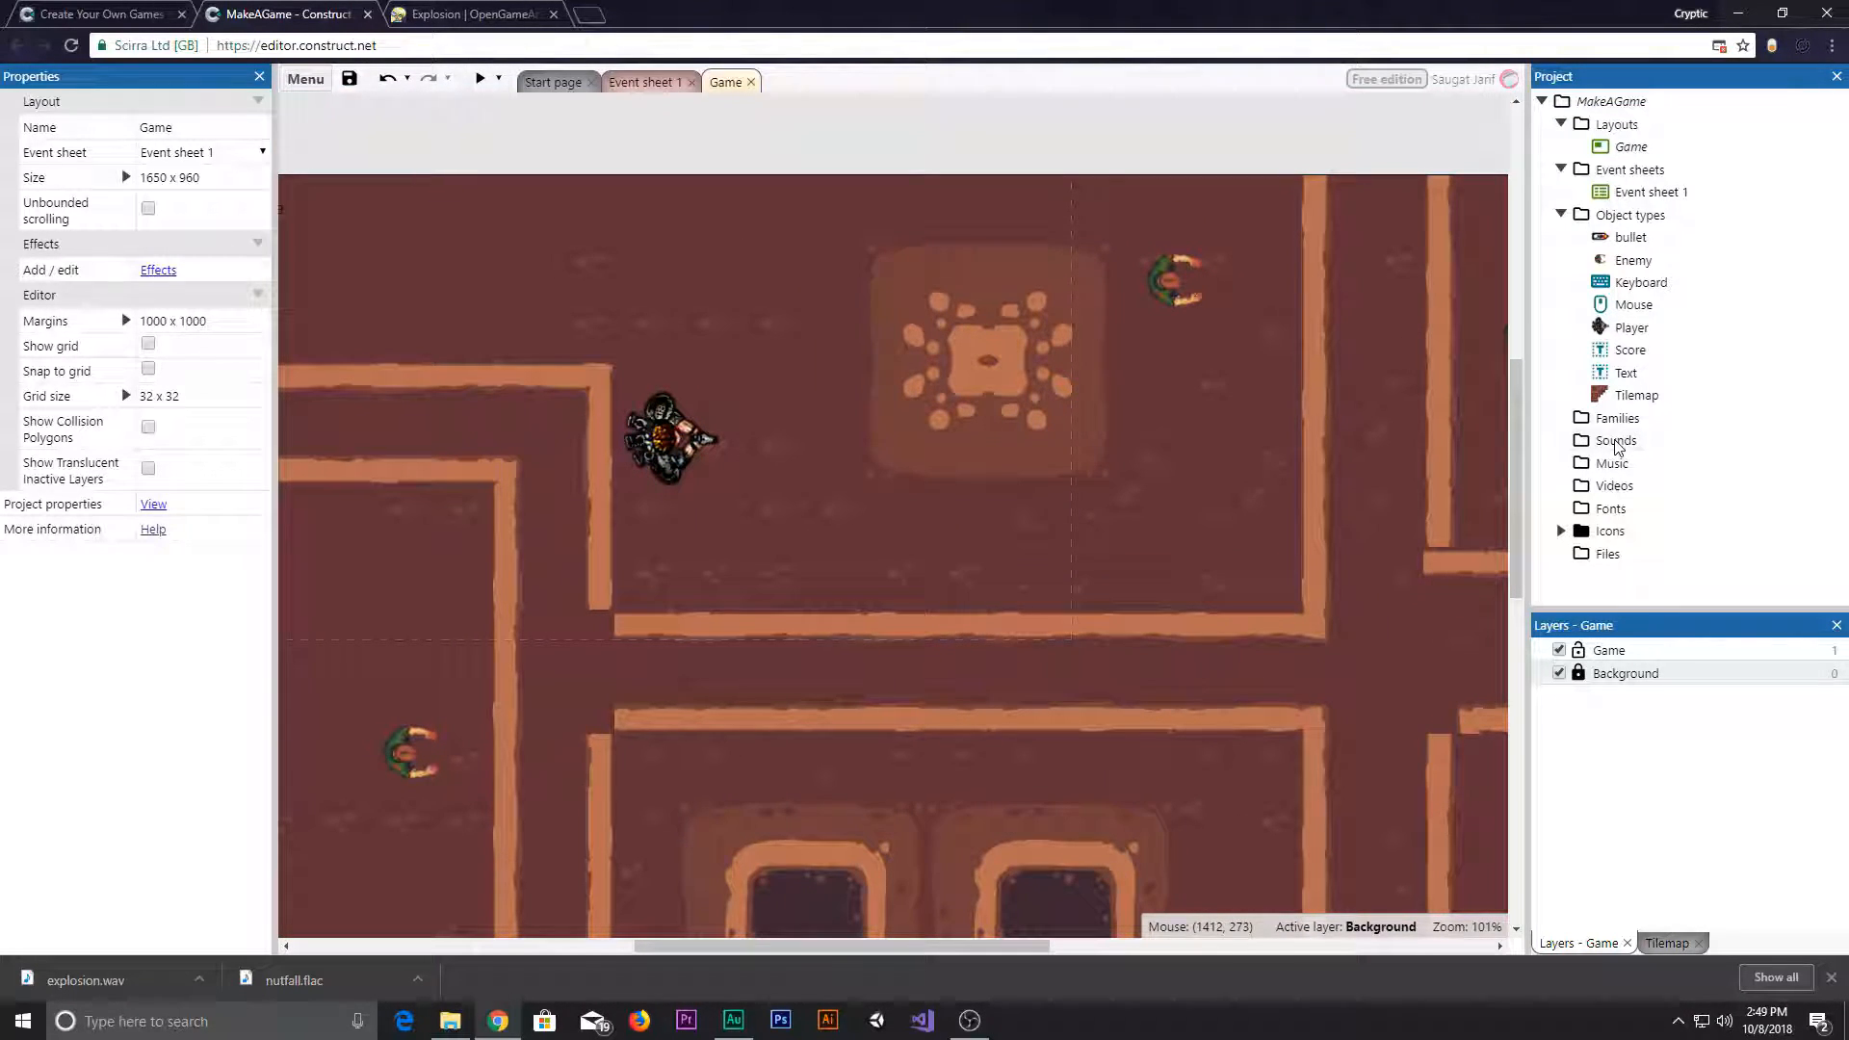
- Start importing sounds into the Sounds folder and pick explosion.wav from File Explorer
{"action": "right_click", "coordinate": [1614, 439]}
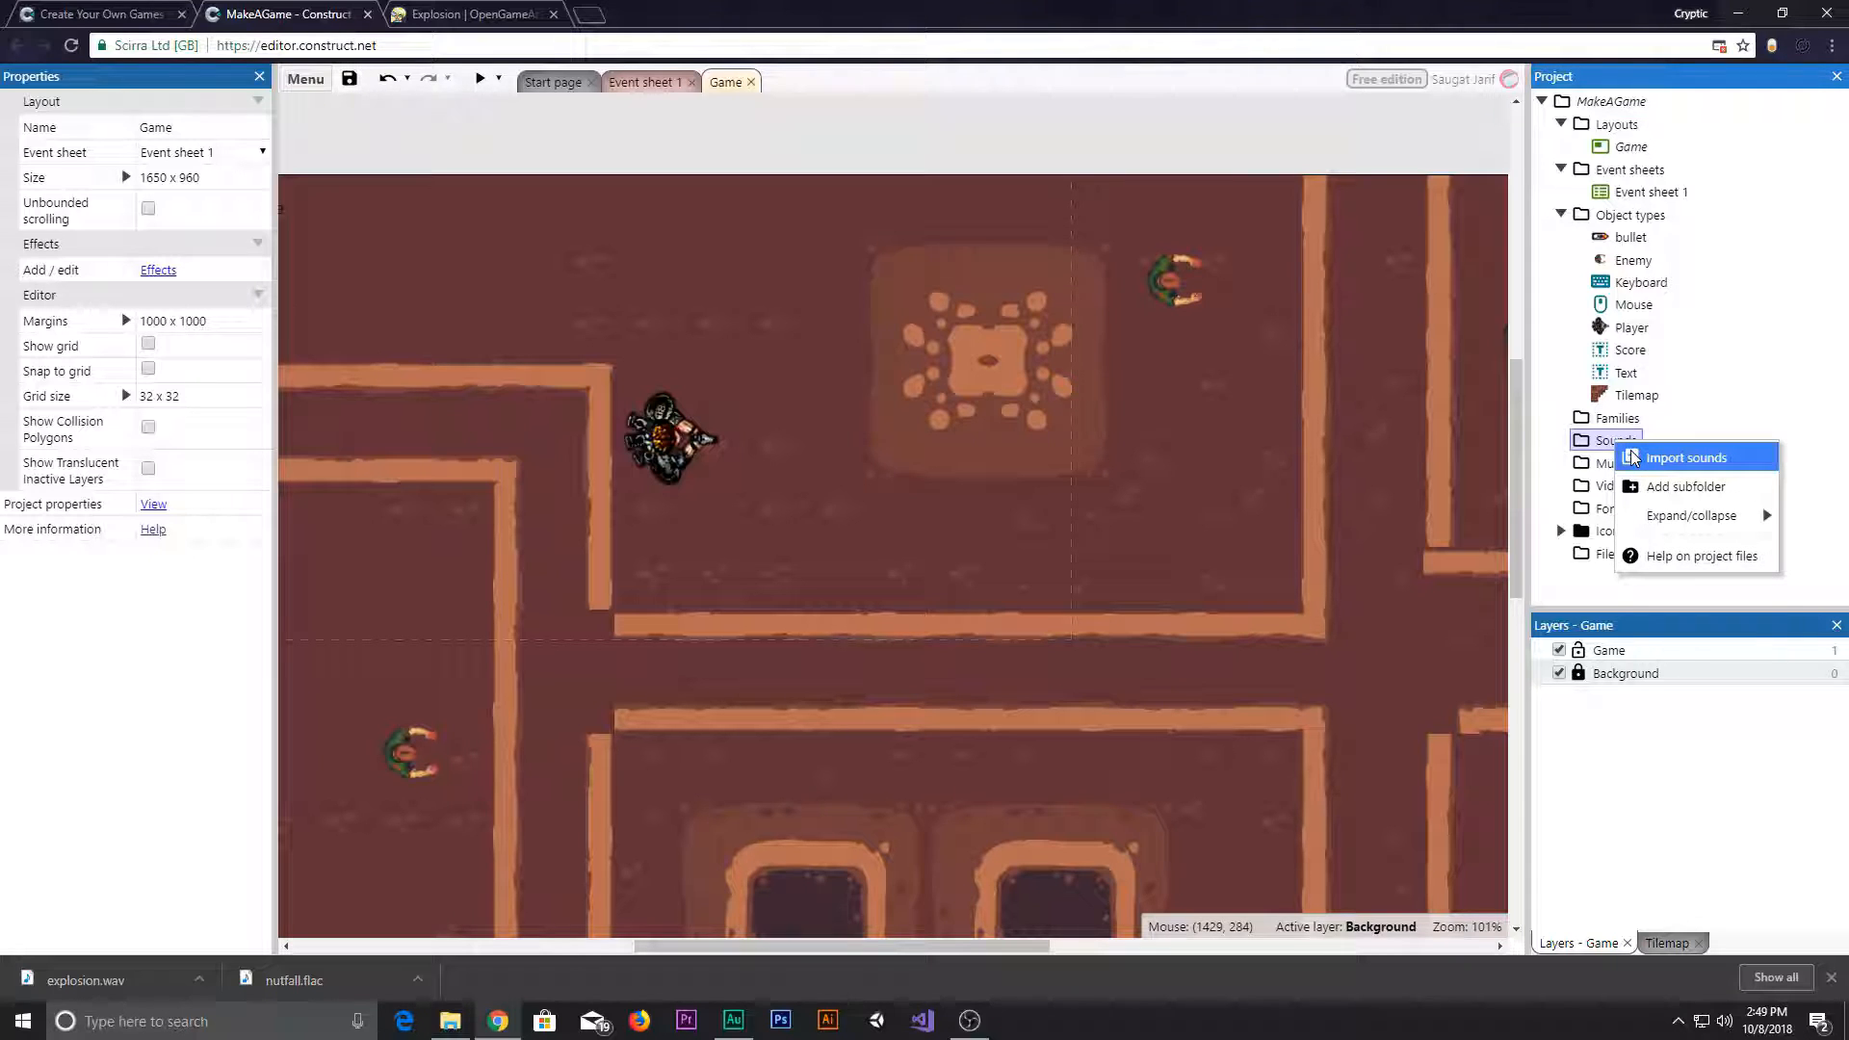
{"action": "left_click", "coordinate": [1684, 459]}
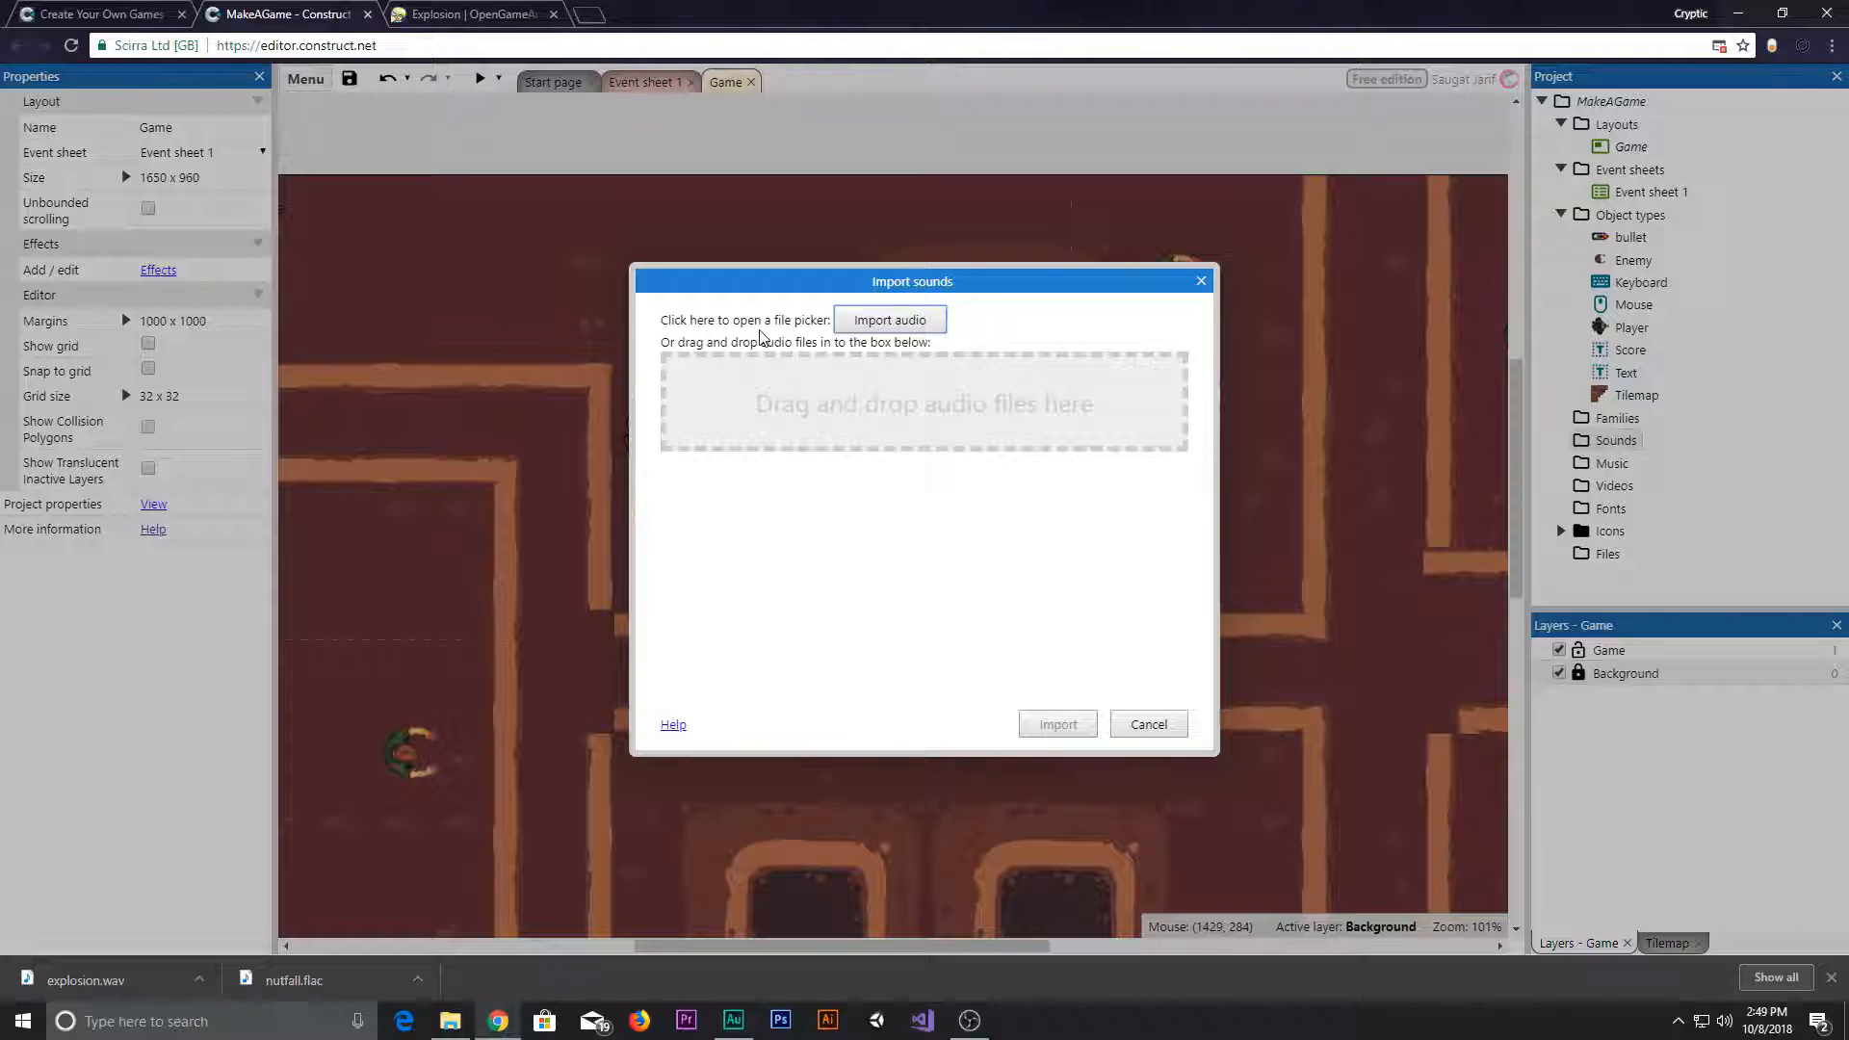
{"action": "left_click", "coordinate": [890, 320]}
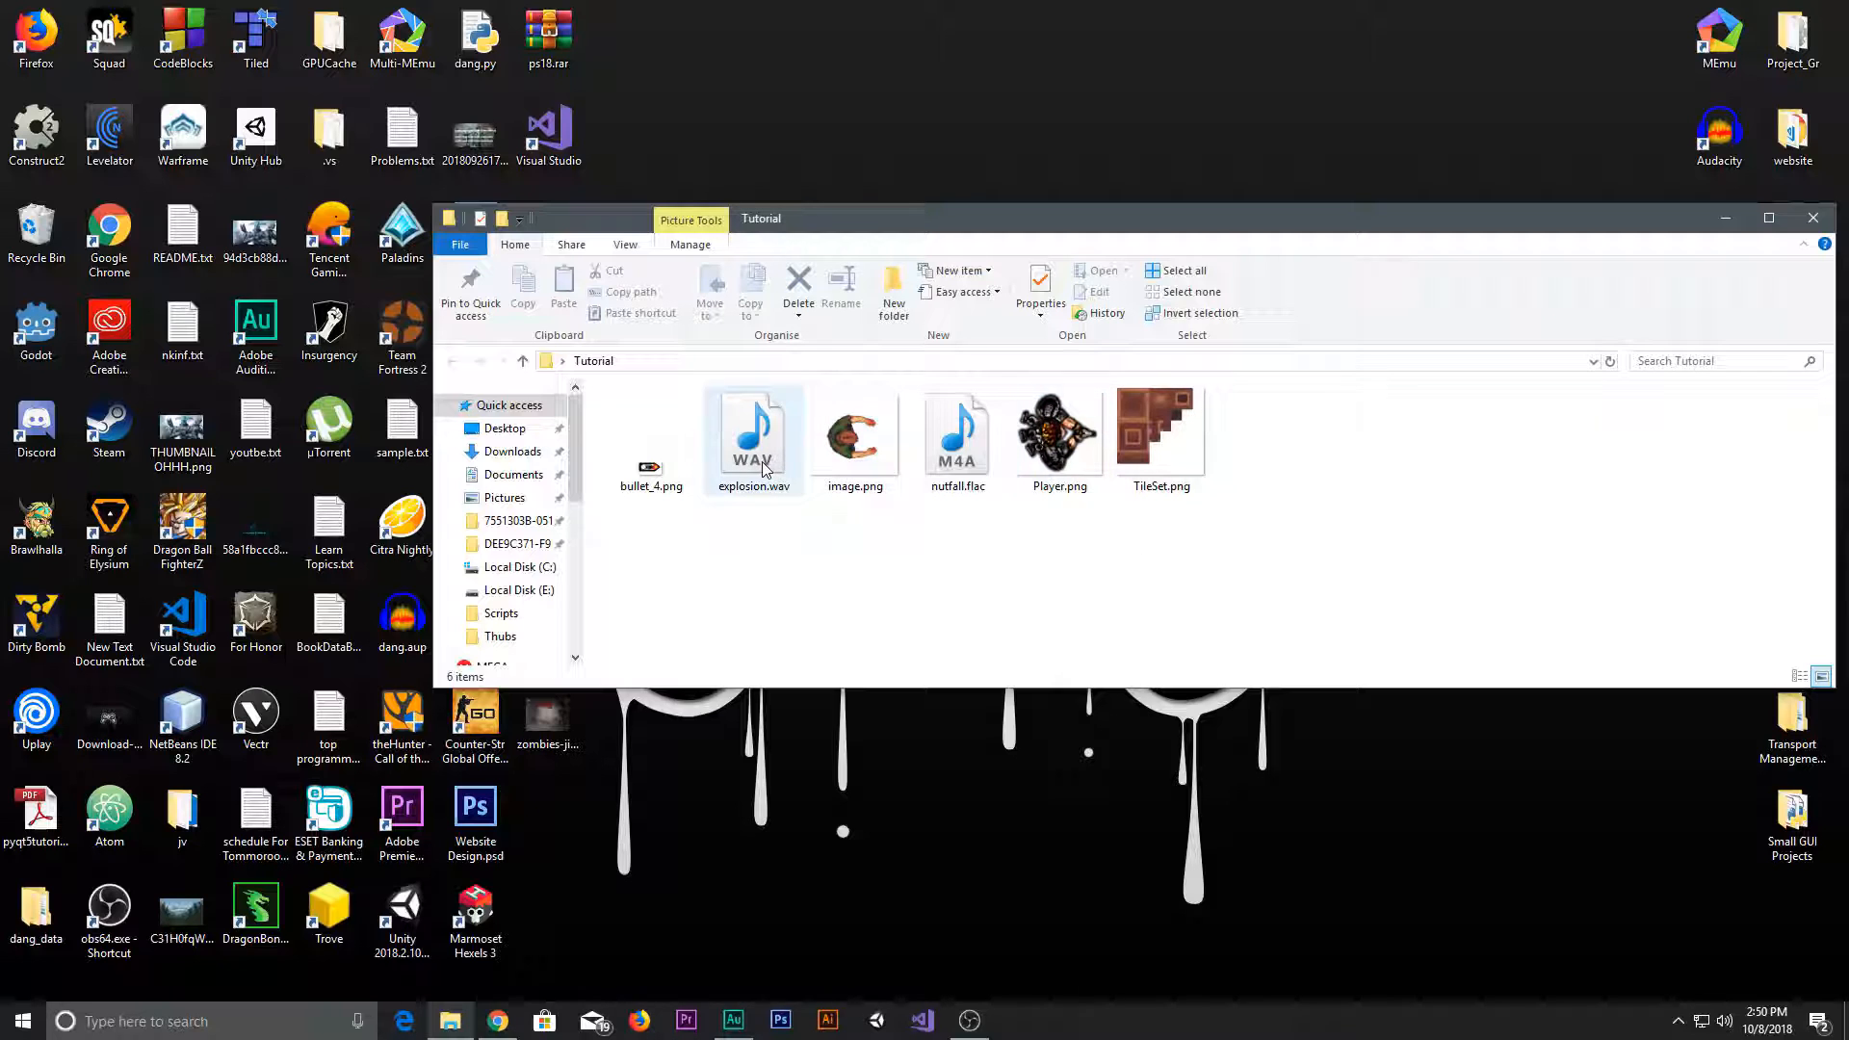
{"action": "left_click", "coordinate": [957, 424]}
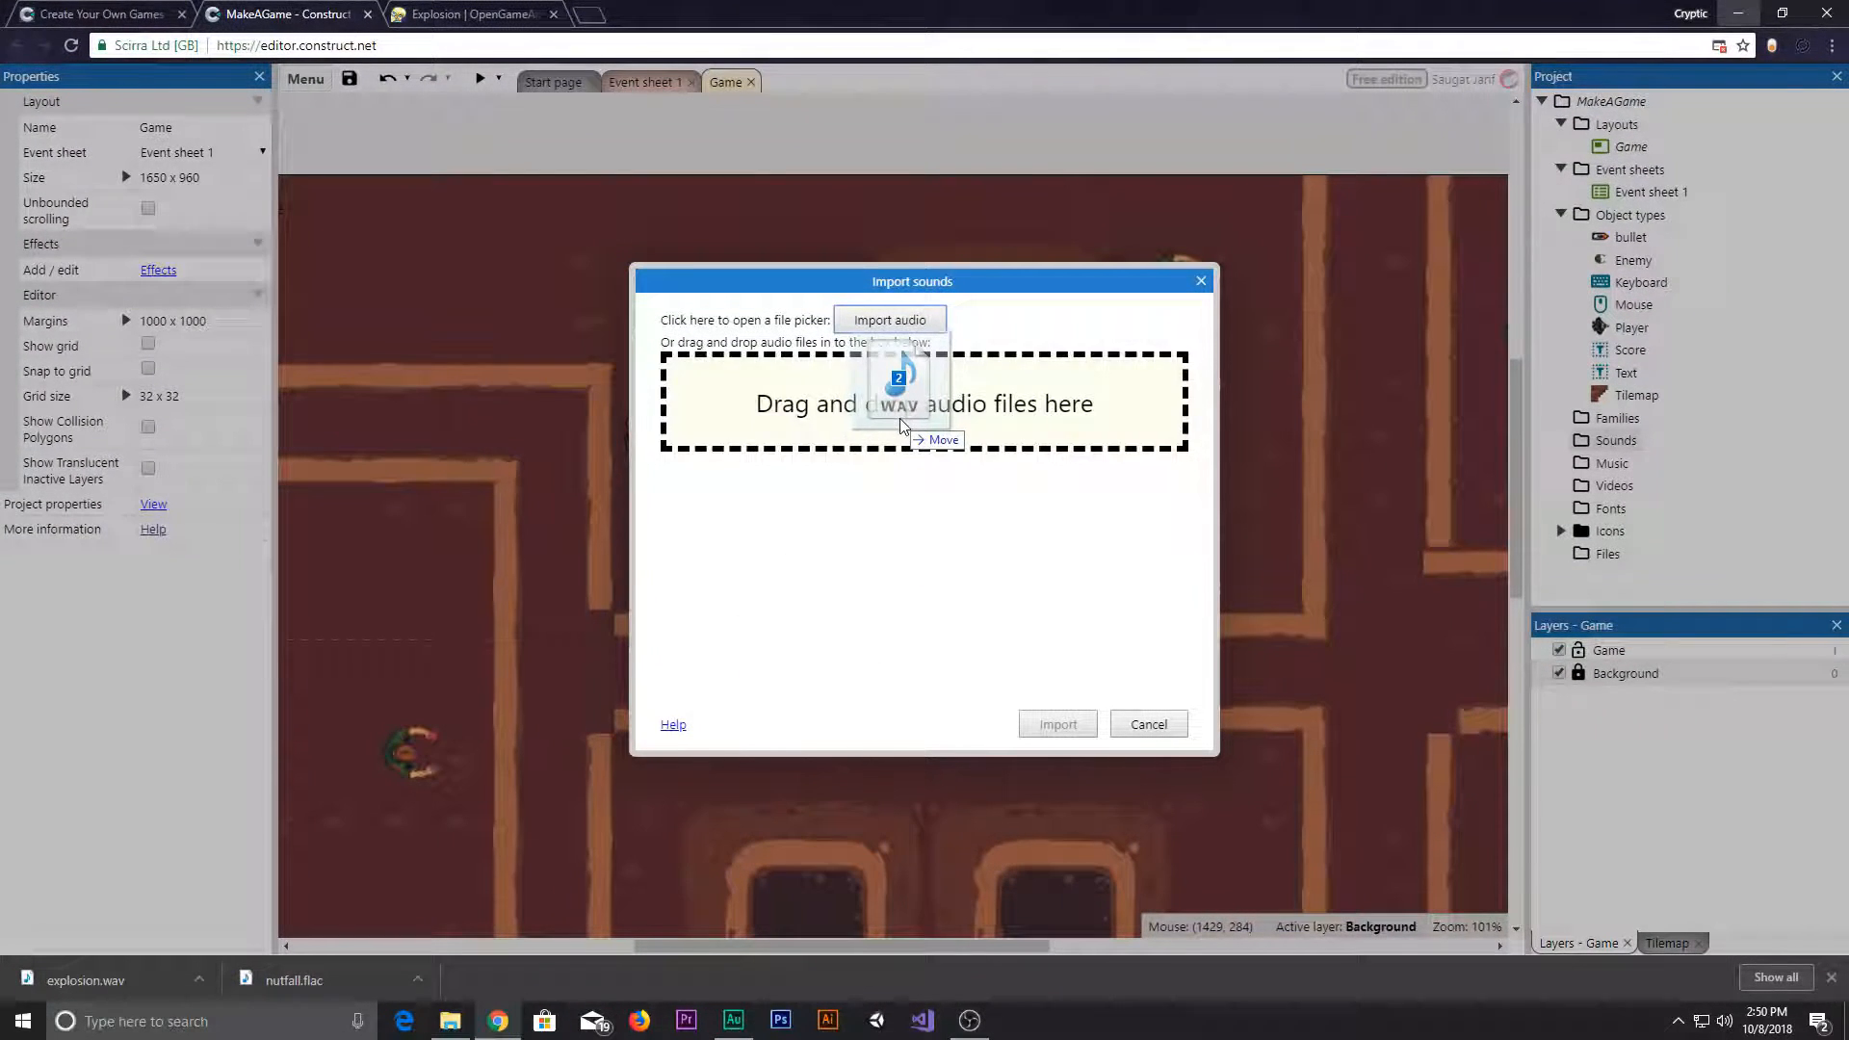
- Drop the audio files into the Import sounds dialog and import explosion and nutfall
{"action": "left_click_drag", "start_coordinate": [908, 401], "coordinate": [922, 400]}
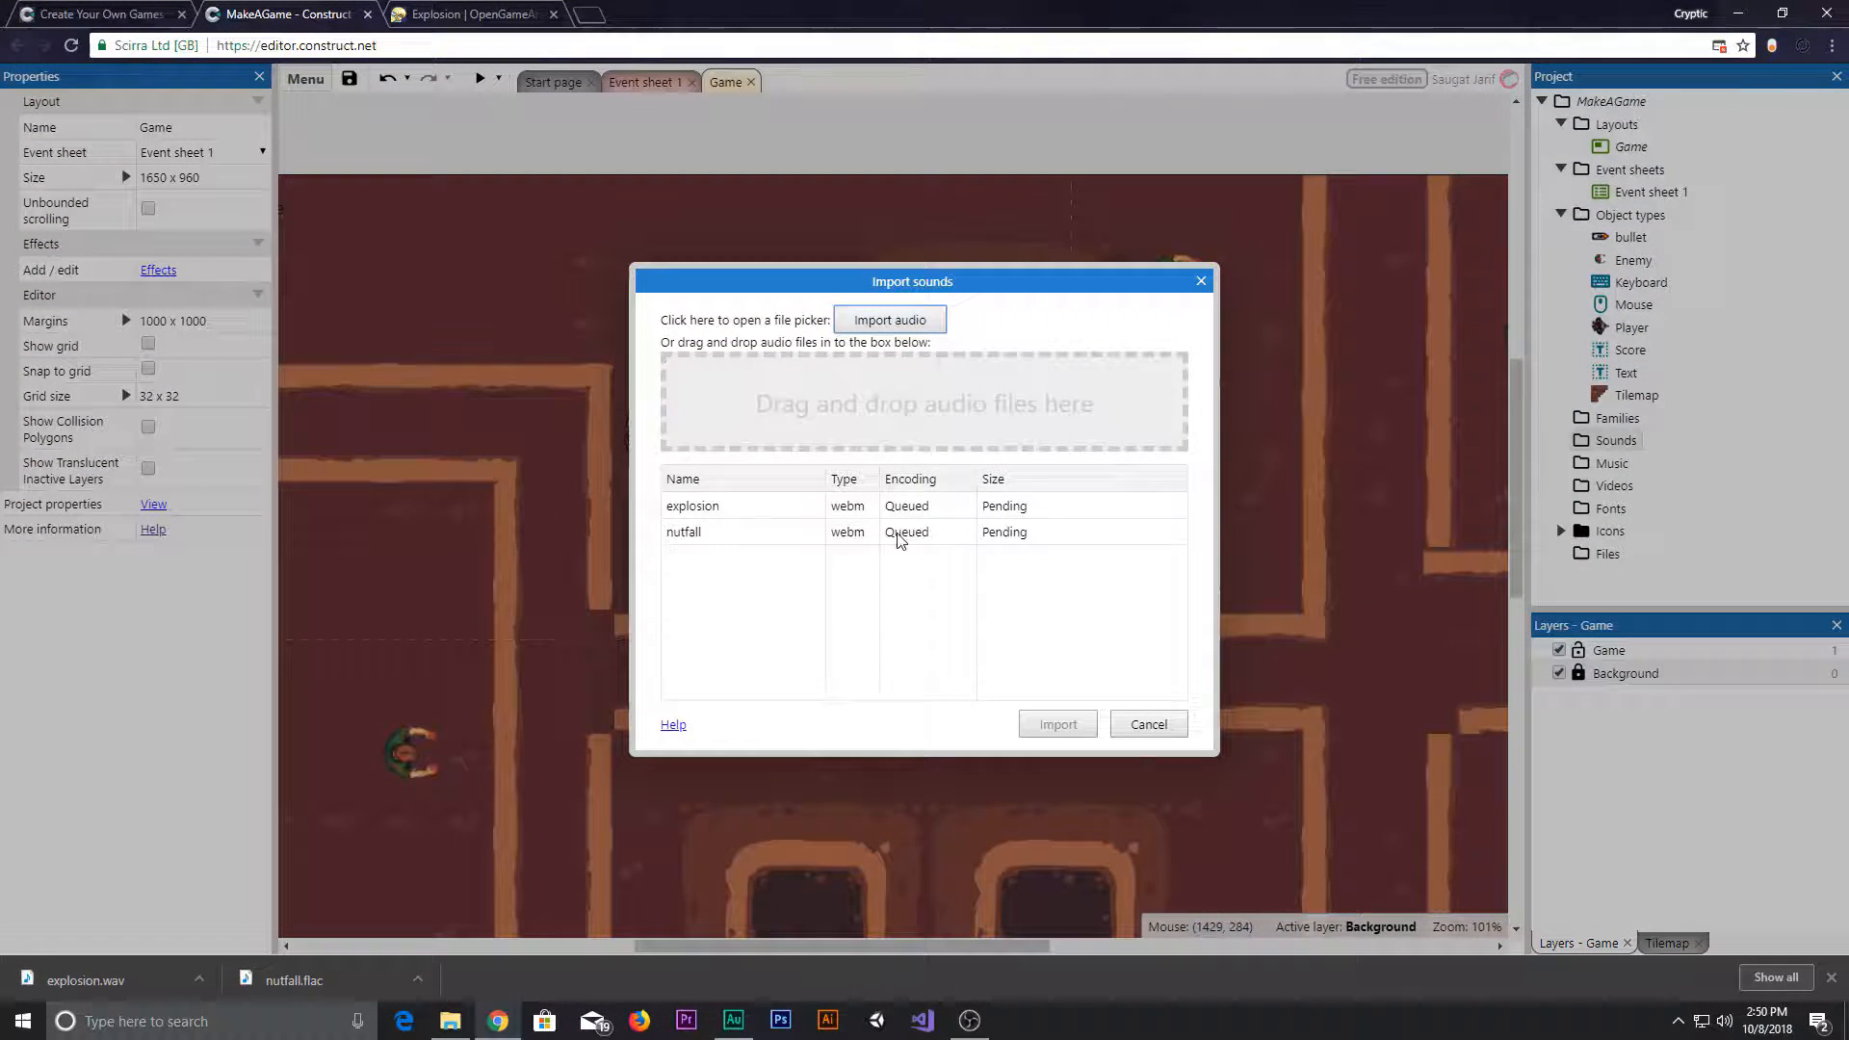
{"action": "left_click", "coordinate": [743, 504]}
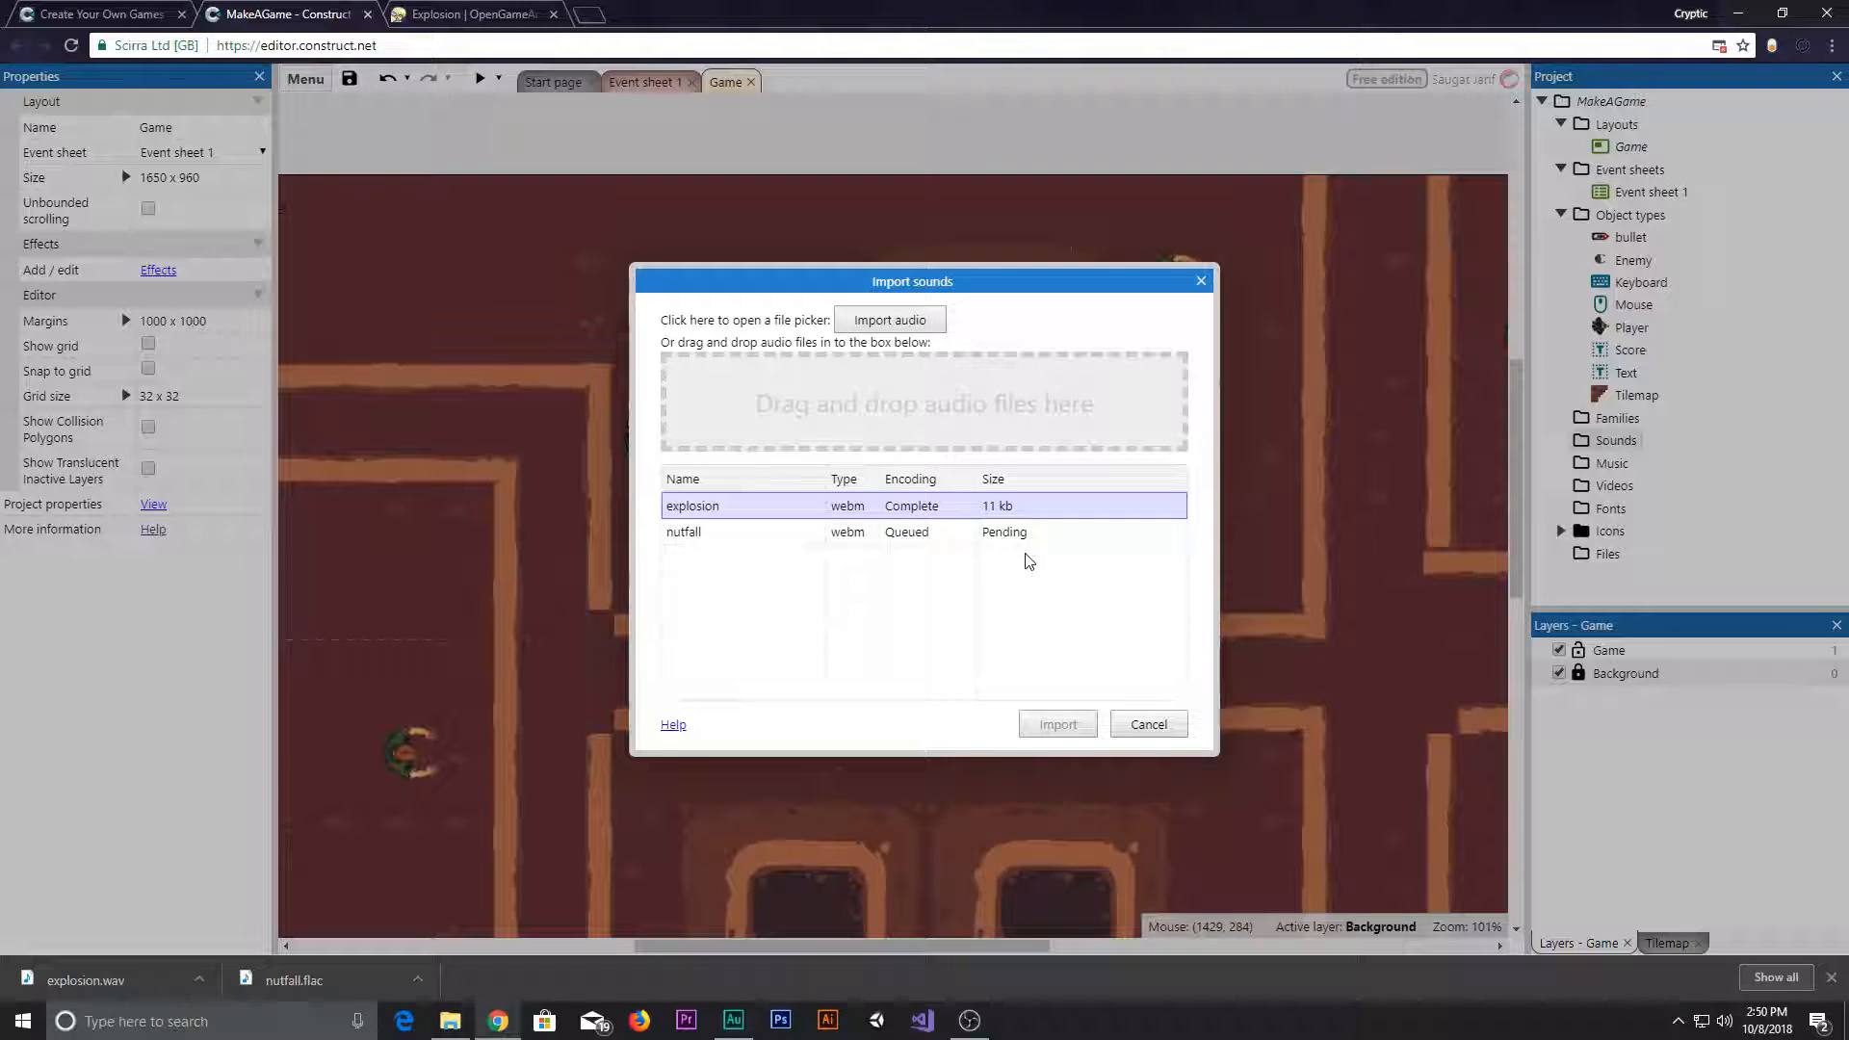
{"action": "left_click", "coordinate": [1056, 724]}
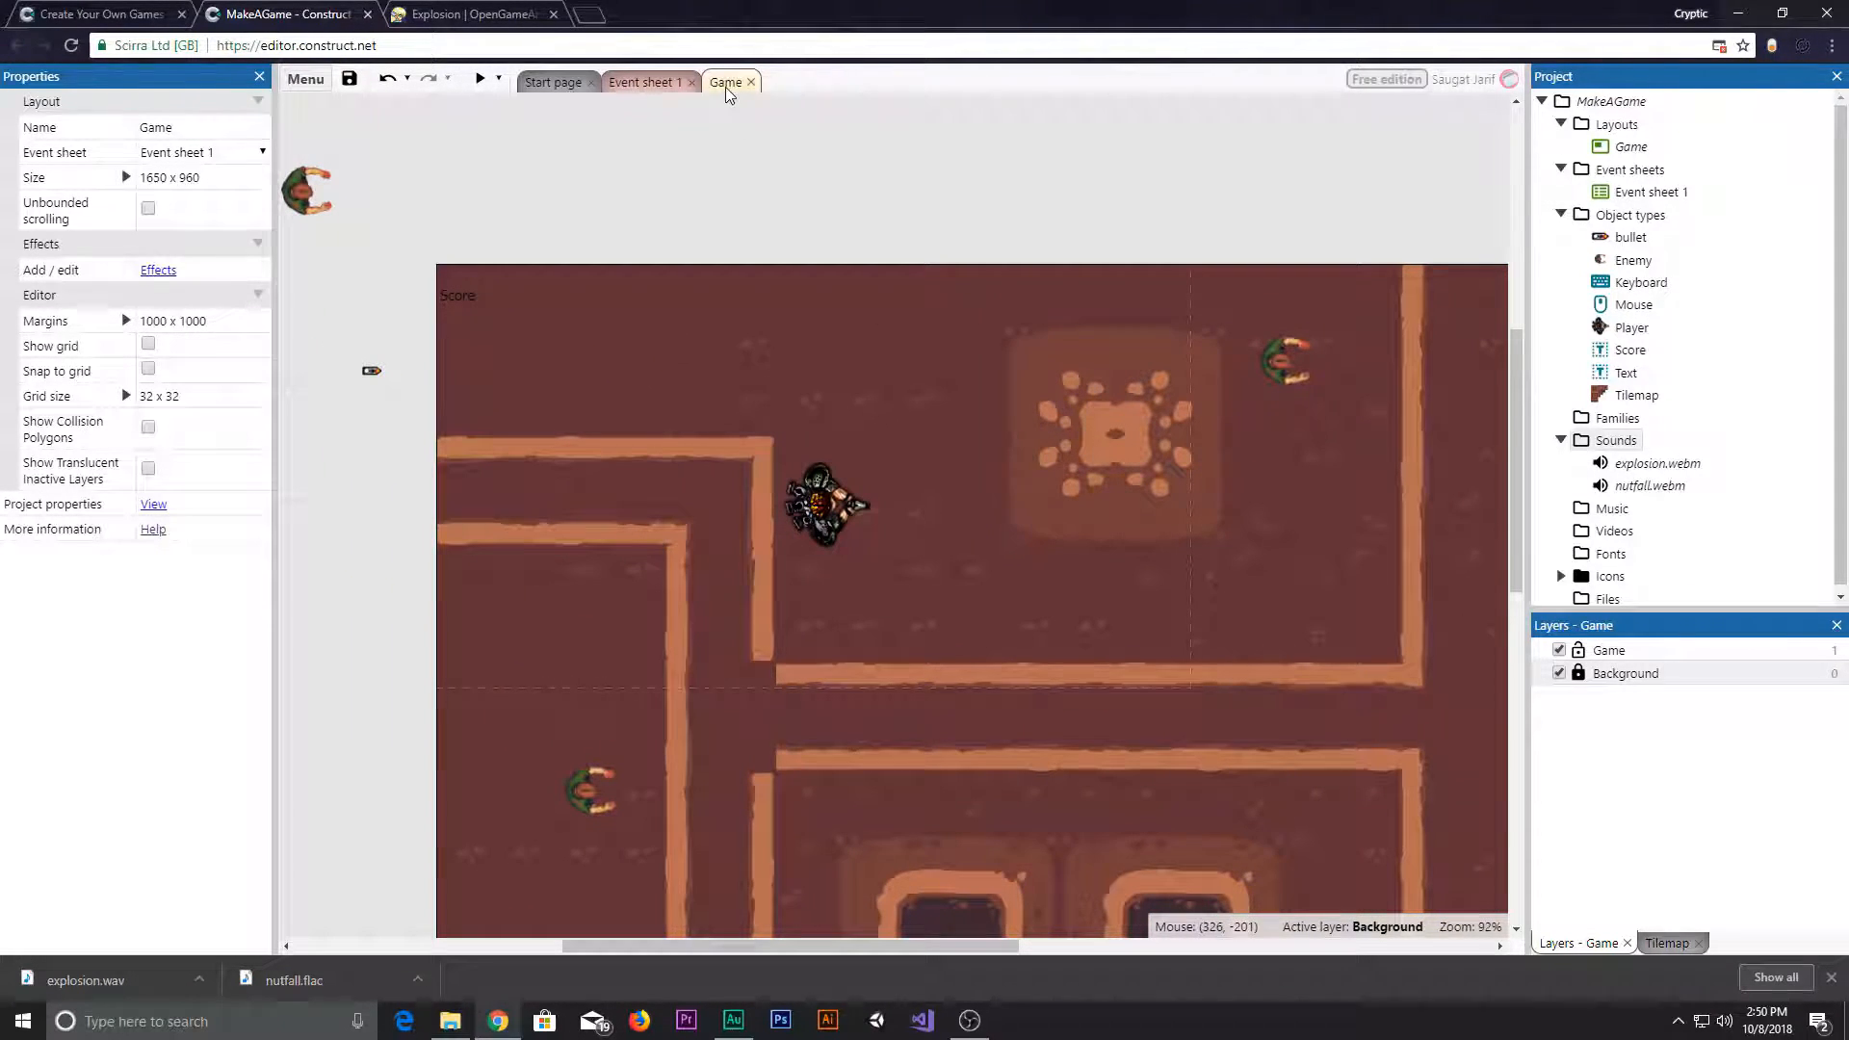
- Insert an Audio object into the project (searching 'au') and return to Event sheet 1
{"action": "left_click", "coordinate": [646, 81]}
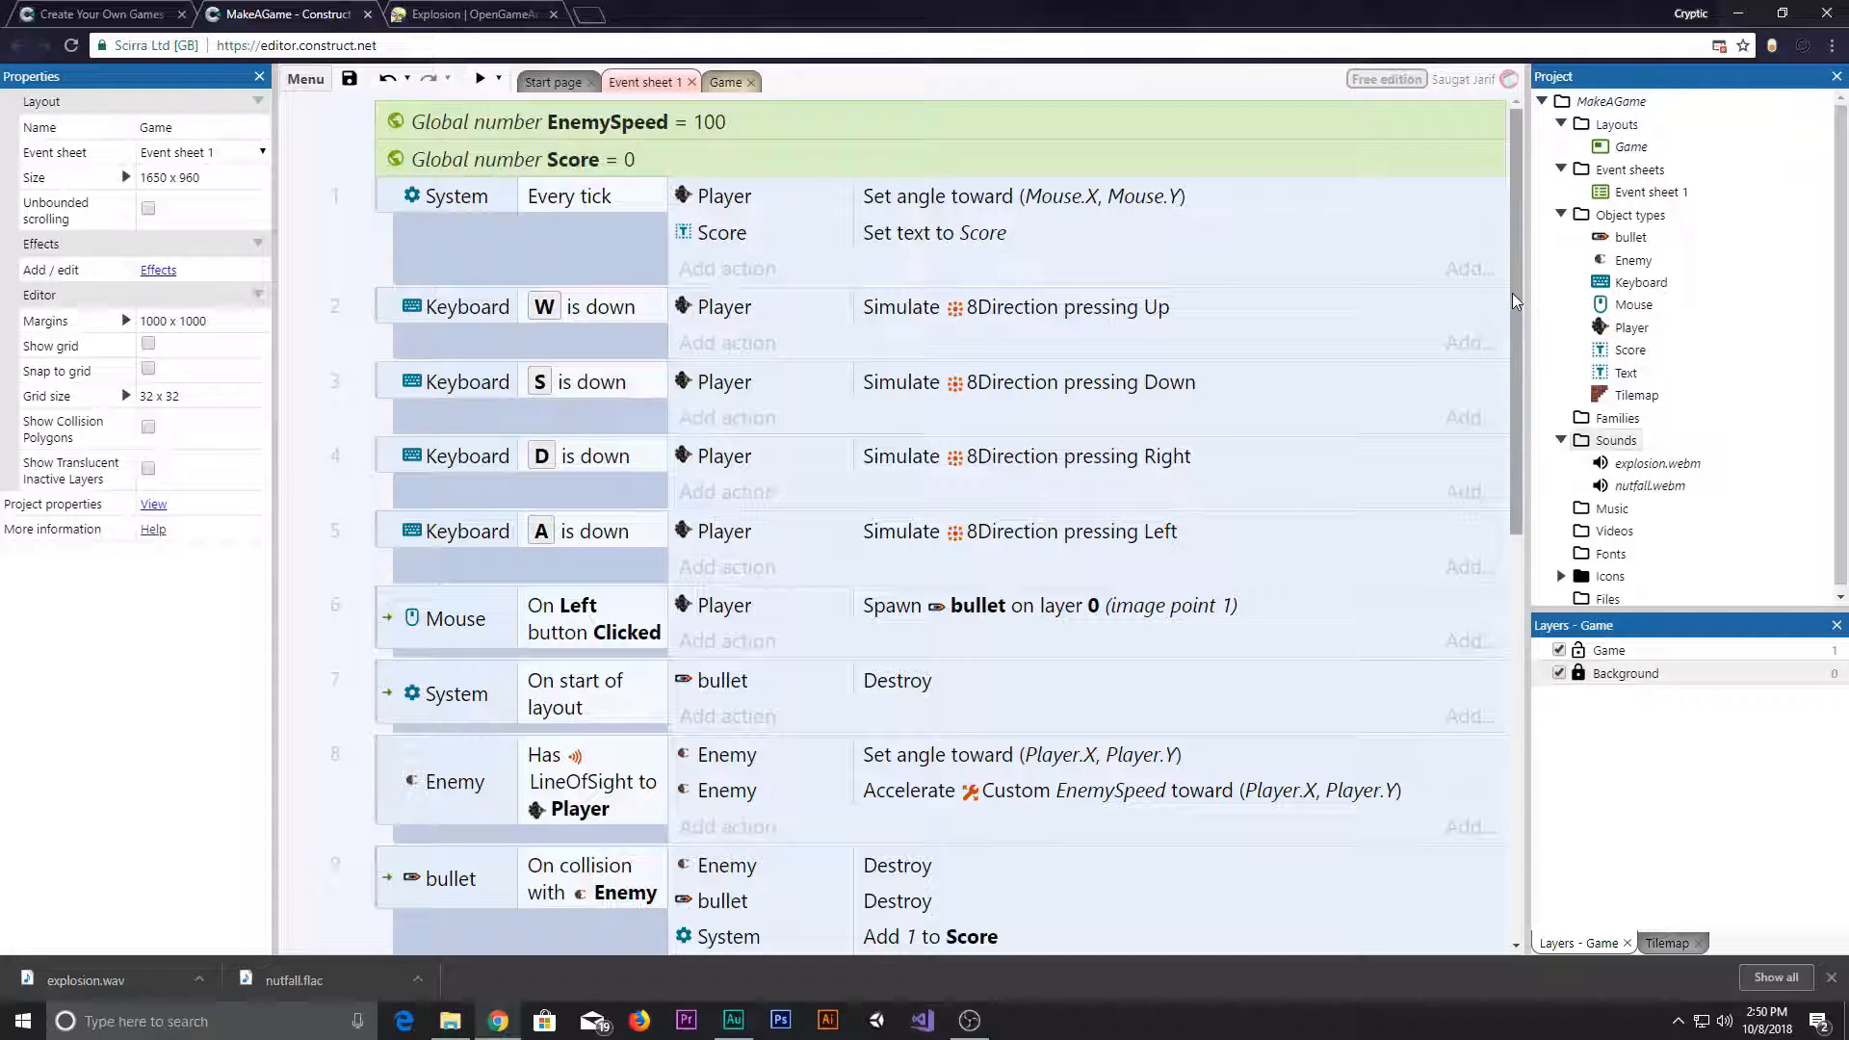
{"action": "scroll", "scroll_direction": "down", "scroll_amount": 3}
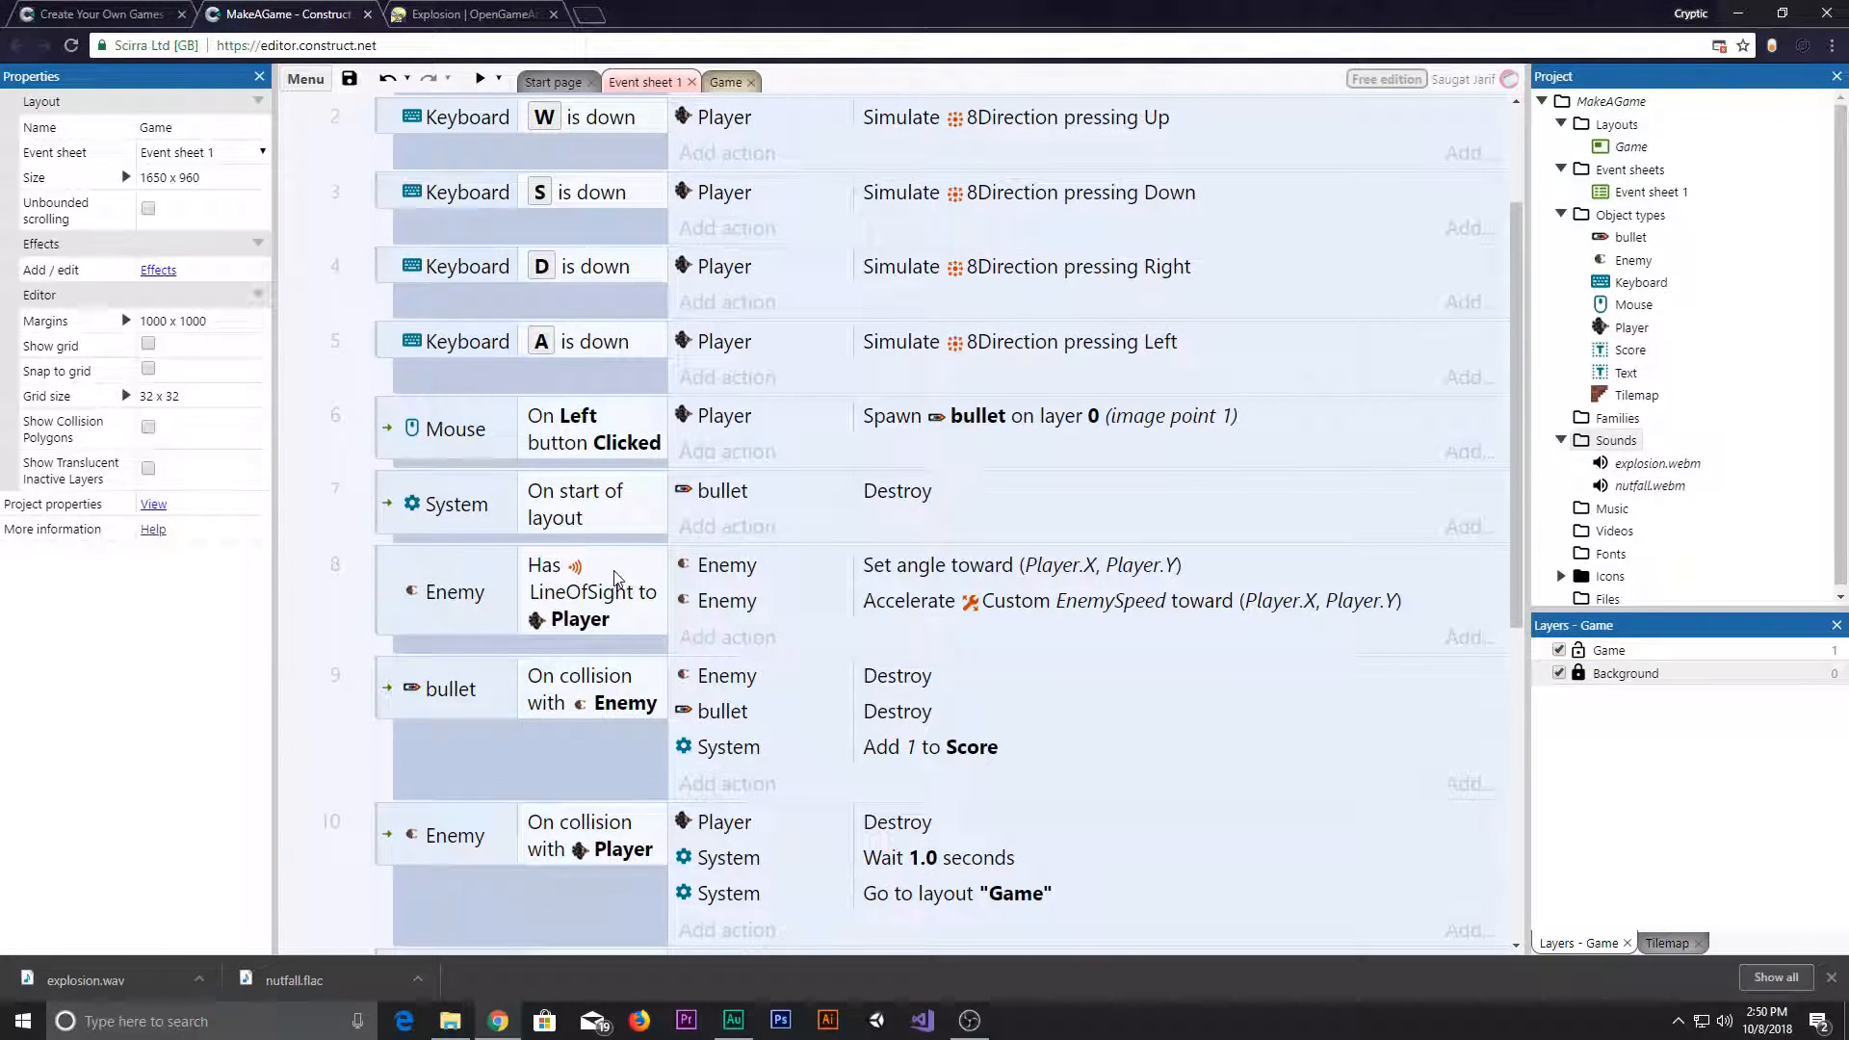
{"action": "scroll", "scroll_direction": "down", "scroll_amount": 3}
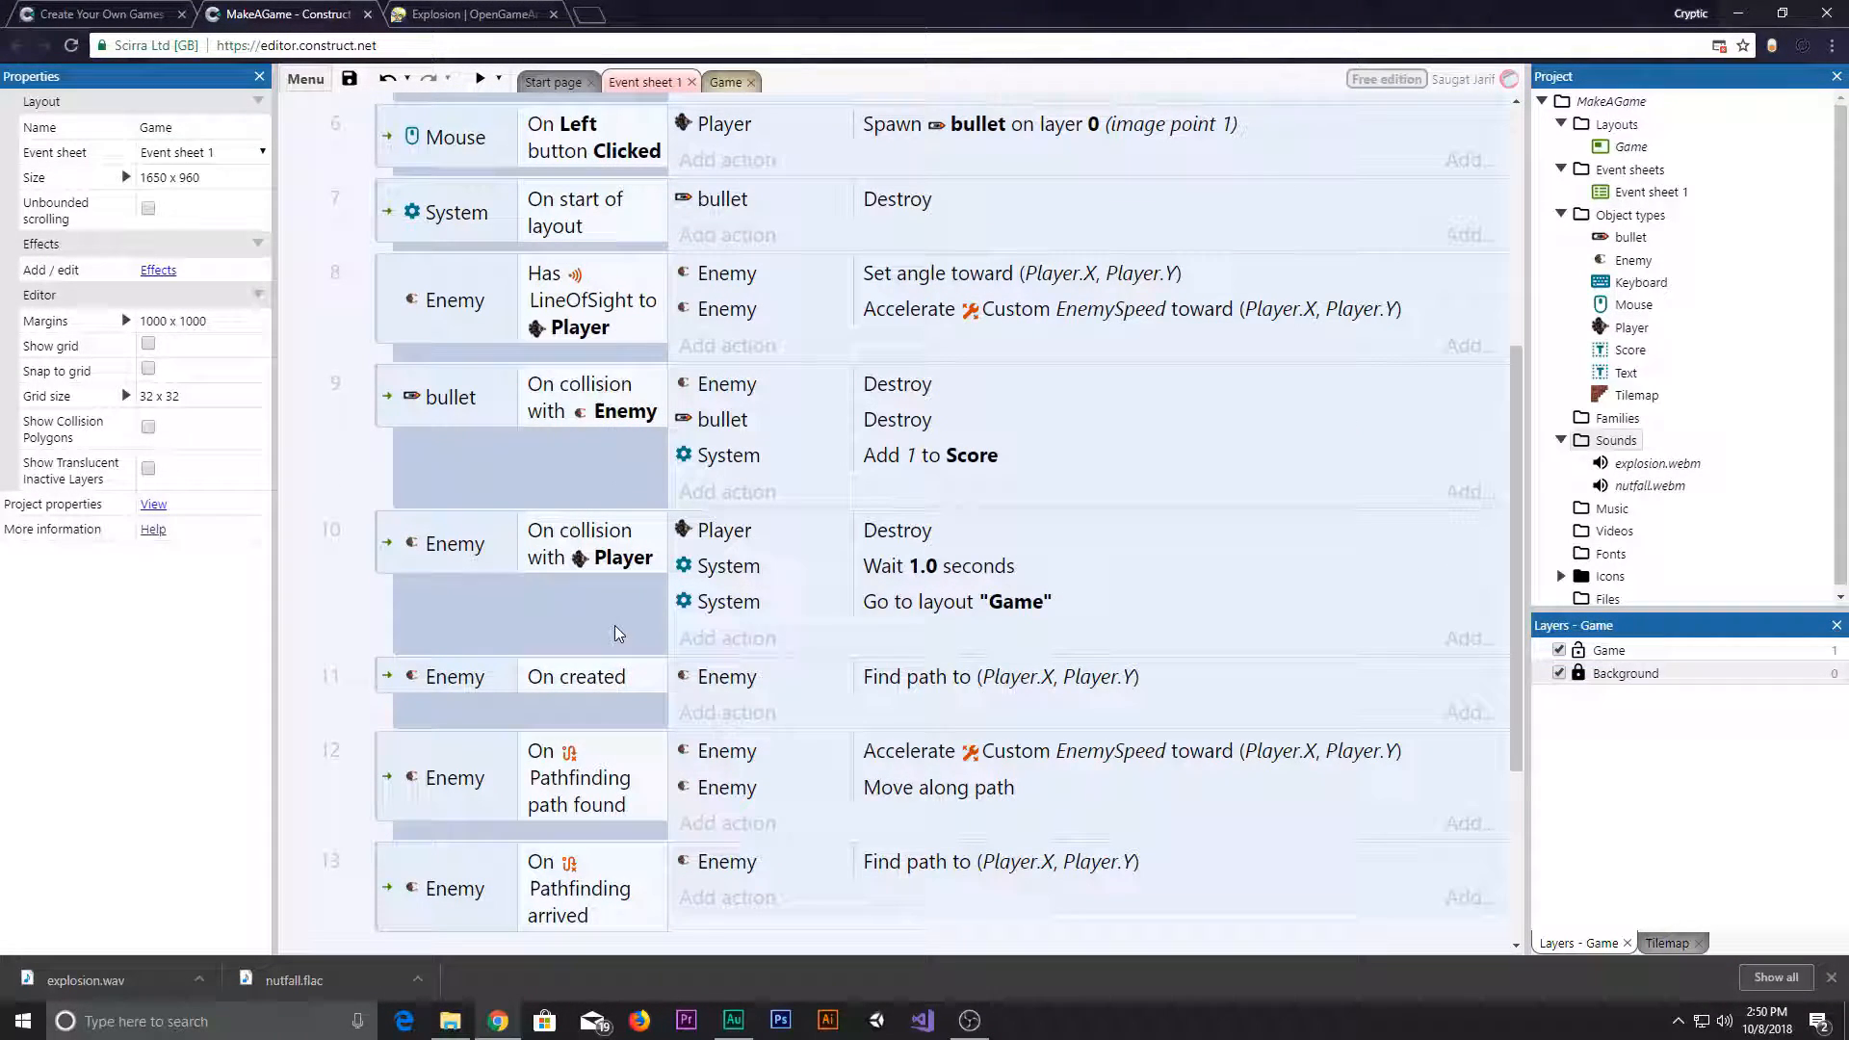
{"action": "mouse_move", "coordinate": [667, 424]}
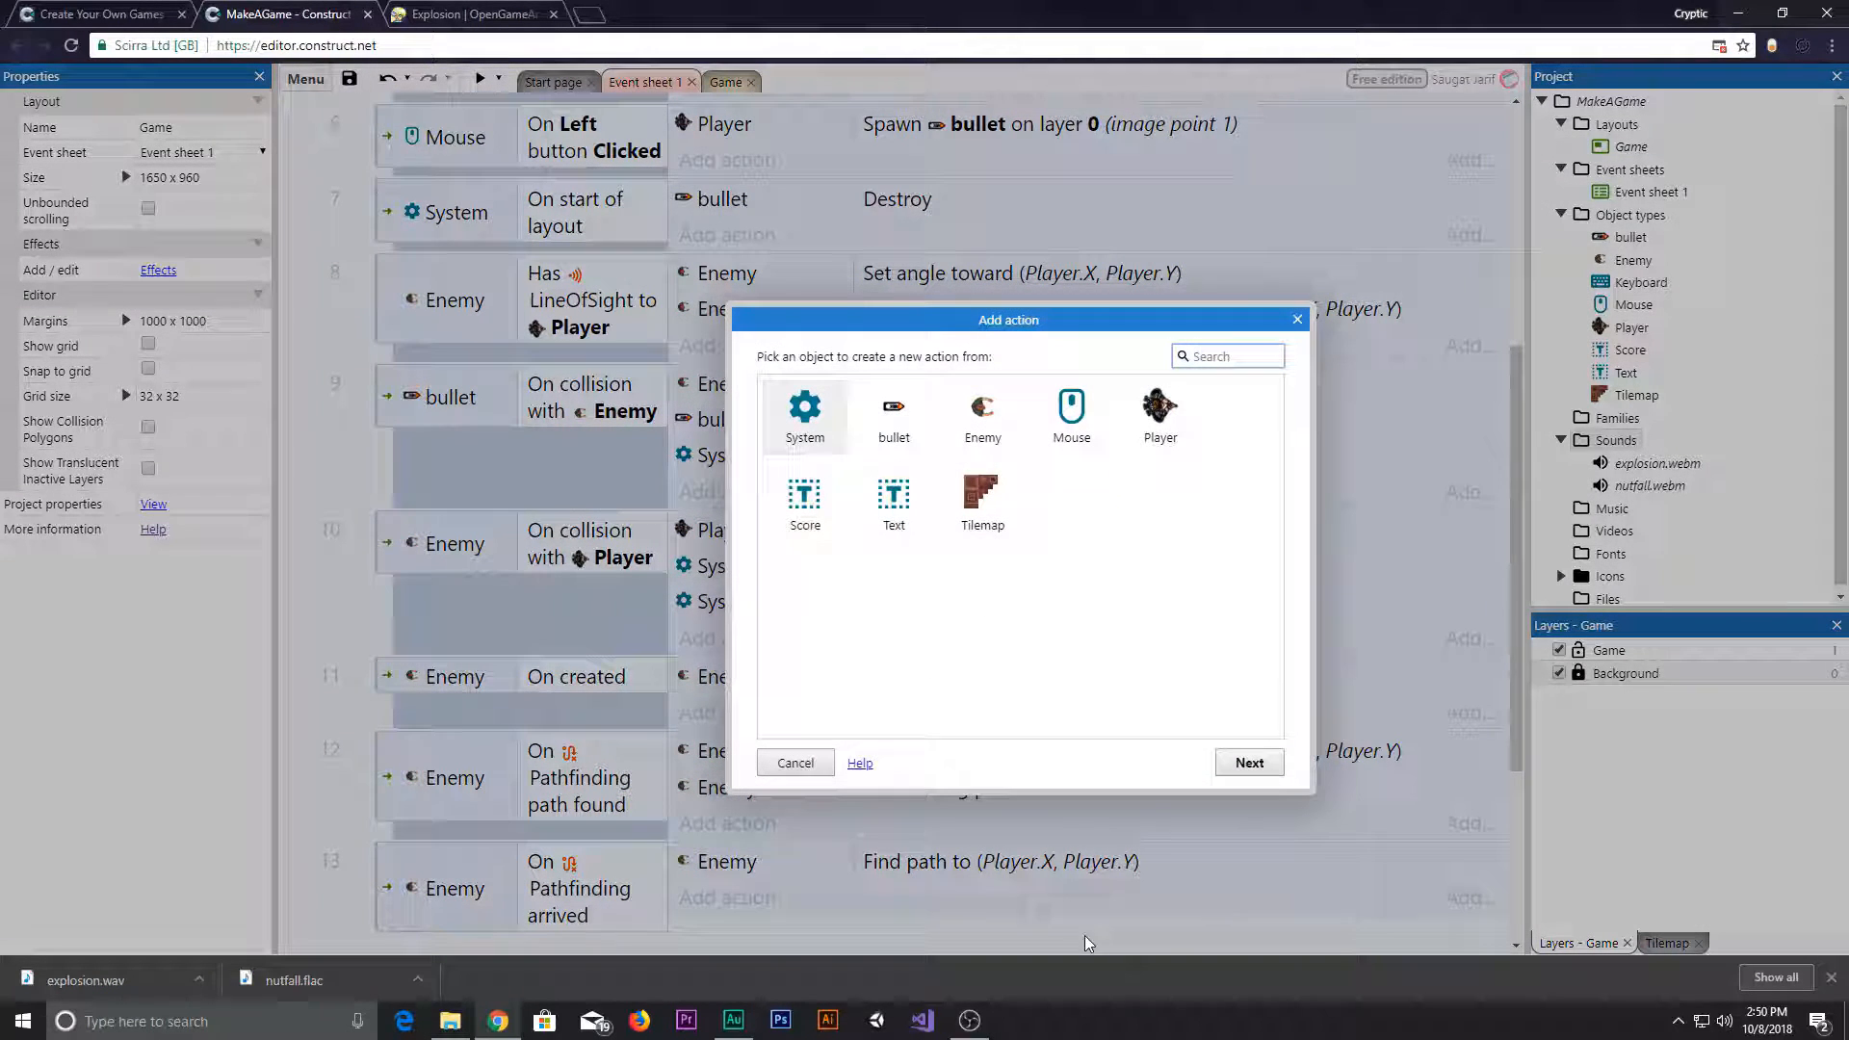
{"action": "mouse_move", "coordinate": [1238, 612]}
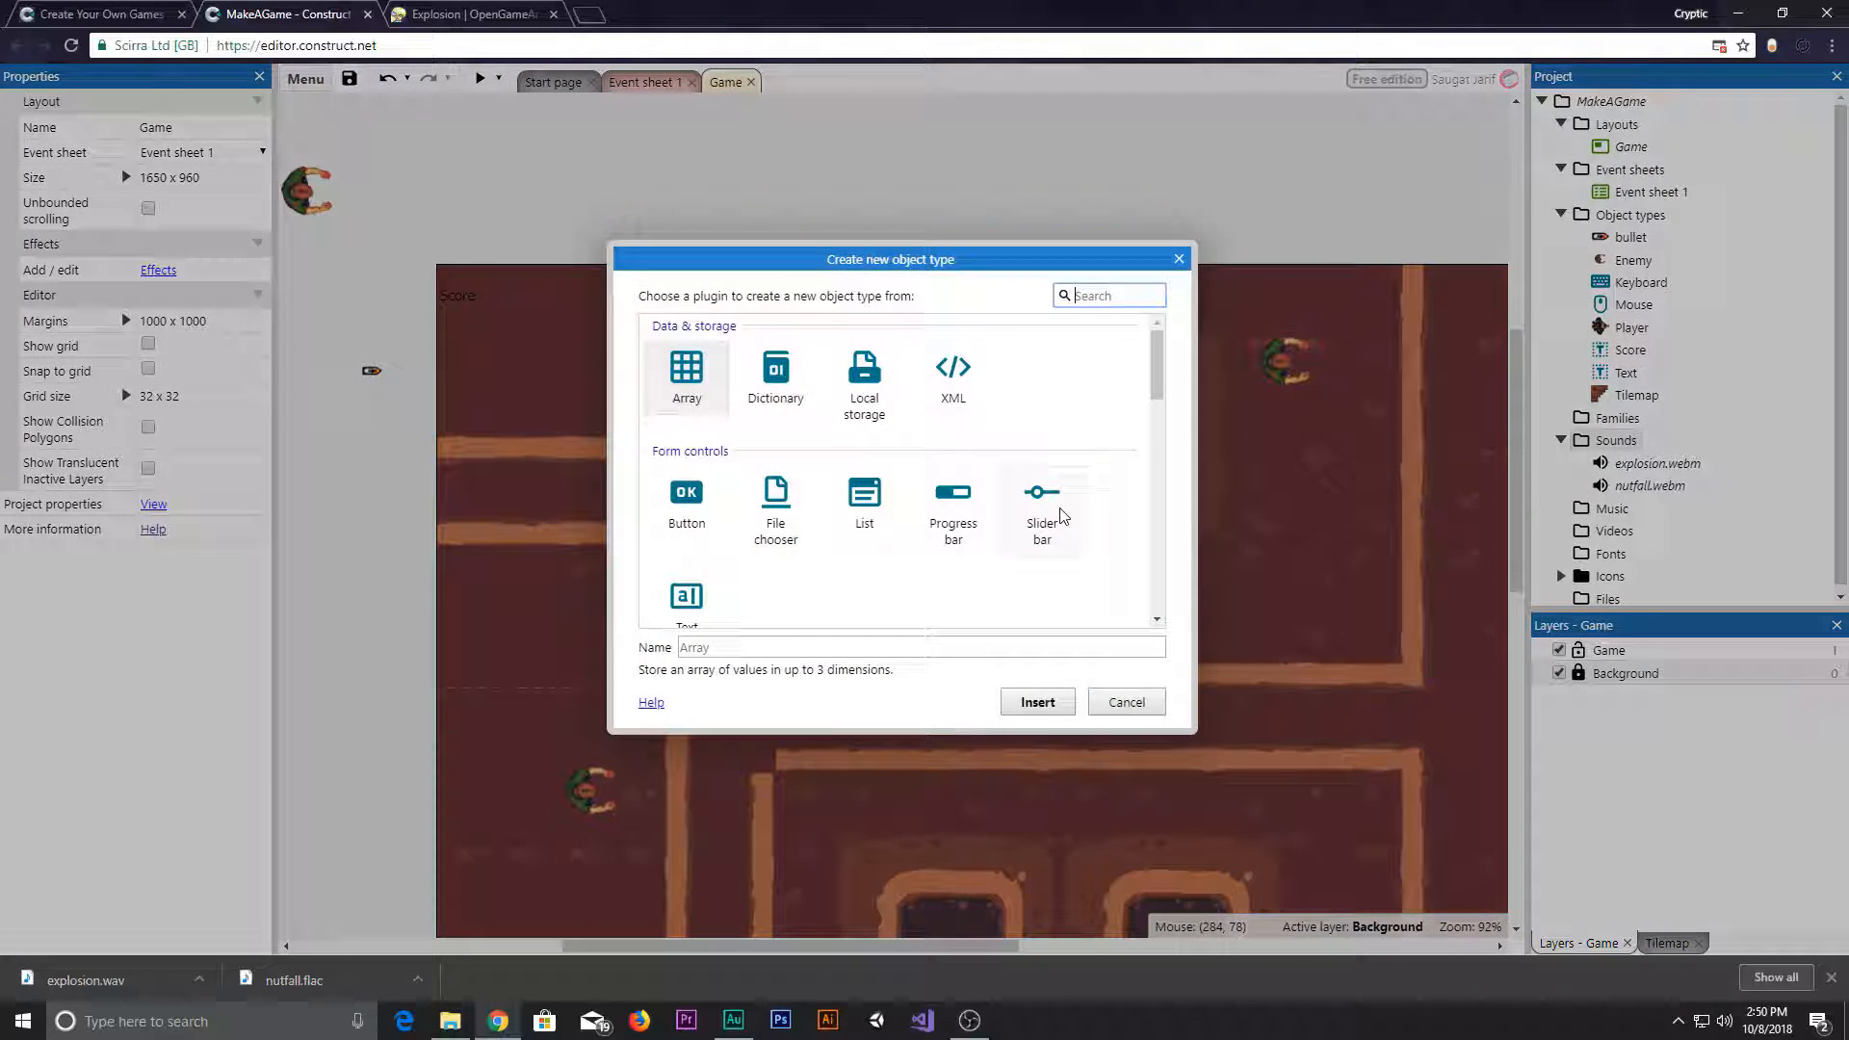
{"action": "type", "text": "au"}
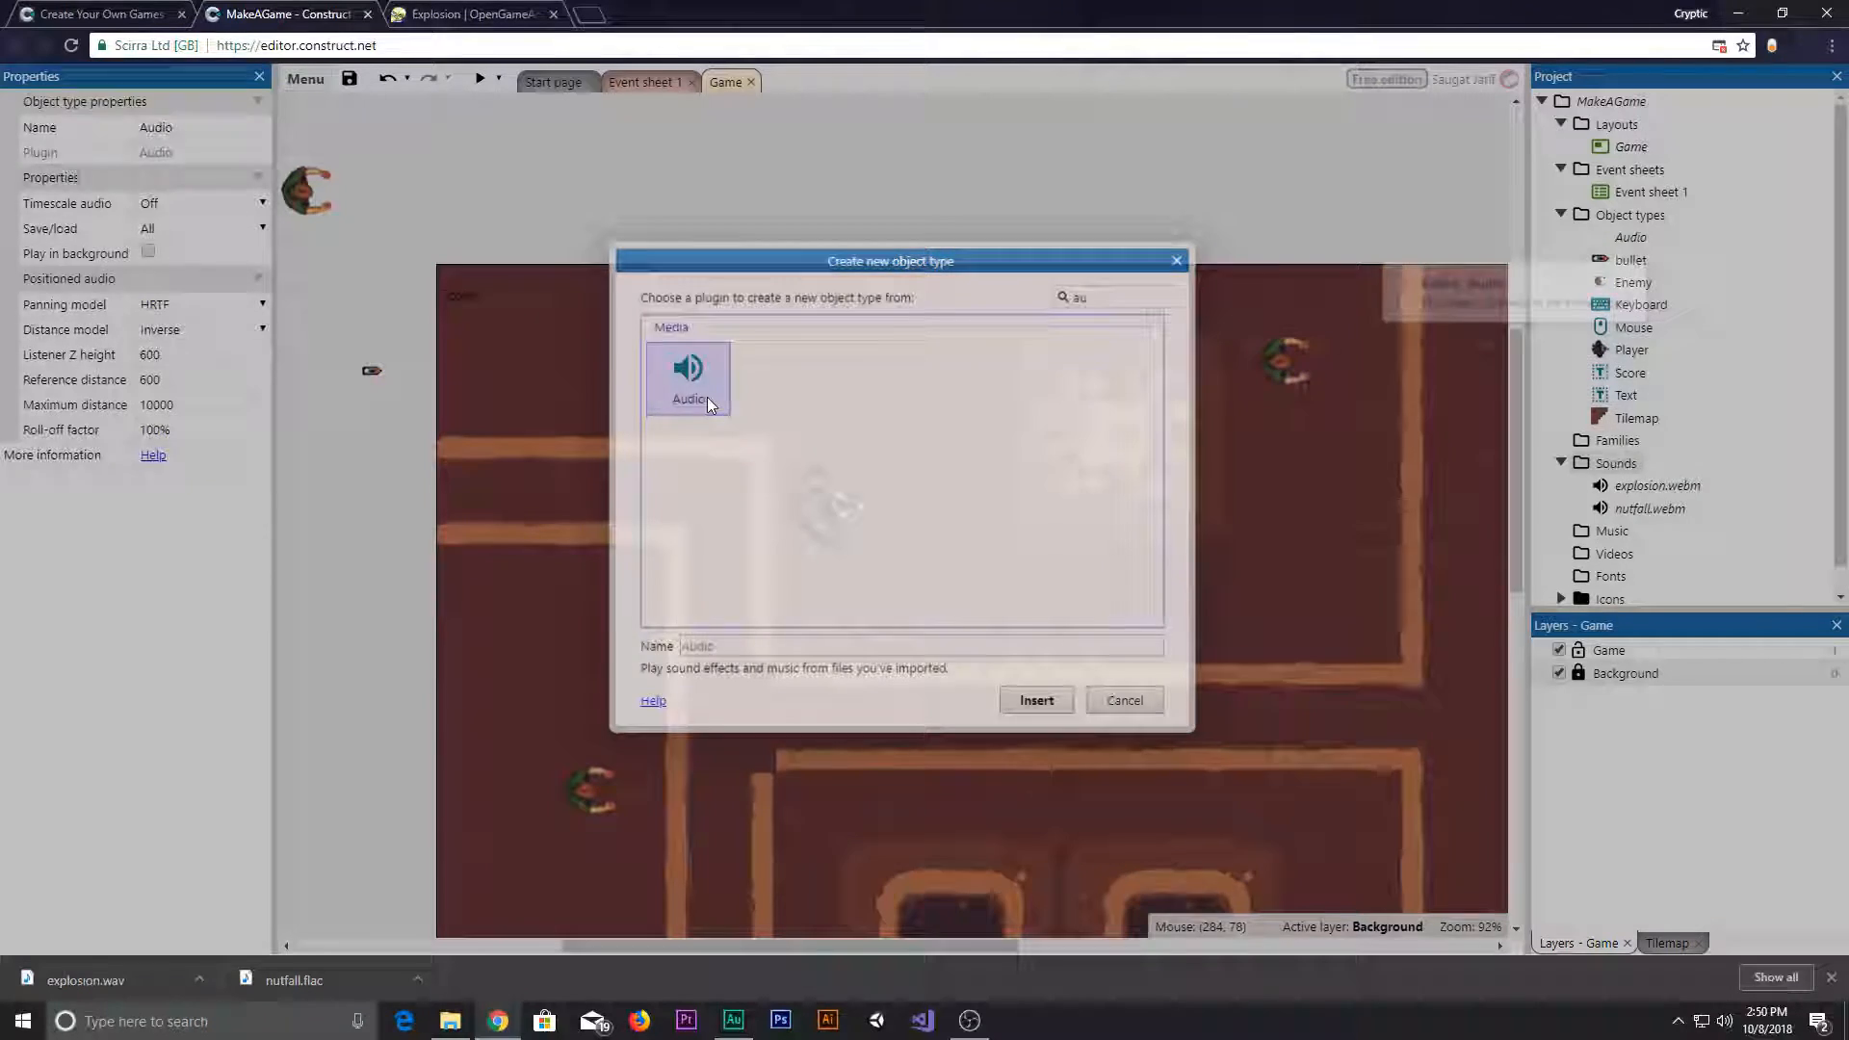
{"action": "left_click", "coordinate": [1034, 699]}
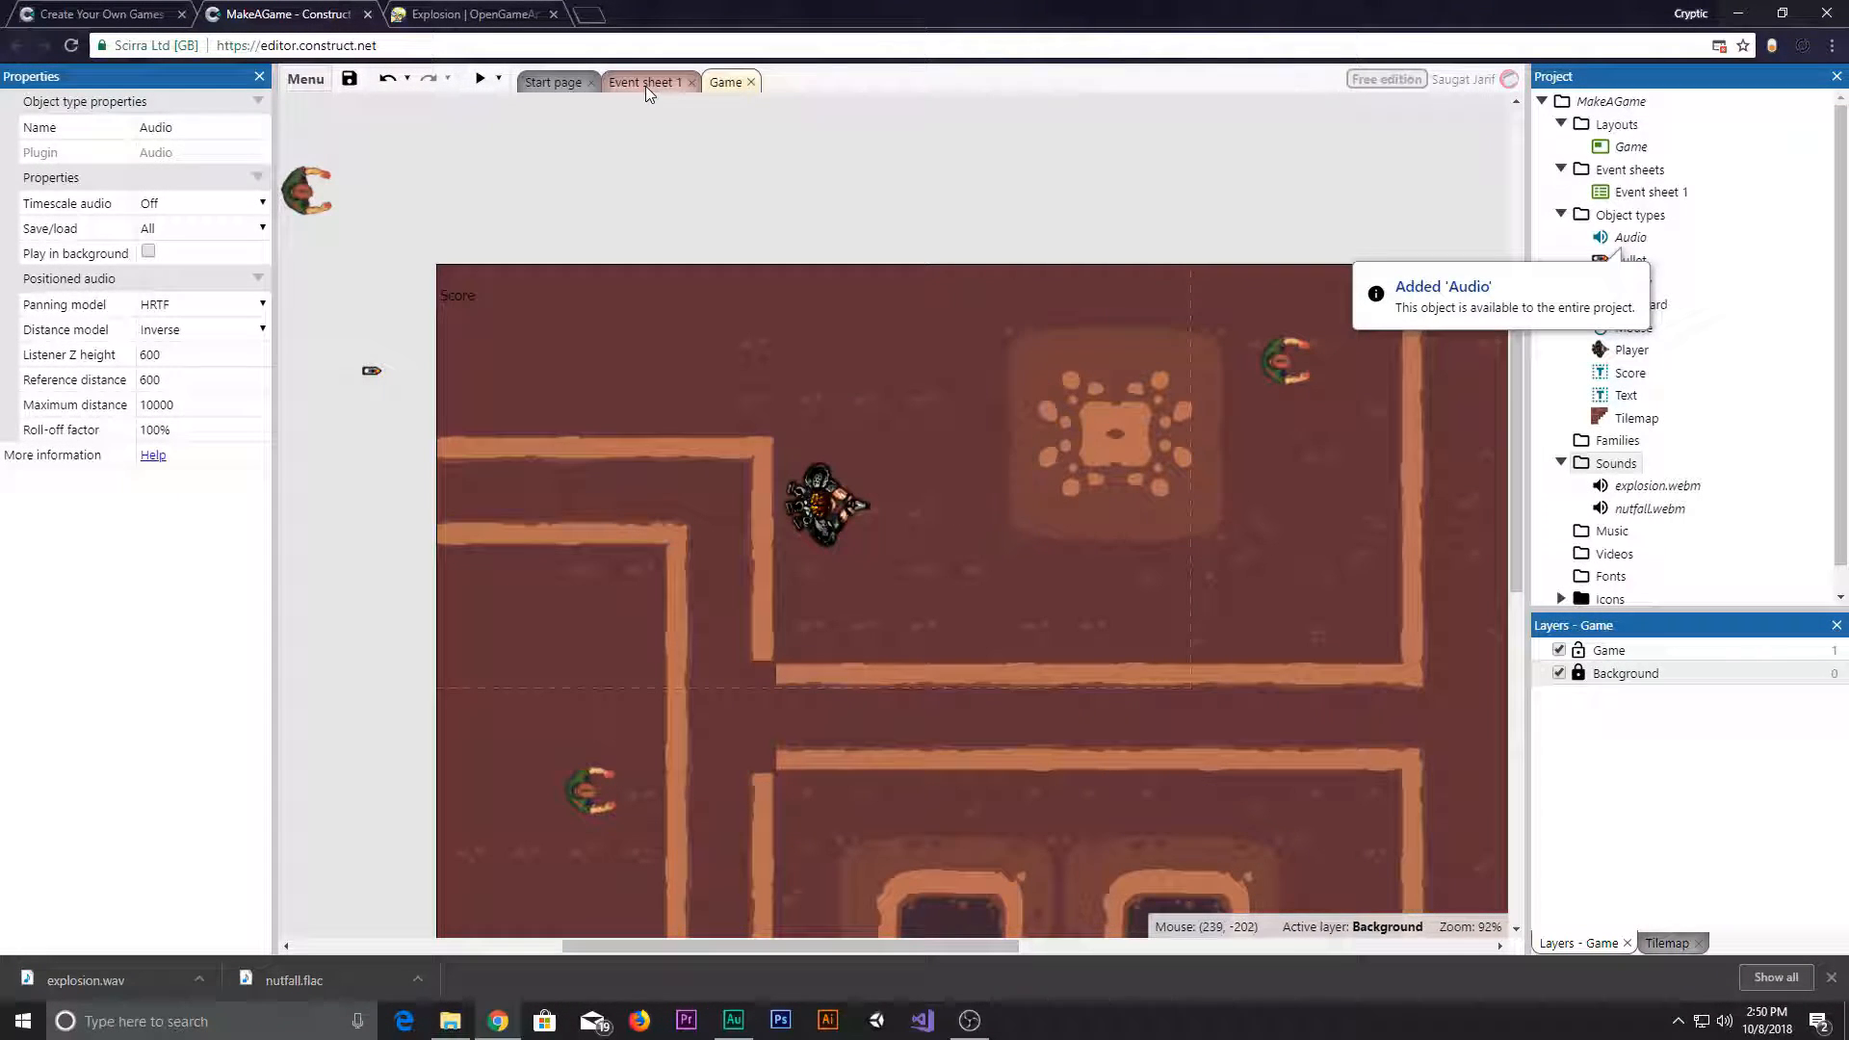
{"action": "left_click", "coordinate": [644, 81]}
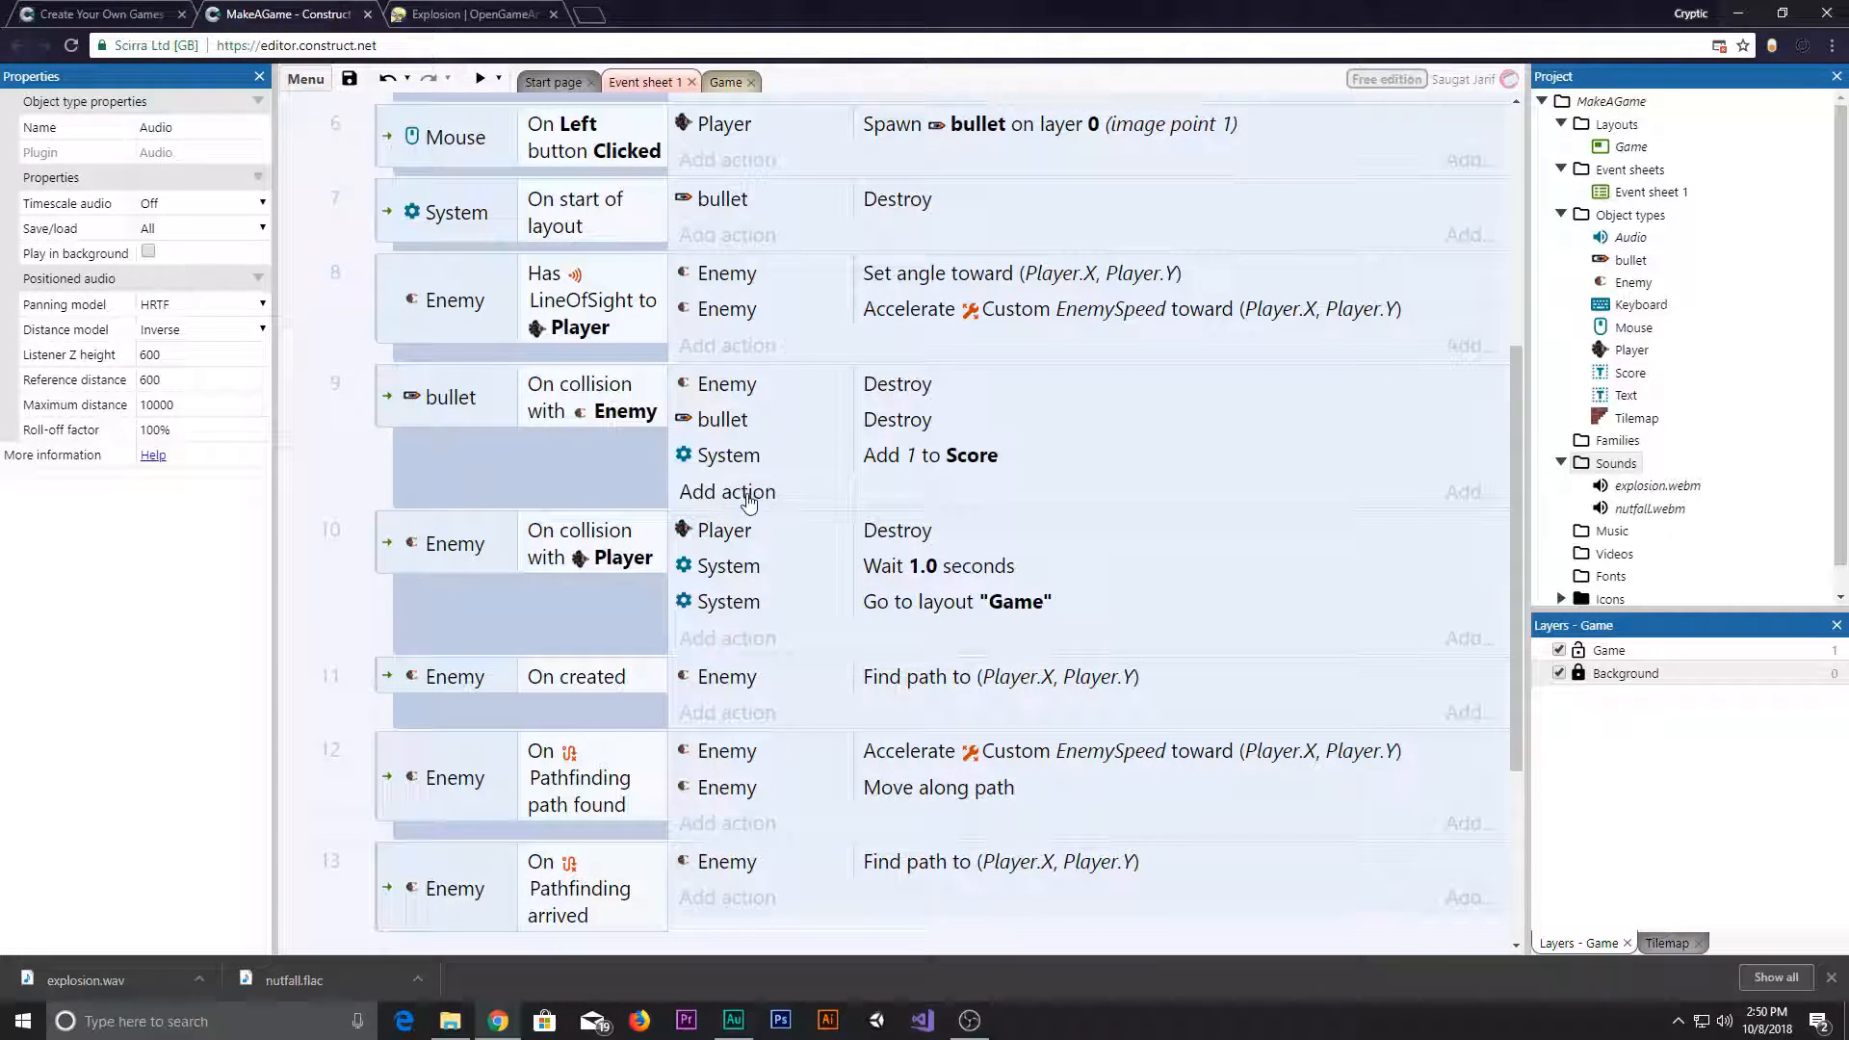
- Add an Audio Play explosion action to the bullet-hits-Enemy event with volume 20
{"action": "left_click", "coordinate": [726, 491]}
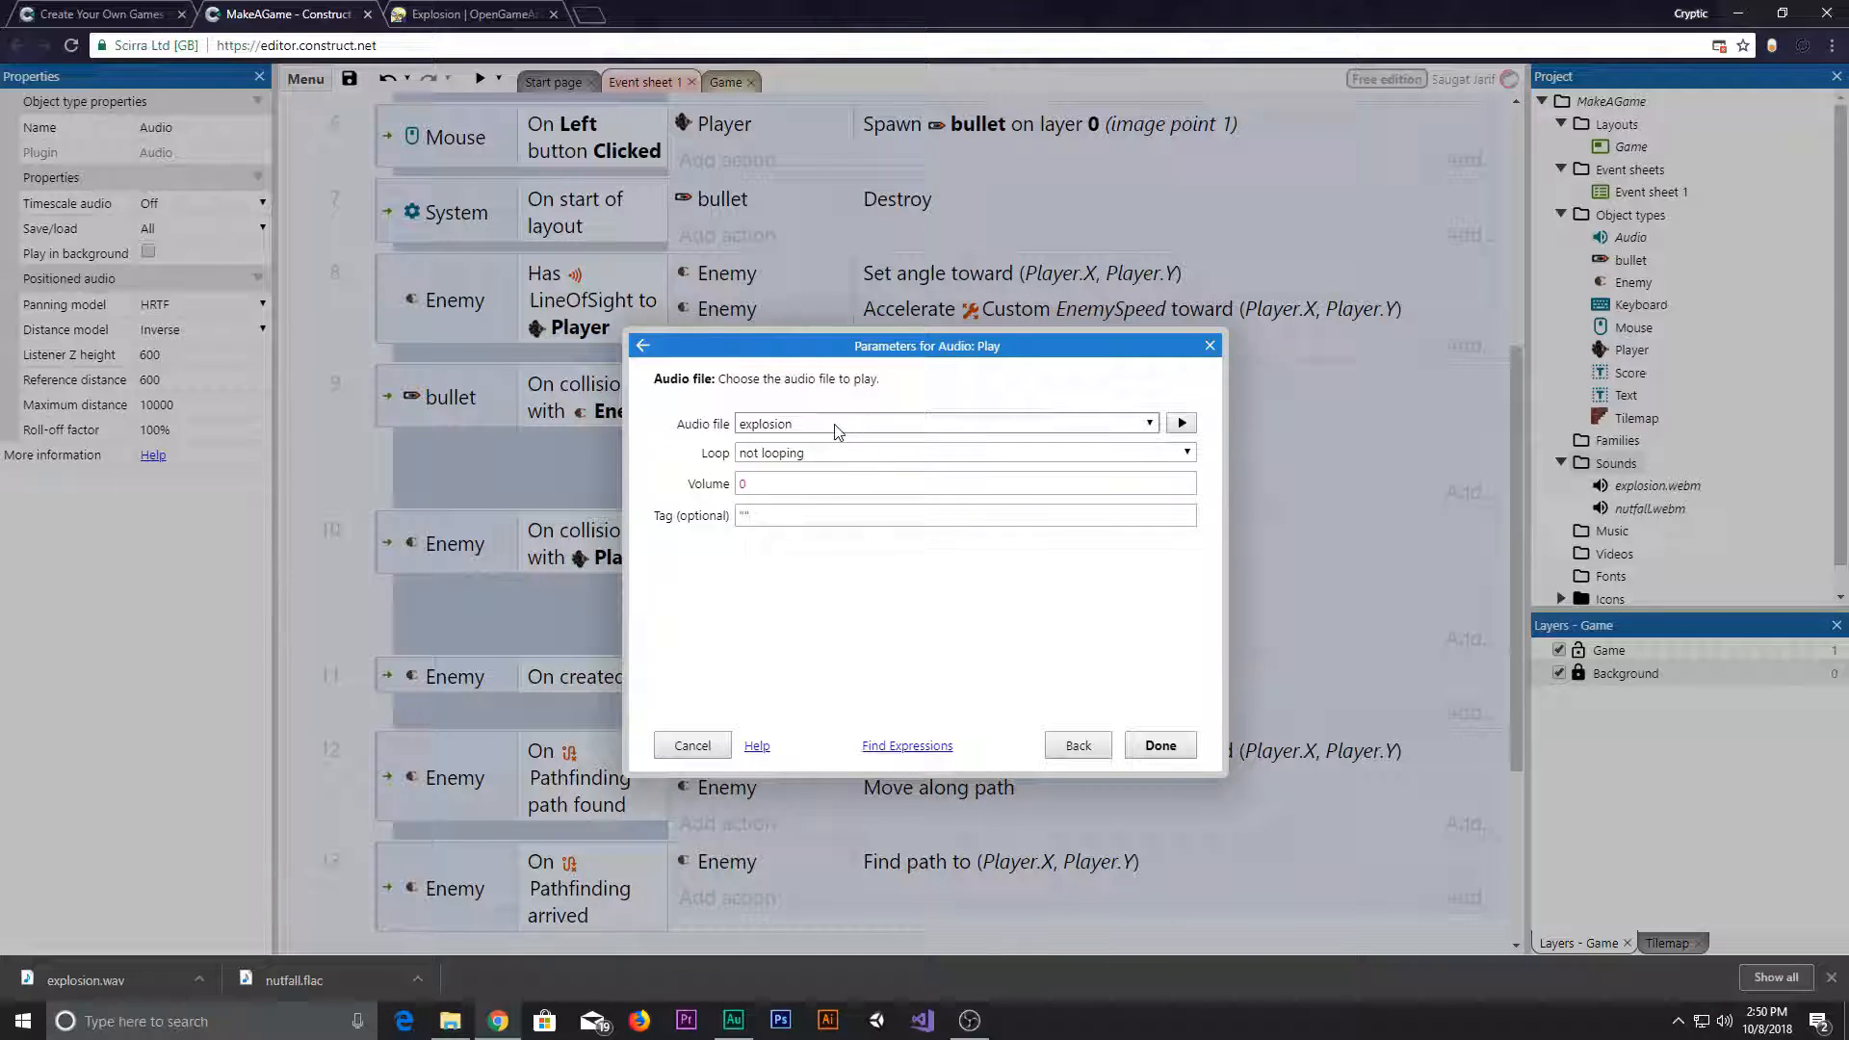
{"action": "left_click", "coordinate": [1158, 743]}
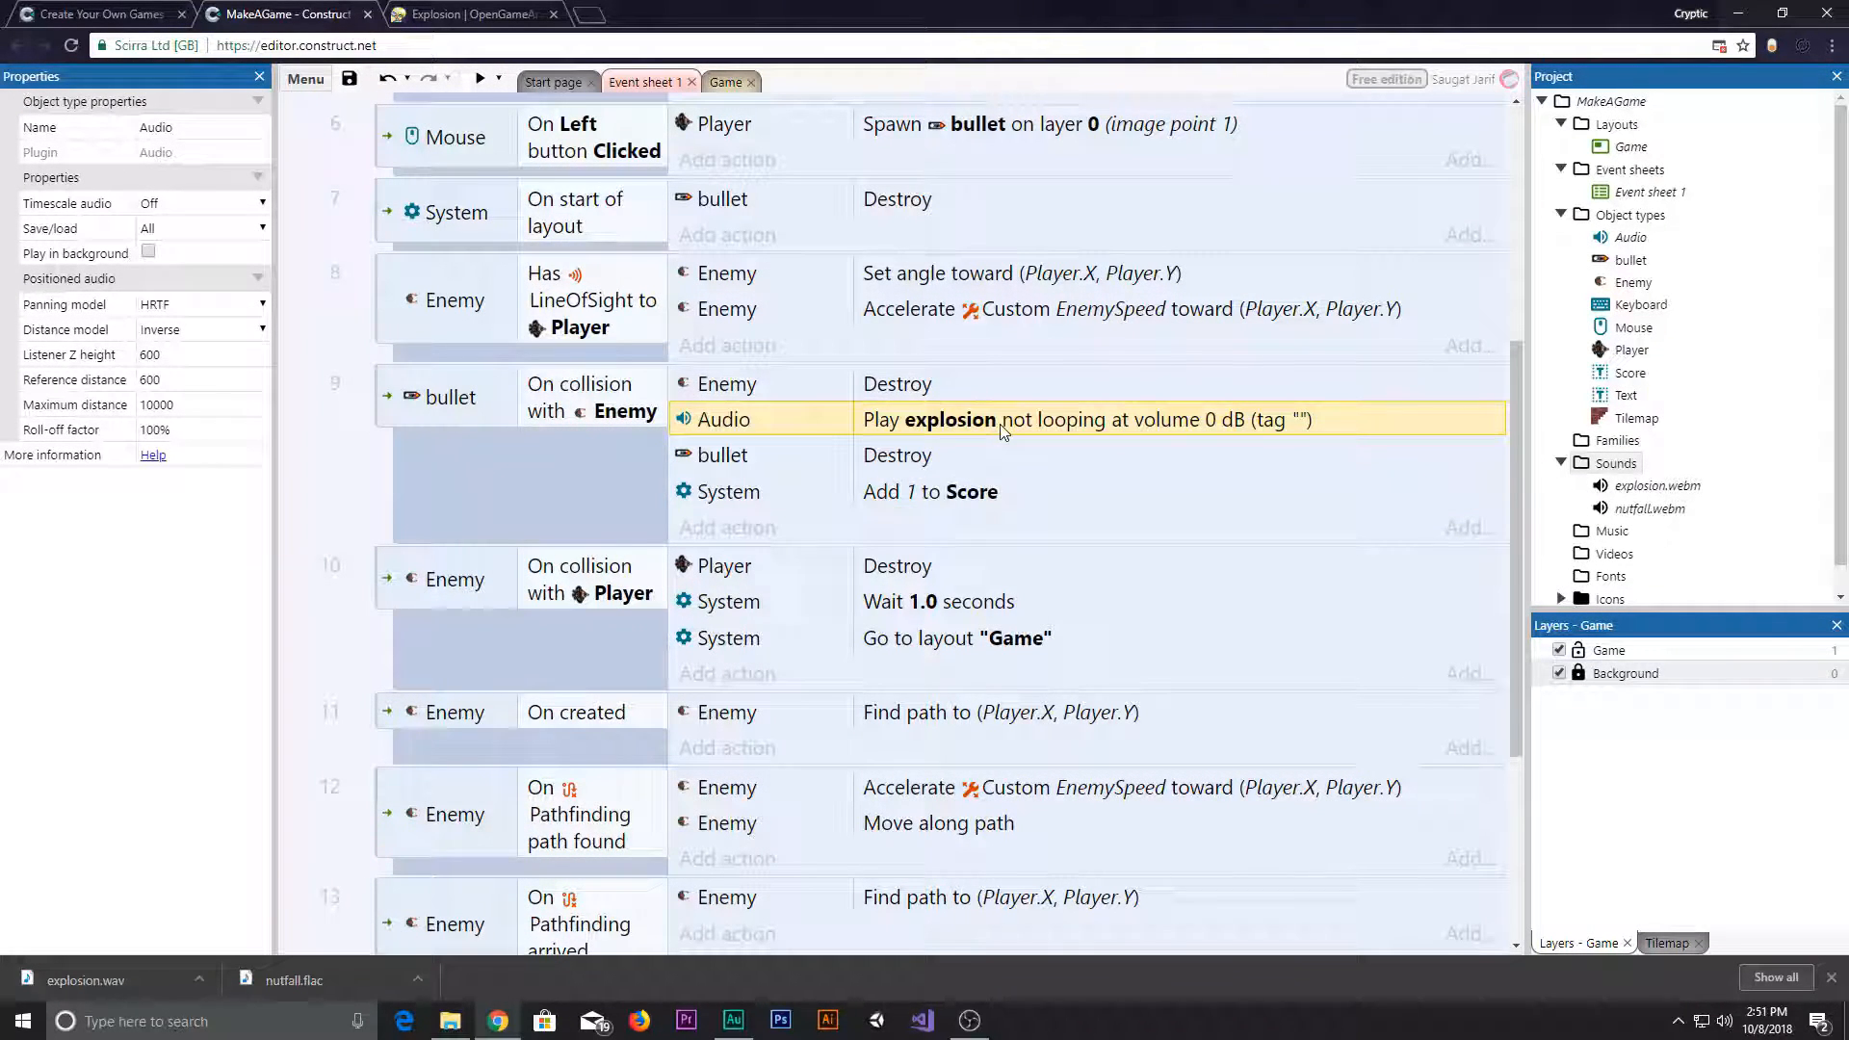
{"action": "double_click", "coordinate": [1085, 418]}
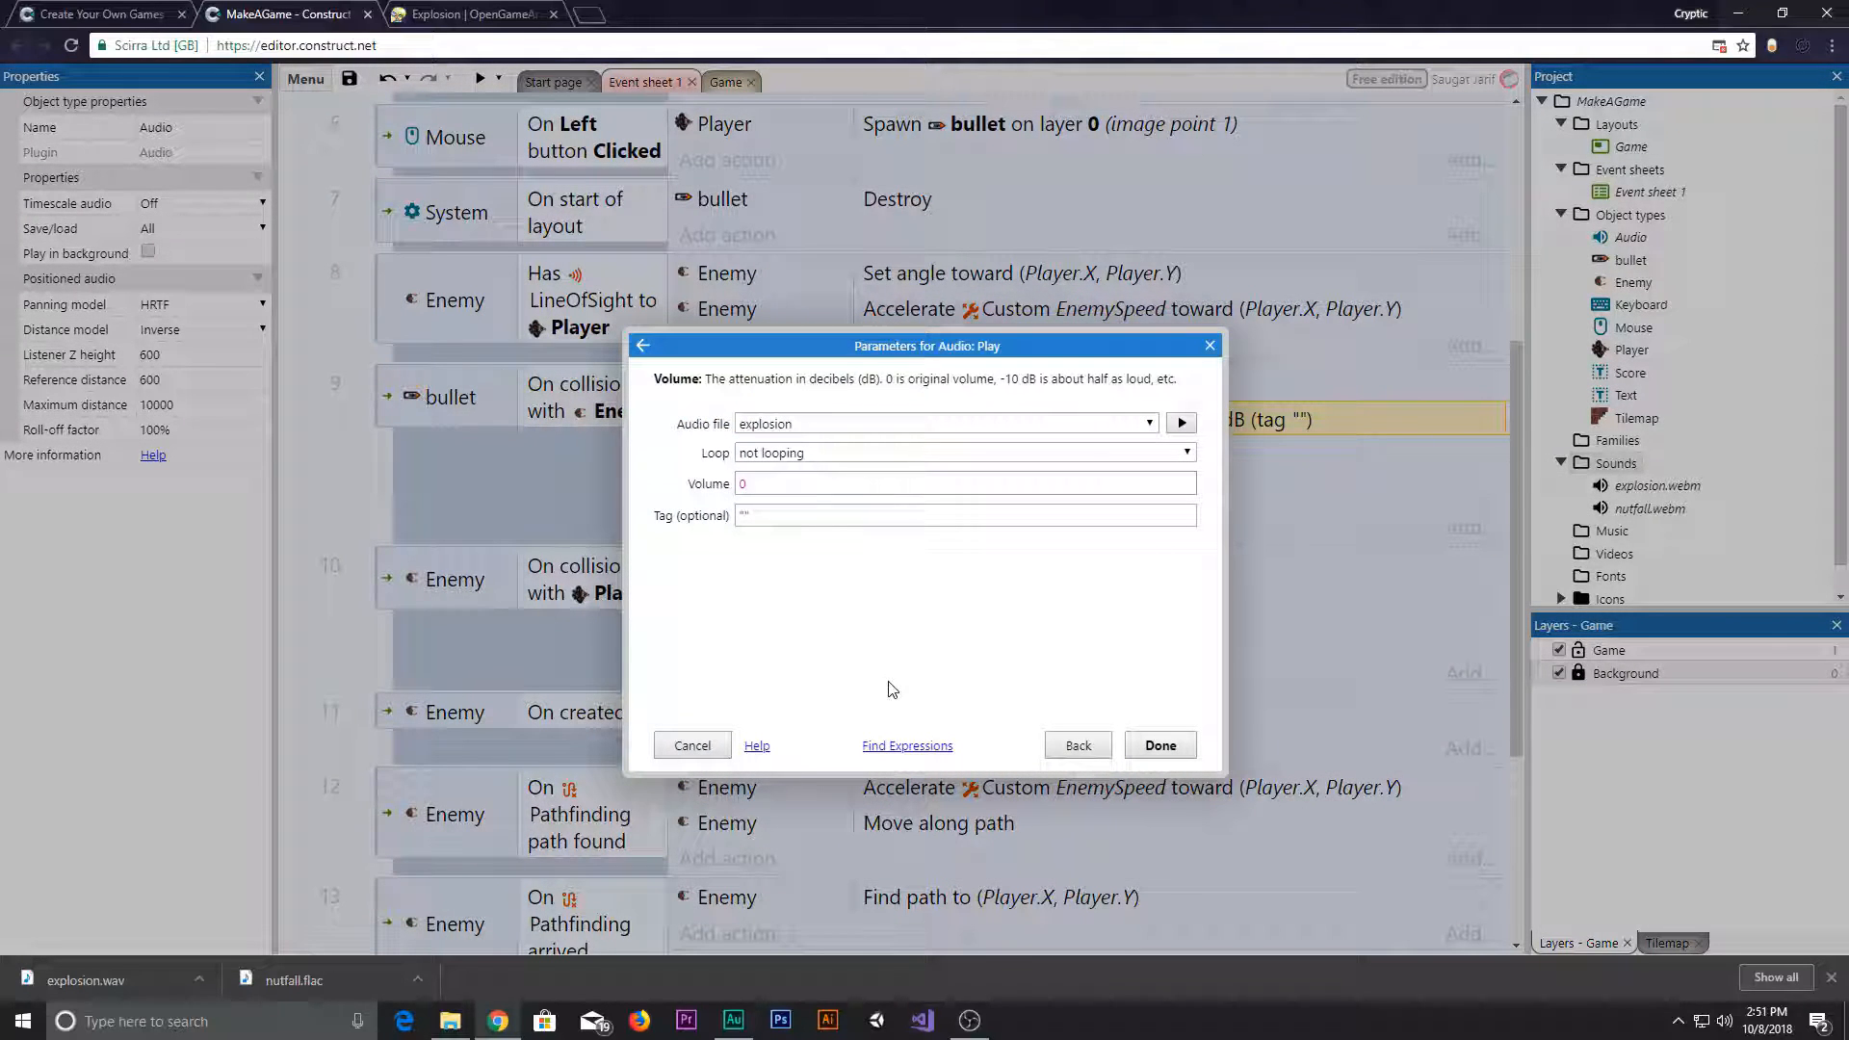
{"action": "type", "text": "20"}
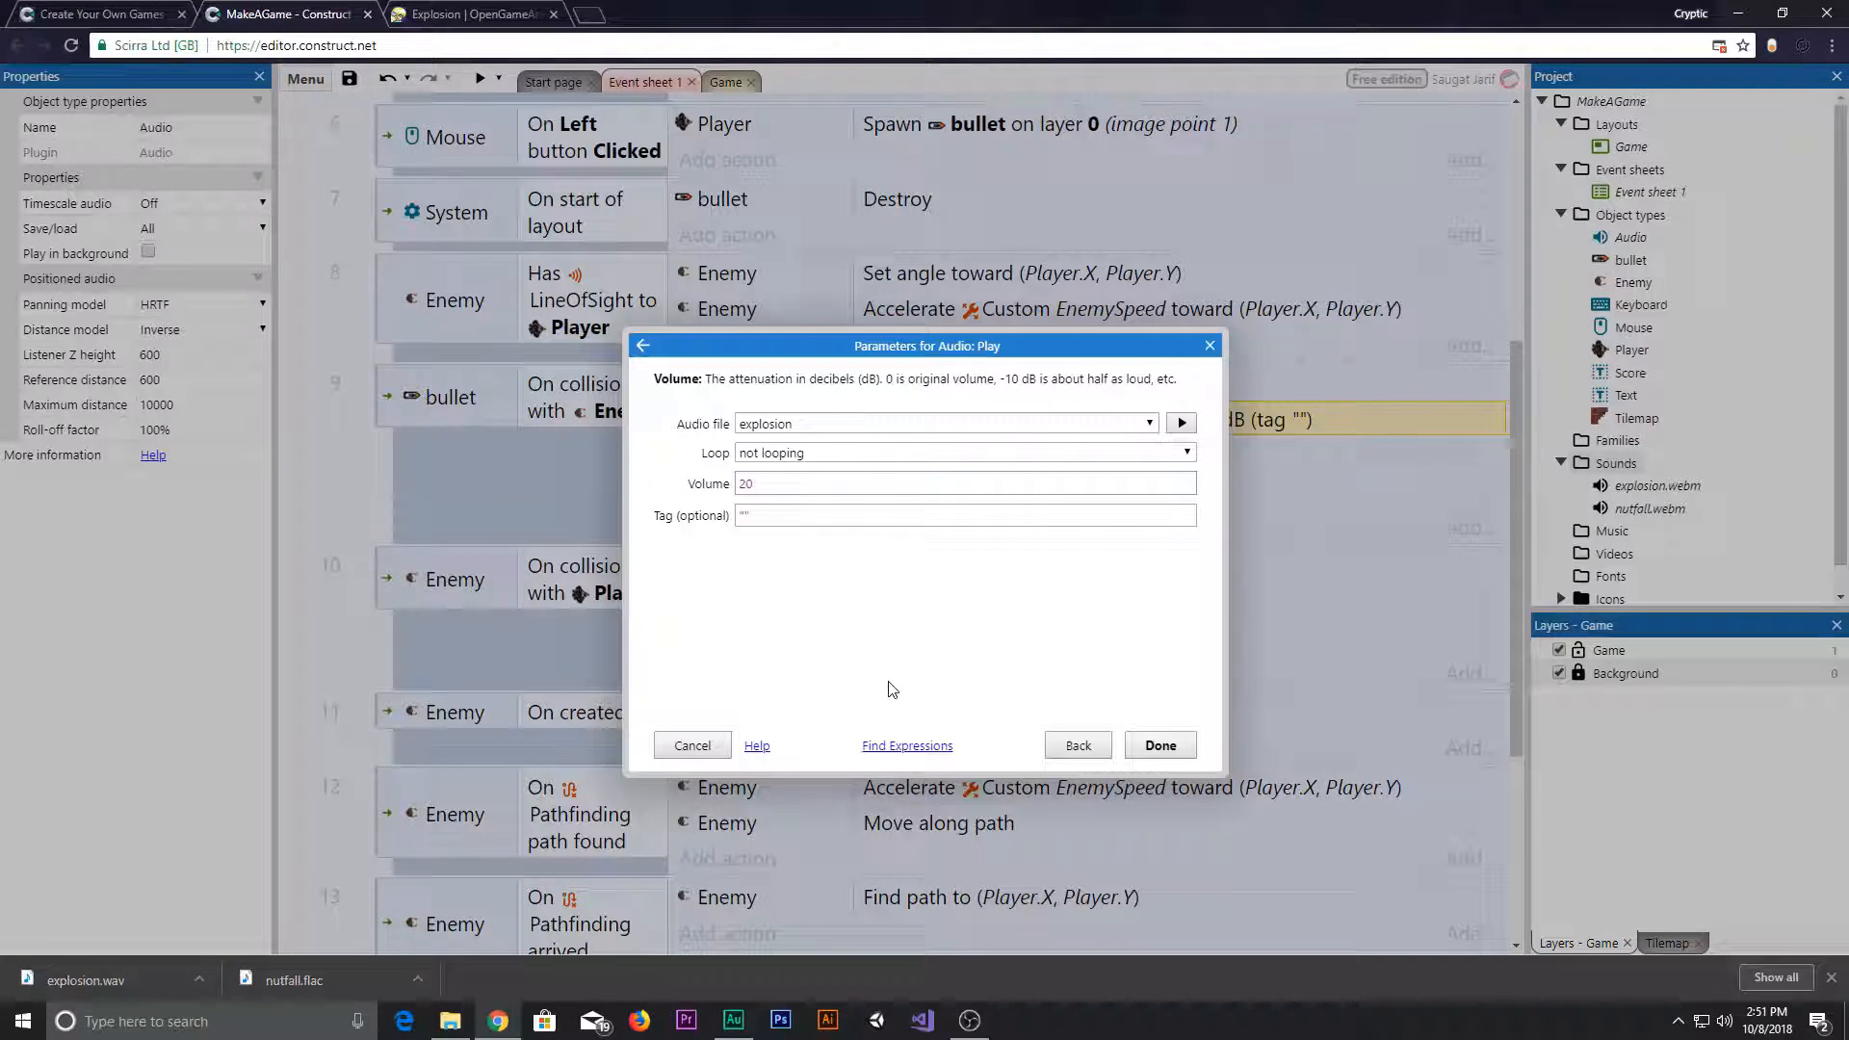
{"action": "left_click", "coordinate": [1159, 744]}
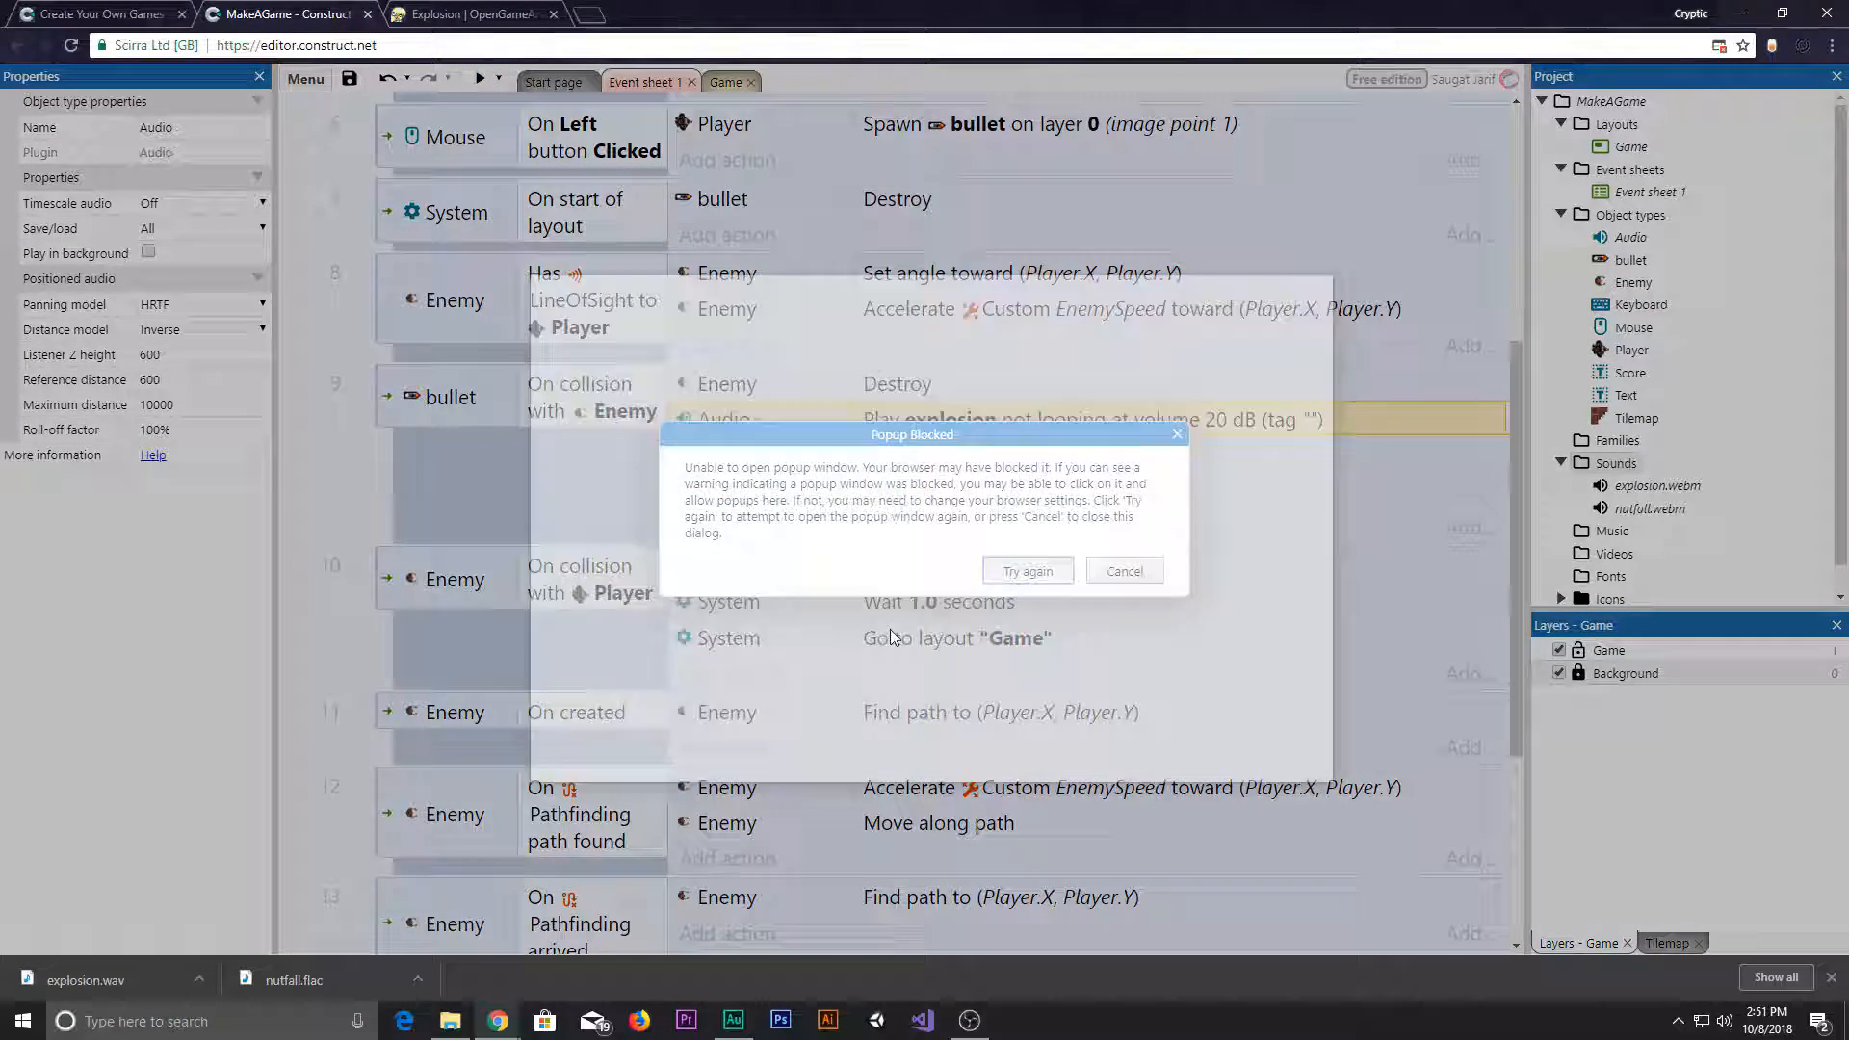
- Dismiss the Popup Blocked warning, confirm the explosion sound settings and show the Game layout
{"action": "left_click", "coordinate": [1027, 570]}
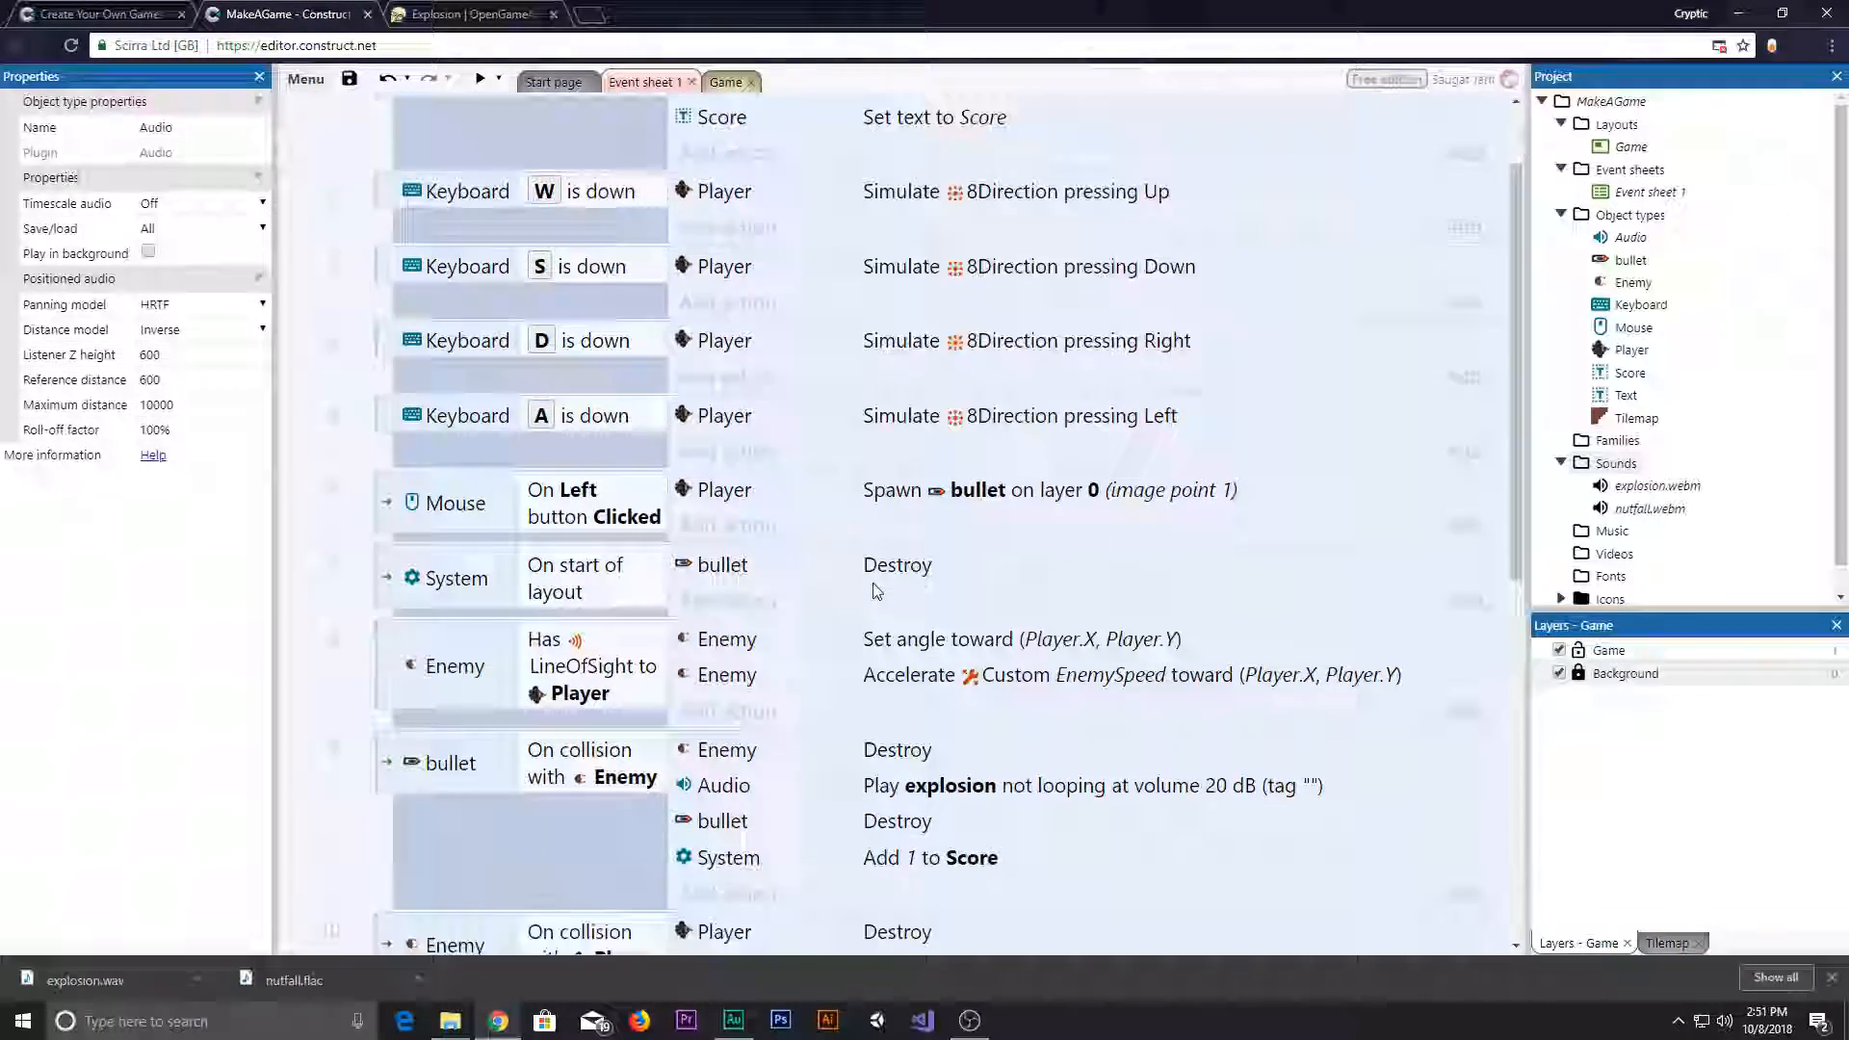
{"action": "scroll", "scroll_direction": "down", "scroll_amount": 3}
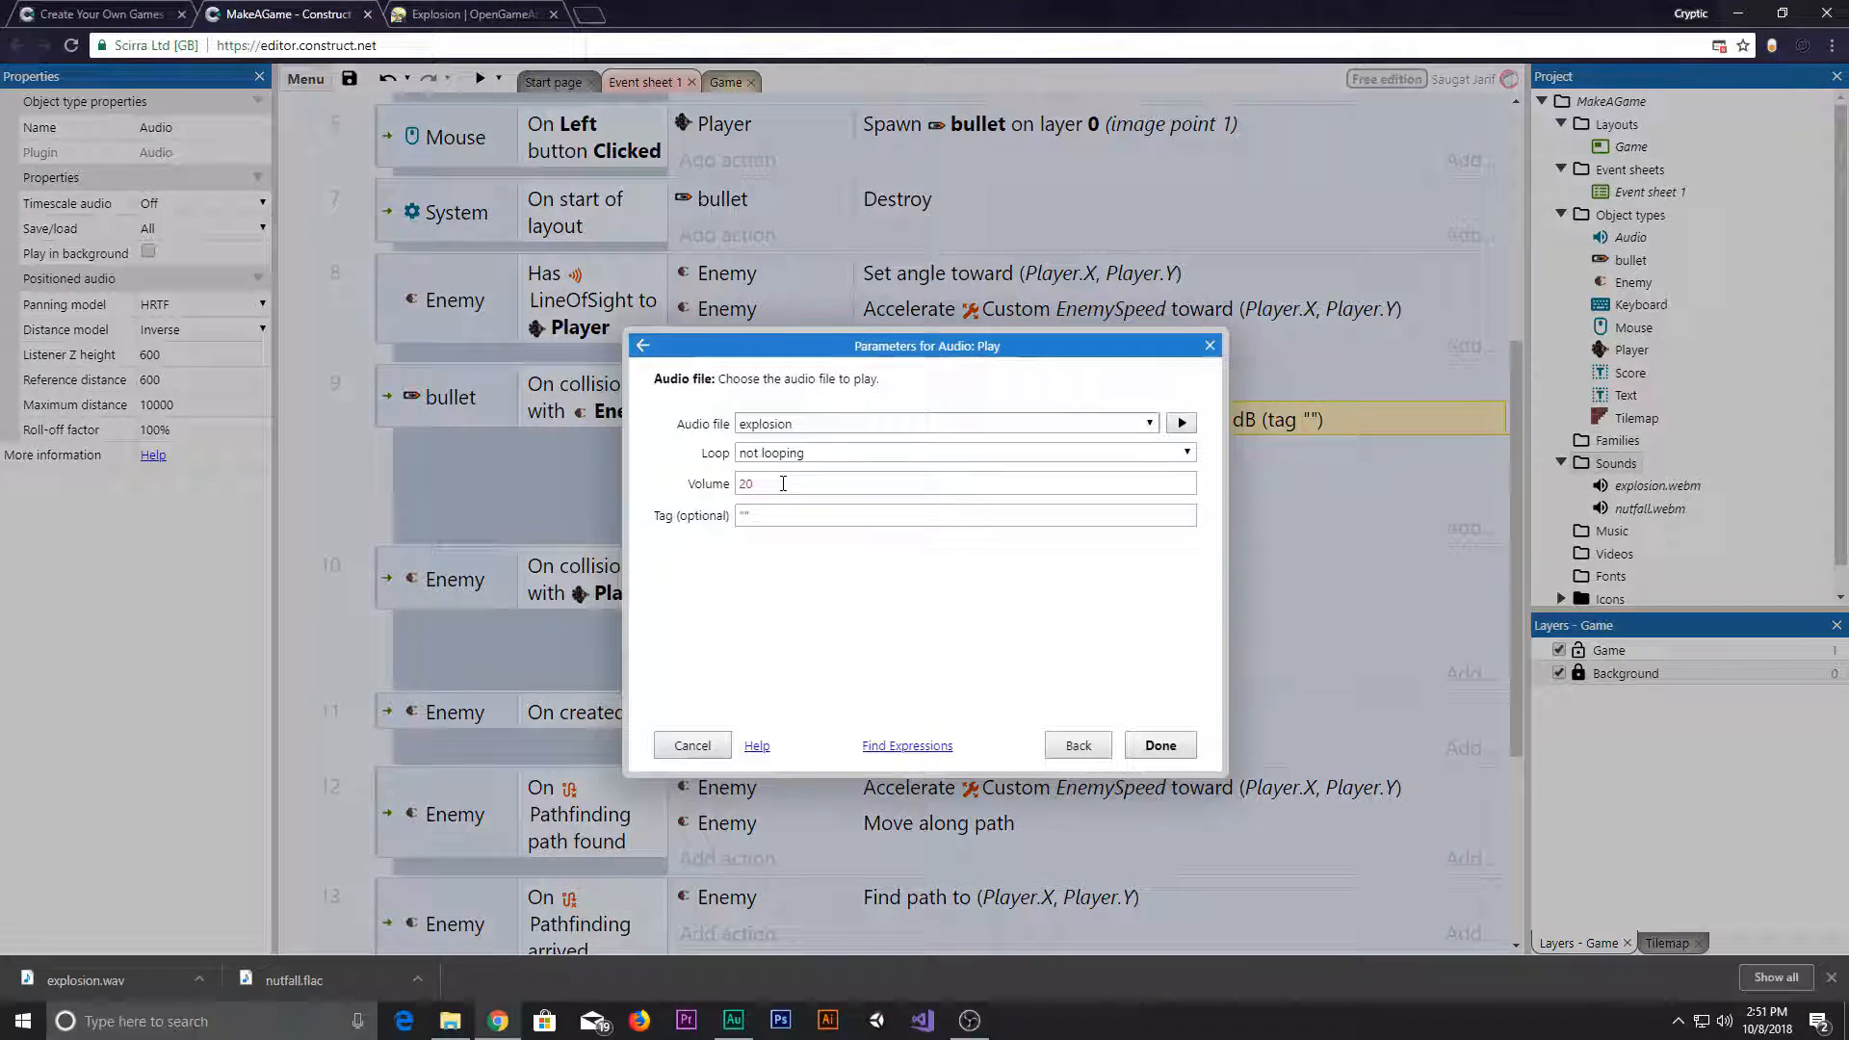
{"action": "left_click", "coordinate": [965, 516]}
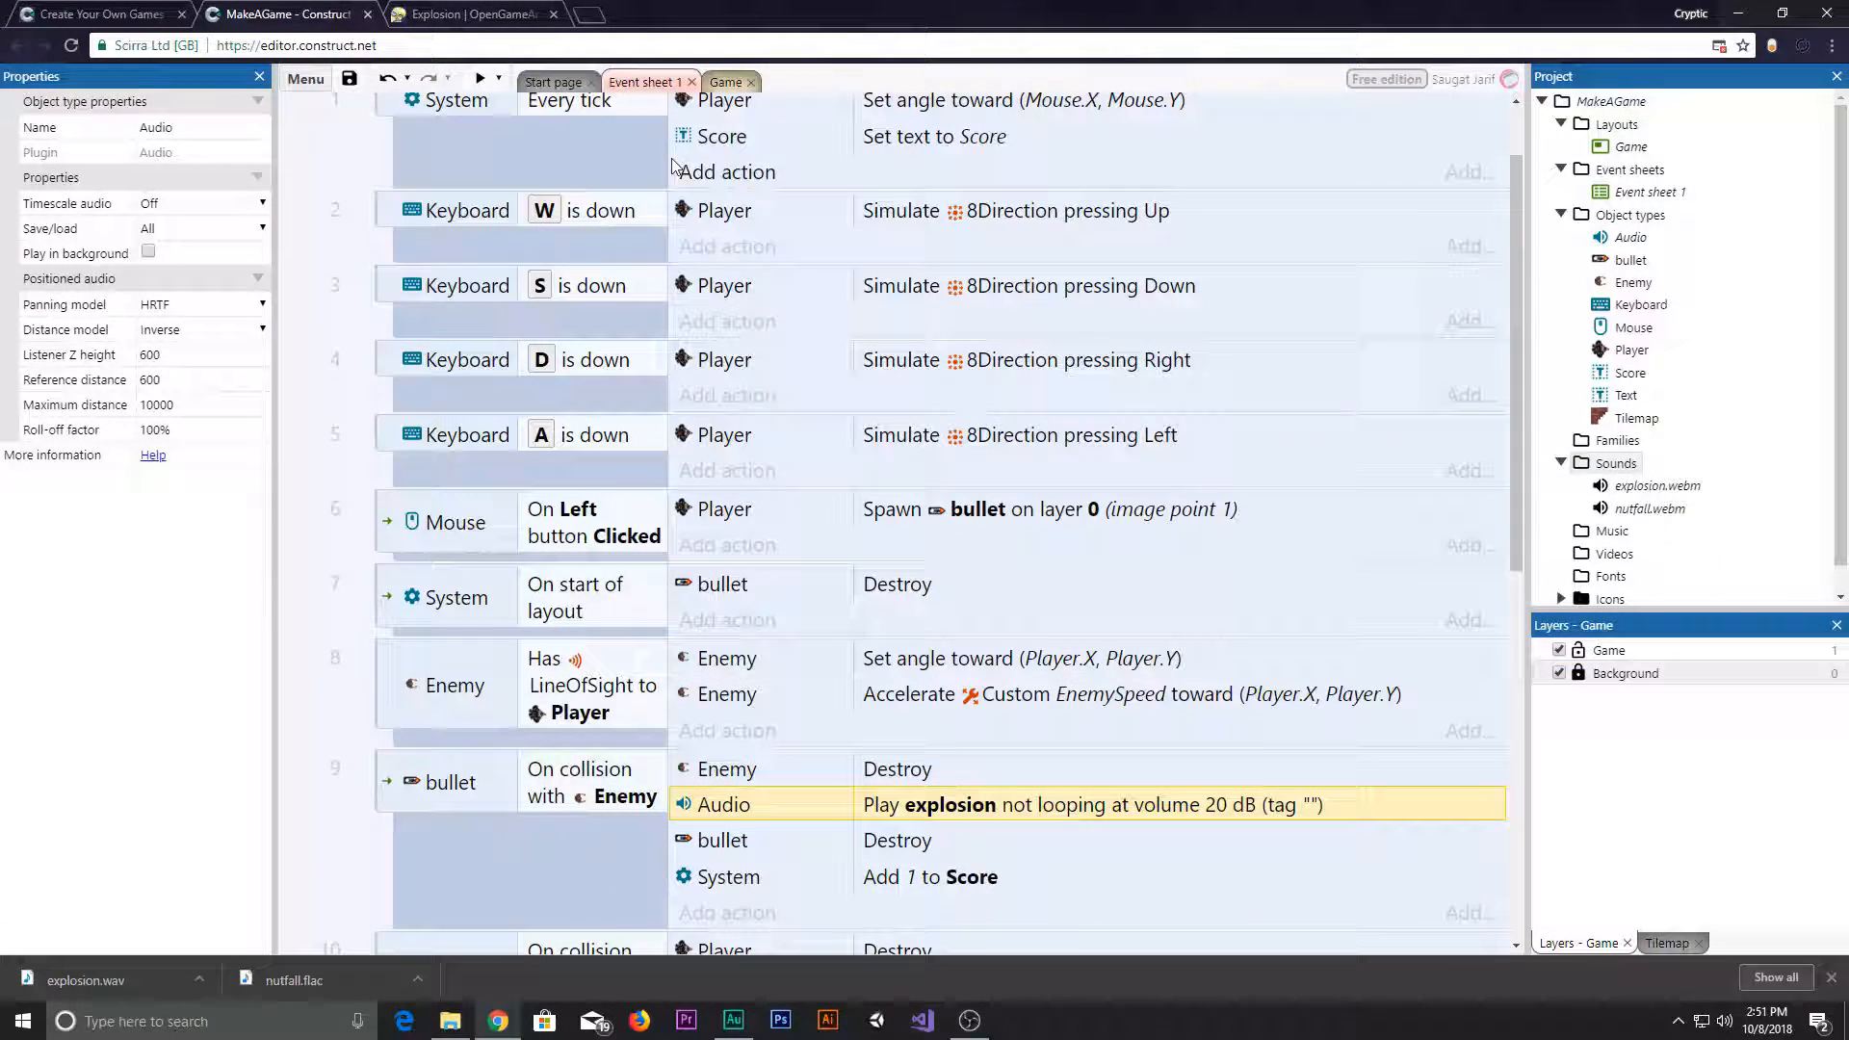
{"action": "left_click", "coordinate": [728, 80]}
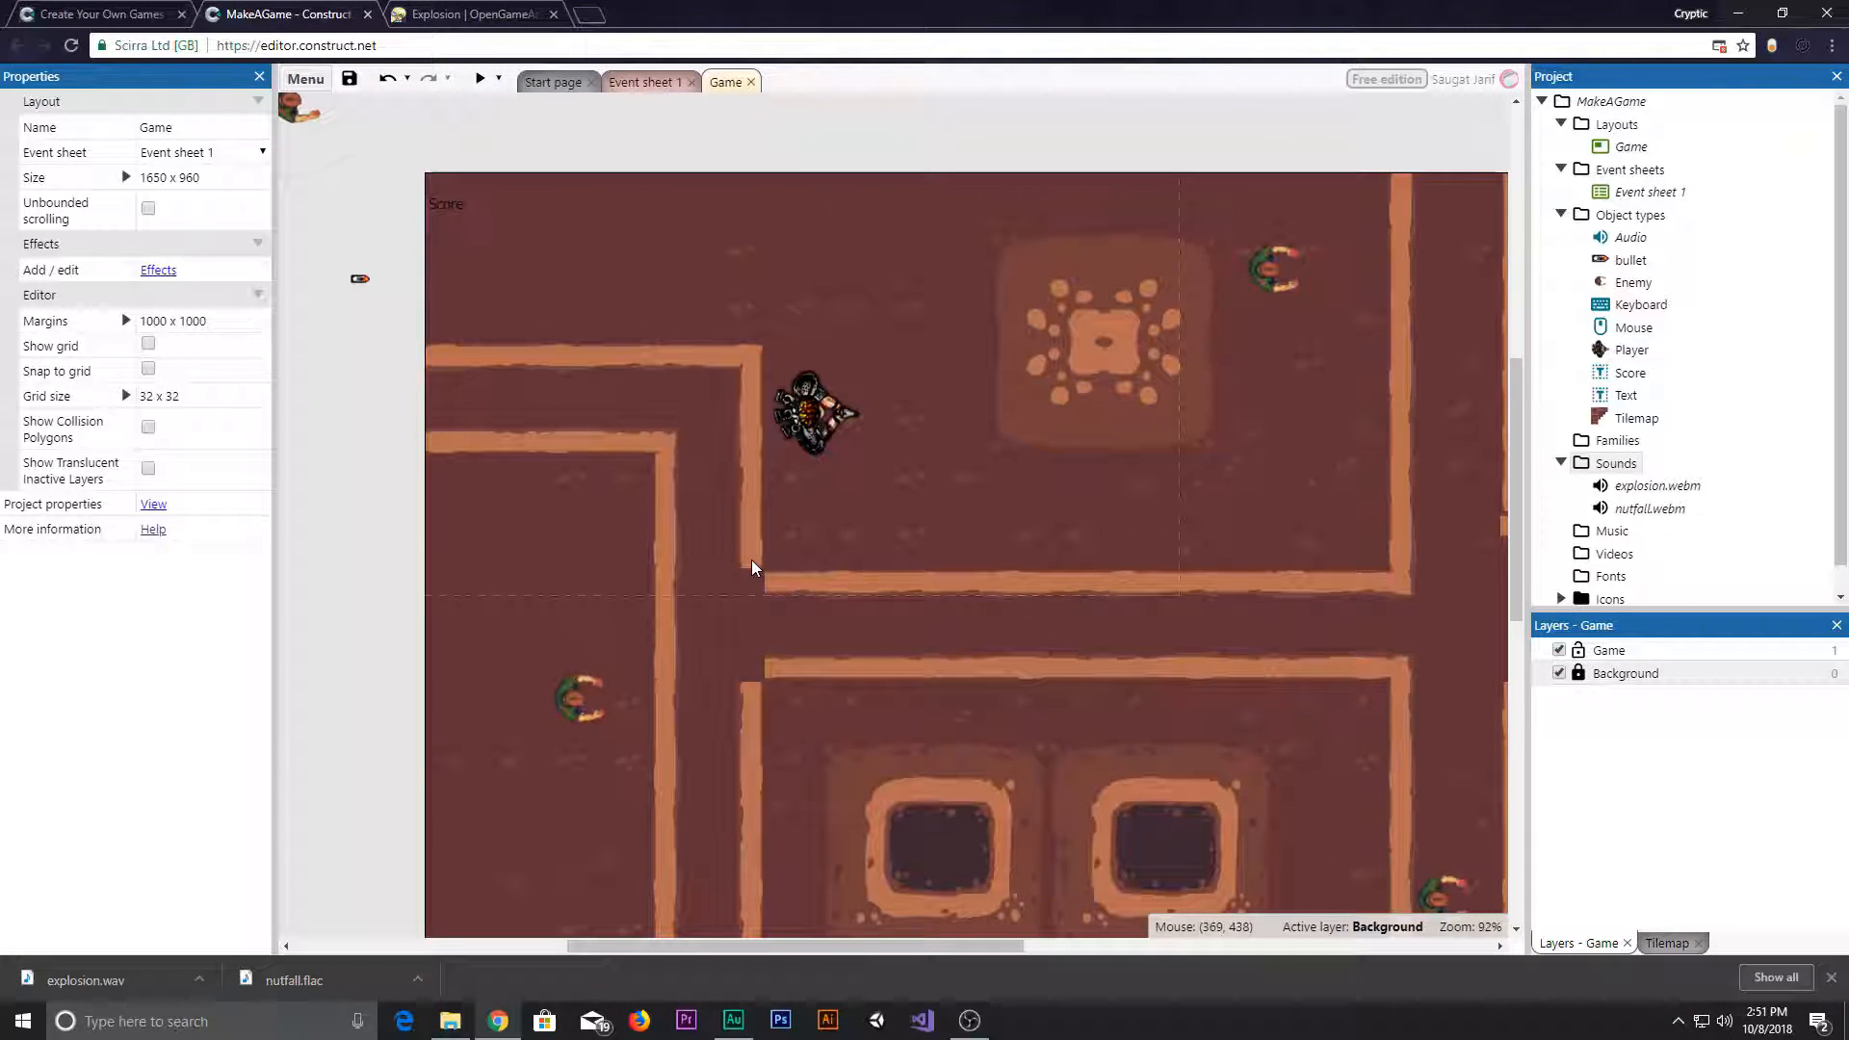
{"action": "mouse_move", "coordinate": [753, 549]}
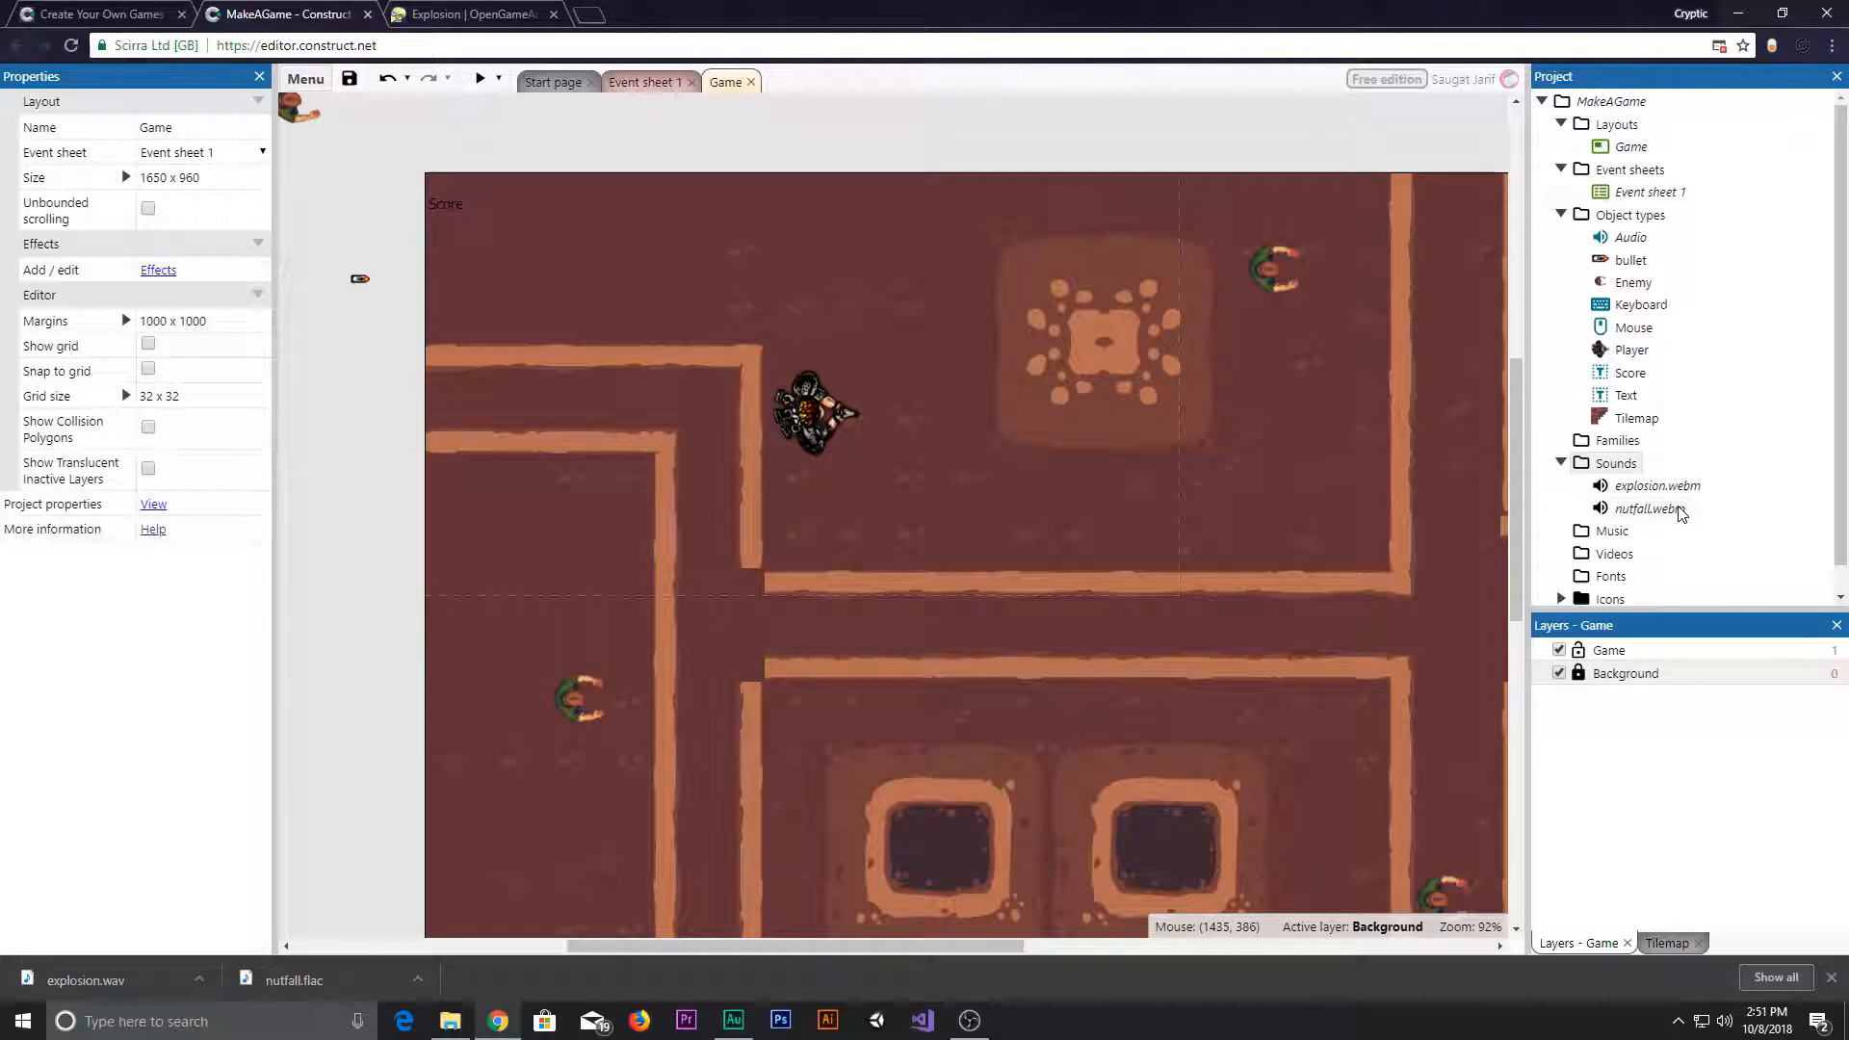
- Preview the nutfall sound from the Project bar, then return to Event sheet 1
{"action": "double_click", "coordinate": [1651, 508]}
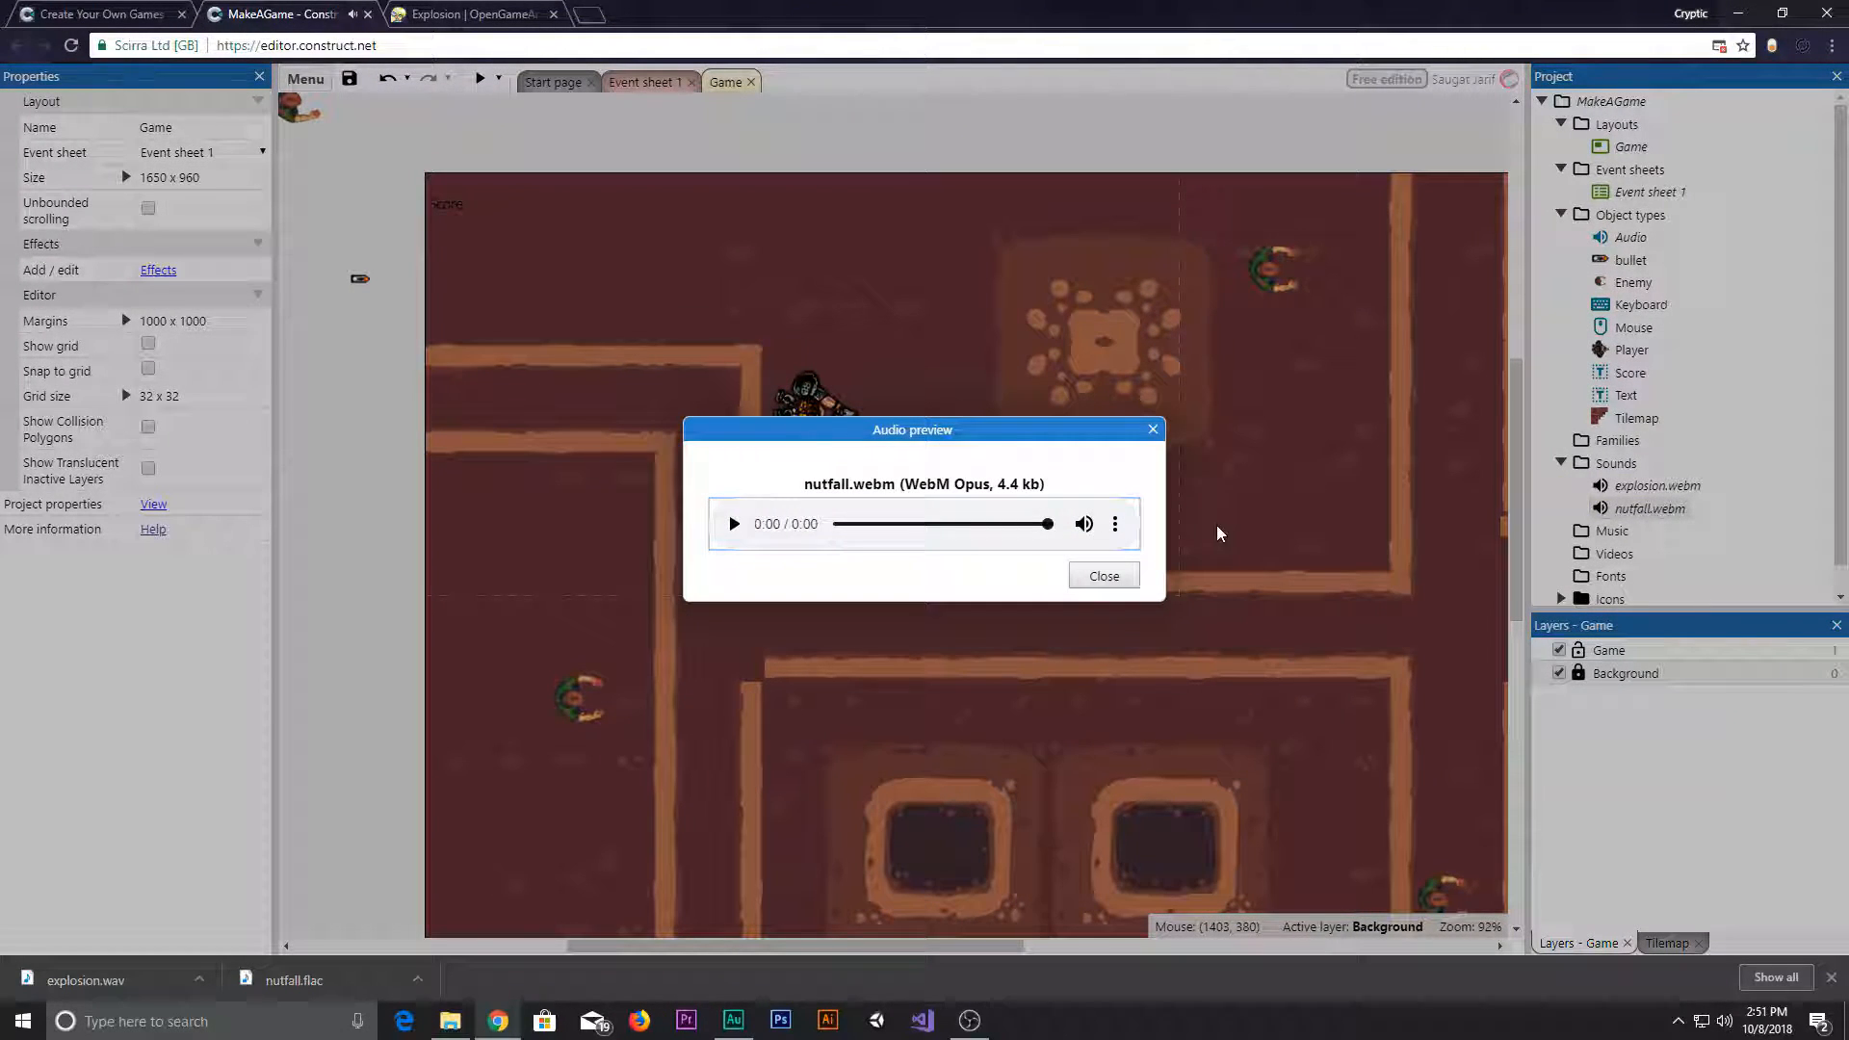
{"action": "mouse_move", "coordinate": [1198, 489]}
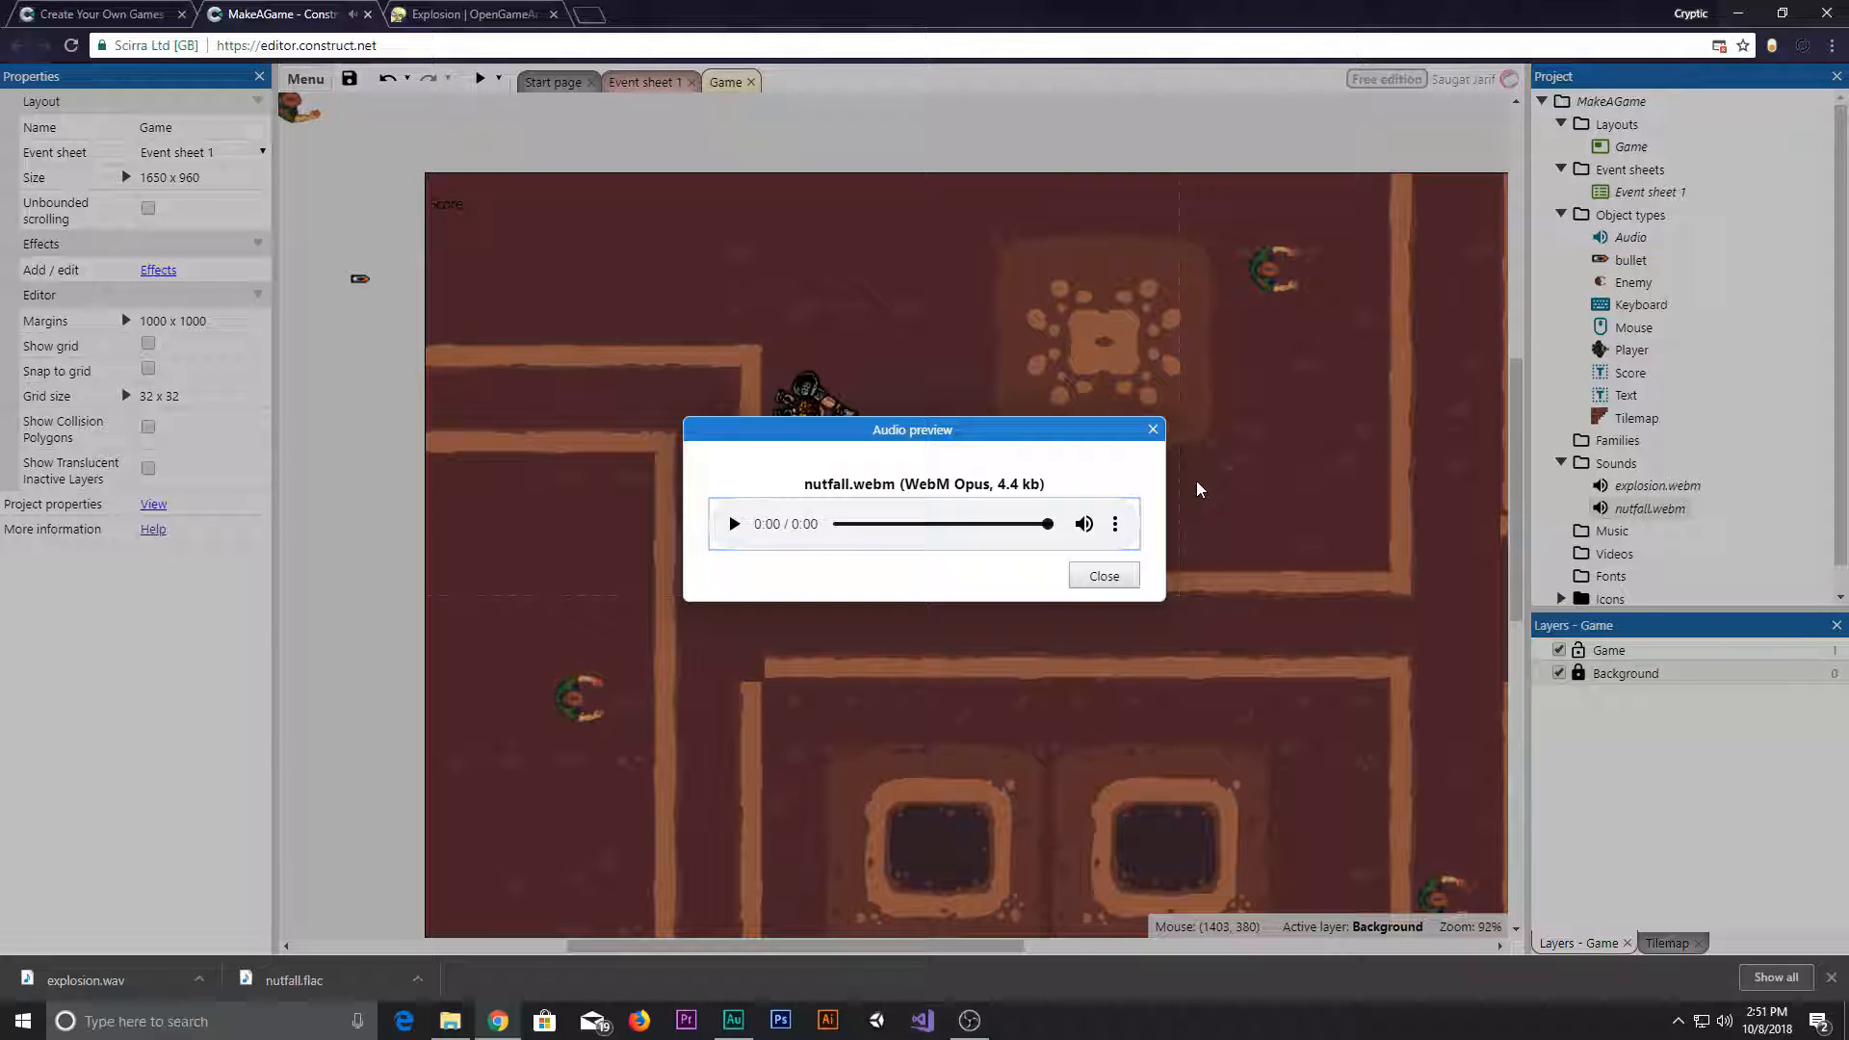
{"action": "left_click", "coordinate": [1102, 576]}
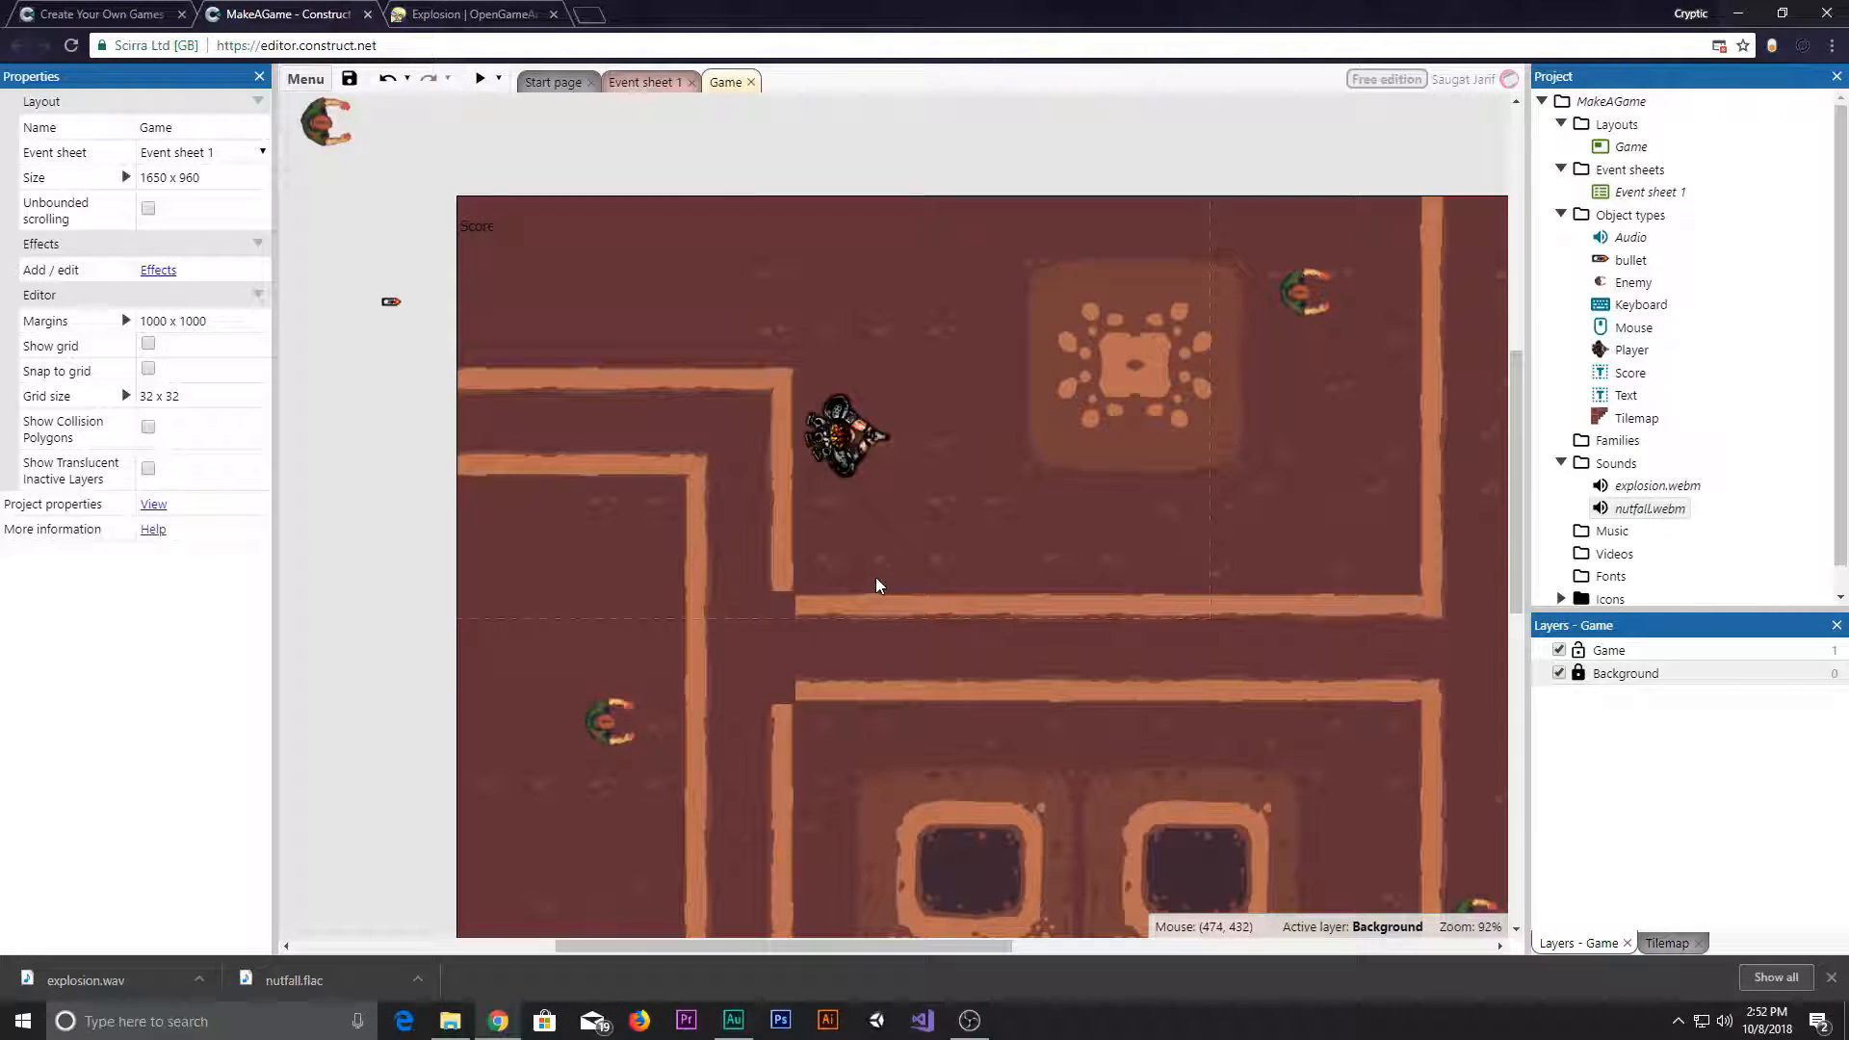
{"action": "mouse_move", "coordinate": [895, 550]}
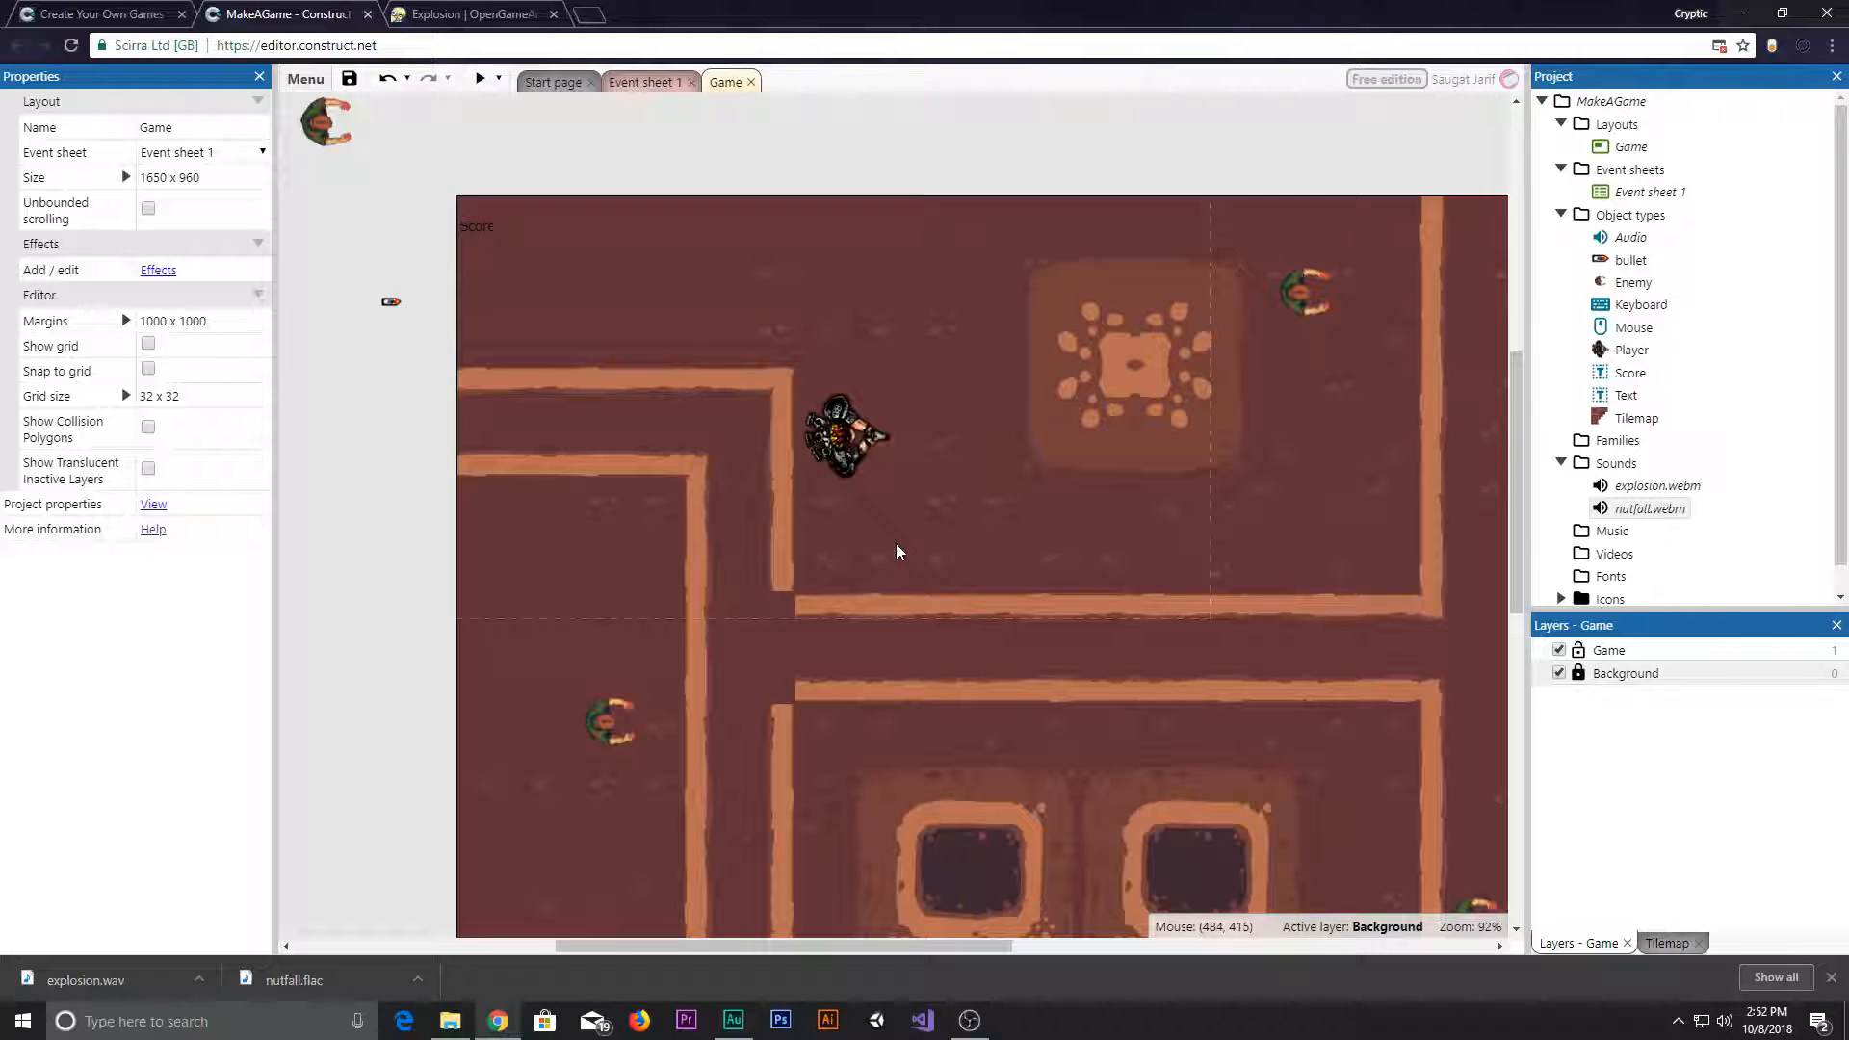
{"action": "mouse_move", "coordinate": [765, 139]}
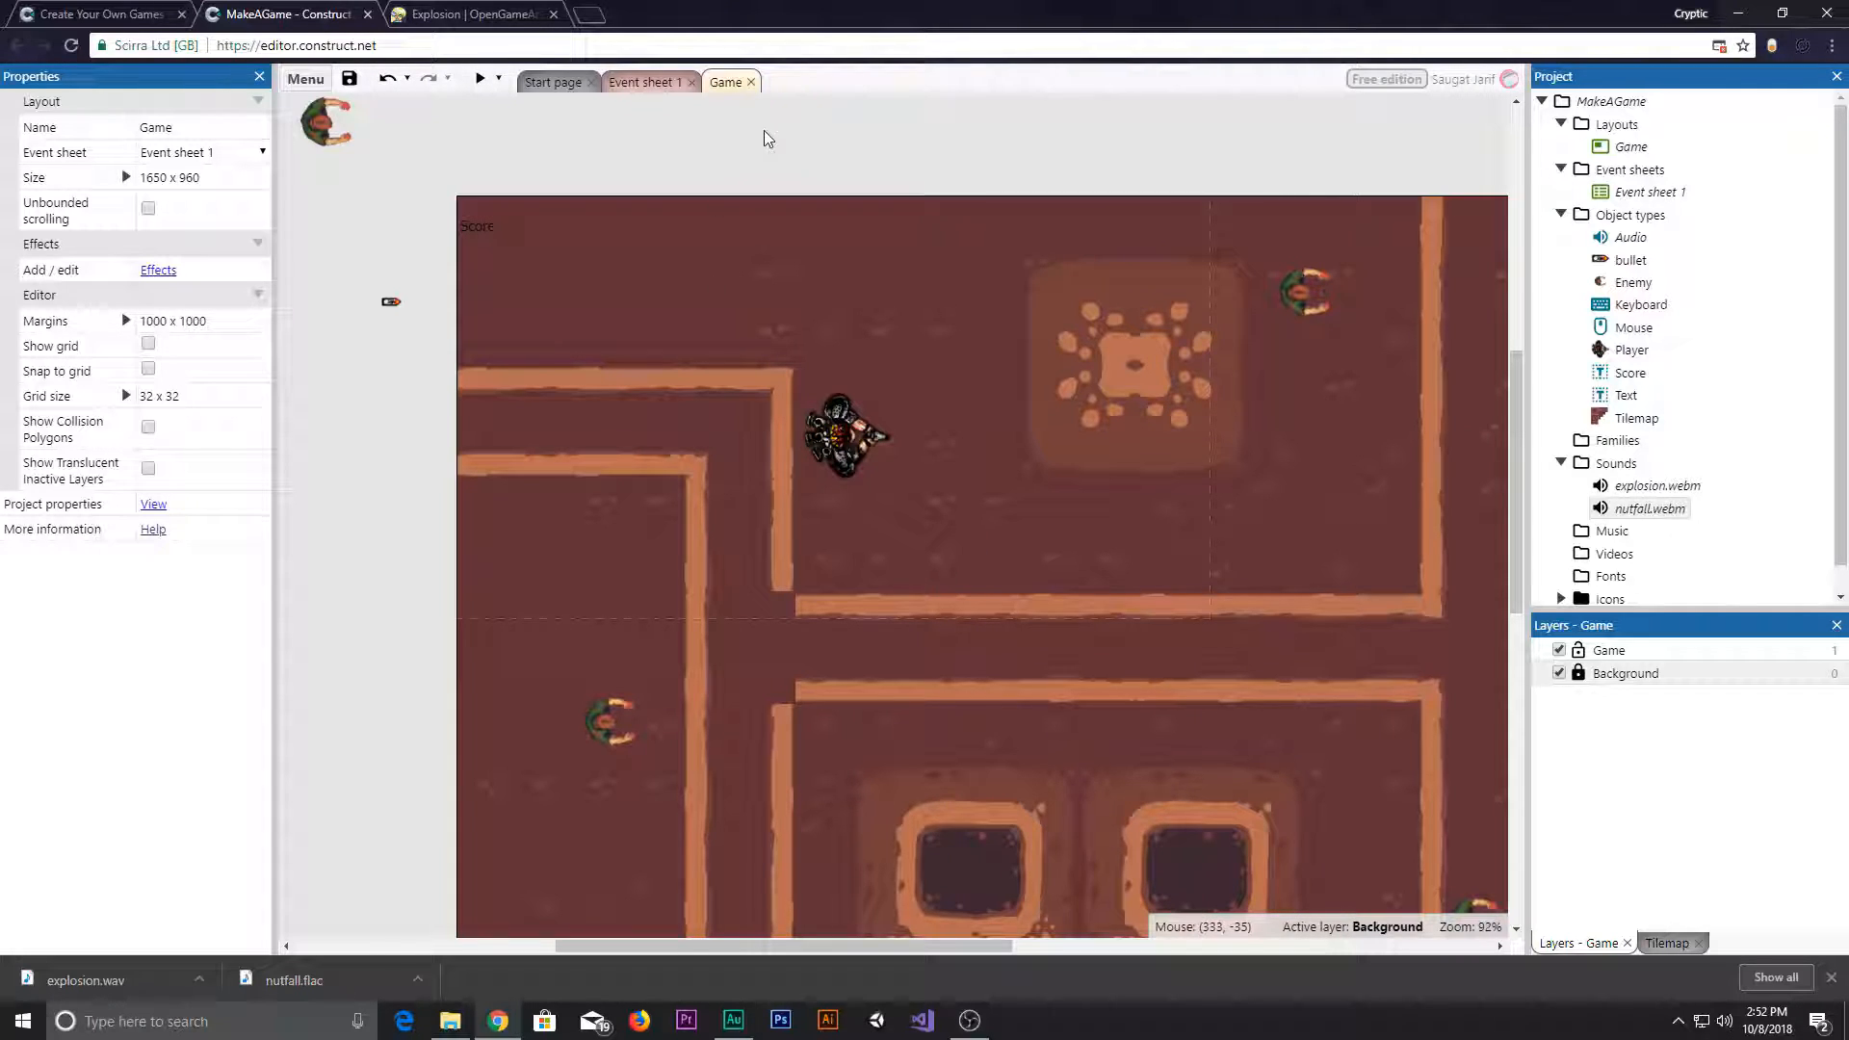
{"action": "mouse_move", "coordinate": [668, 134]}
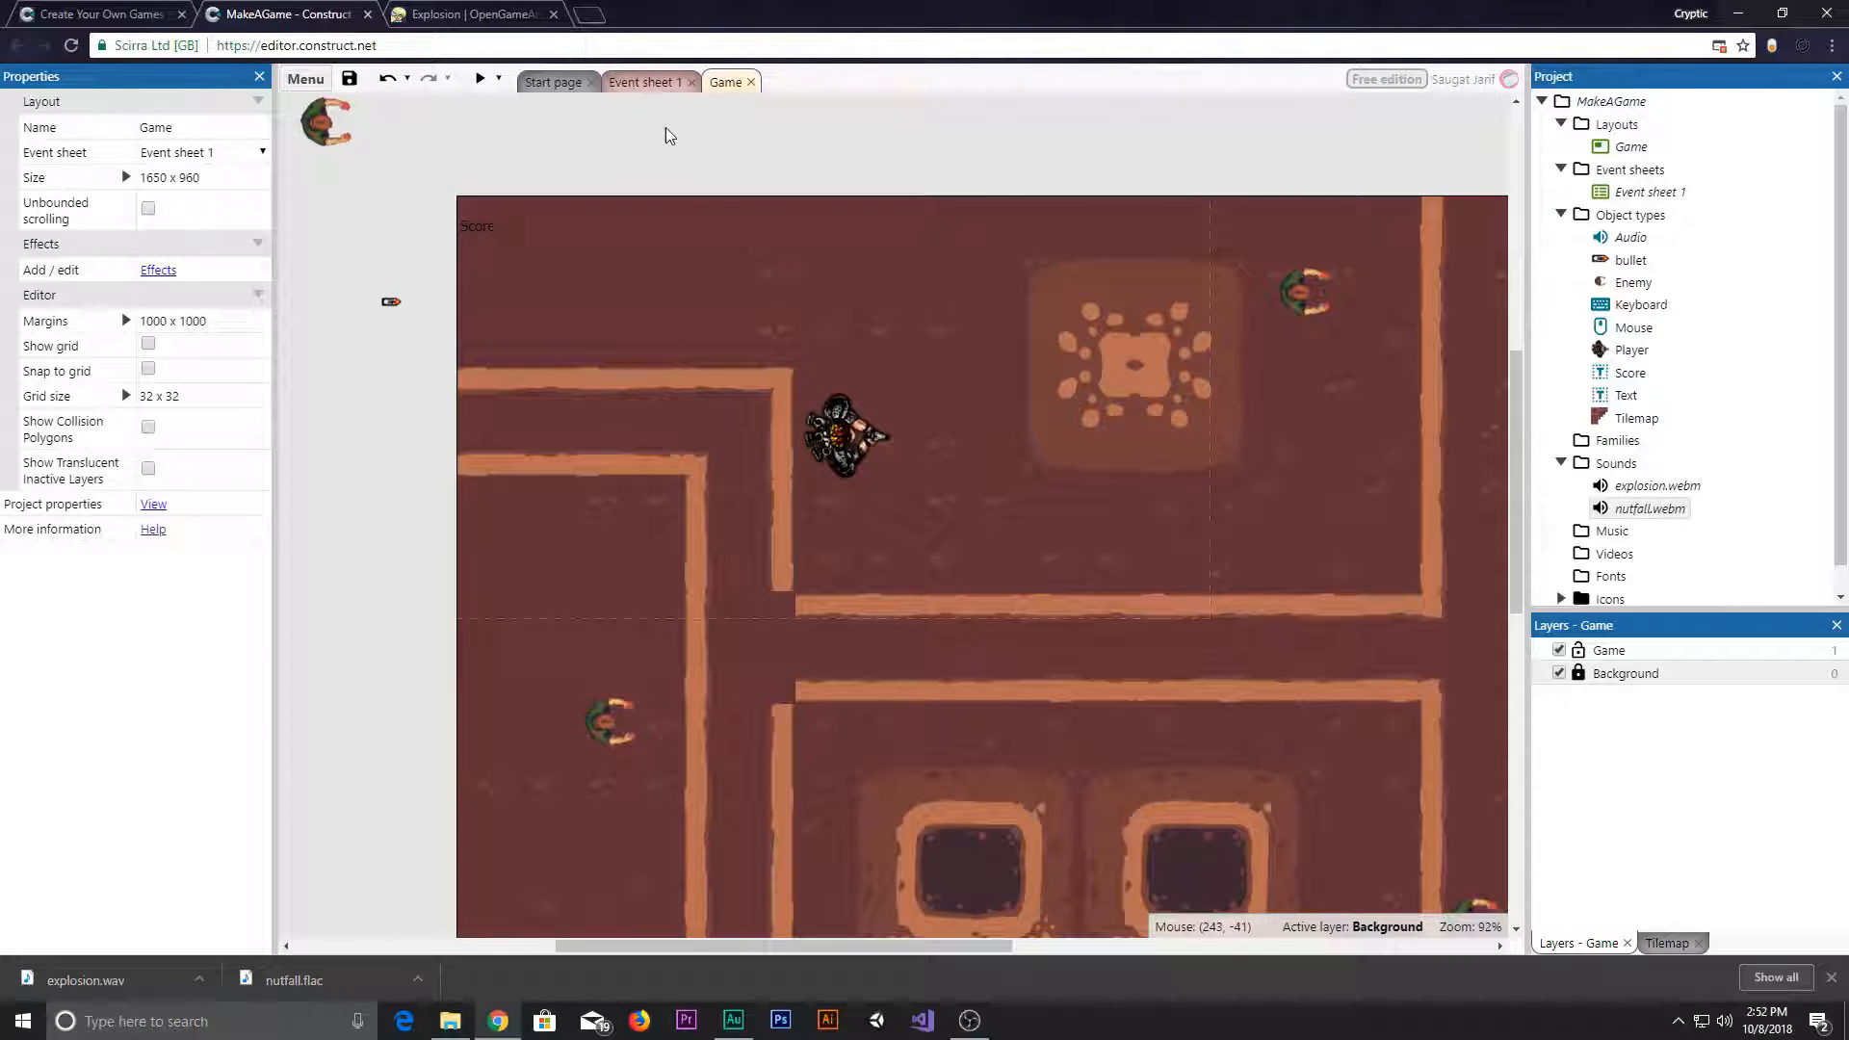
{"action": "left_click", "coordinate": [644, 81]}
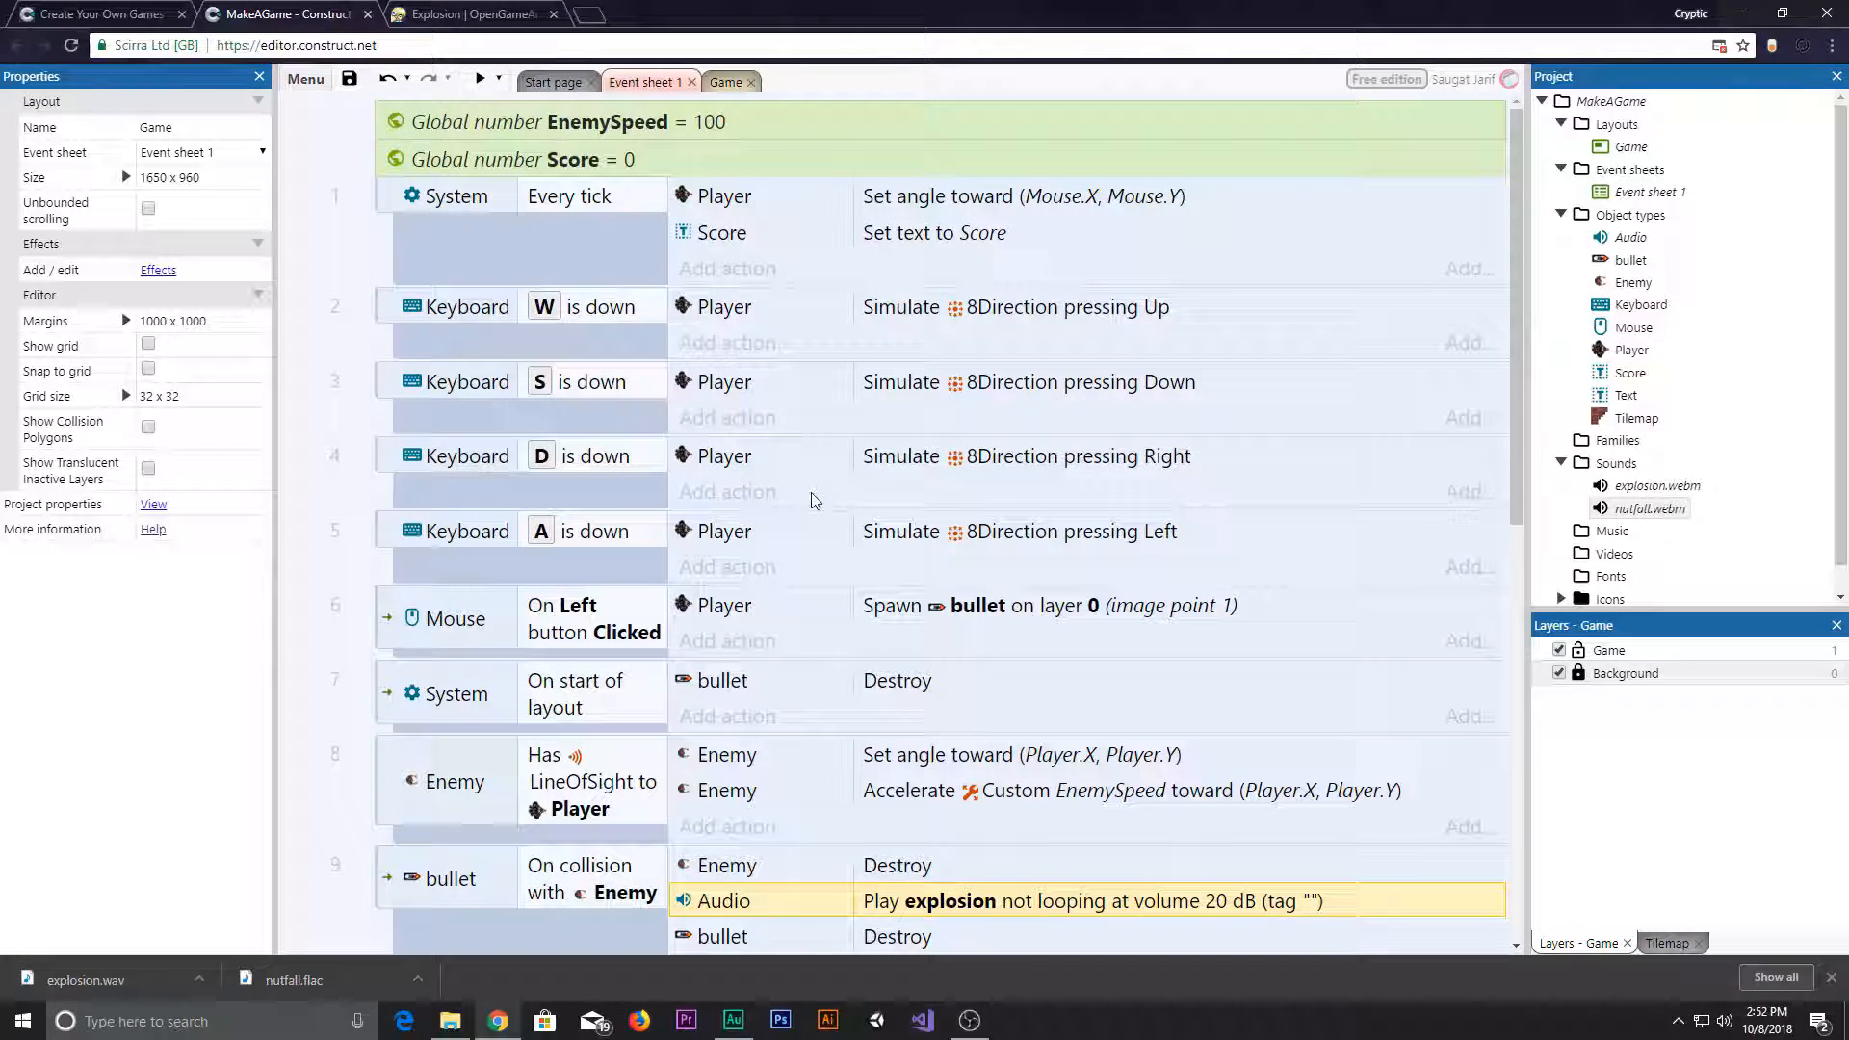
{"action": "scroll", "scroll_direction": "down", "scroll_amount": 3}
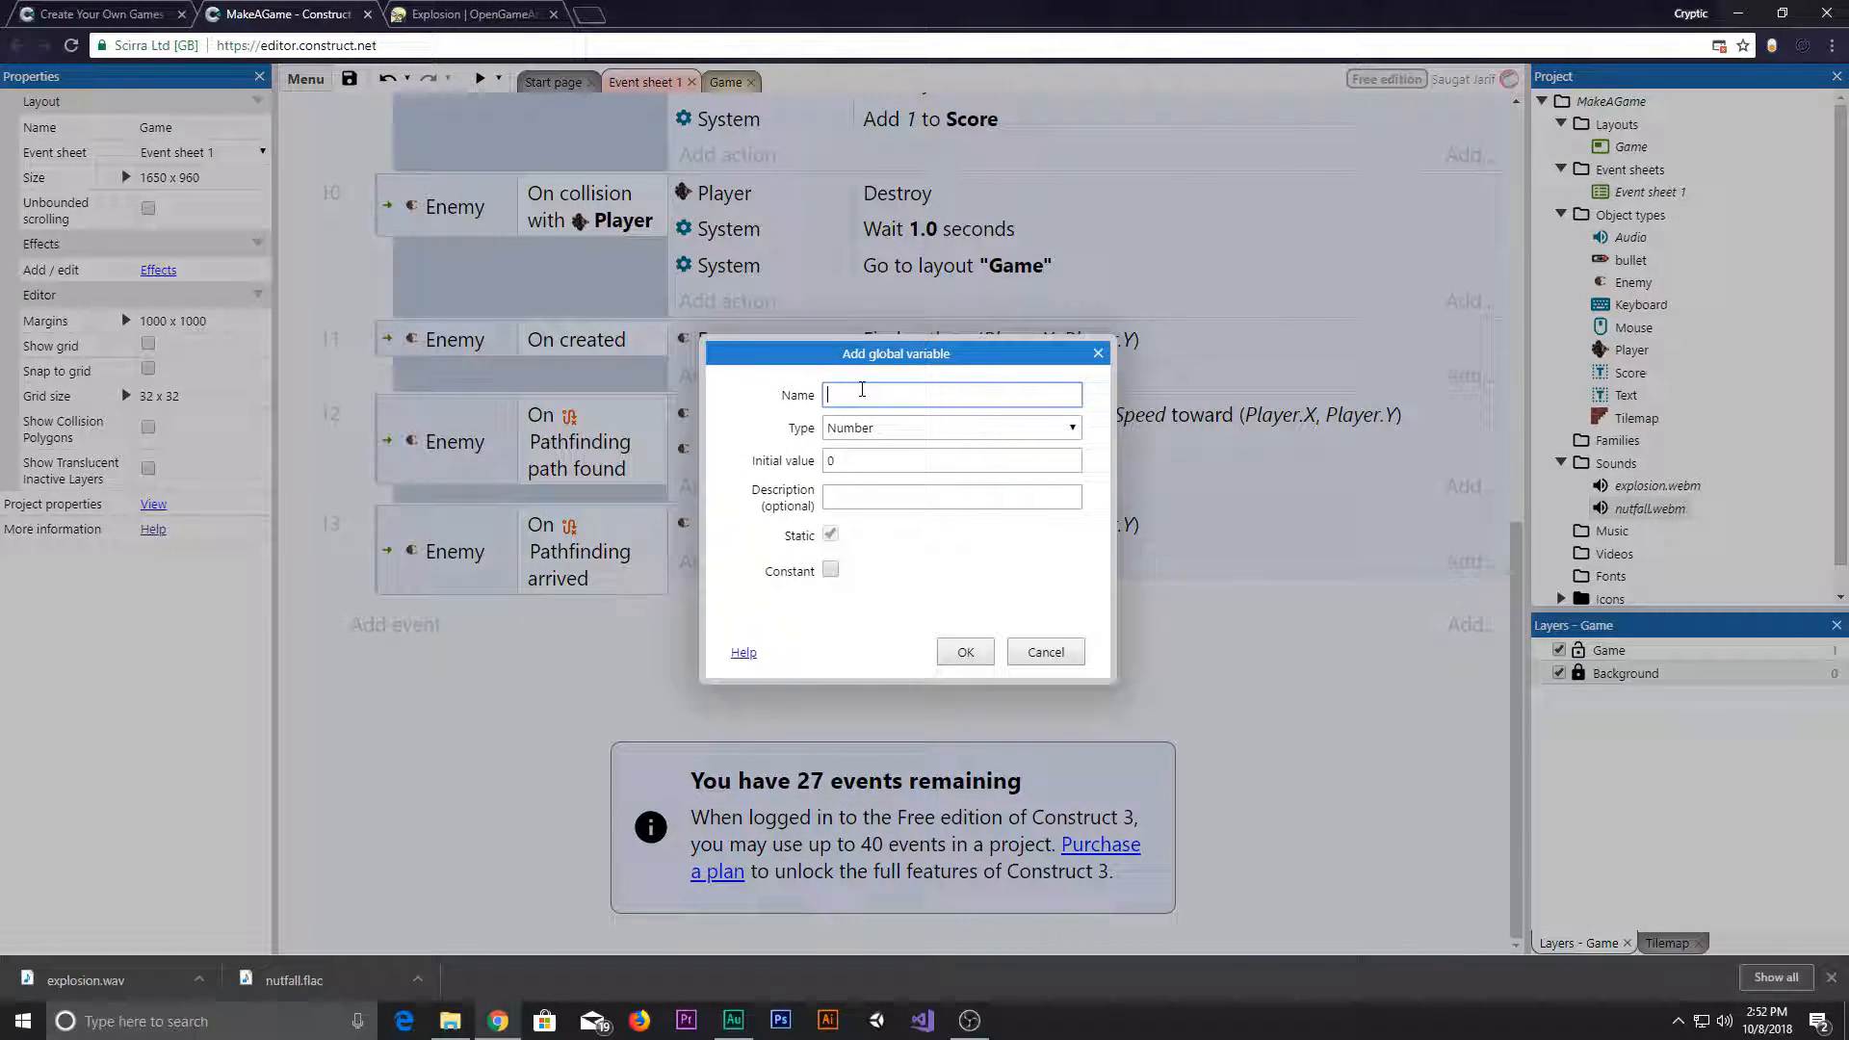
- Create the global number variable EnemyHealth with initial value 3
{"action": "type", "text": "EnemyHeal"}
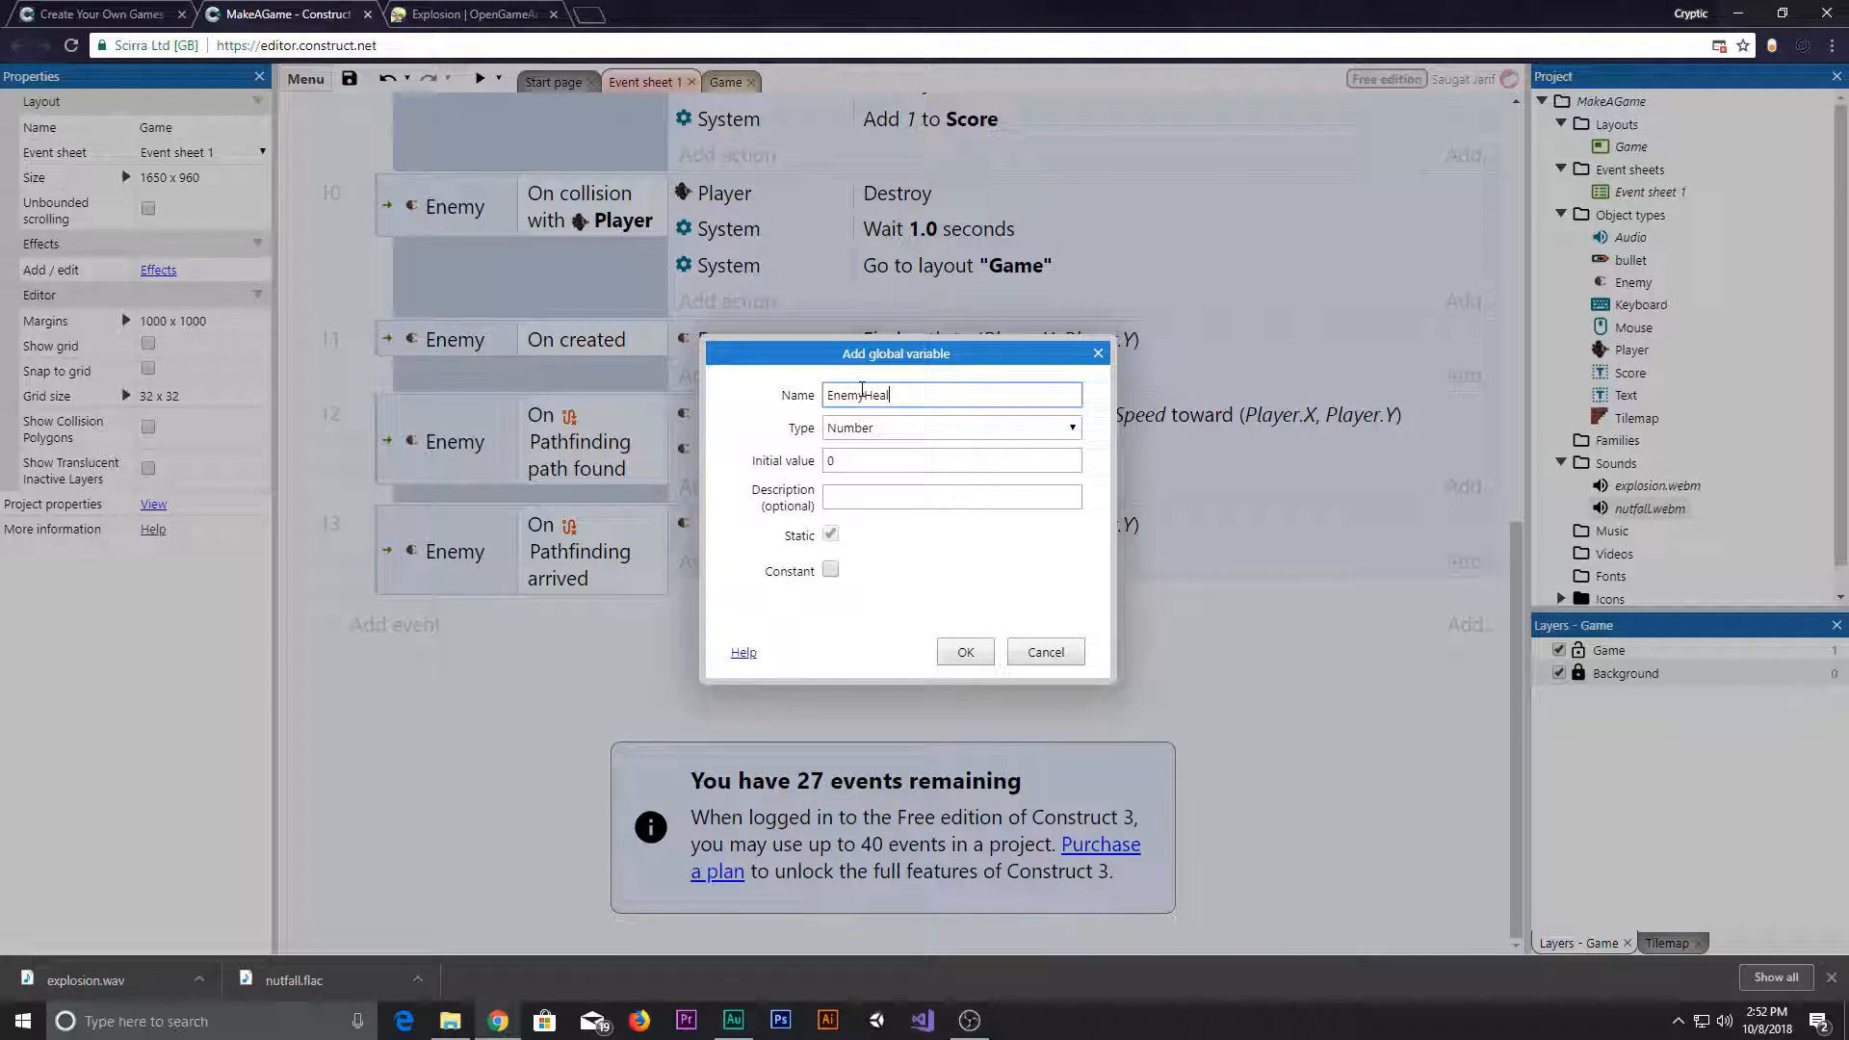
{"action": "left_click", "coordinate": [950, 460]}
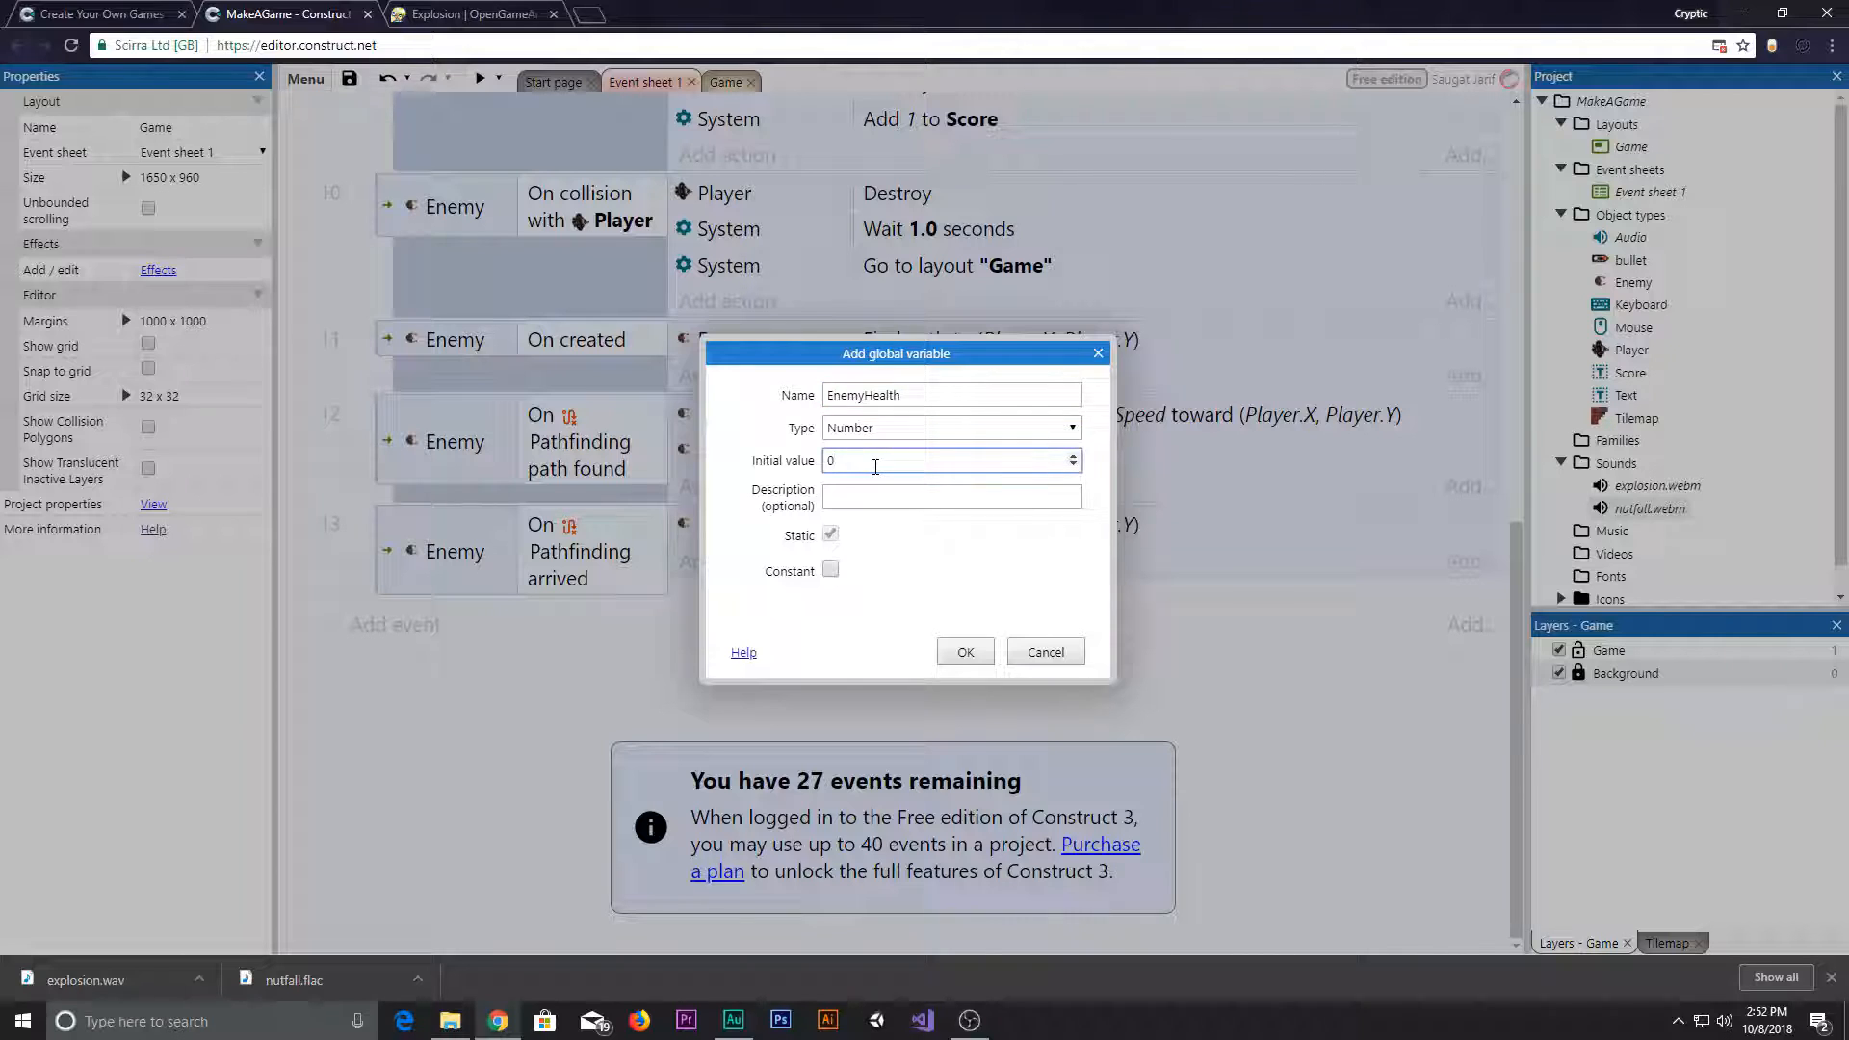
{"action": "left_click", "coordinate": [965, 652]}
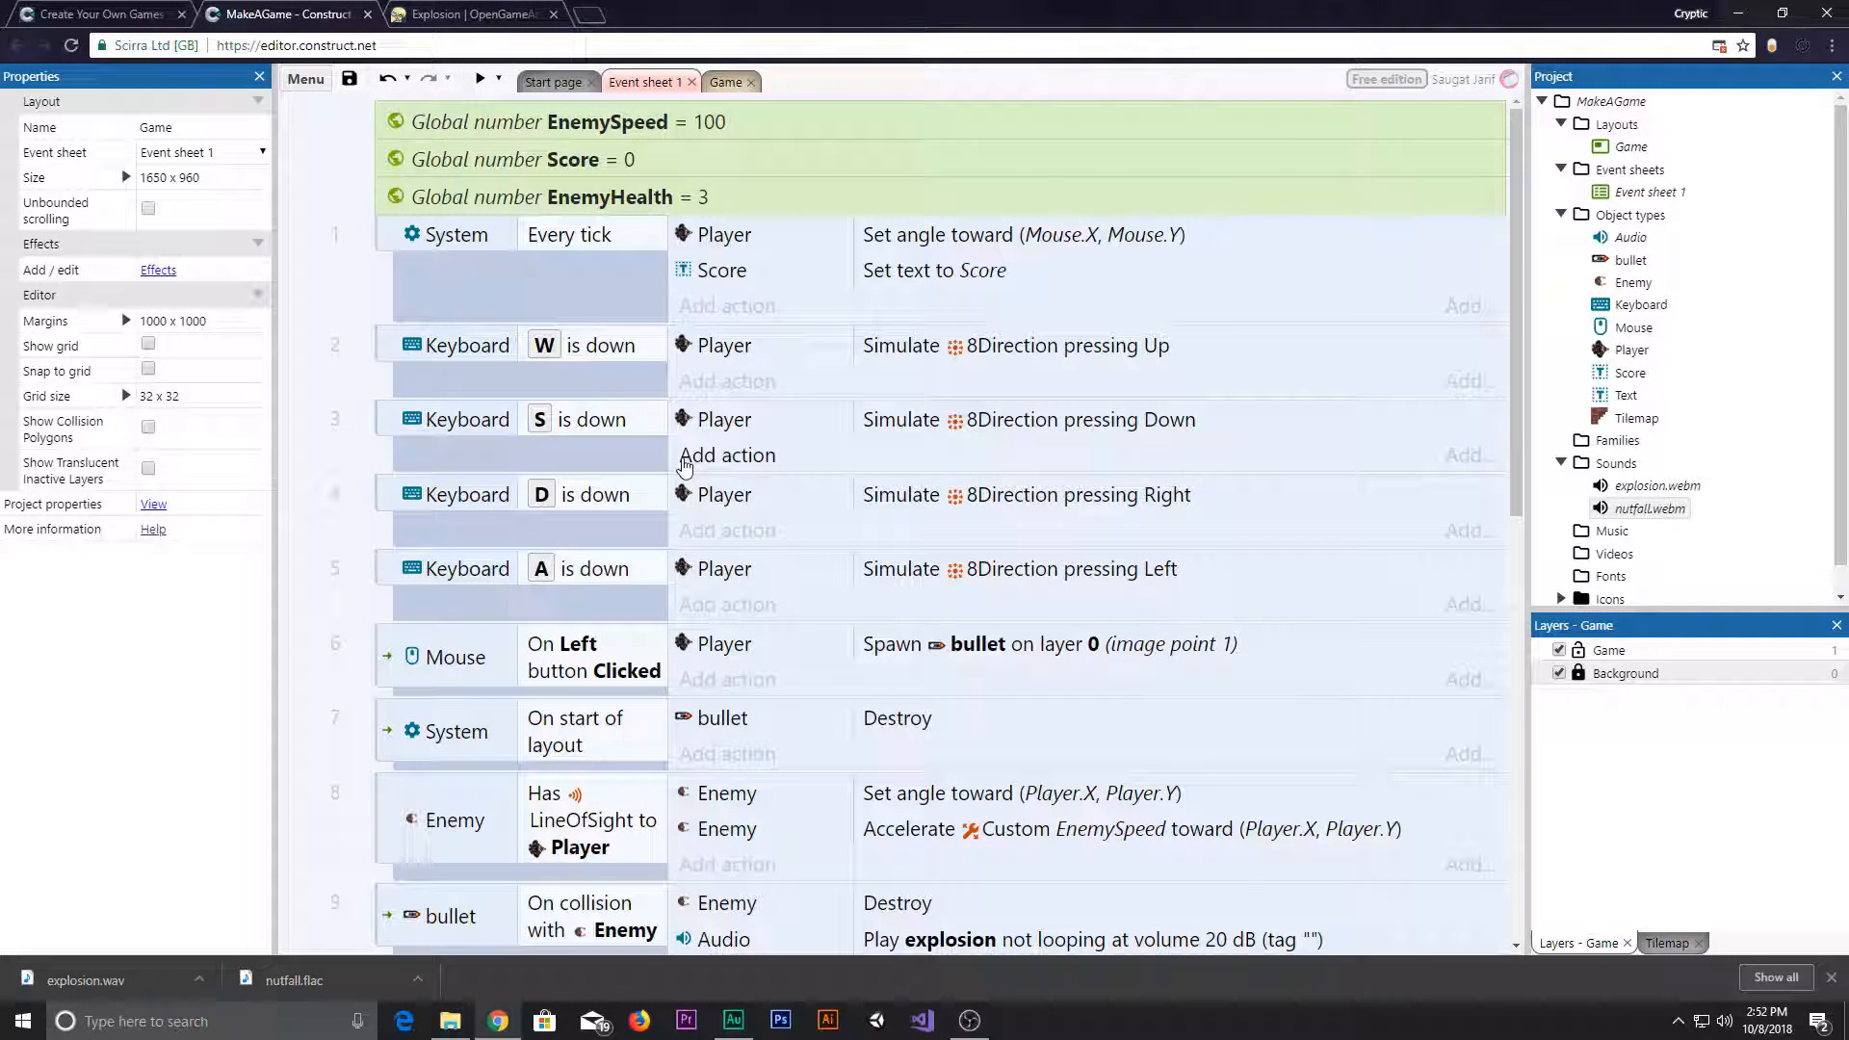
- Remove the Enemy Destroy action from the bullet-on-Enemy collision event
{"action": "left_click", "coordinate": [761, 196]}
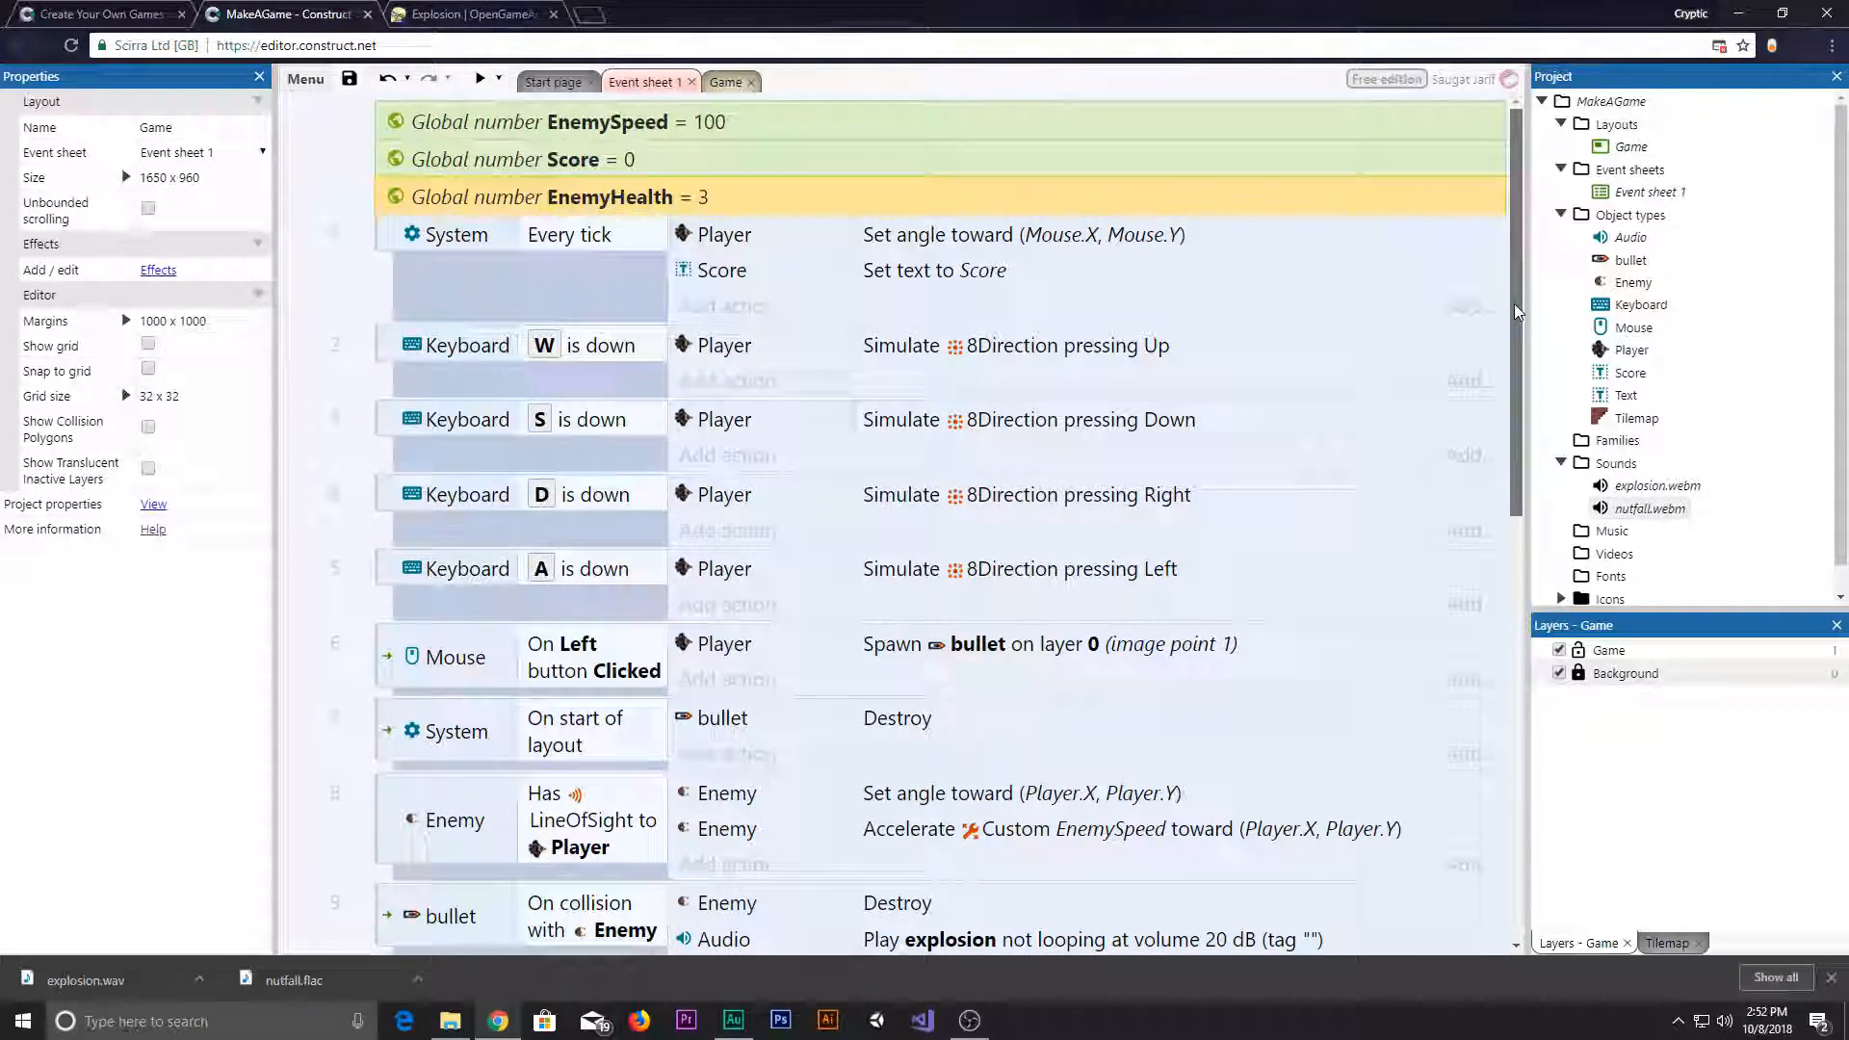
{"action": "scroll", "scroll_direction": "down", "scroll_amount": 3}
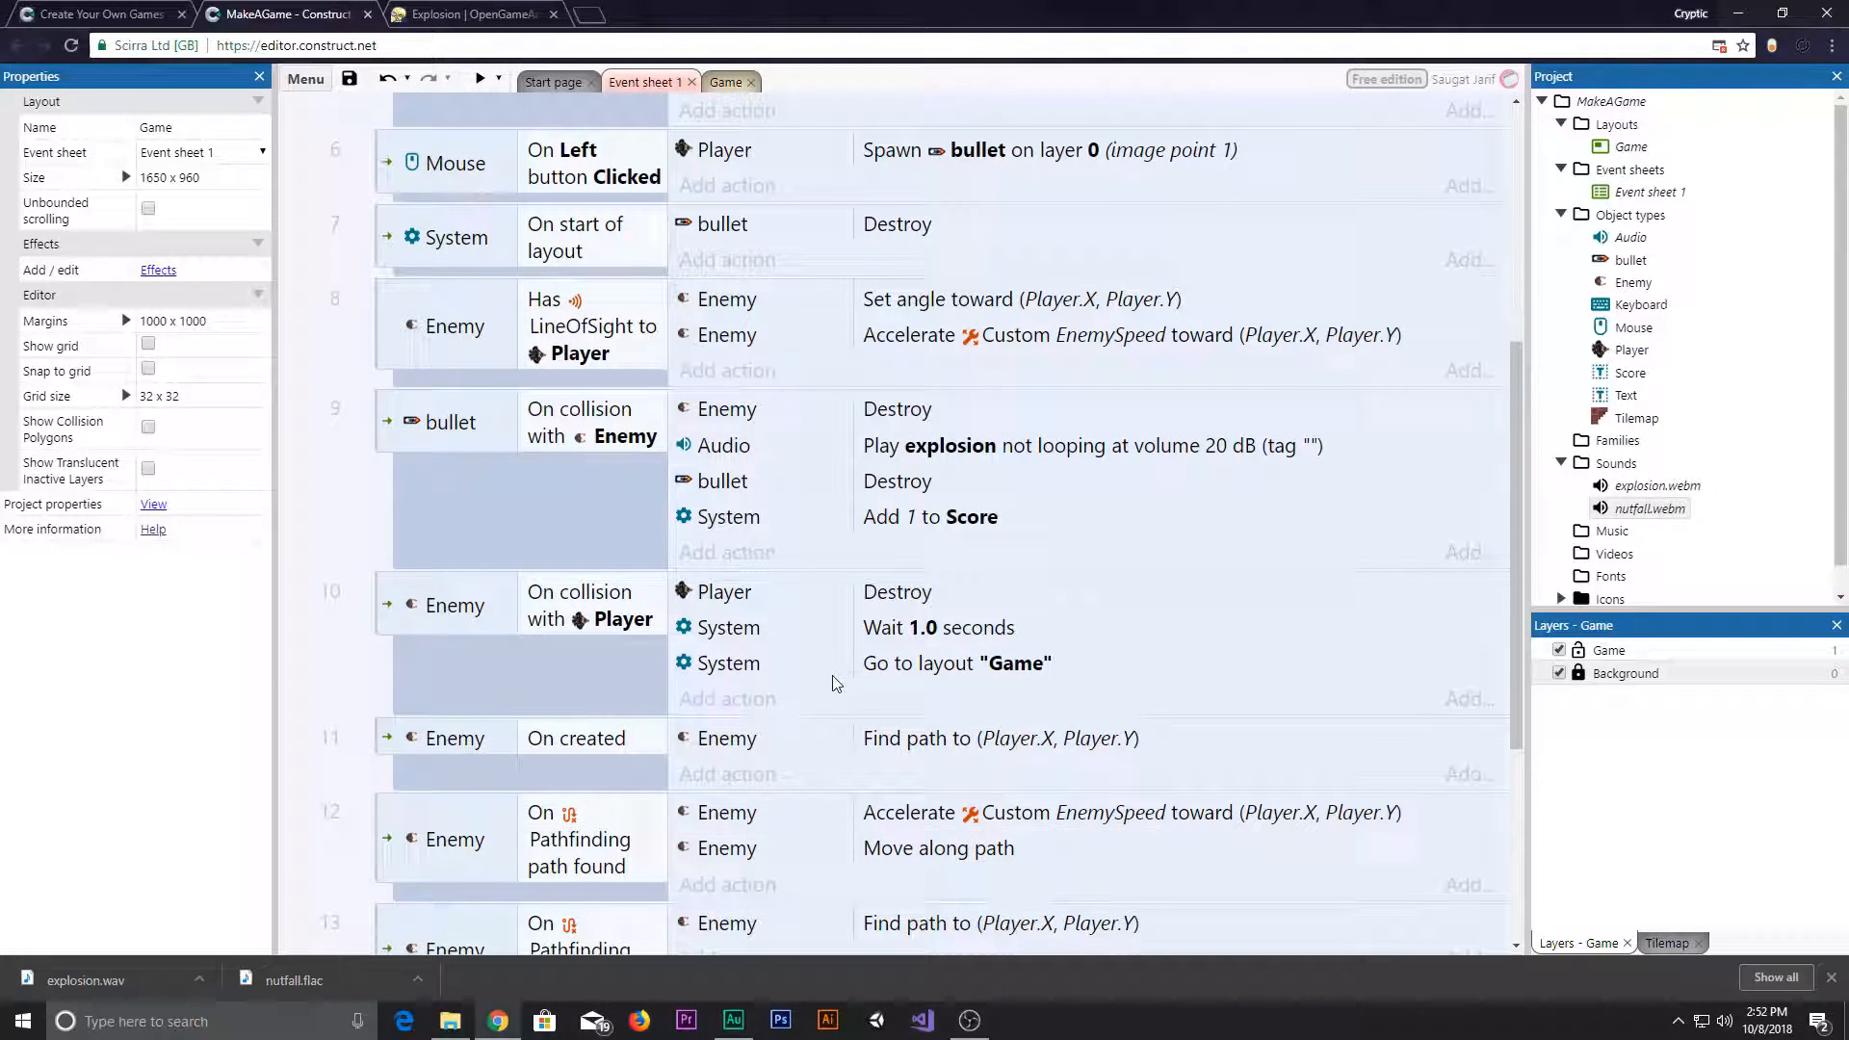
{"action": "left_click", "coordinate": [449, 422]}
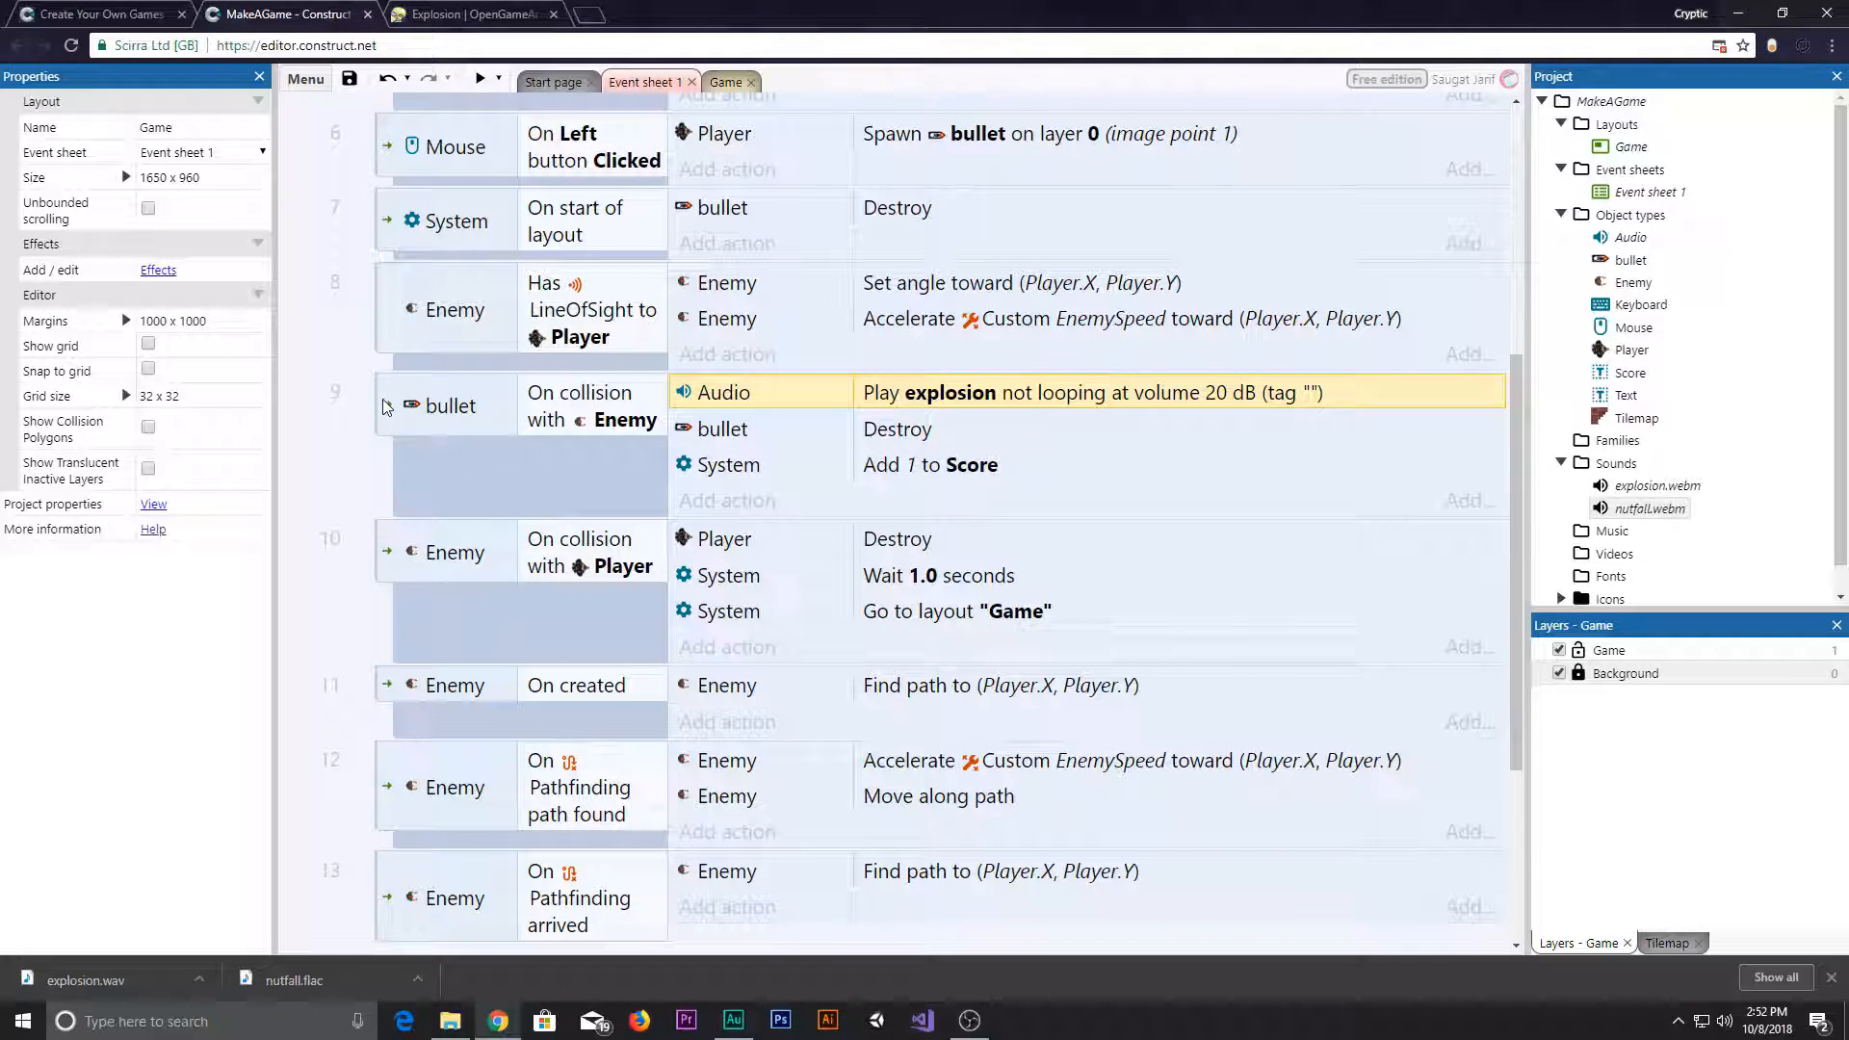
- Add a System 'EnemyHealth = 0' condition event that destroys the Enemy
{"action": "right_click", "coordinate": [449, 406]}
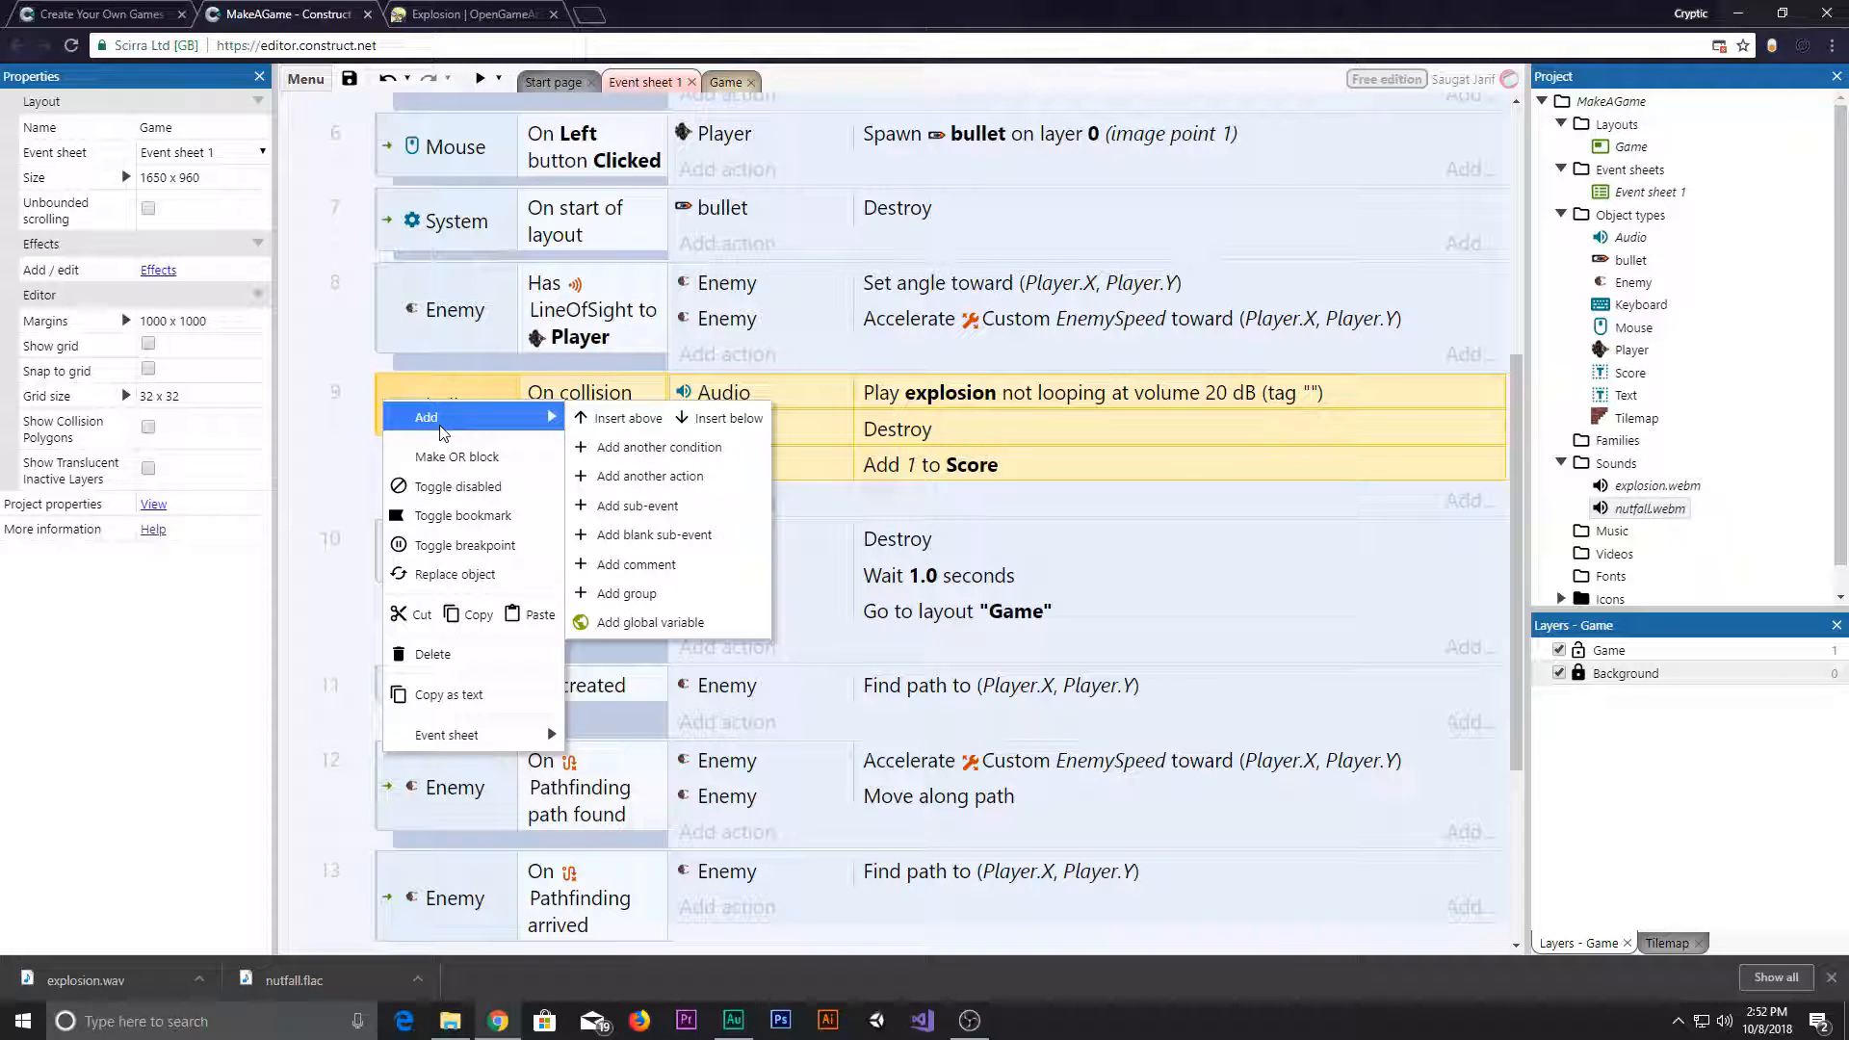
{"action": "mouse_move", "coordinate": [634, 505]}
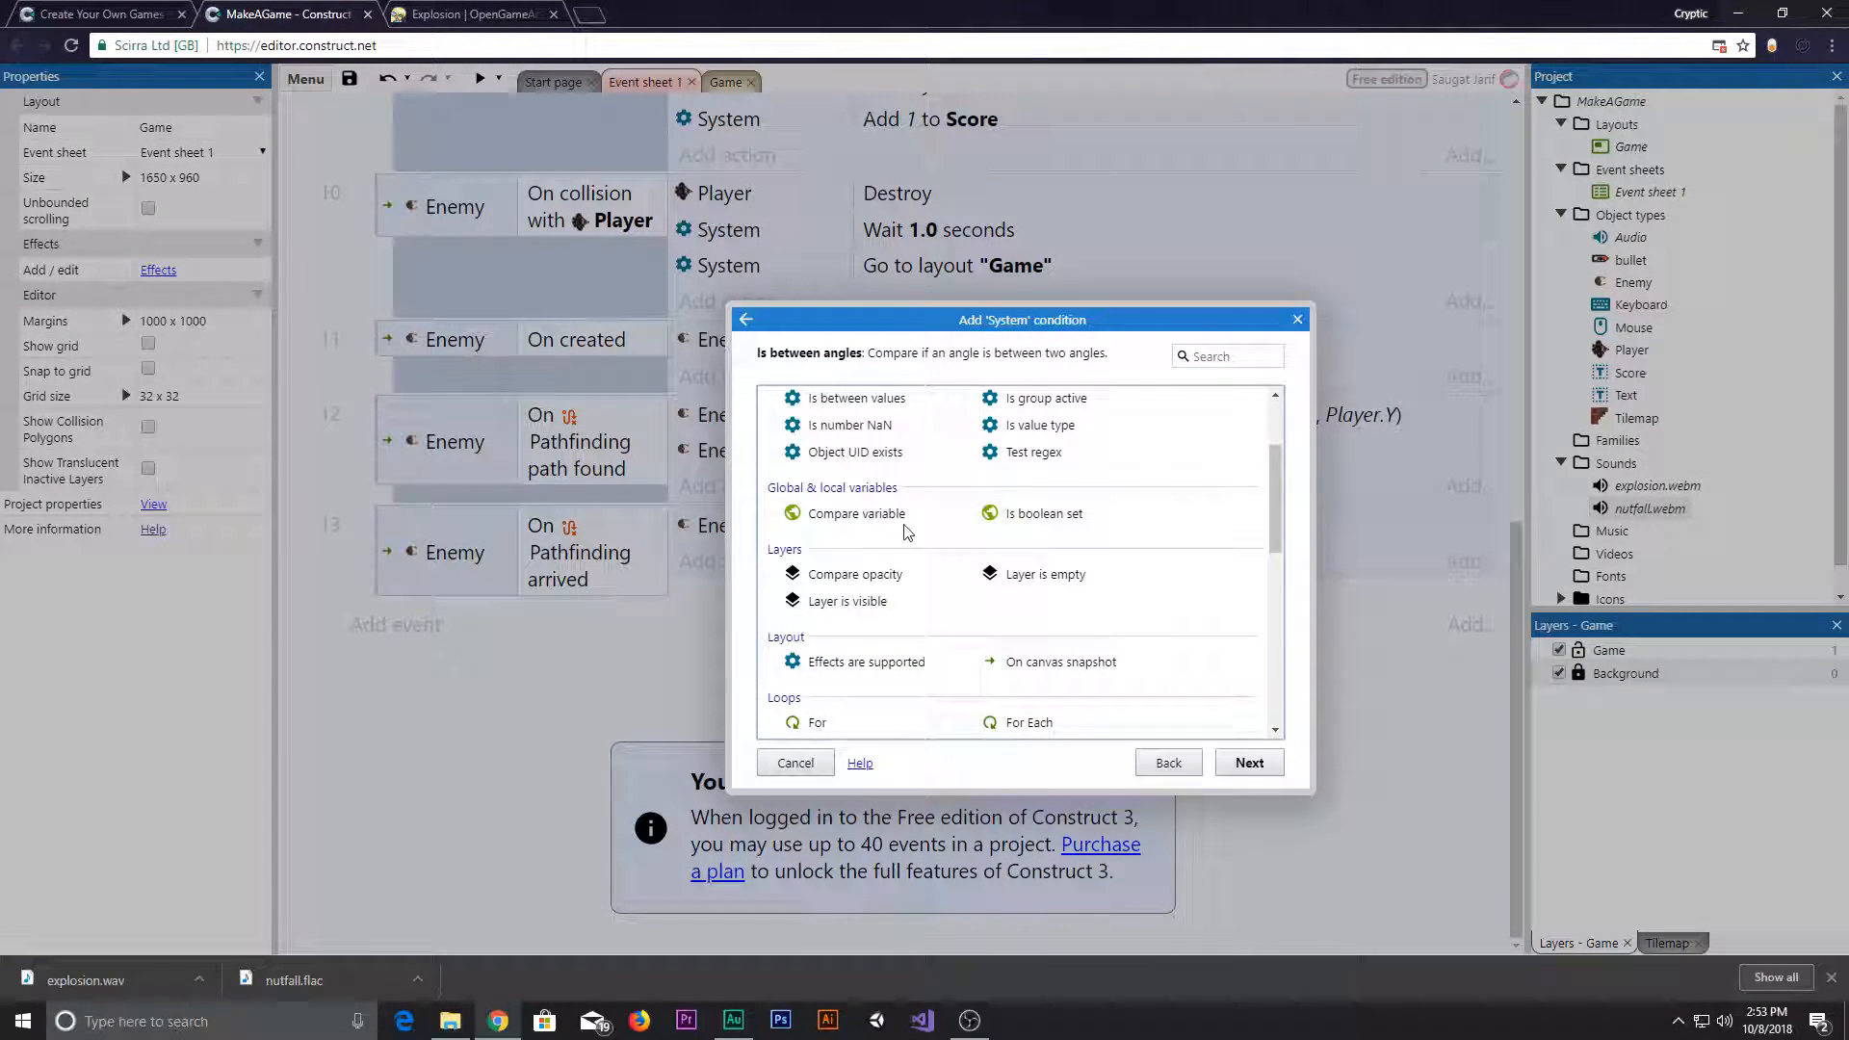
{"action": "left_click", "coordinate": [855, 512]}
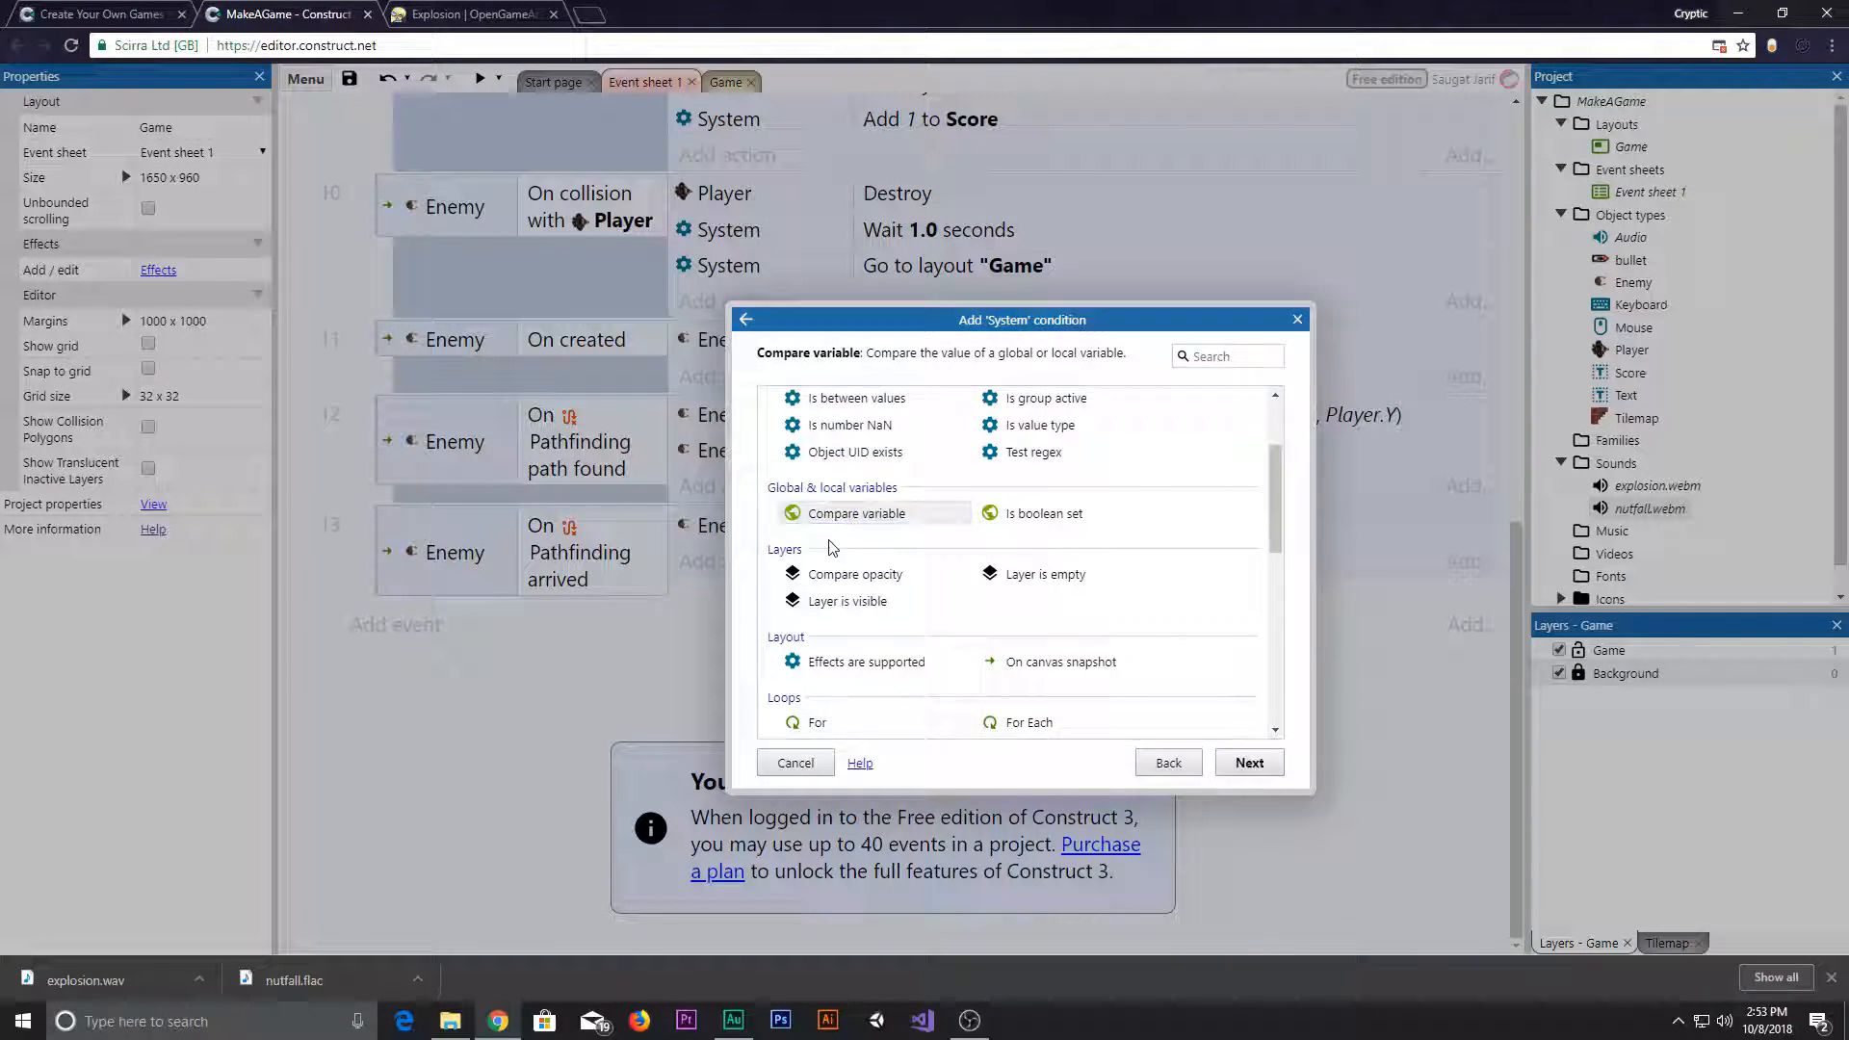
{"action": "left_click", "coordinate": [856, 513]}
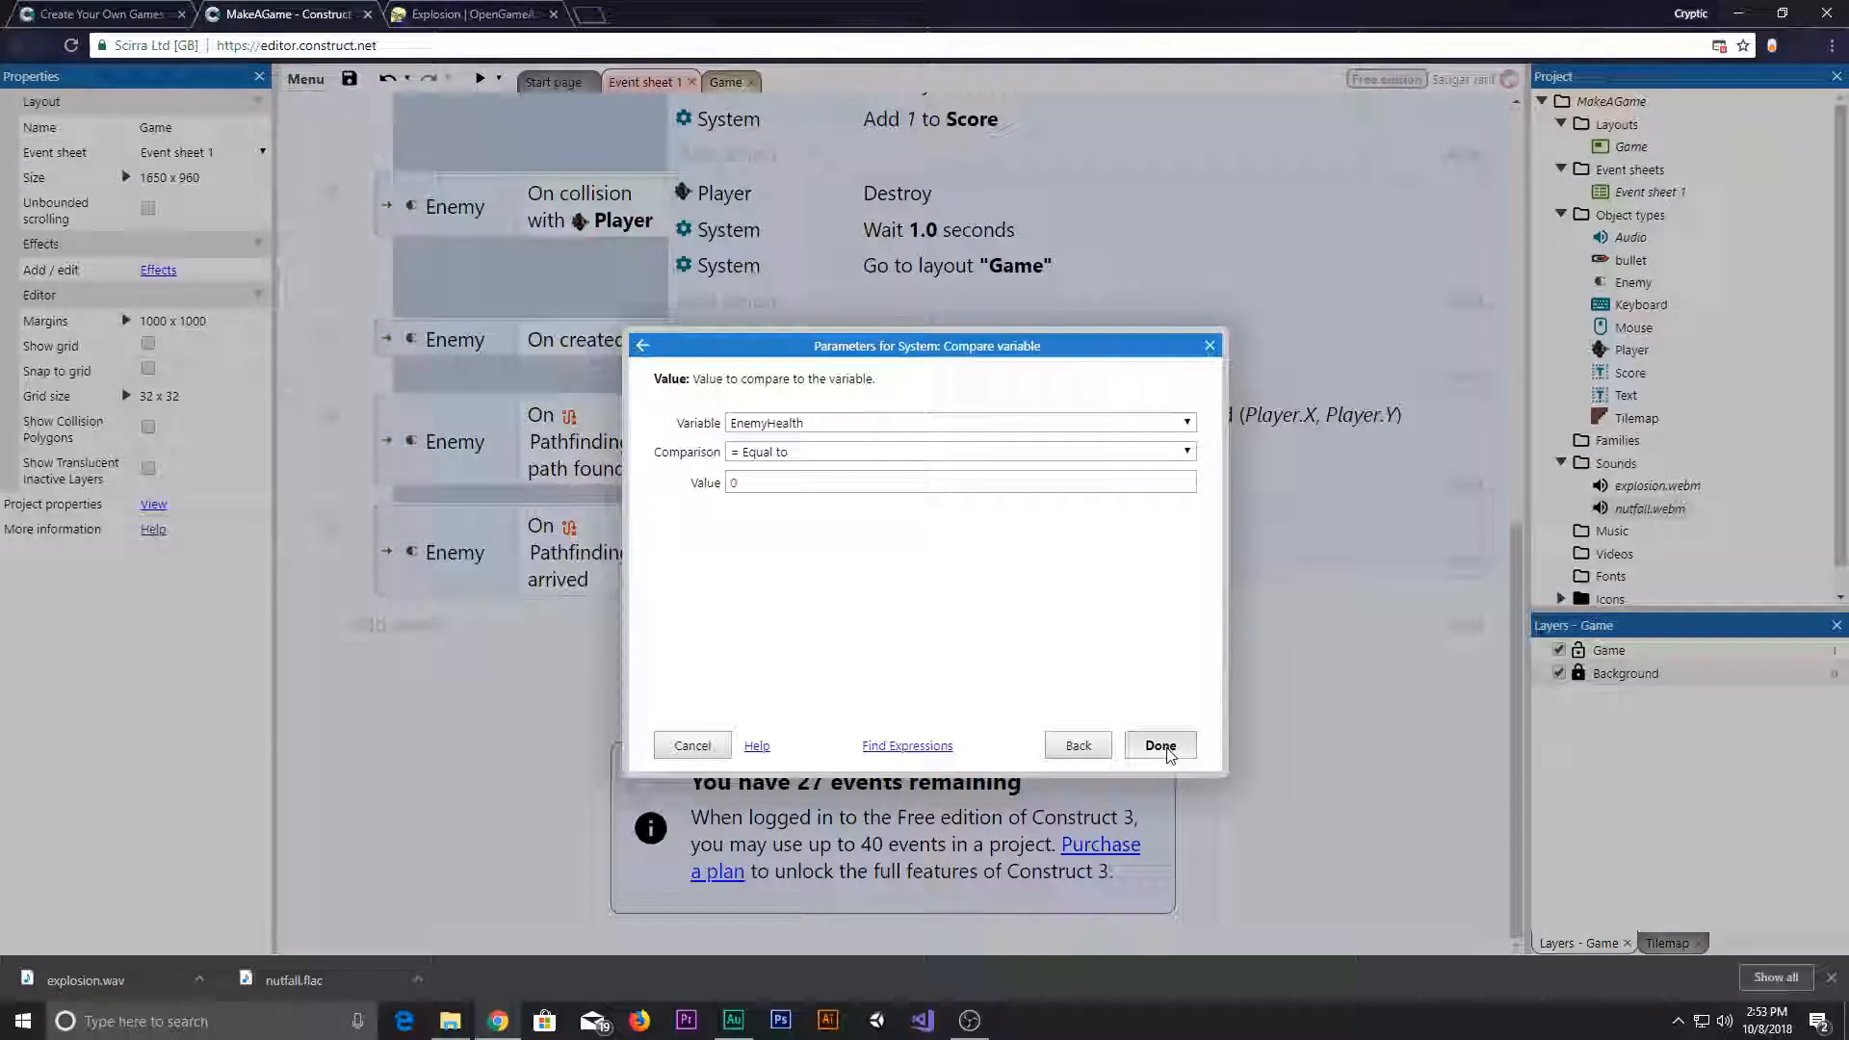
{"action": "left_click", "coordinate": [1158, 745]}
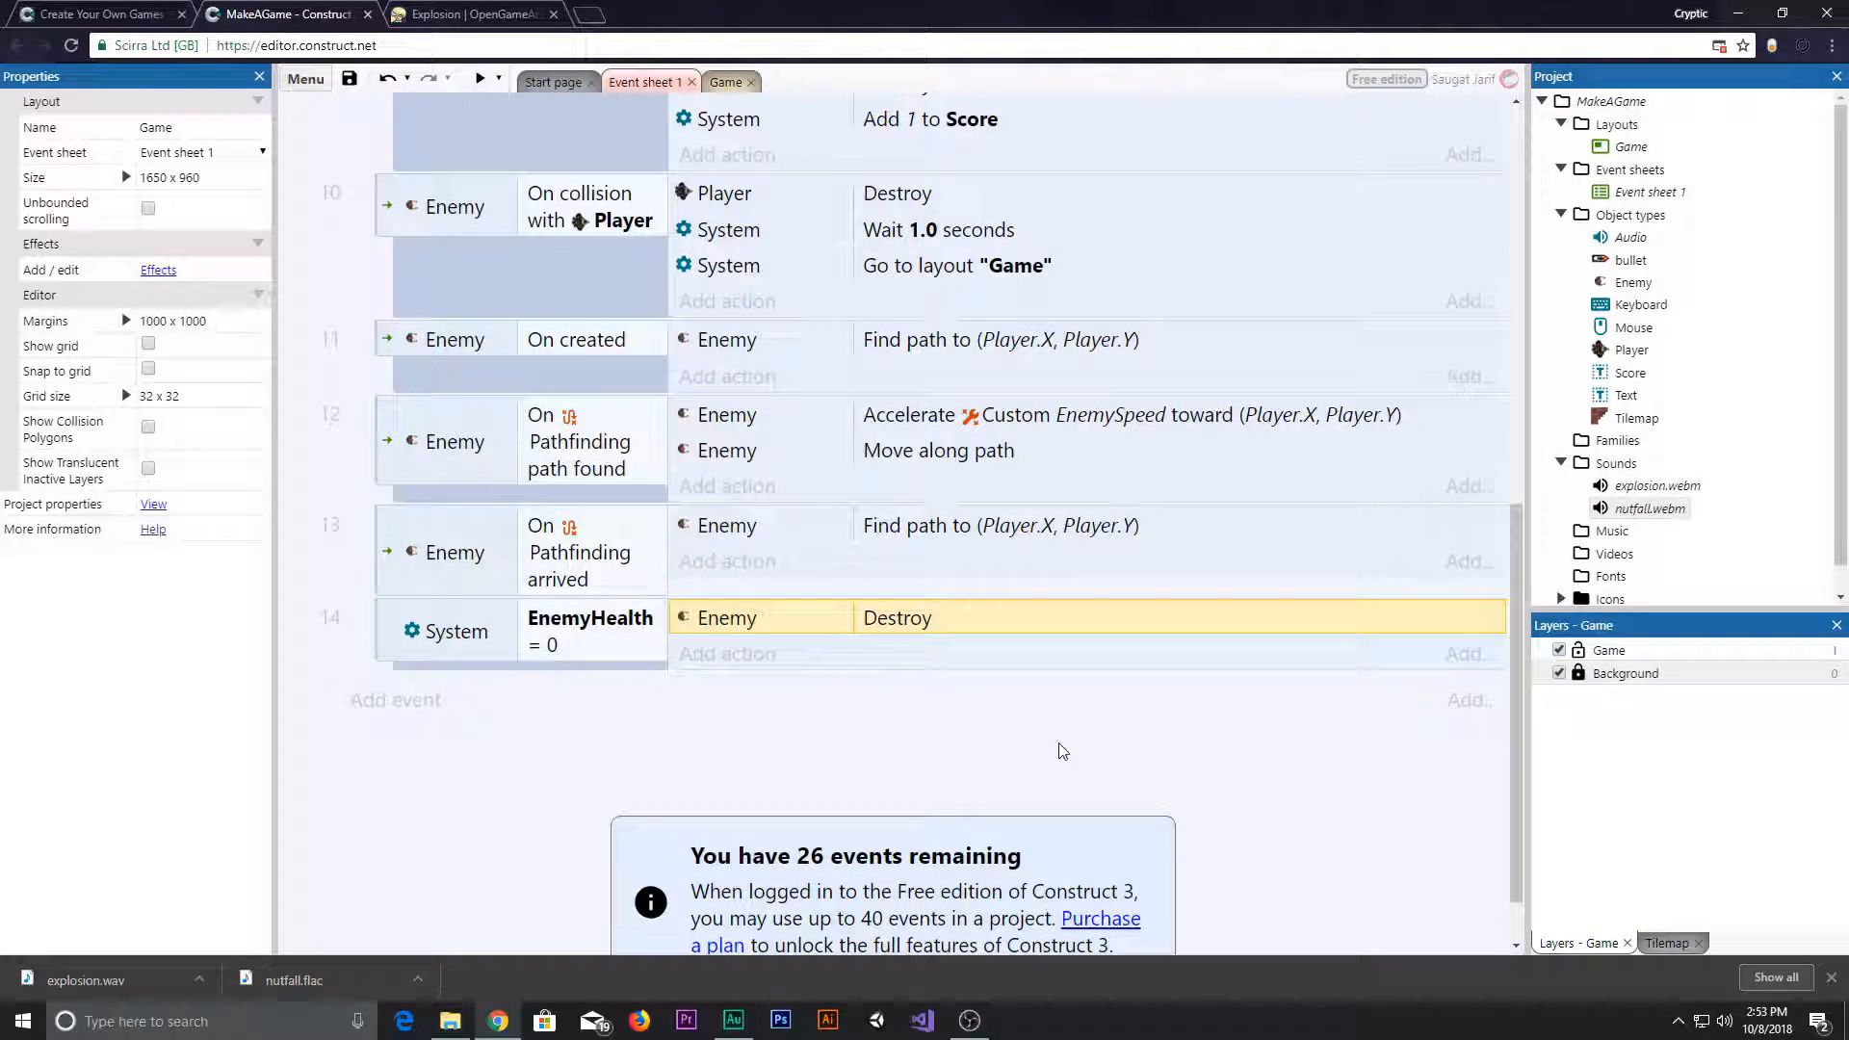
{"action": "scroll", "scroll_direction": "down", "scroll_amount": 3}
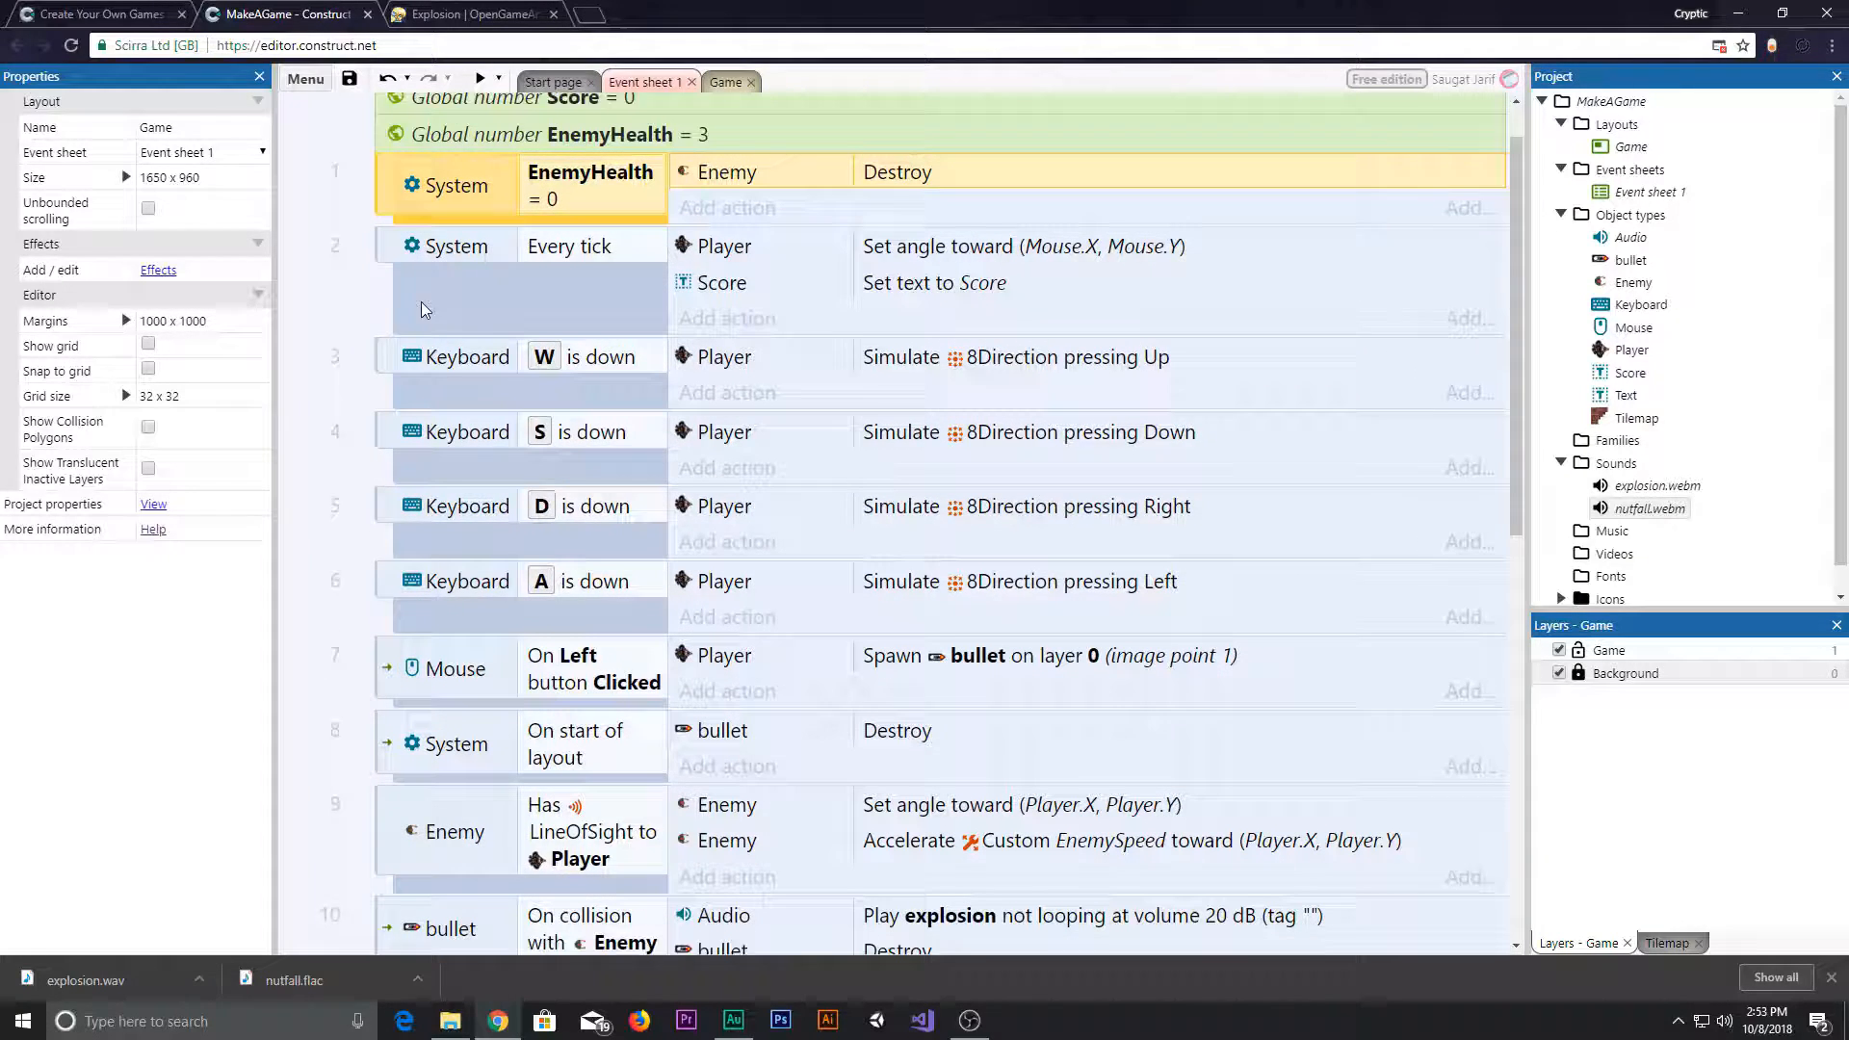
- Scroll to the bullet-on-Enemy collision event and begin adding a new action to it
{"action": "scroll", "scroll_direction": "down", "scroll_amount": 3}
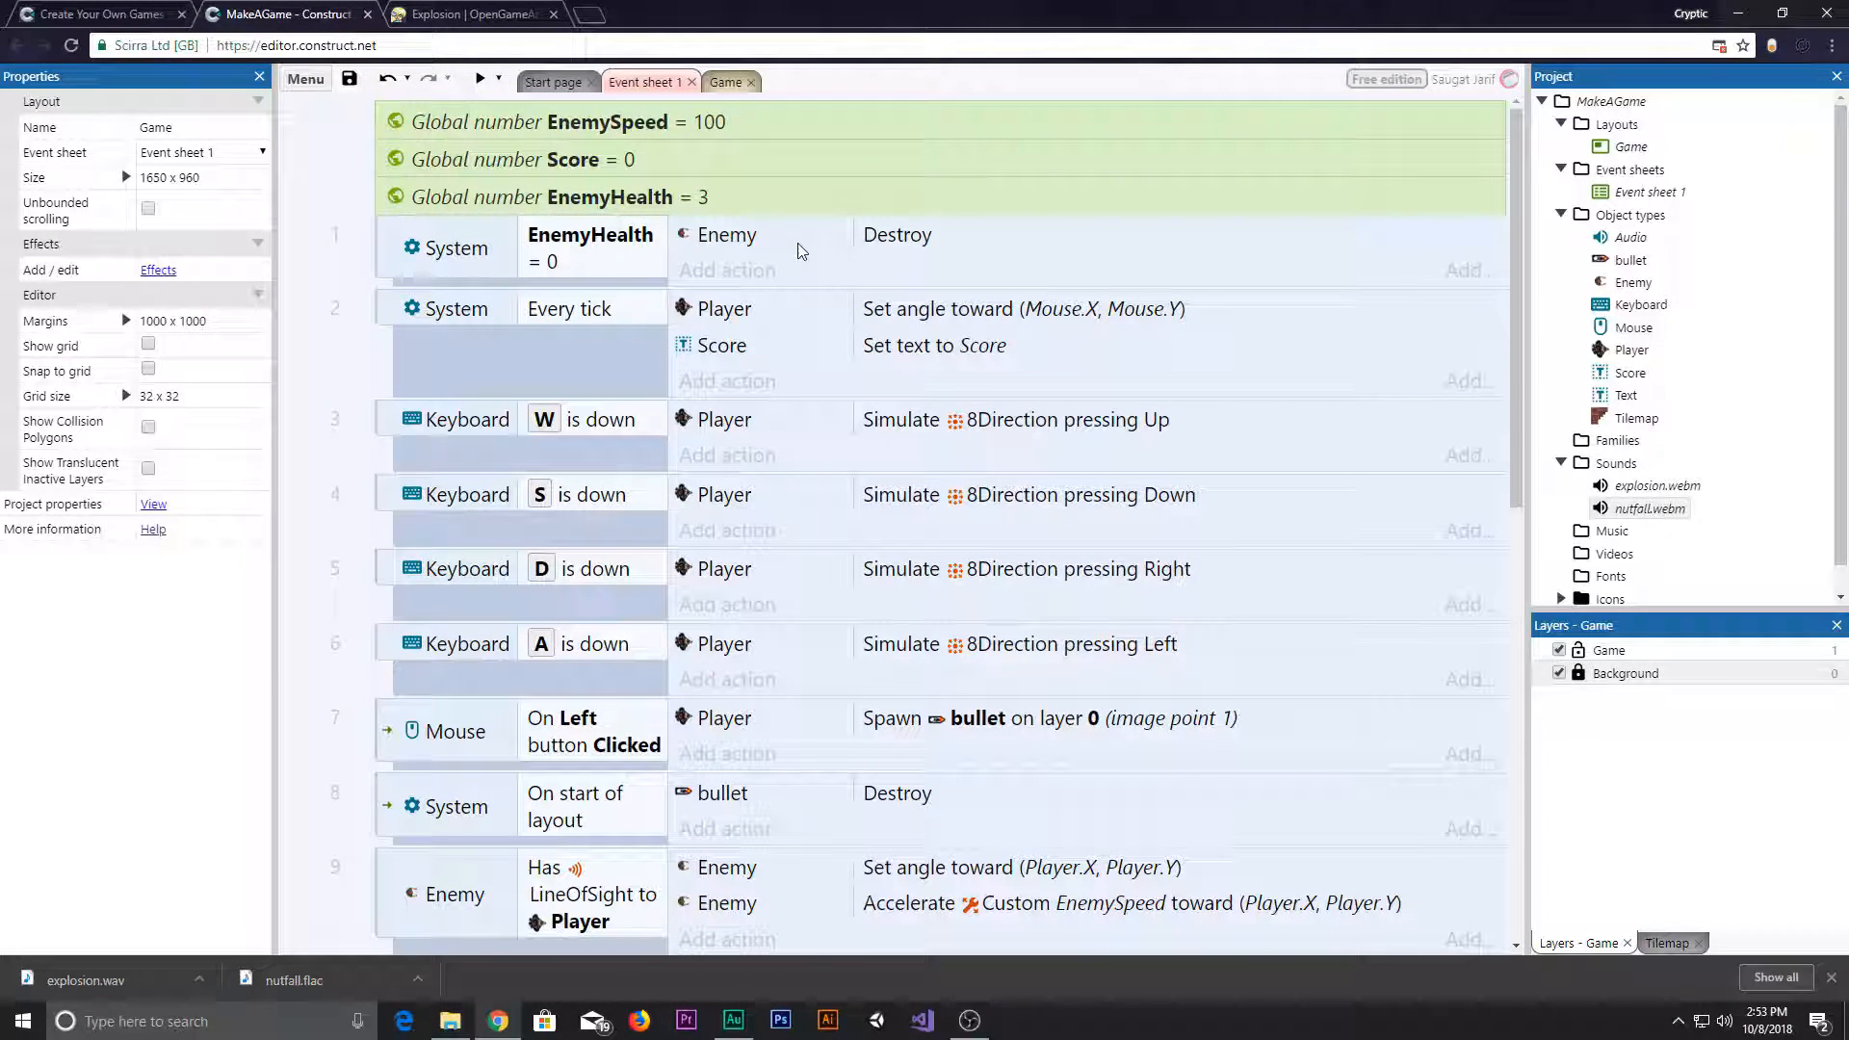
{"action": "left_click", "coordinate": [543, 197]}
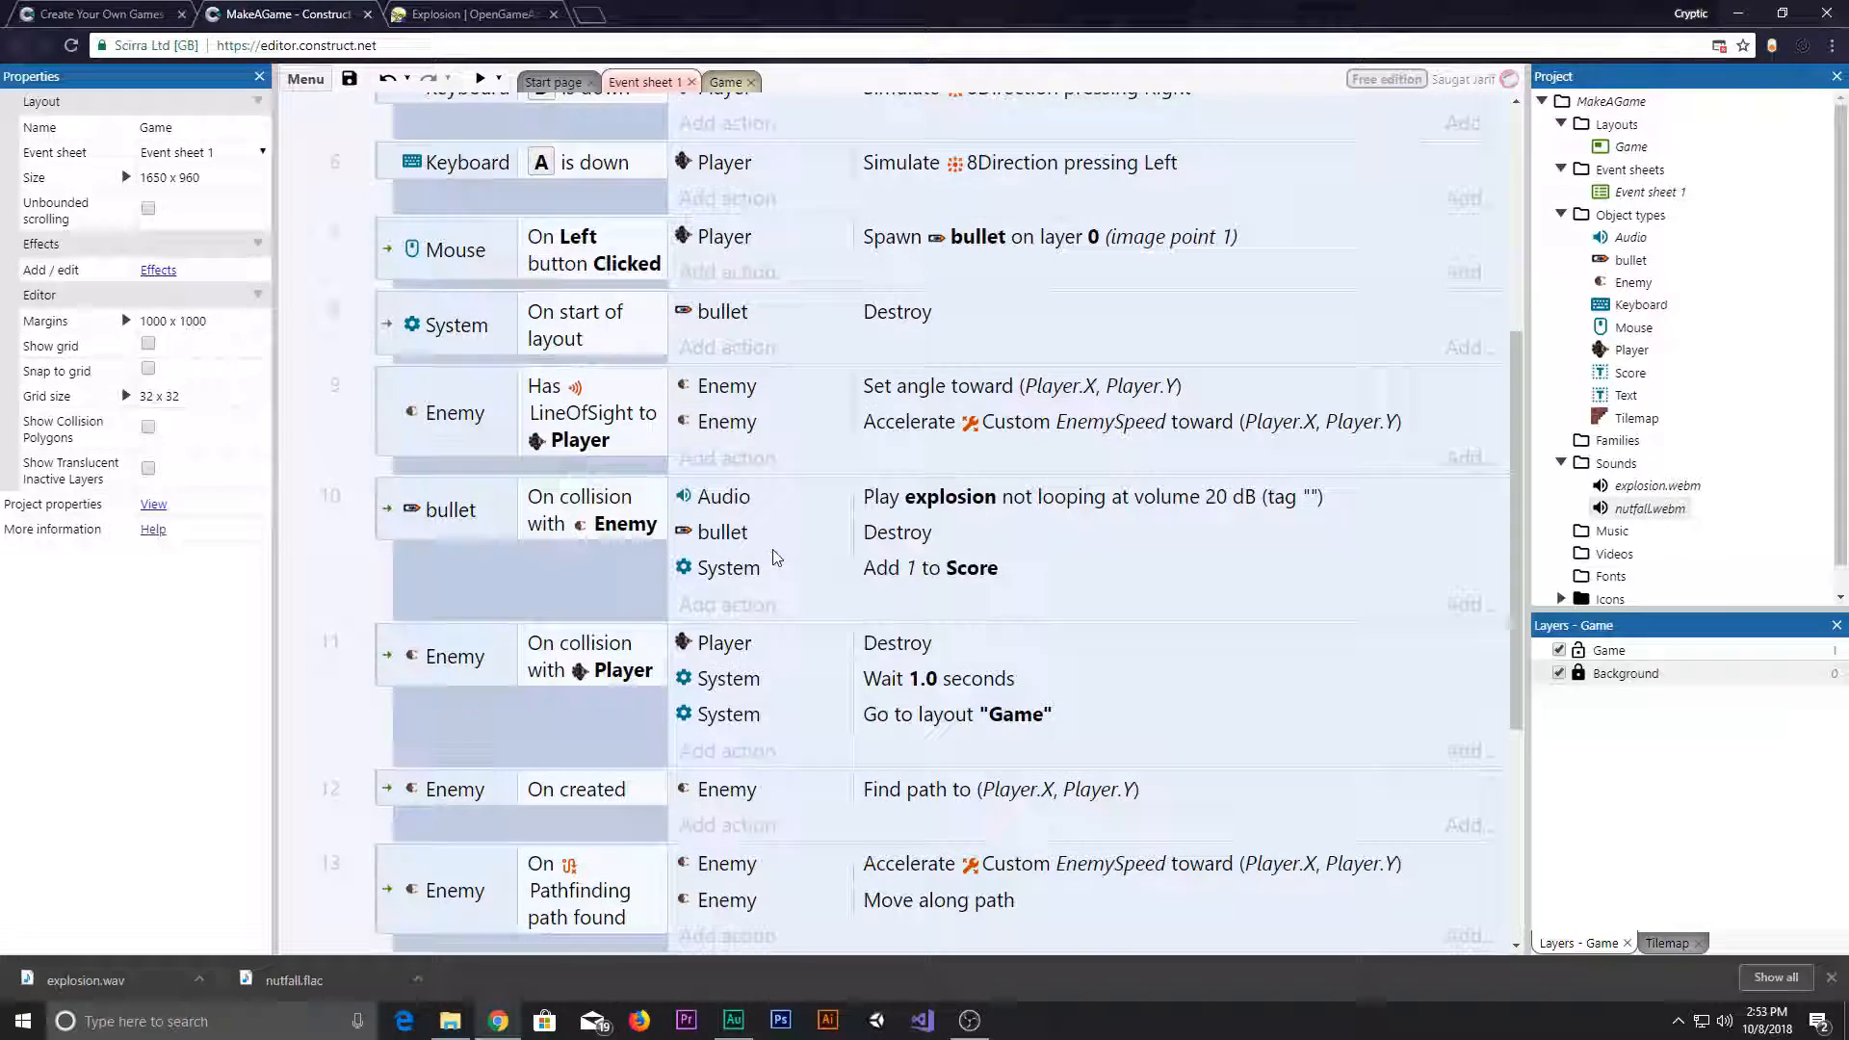
{"action": "scroll", "scroll_direction": "down", "scroll_amount": 3}
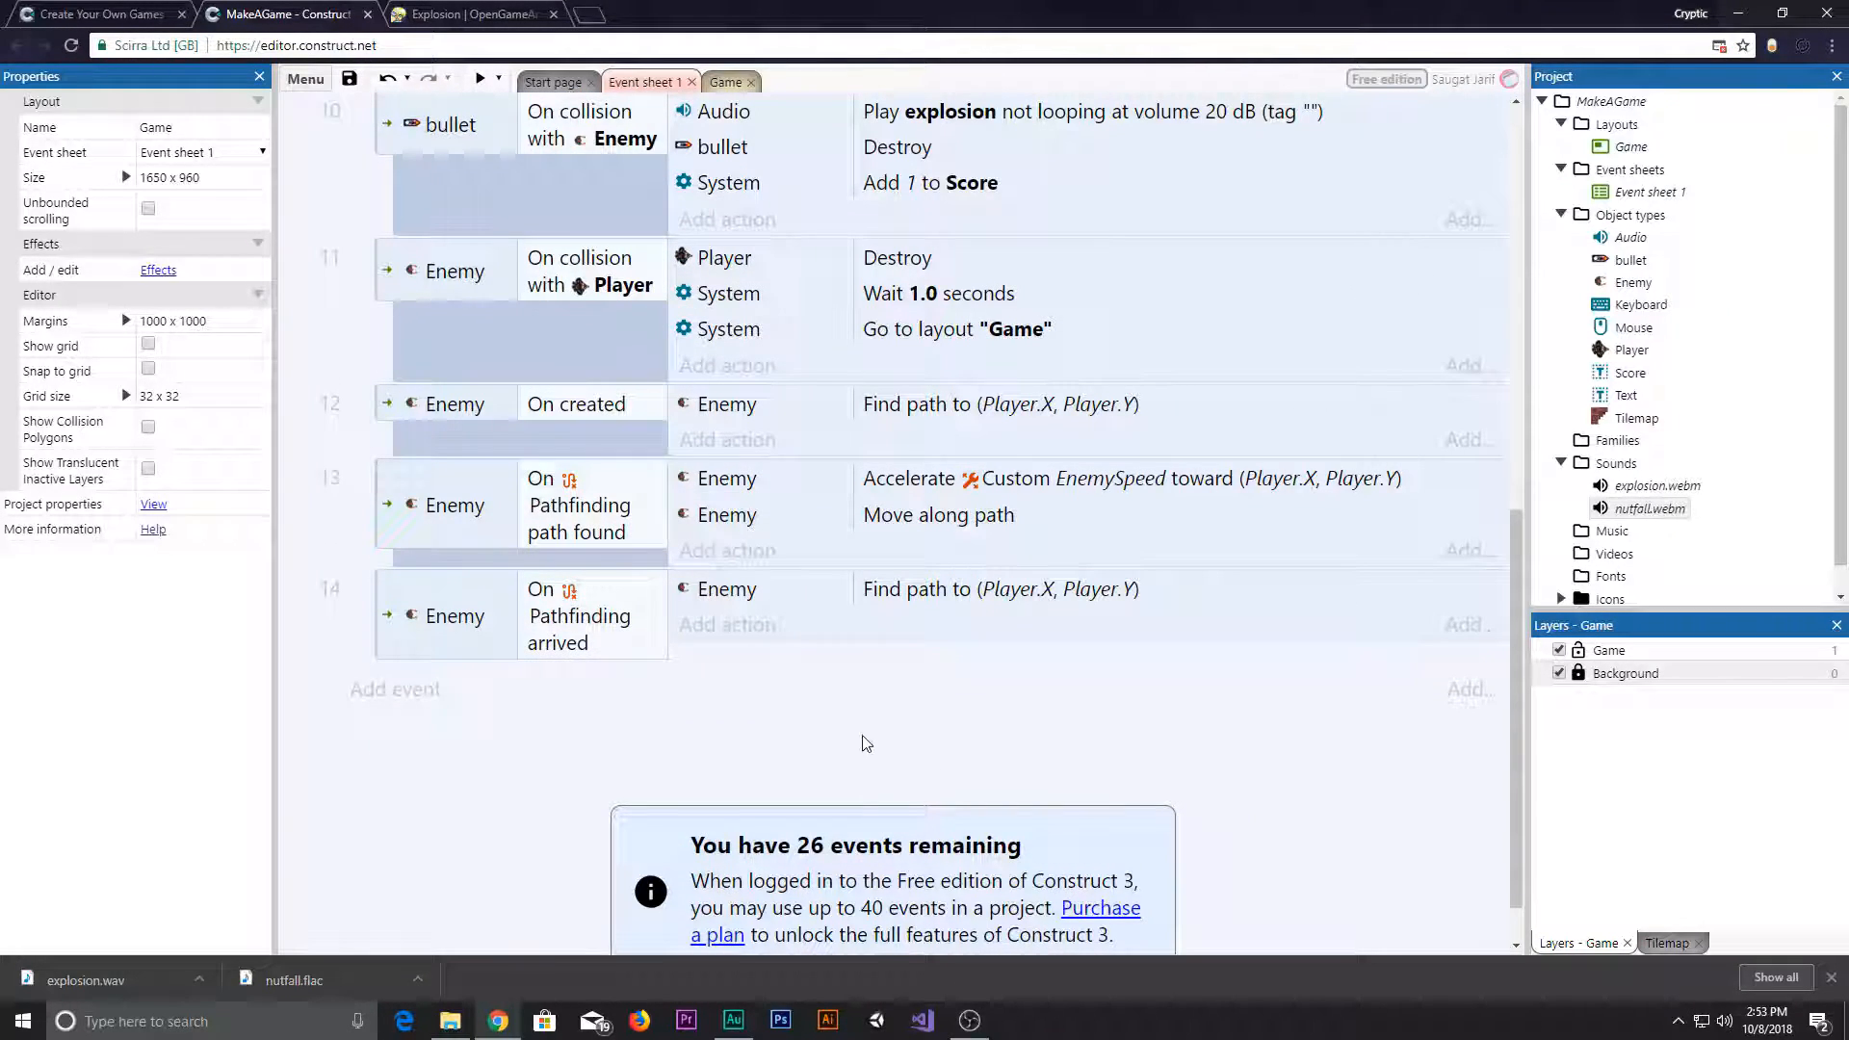
{"action": "mouse_move", "coordinate": [480, 77]}
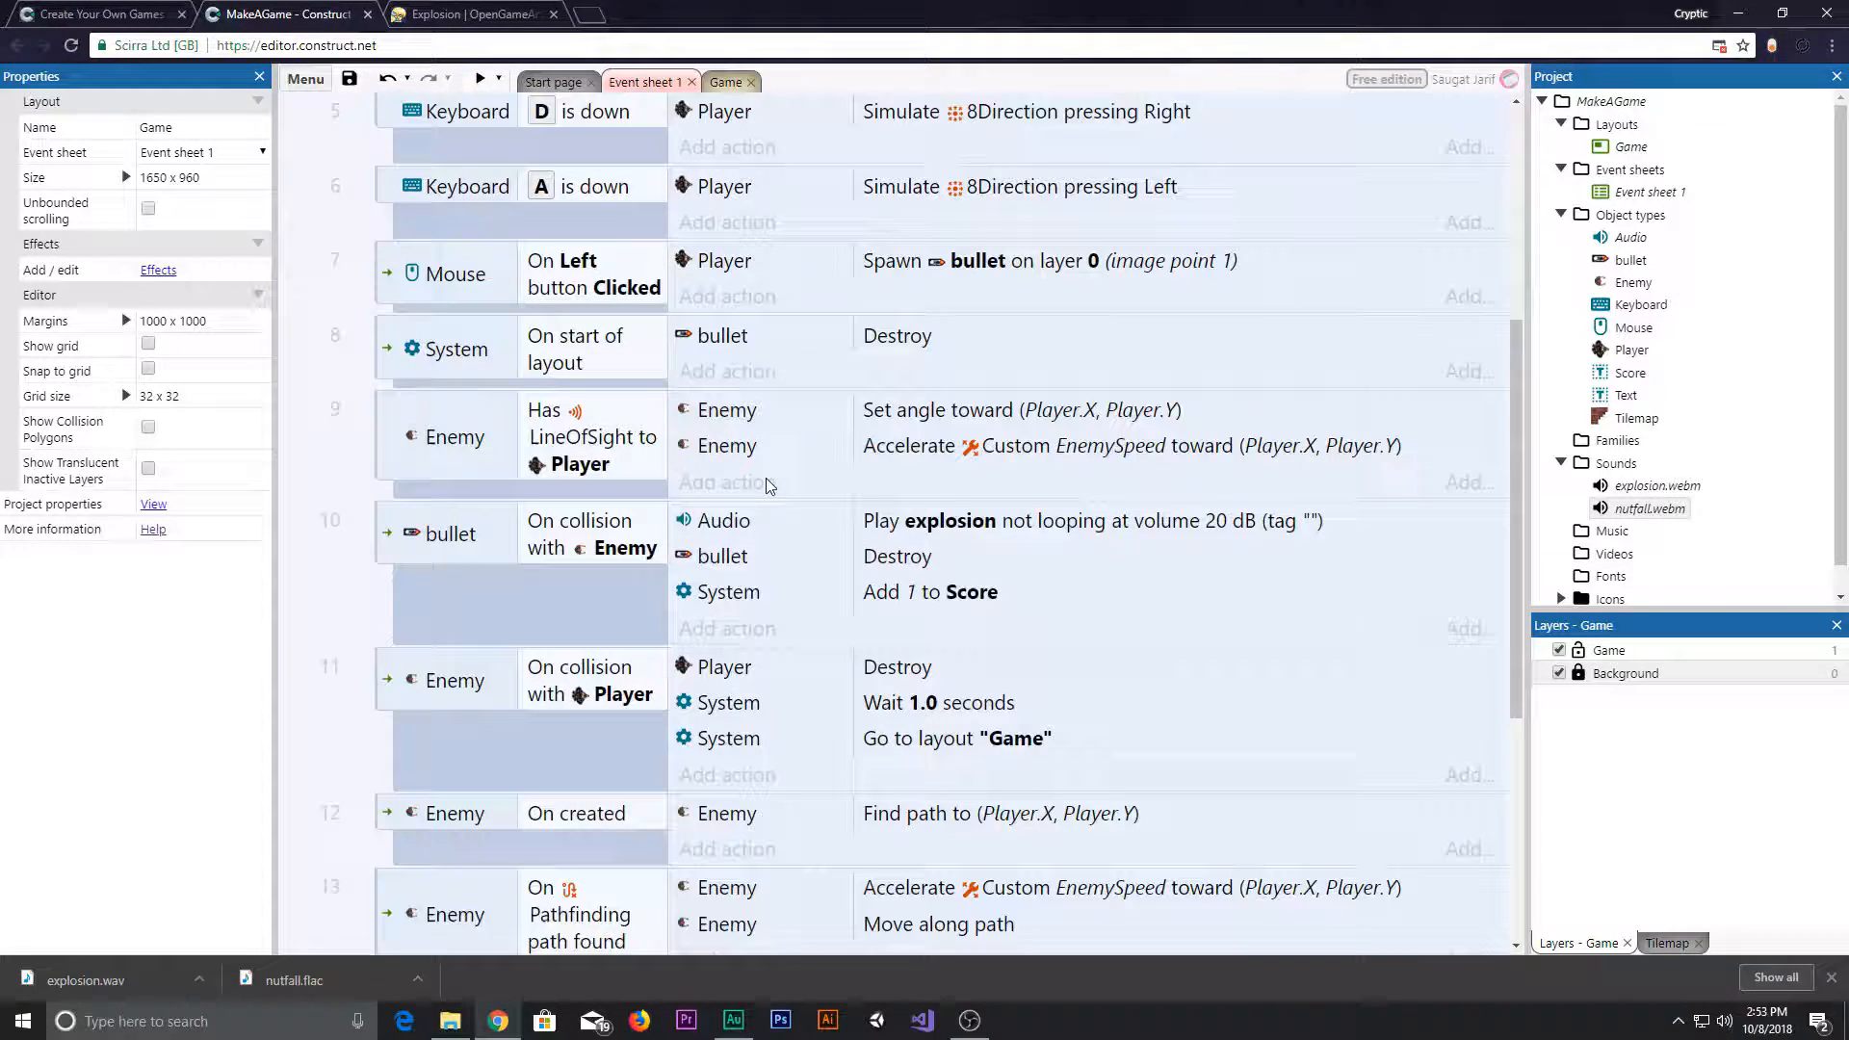
{"action": "scroll", "scroll_direction": "down", "scroll_amount": 3}
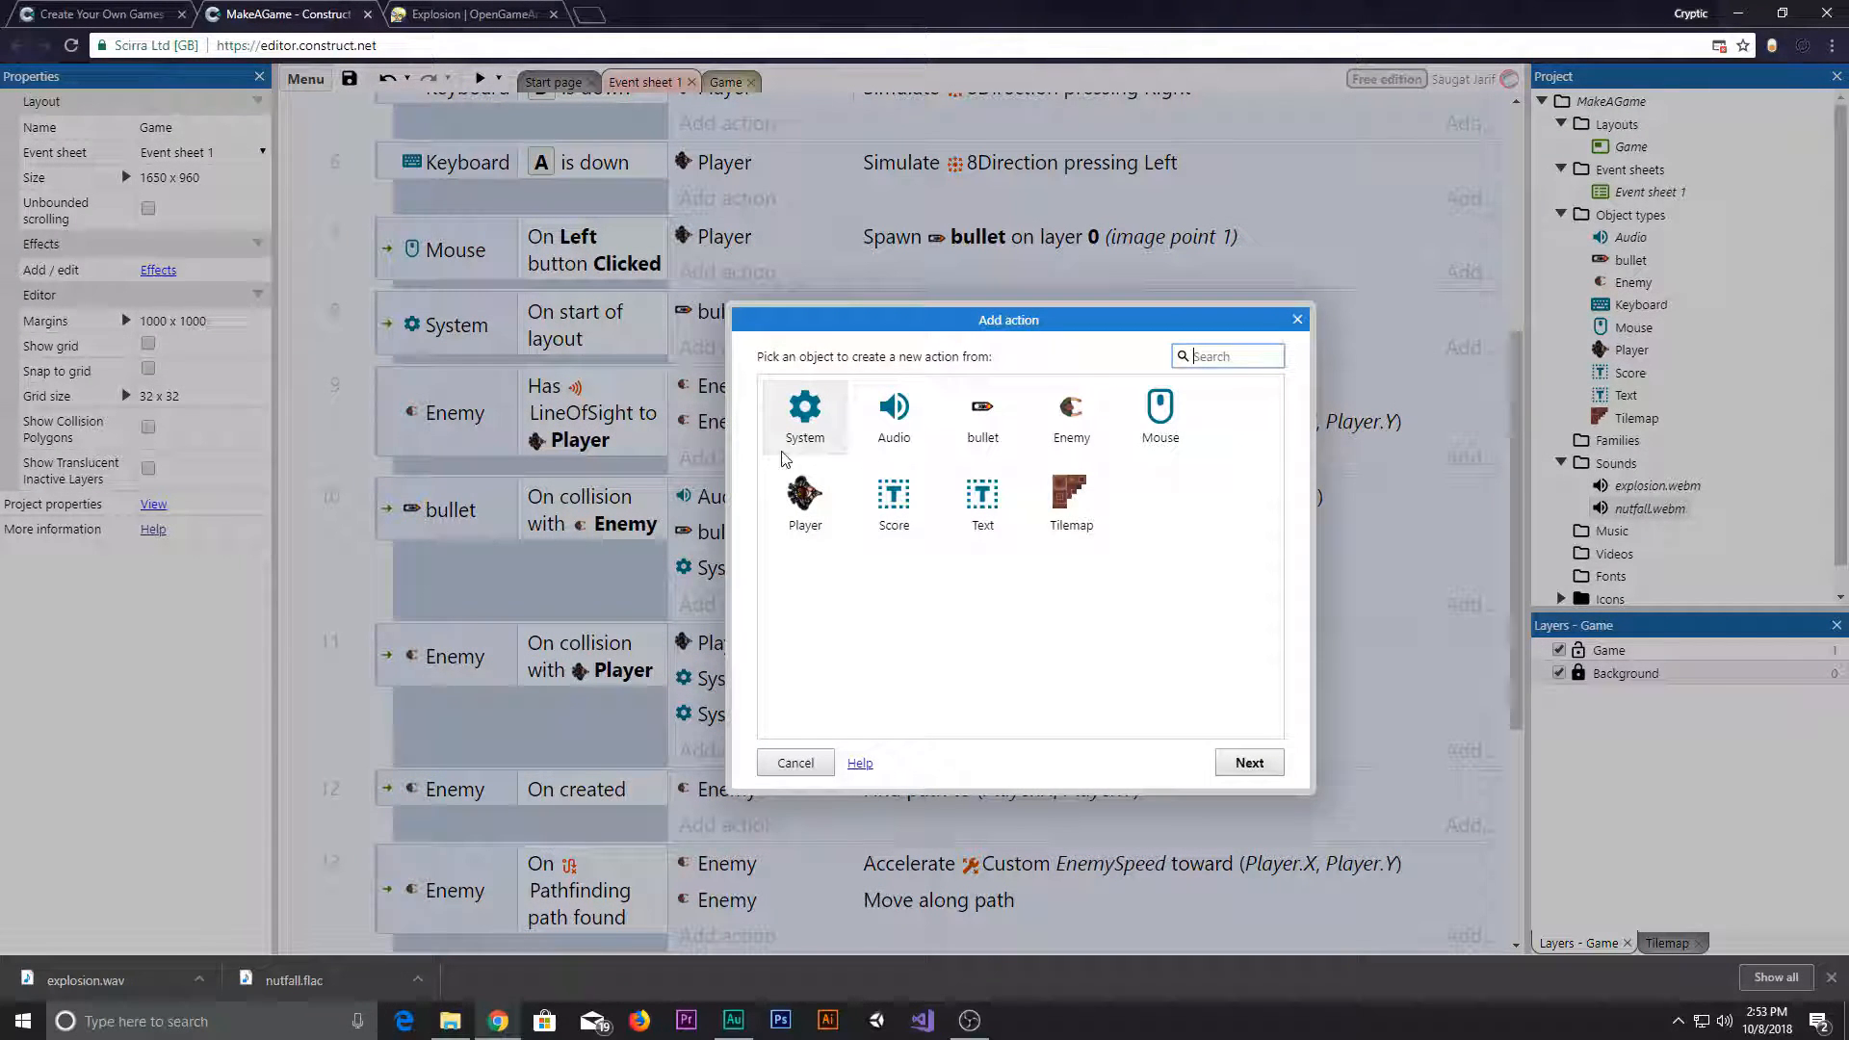
- Configure a System Subtract 1 from EnemyHealth action for the bullet hit
{"action": "left_click", "coordinate": [805, 412]}
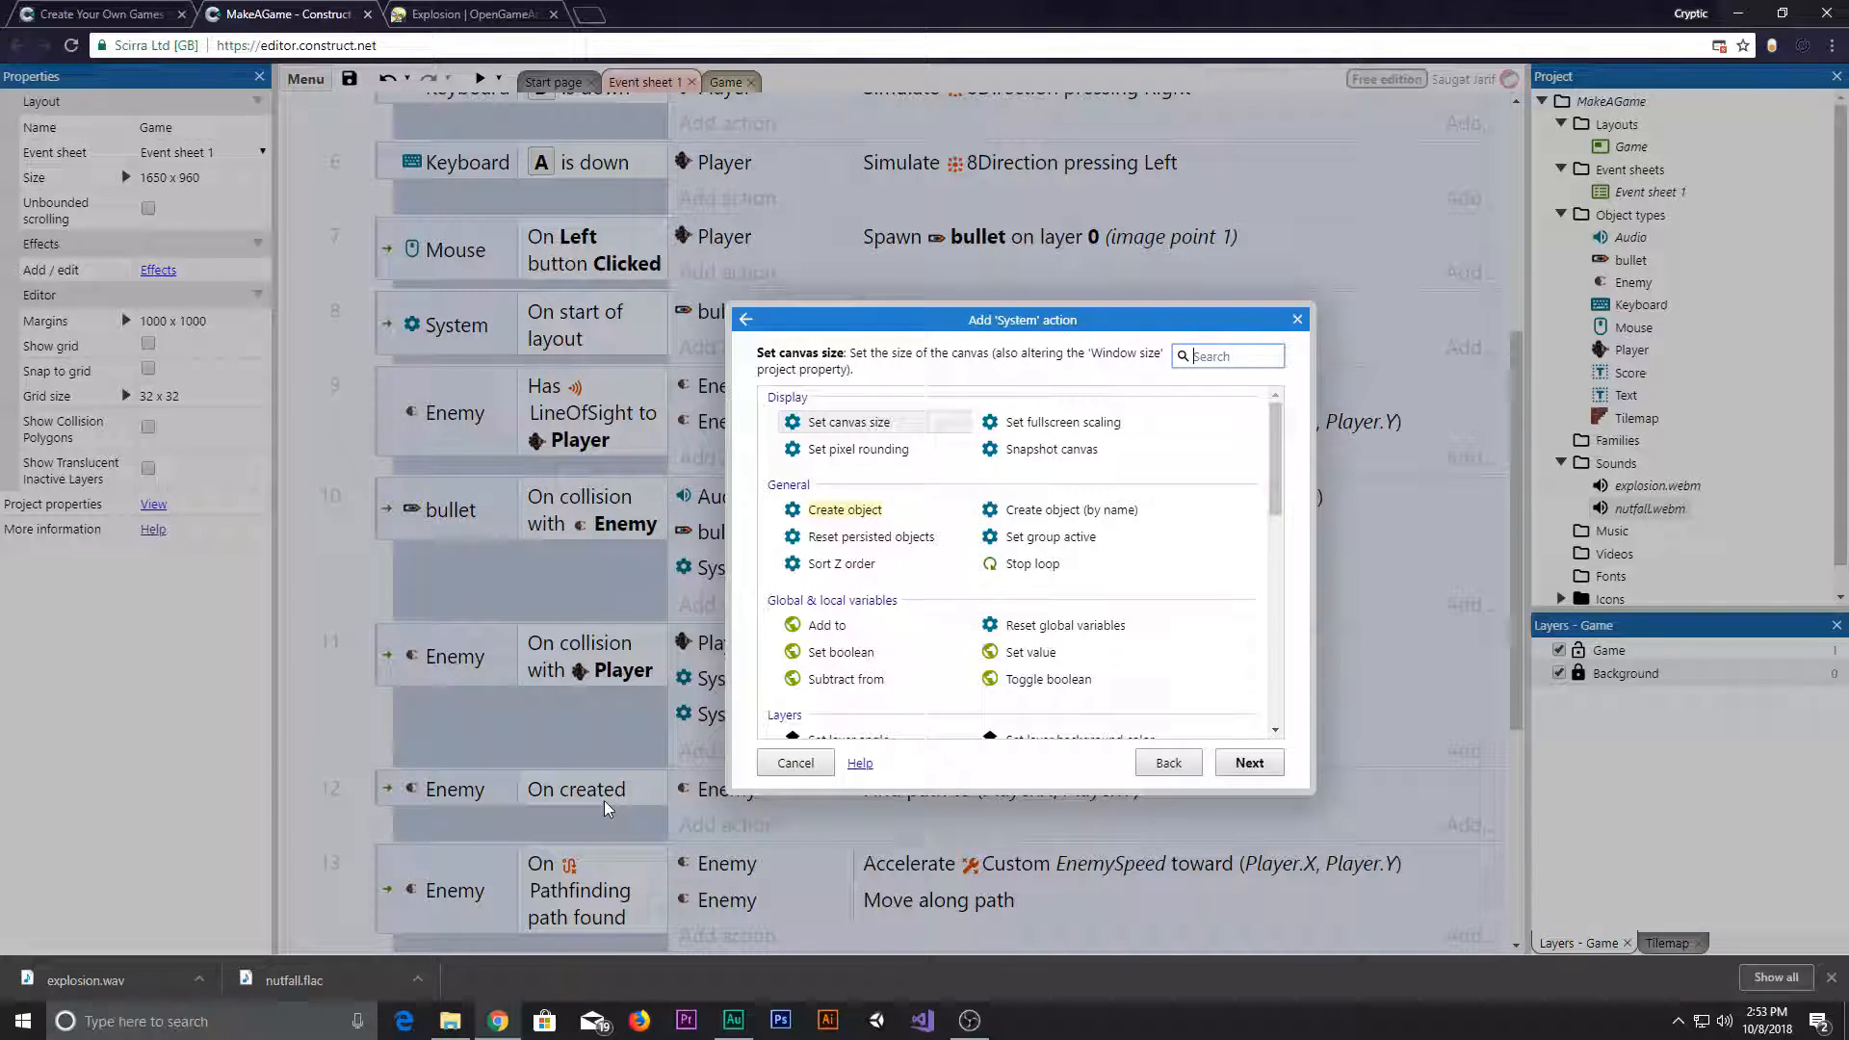
{"action": "mouse_move", "coordinate": [890, 690]}
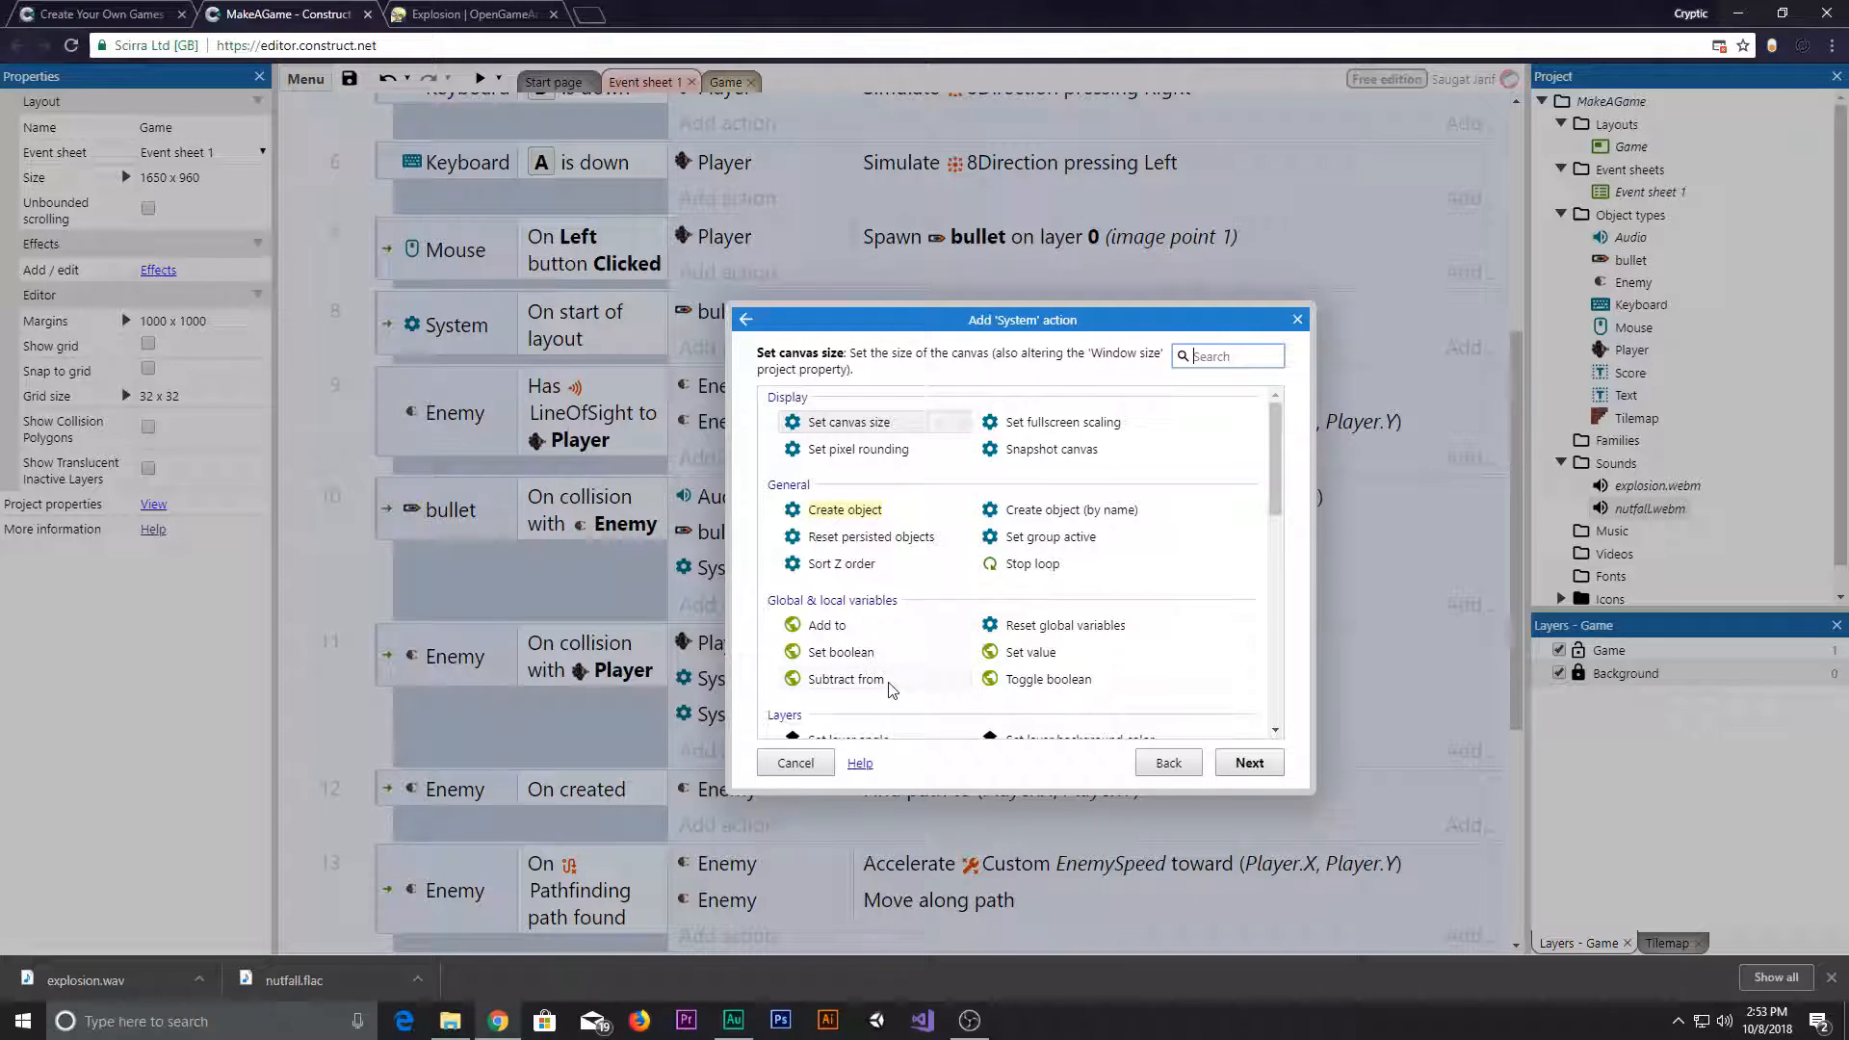
{"action": "left_click", "coordinate": [844, 678]}
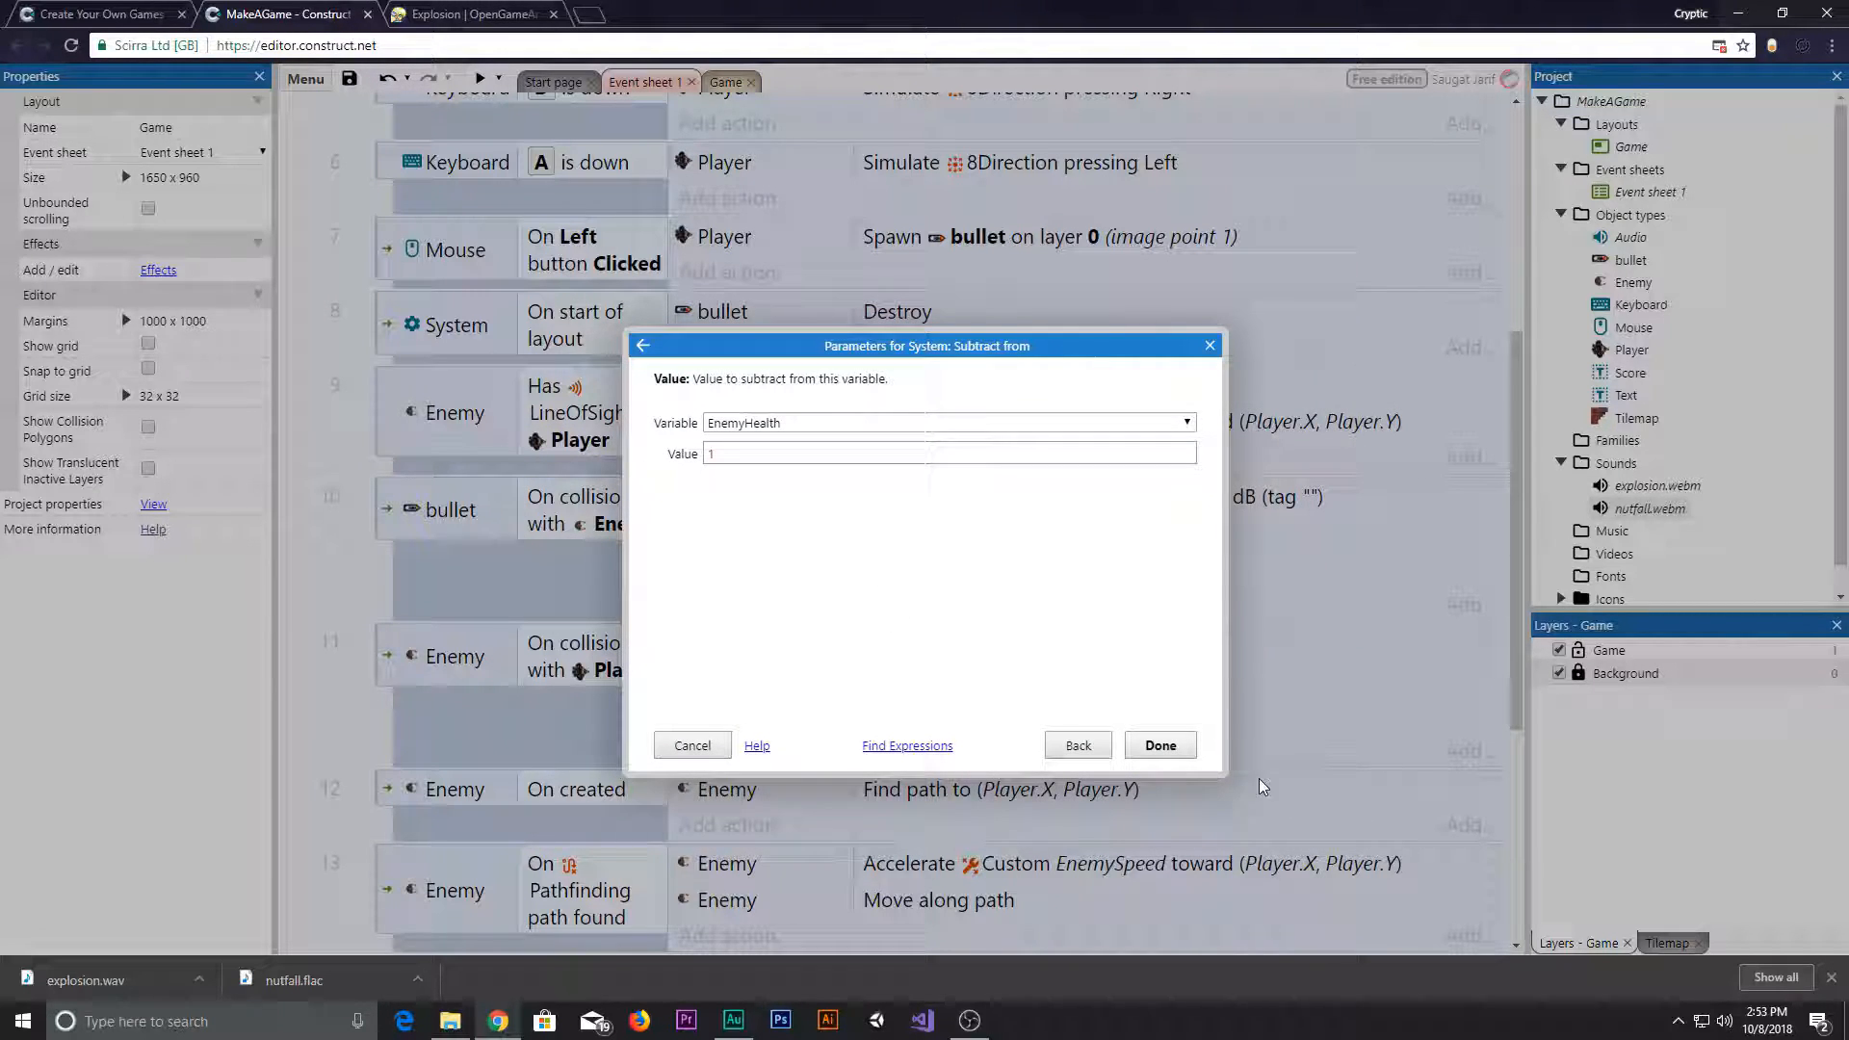
{"action": "left_click", "coordinate": [1074, 744]}
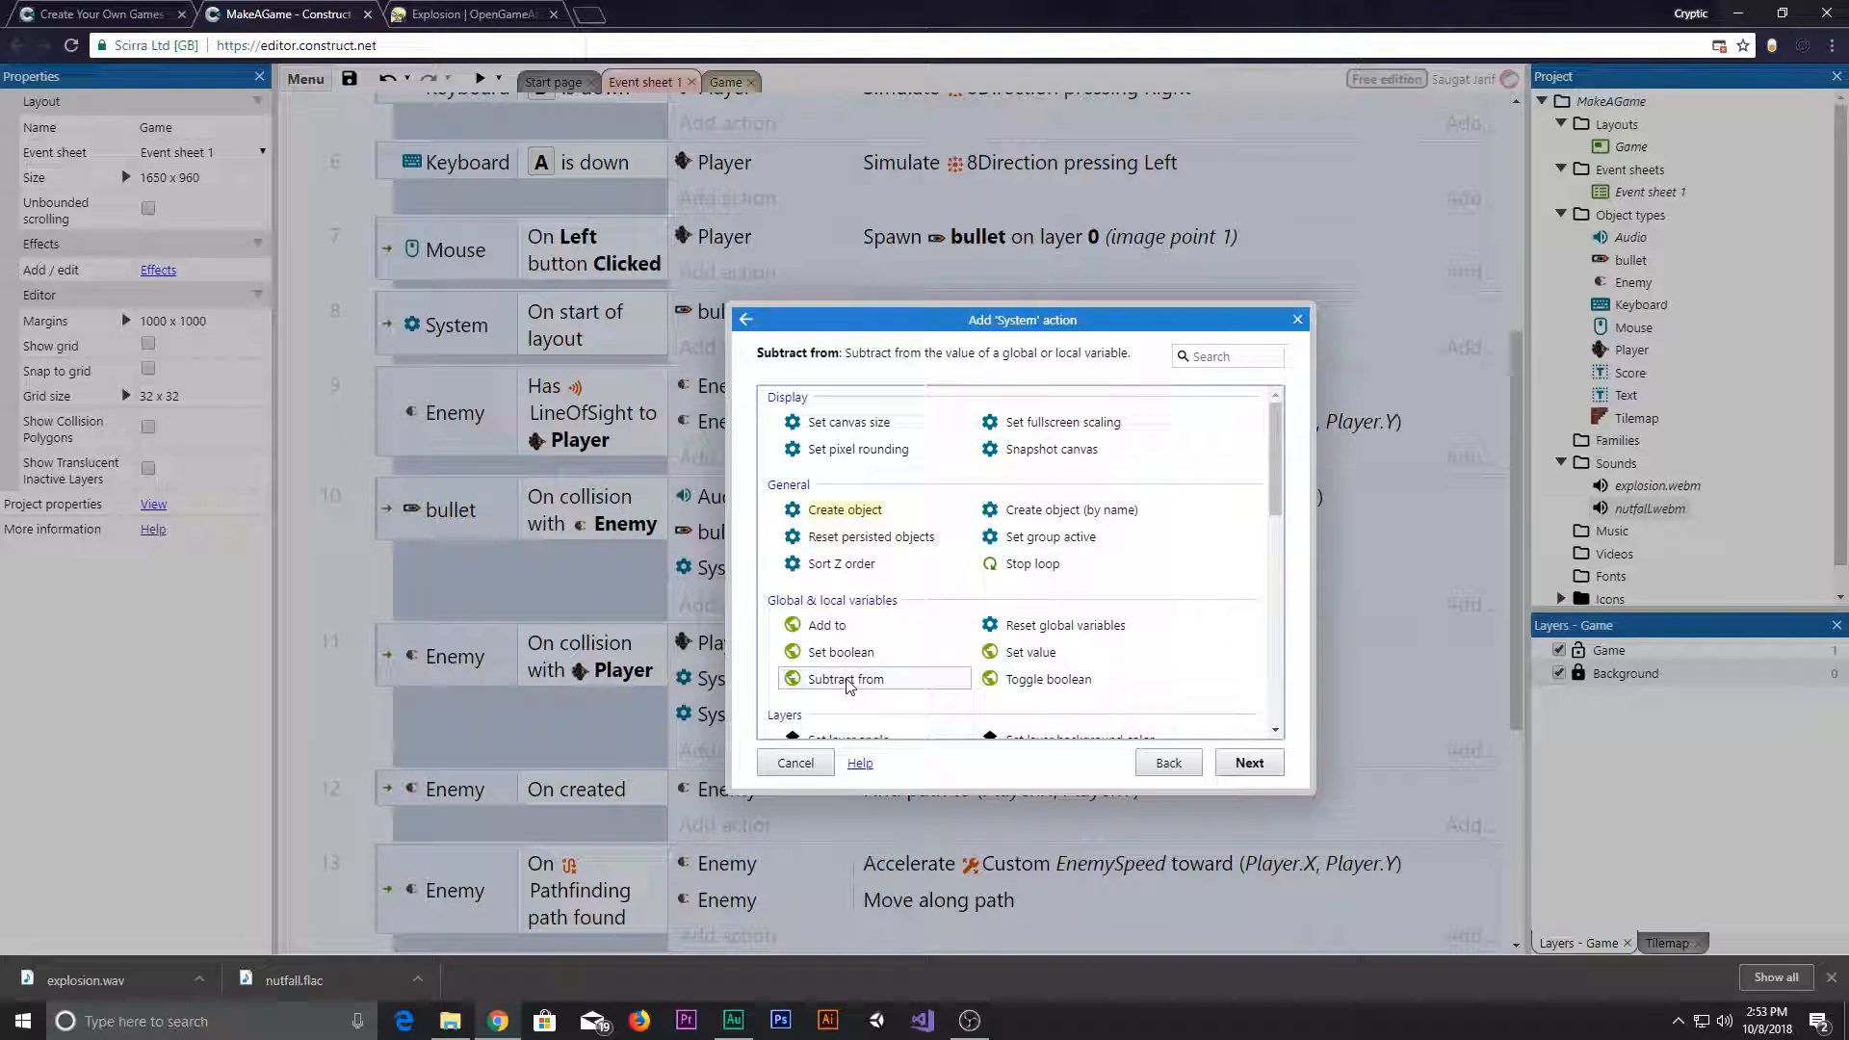
{"action": "left_click", "coordinate": [1248, 763]}
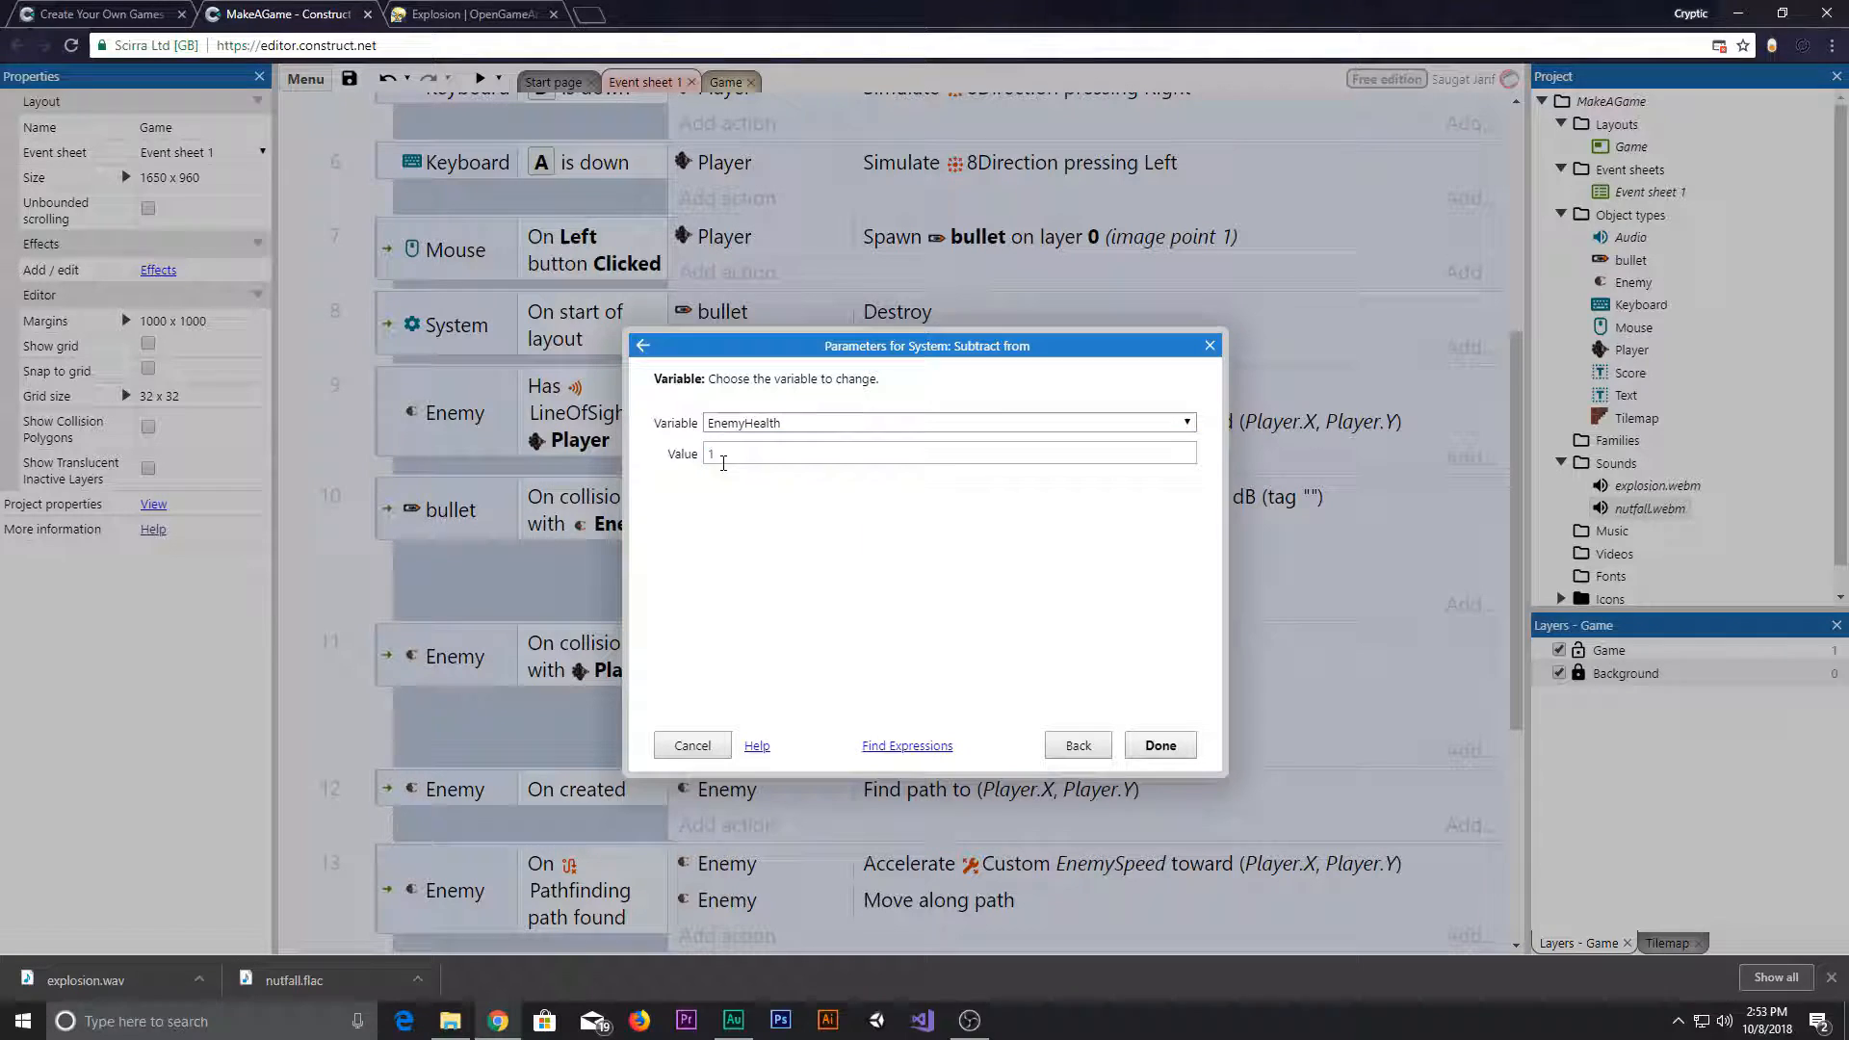
{"action": "left_click", "coordinate": [1158, 743]}
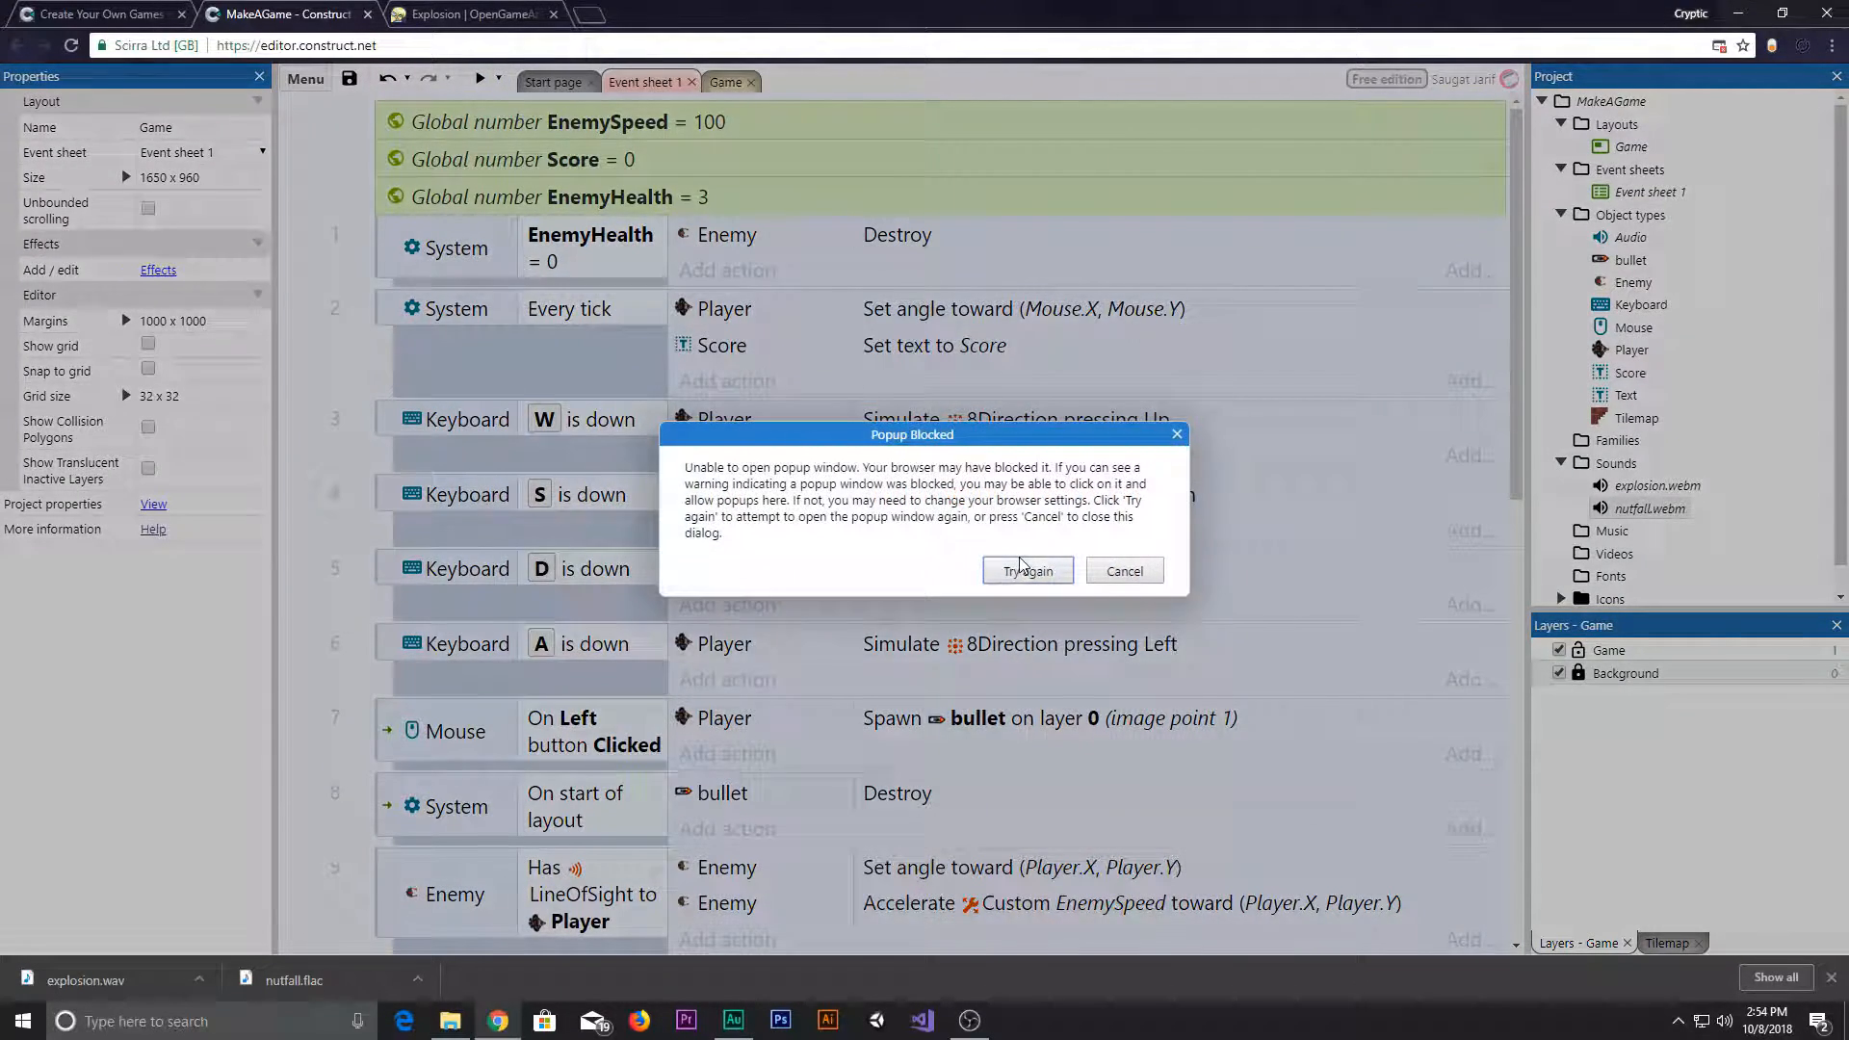
- Retry the blocked game preview, play it, then close the preview window
{"action": "left_click", "coordinate": [1027, 570]}
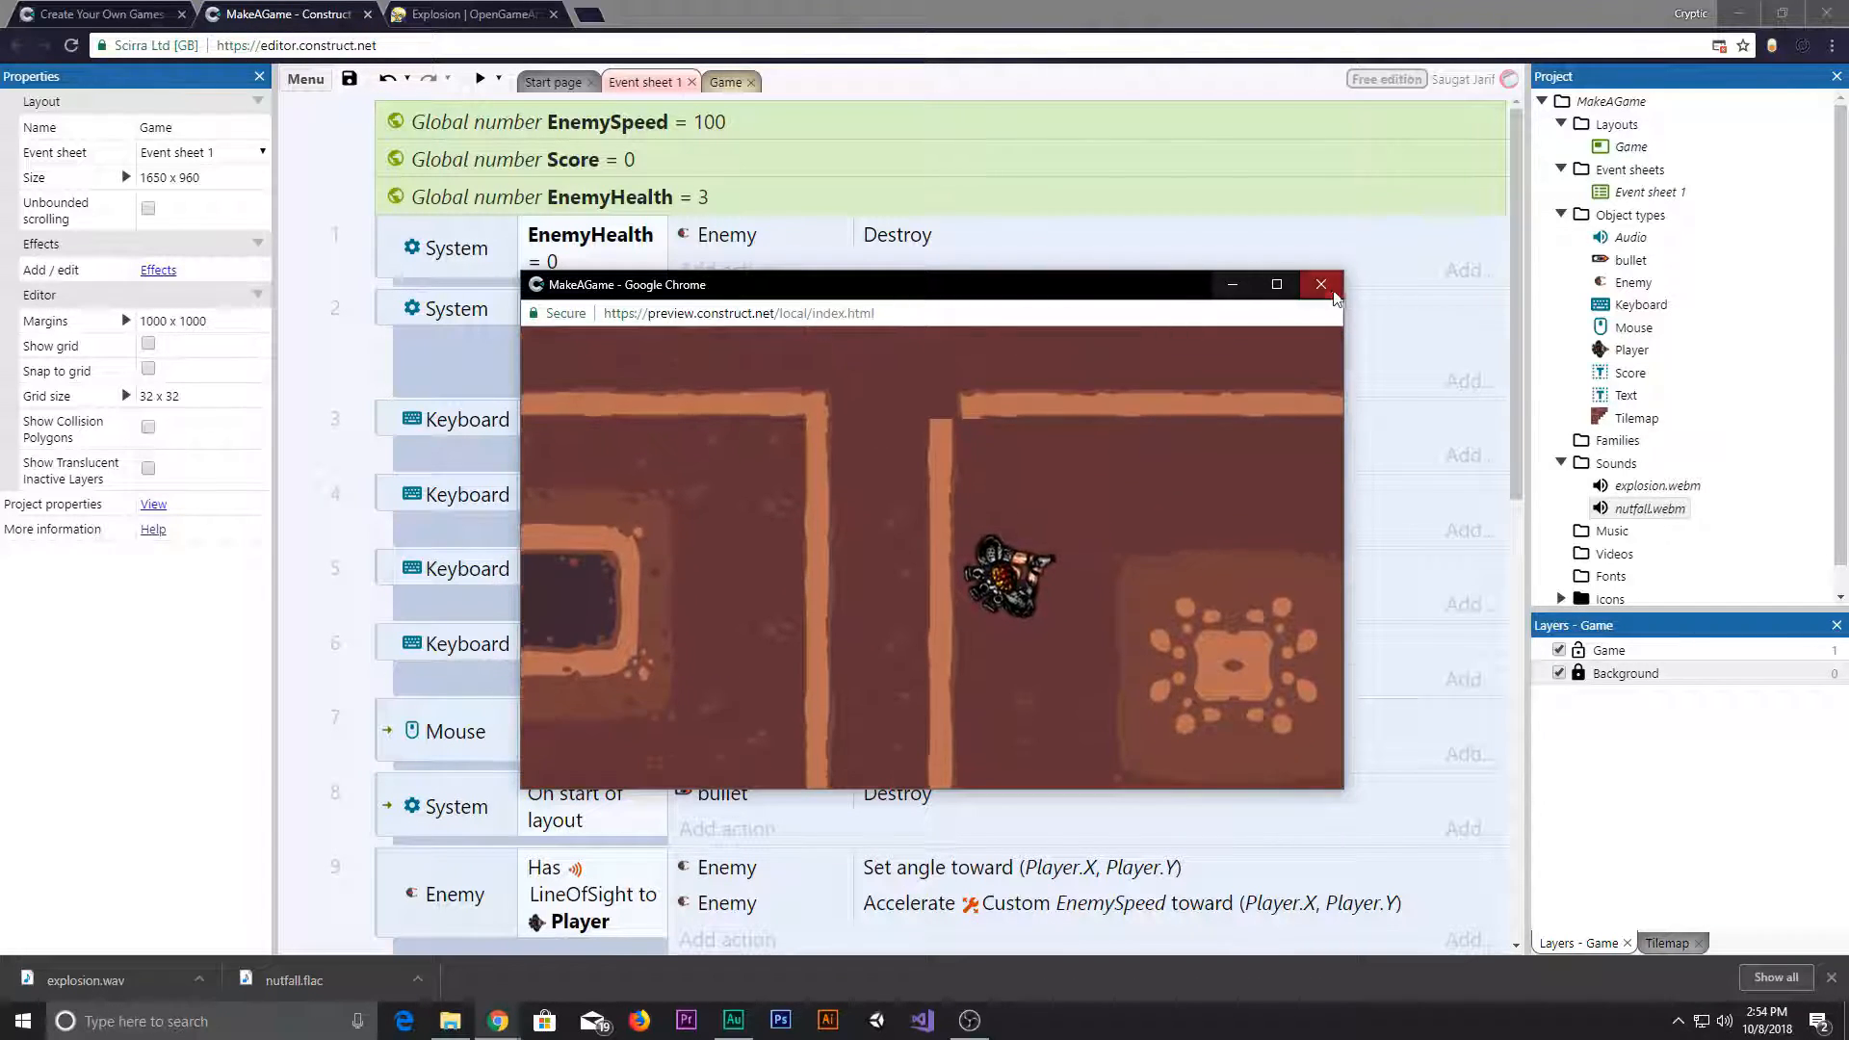
{"action": "left_click", "coordinate": [1321, 285]}
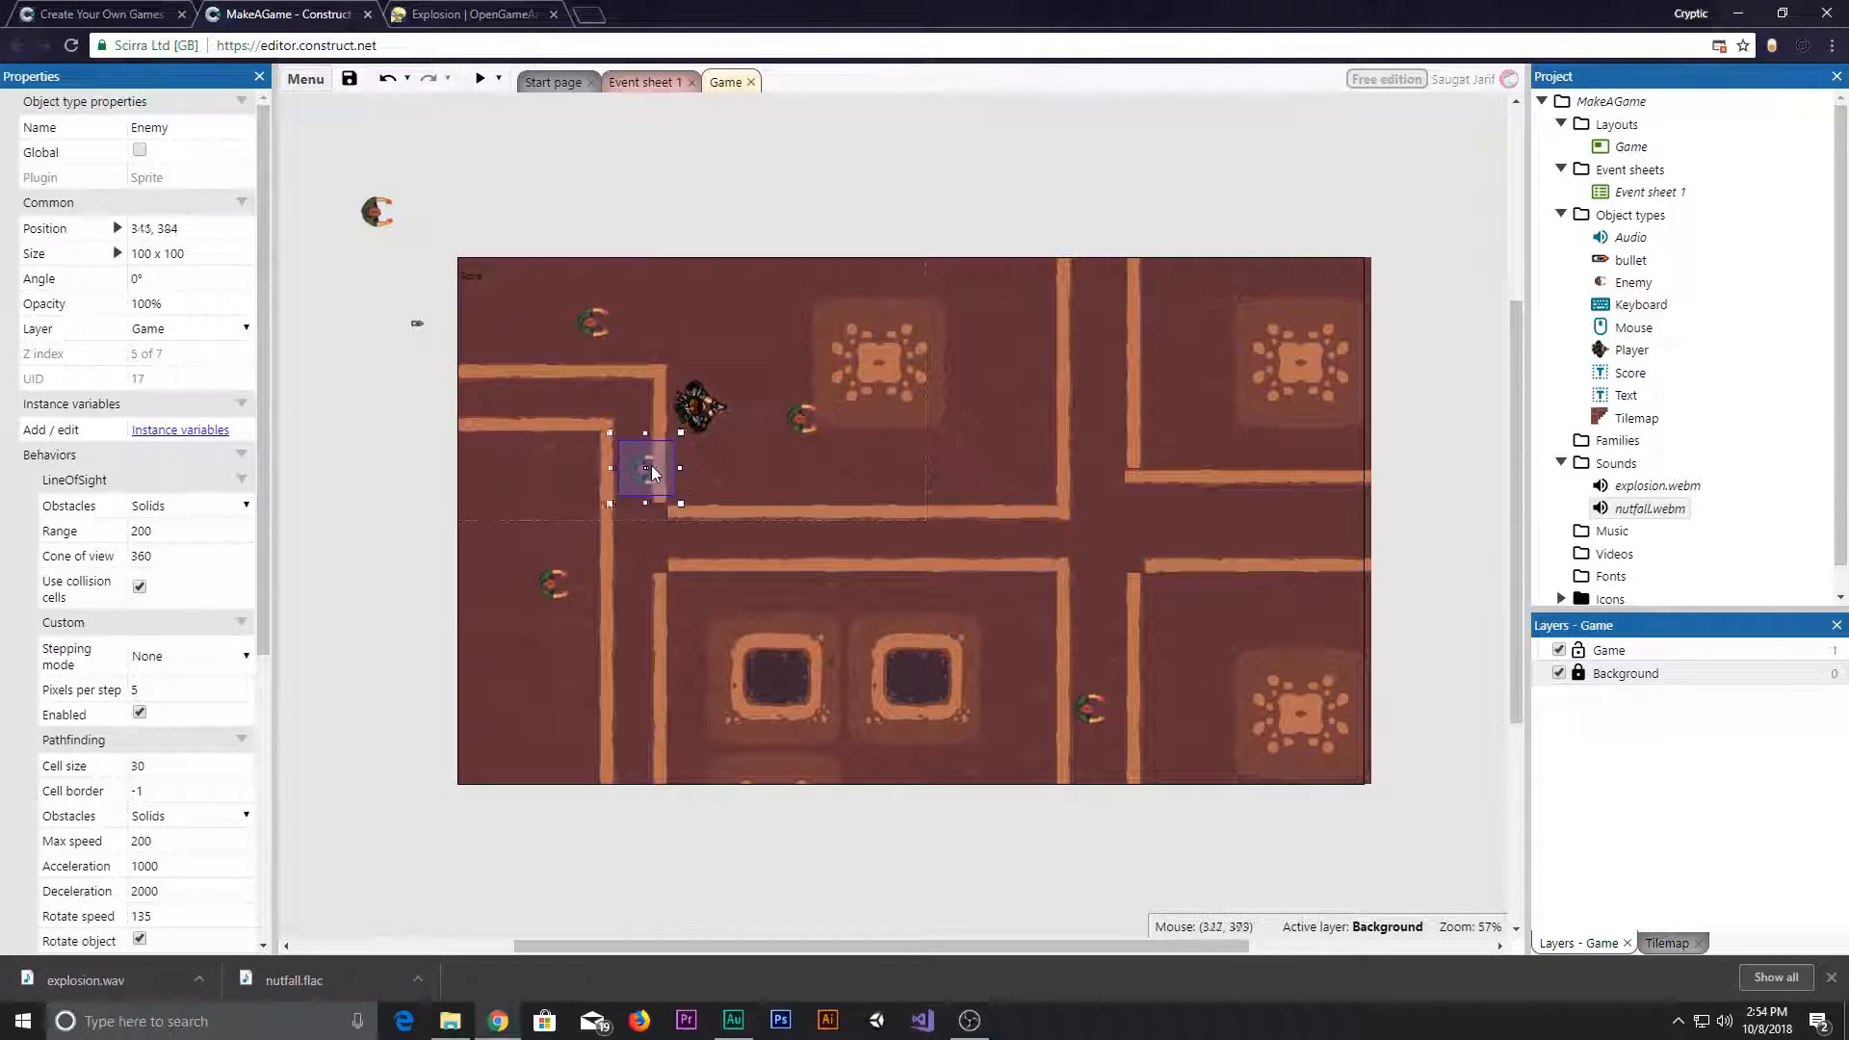
- Move an Enemy sprite to the top of the layout, re-run the preview, and return to Event sheet 1
{"action": "left_click_drag", "start_coordinate": [647, 466], "coordinate": [832, 329]}
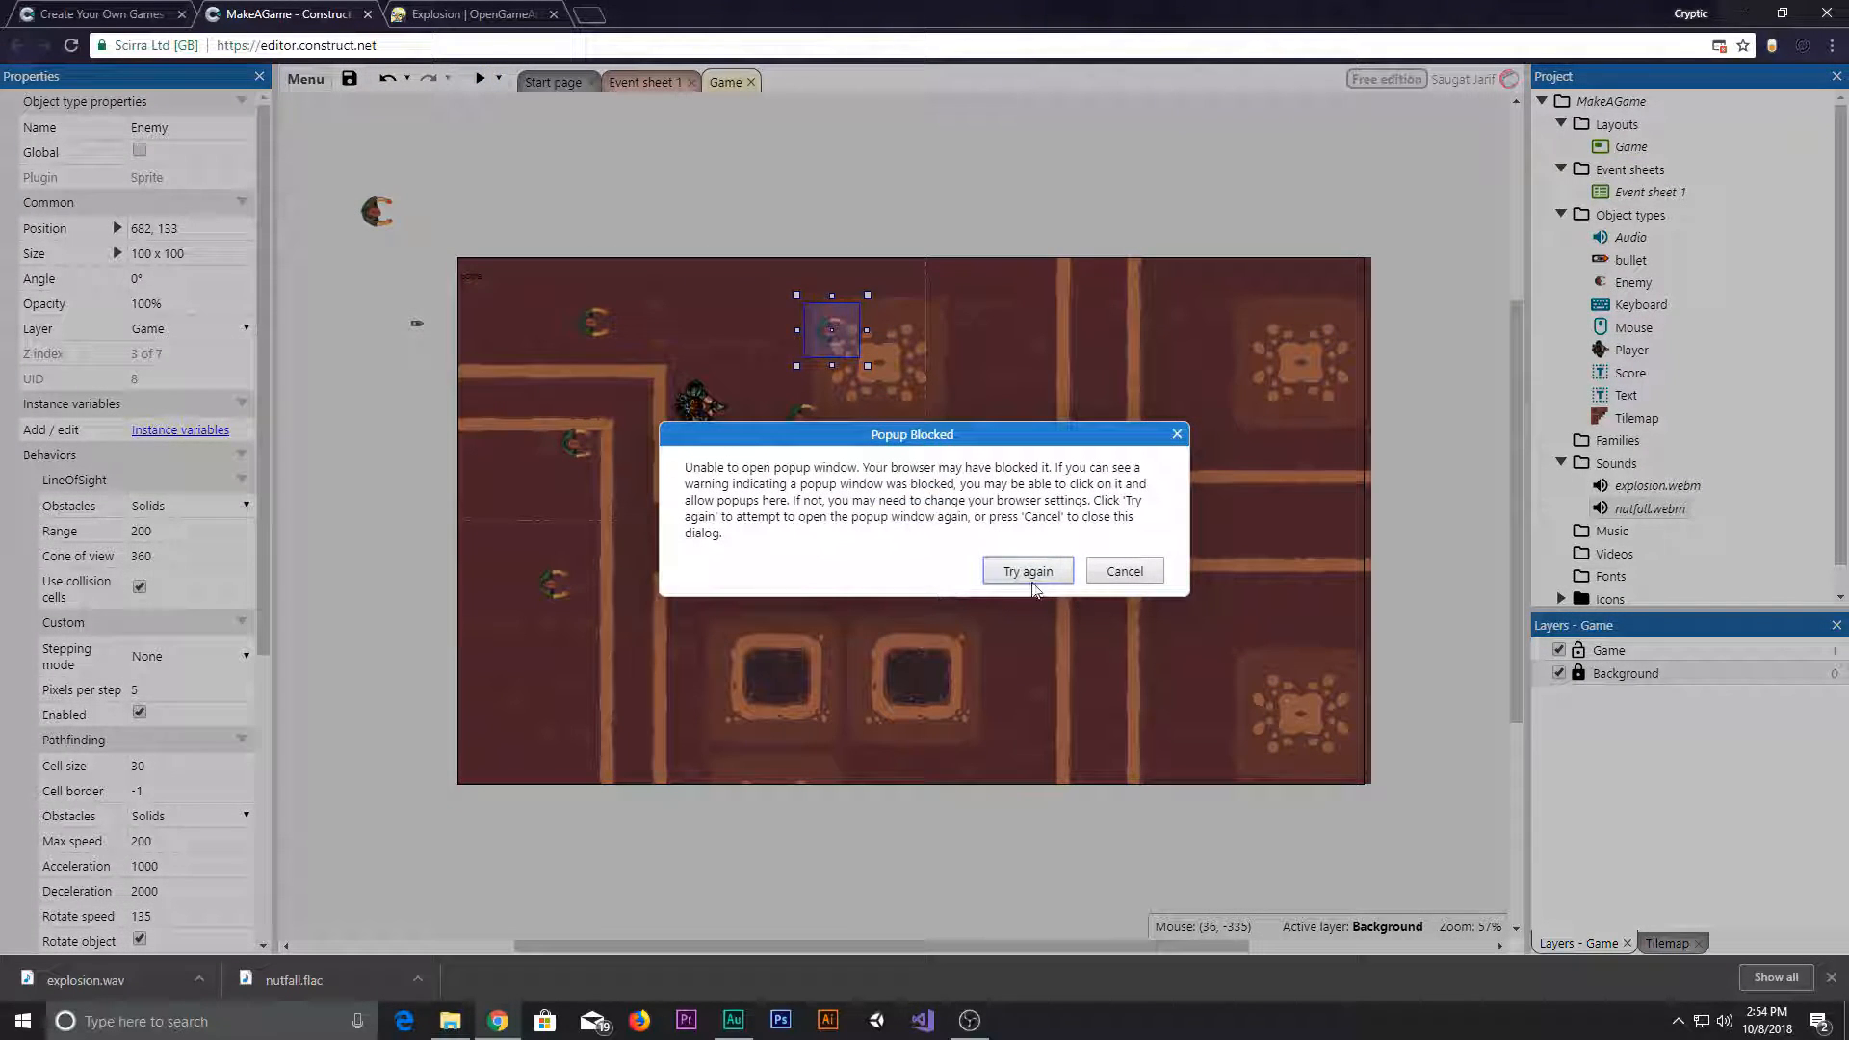
{"action": "left_click", "coordinate": [1026, 570]}
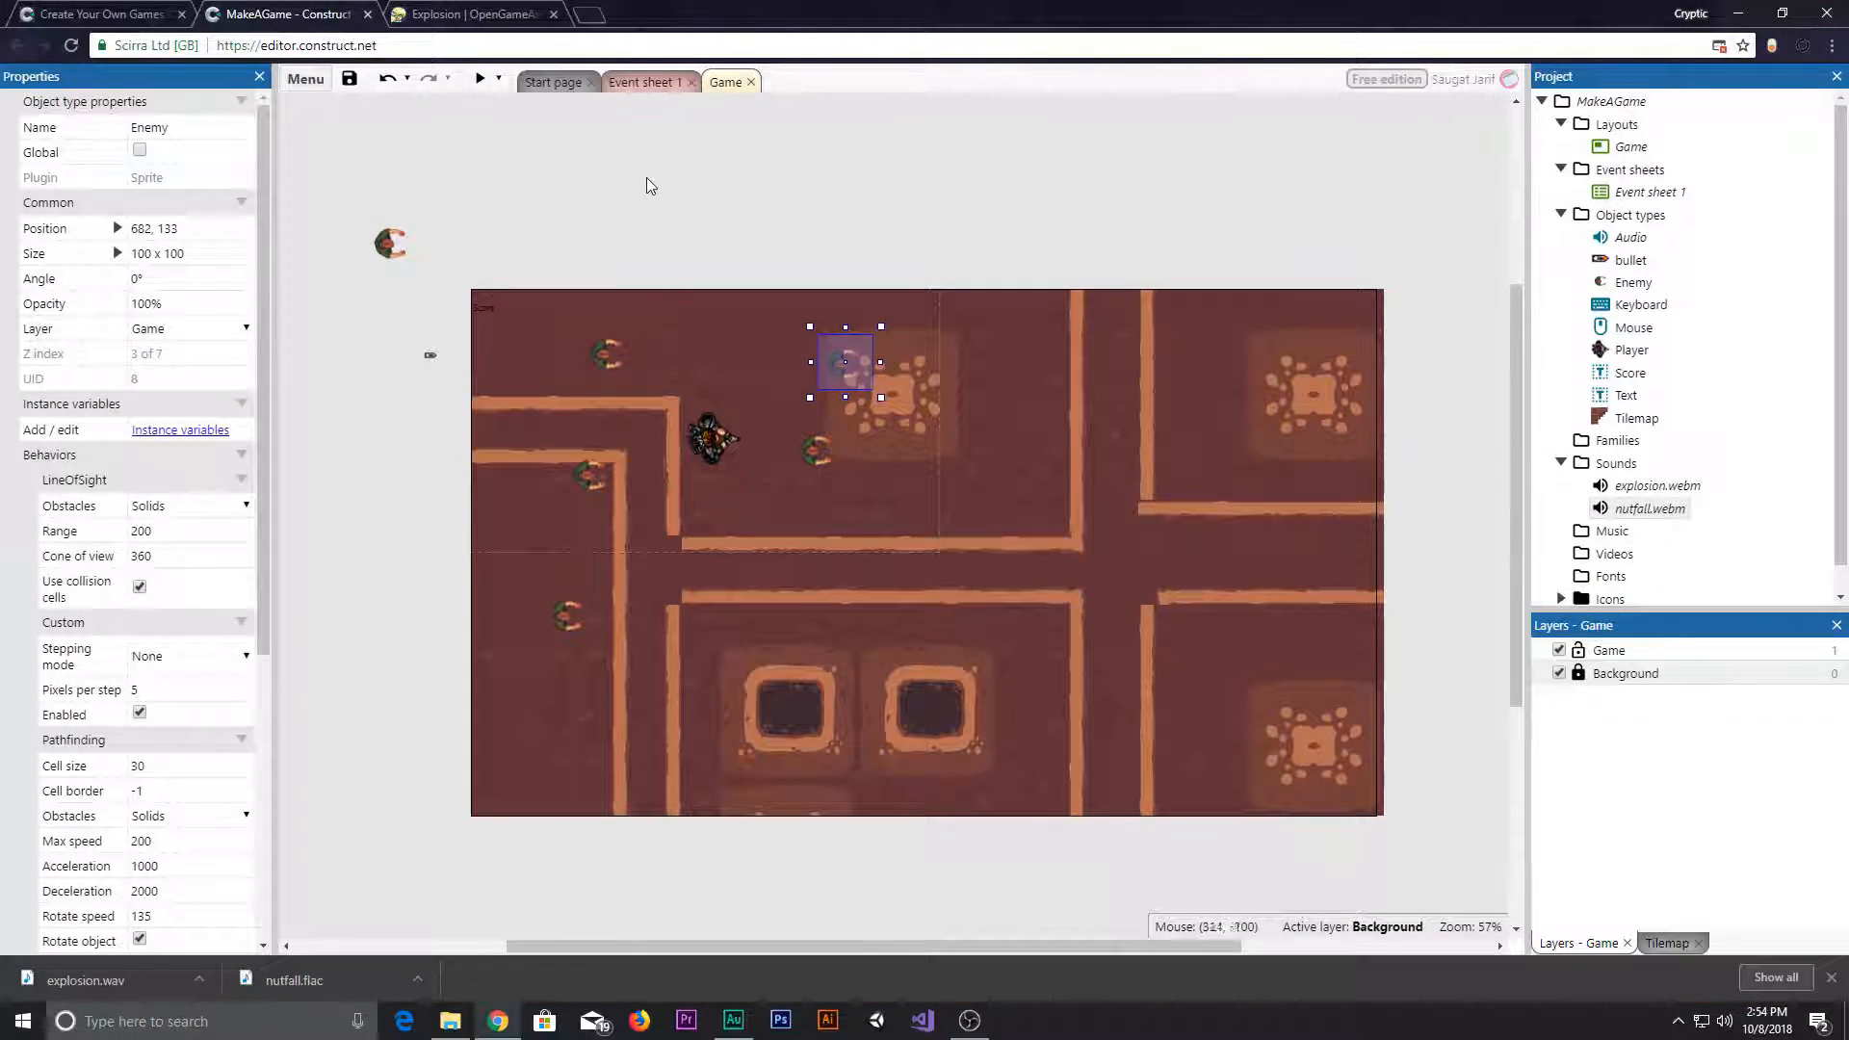
{"action": "left_click", "coordinate": [643, 80]}
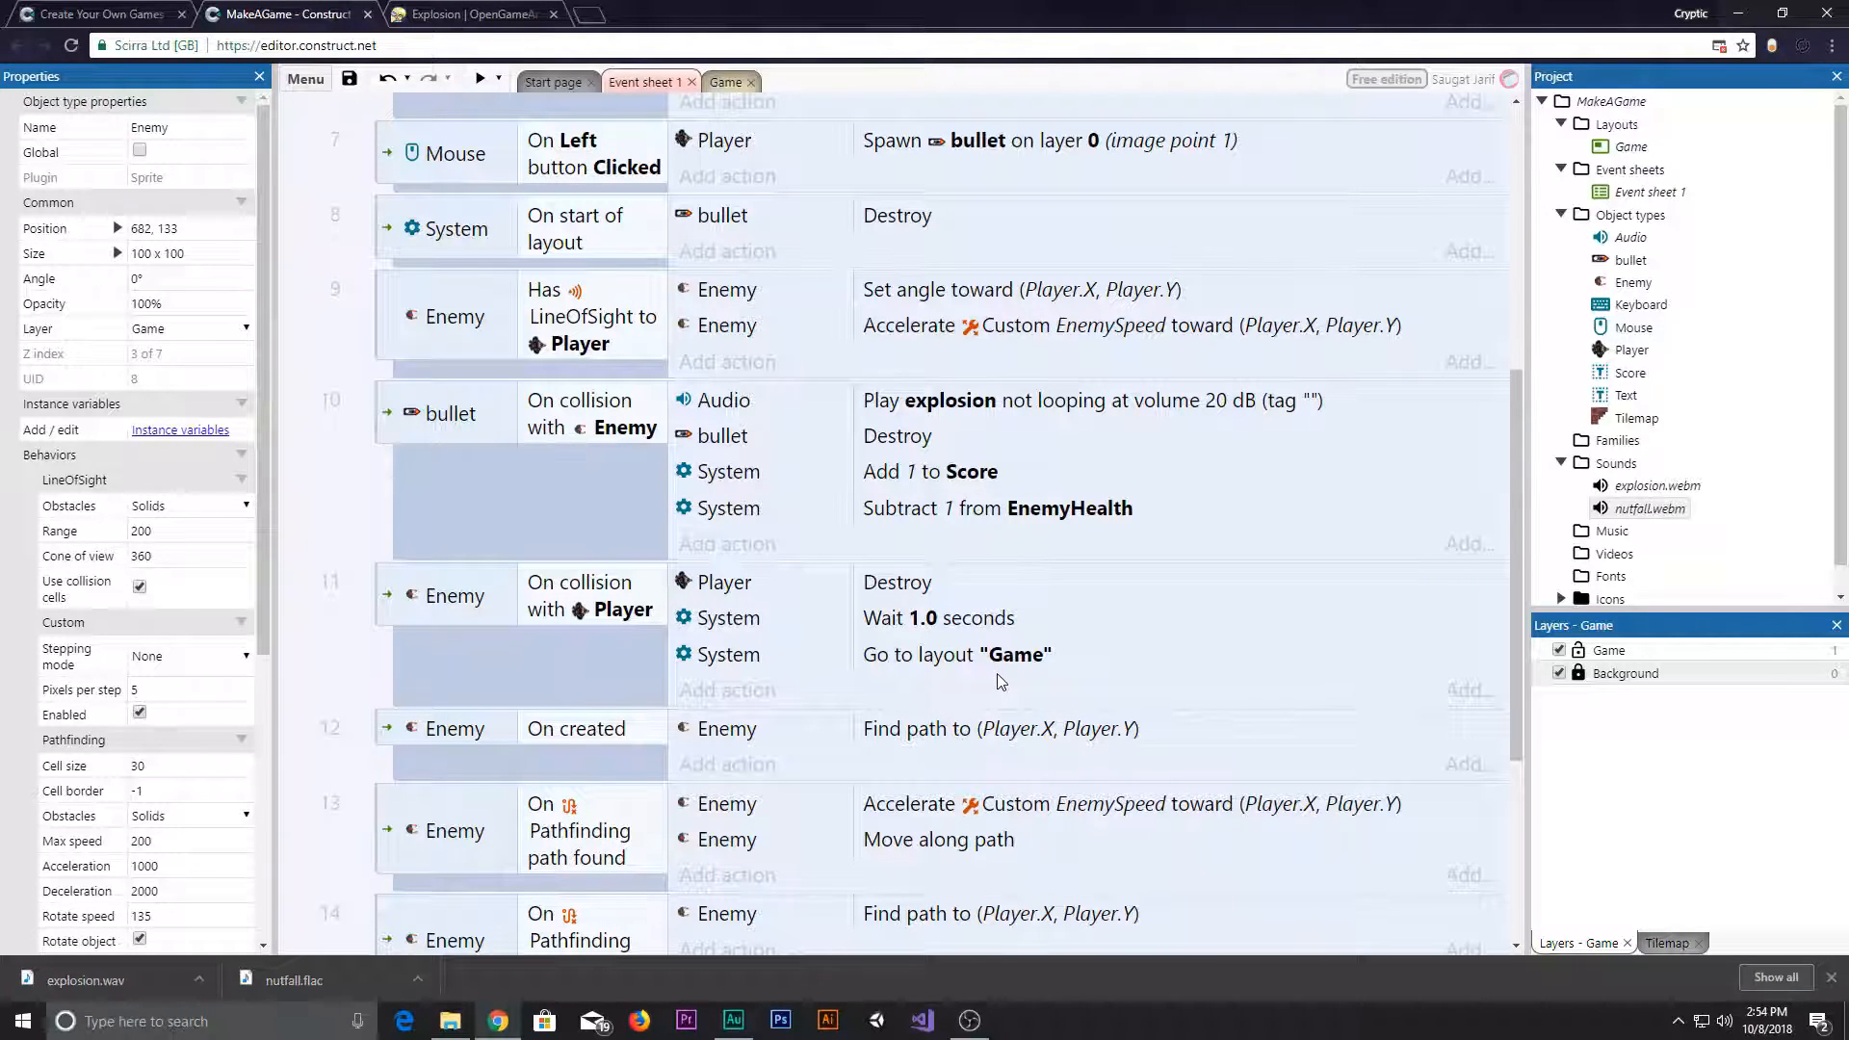
{"action": "mouse_move", "coordinate": [965, 778]}
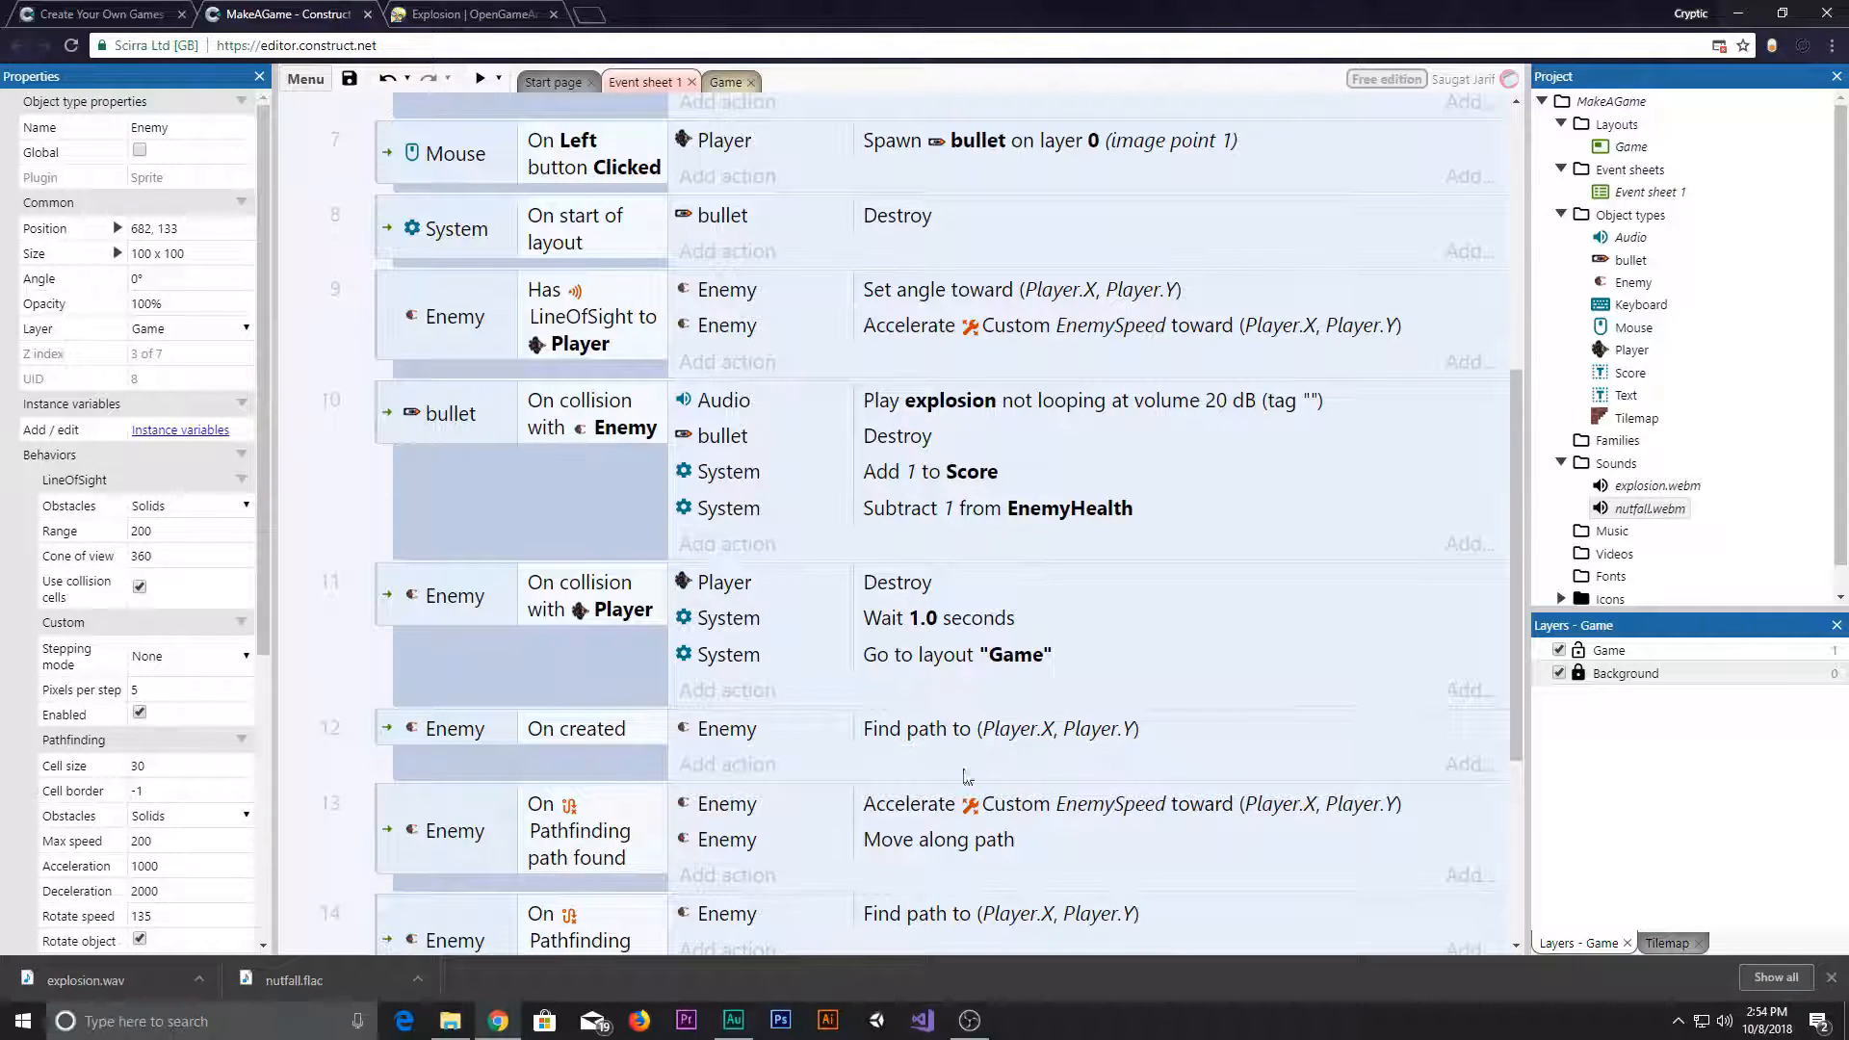
- Scroll the event sheet to reach the Enemy Destroy action in the EnemyHealth = 0 event
{"action": "scroll", "scroll_direction": "down", "scroll_amount": 3}
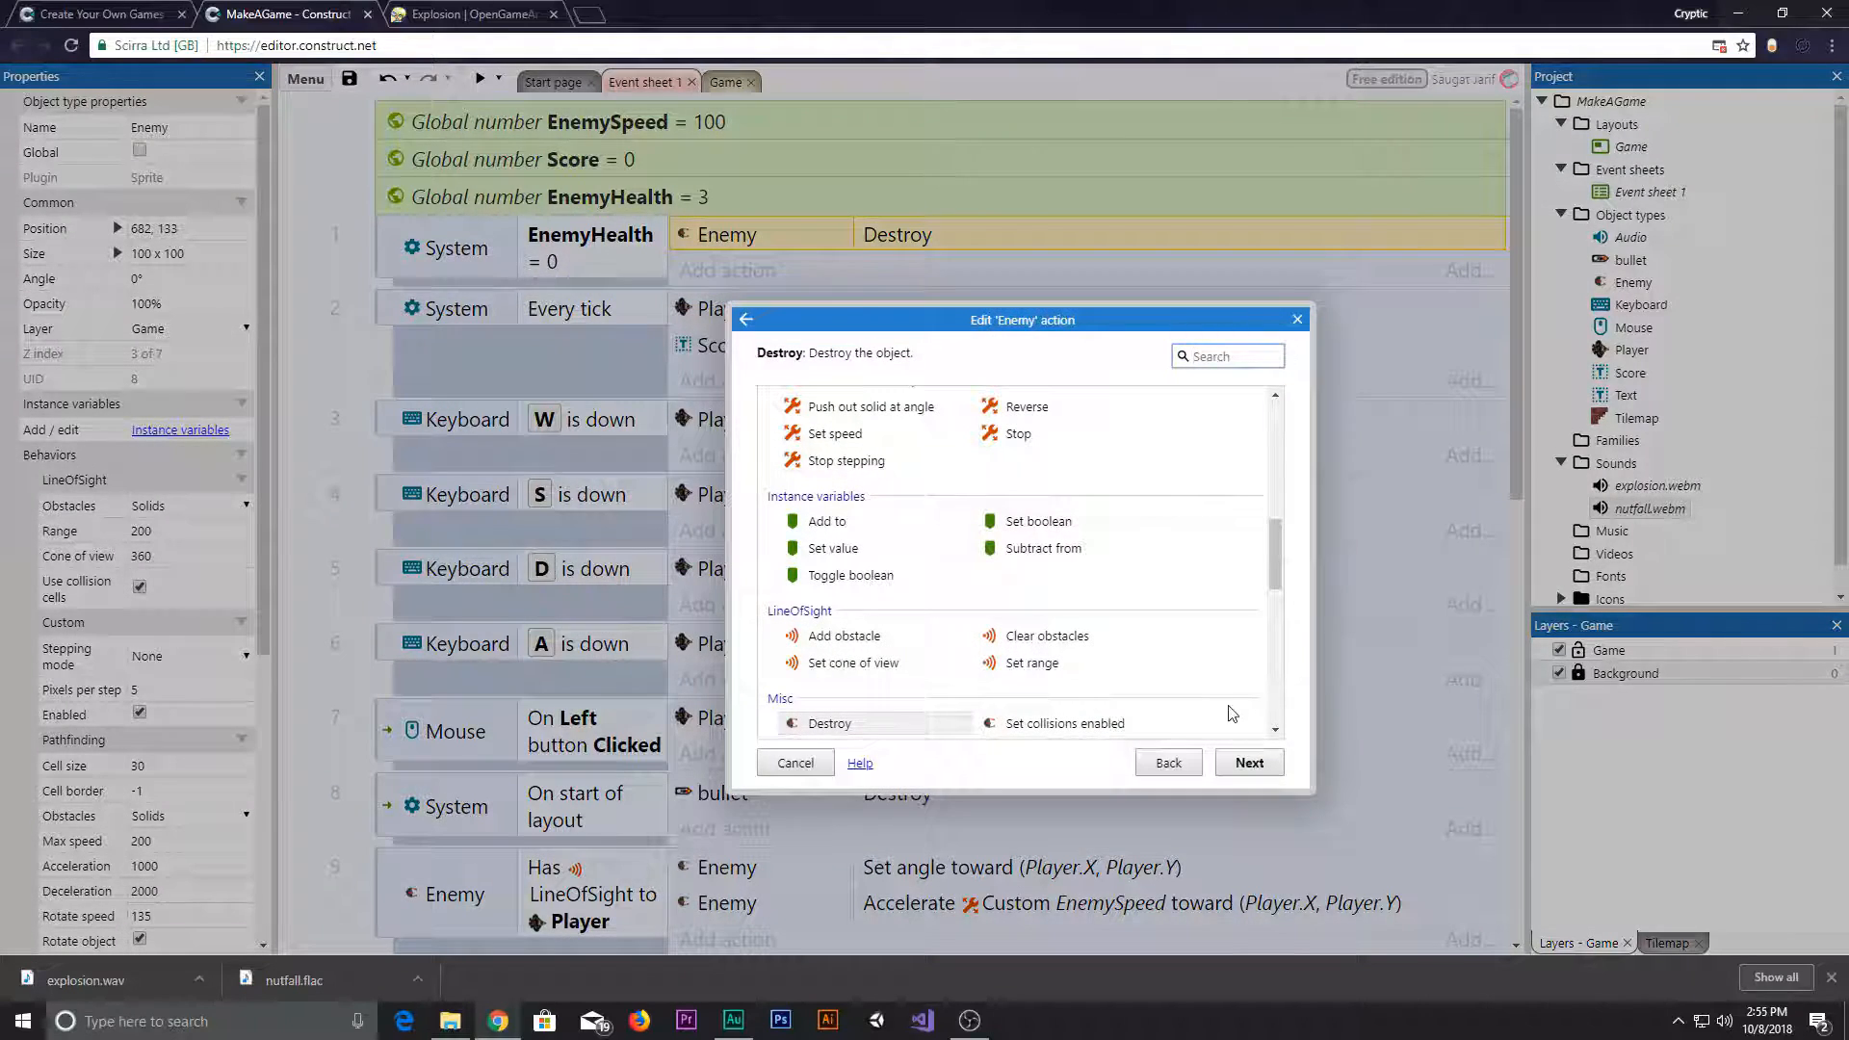
- Browse the Enemy action list, go back, and cancel so the Destroy action stays unchanged
{"action": "scroll", "scroll_direction": "down", "scroll_amount": 3}
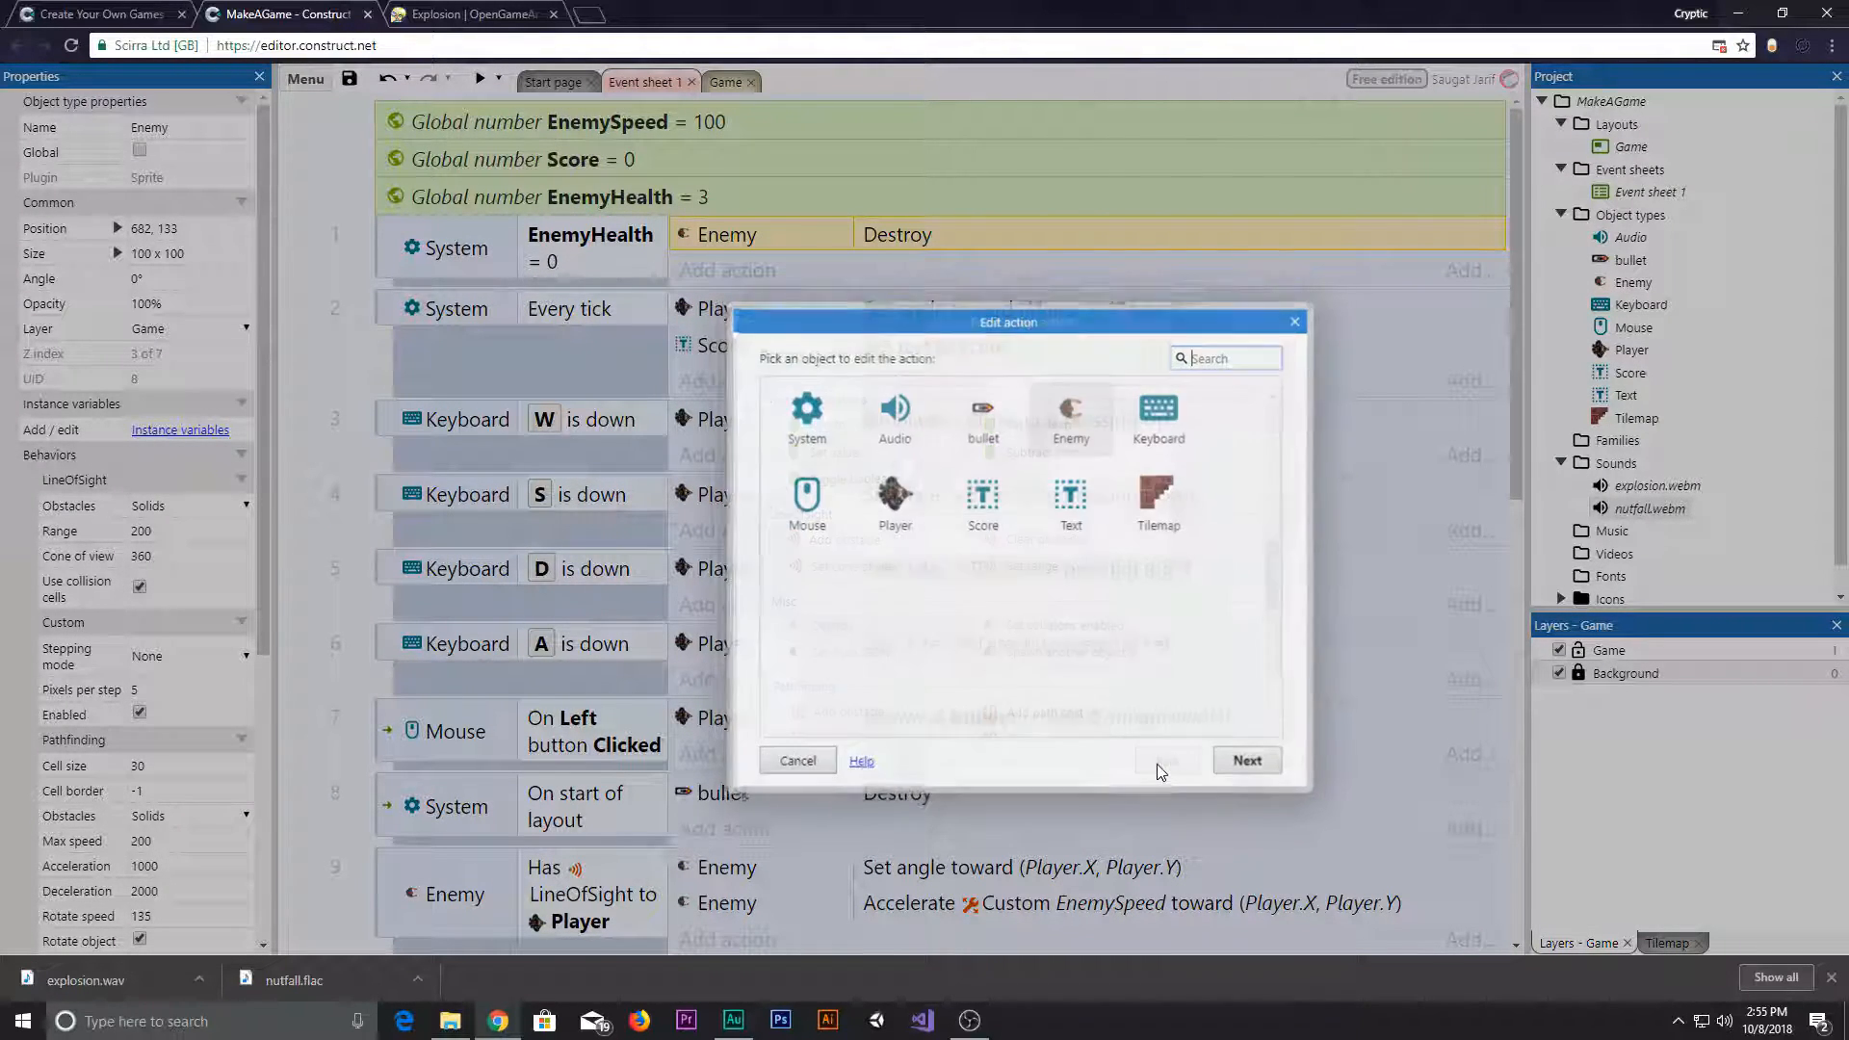
{"action": "left_click", "coordinate": [1070, 412]}
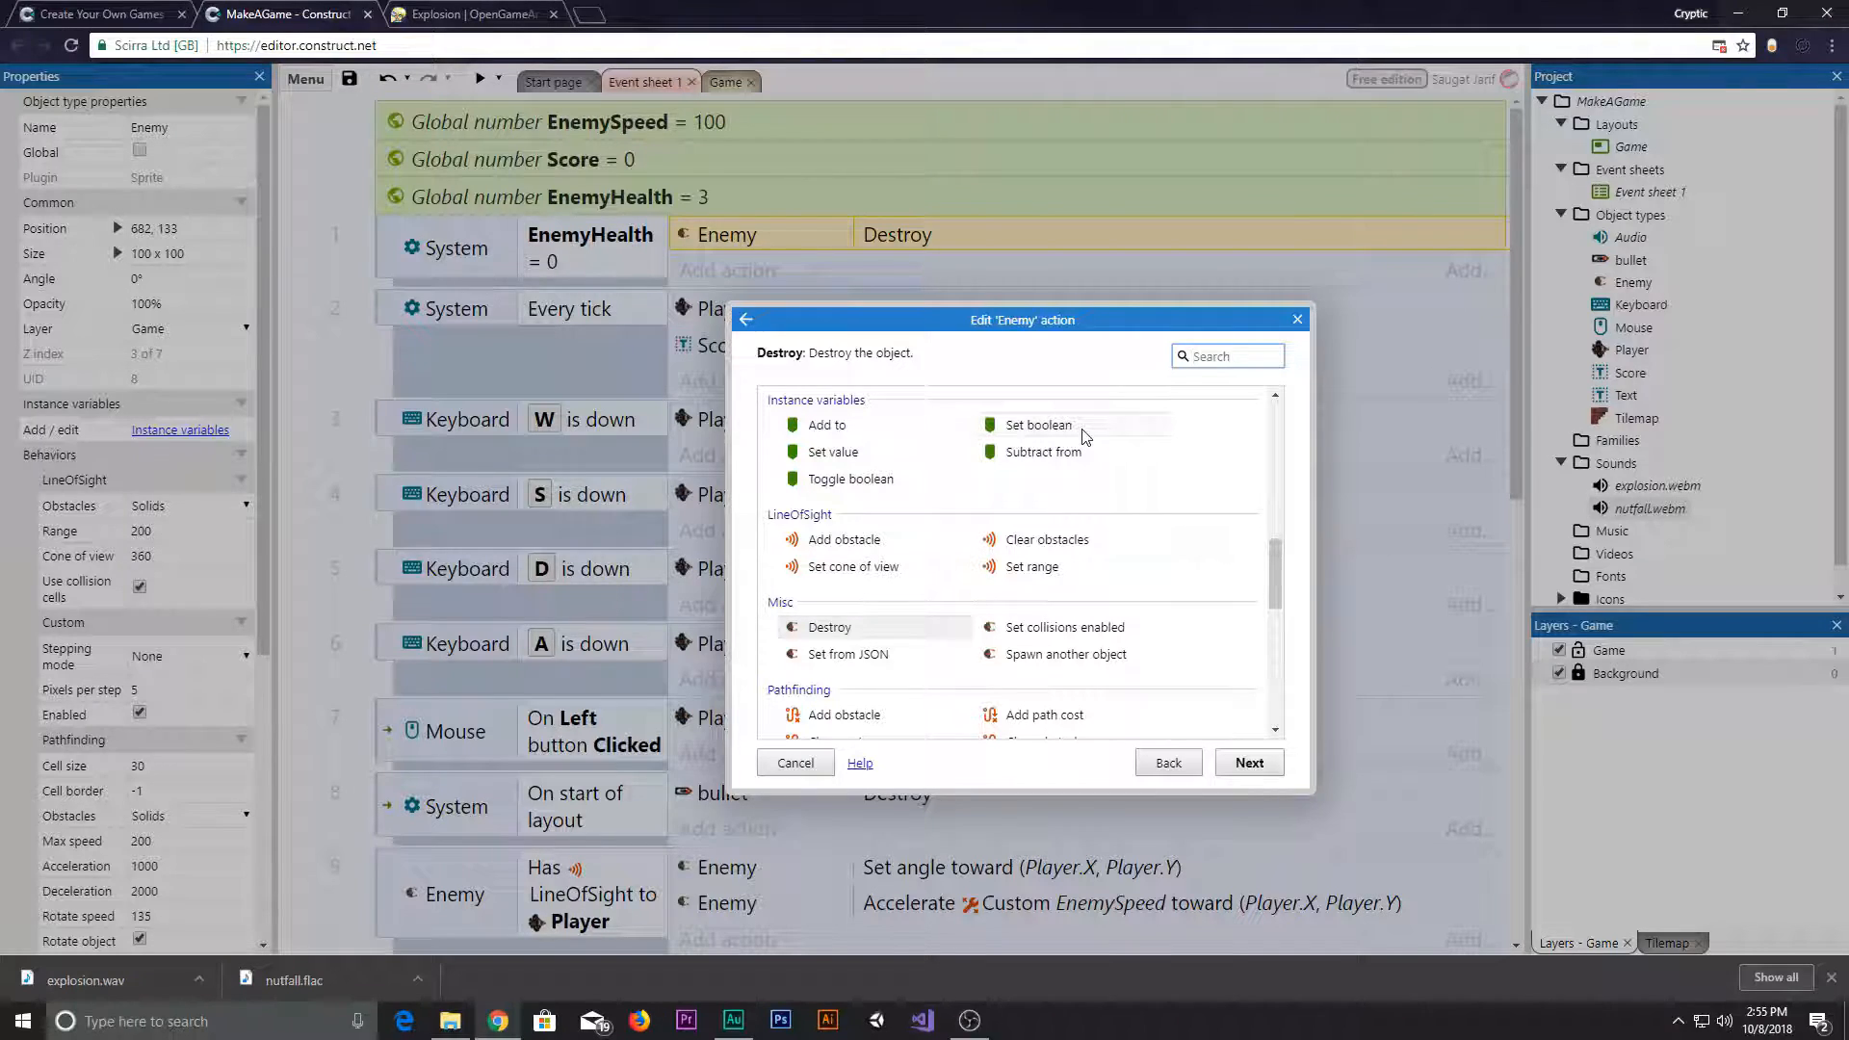
{"action": "mouse_move", "coordinate": [1082, 458]}
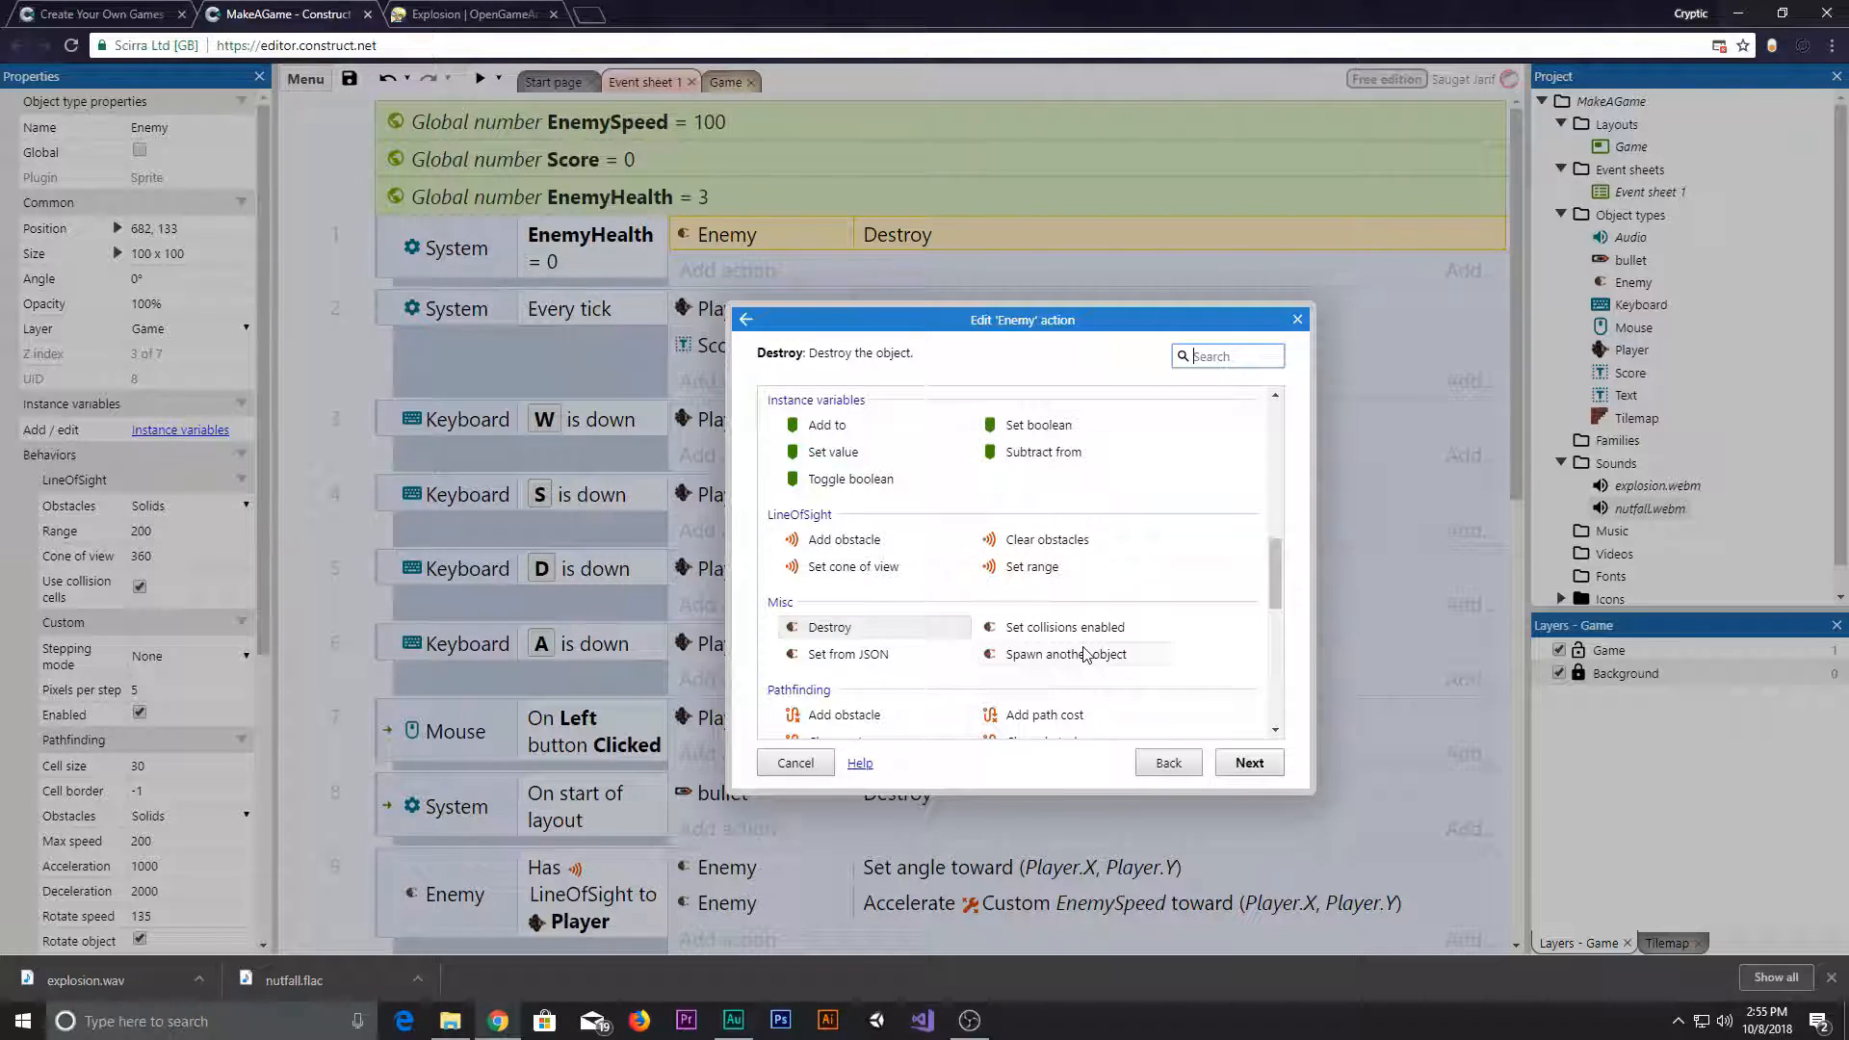
{"action": "left_click", "coordinate": [1168, 763]}
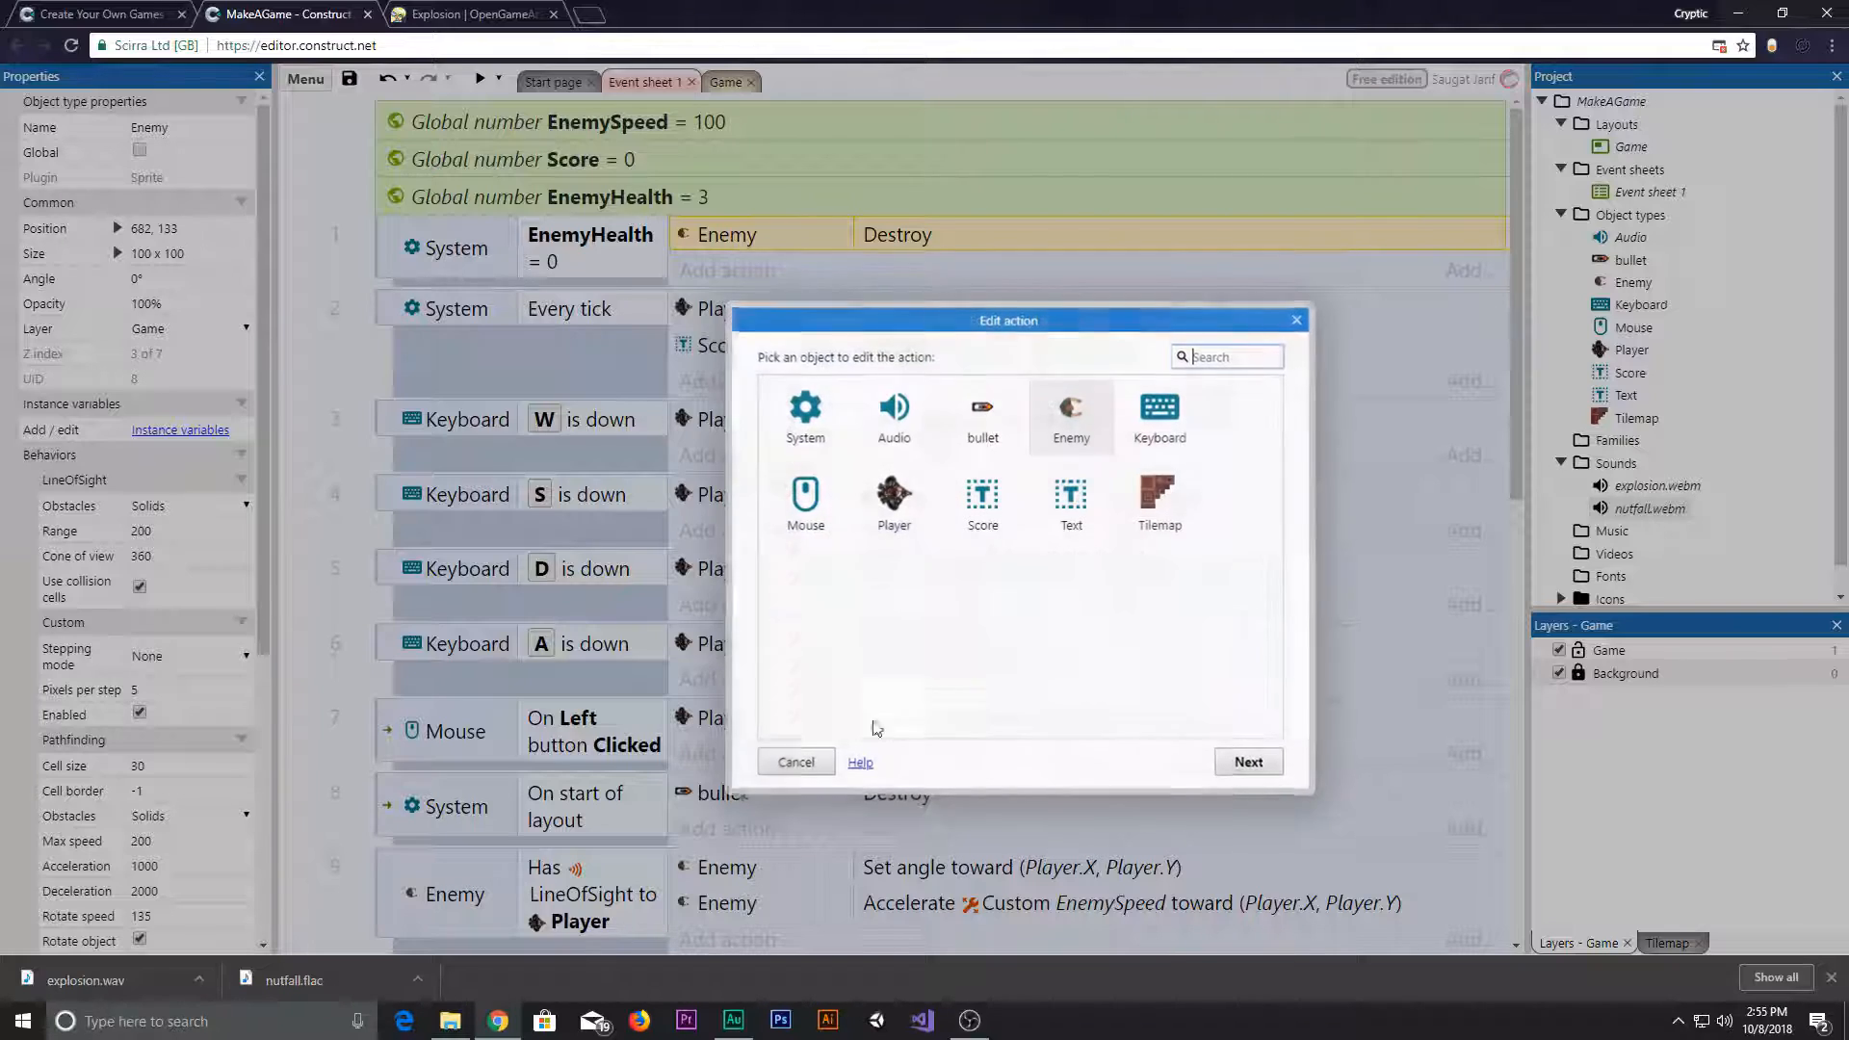
{"action": "left_click", "coordinate": [796, 763]}
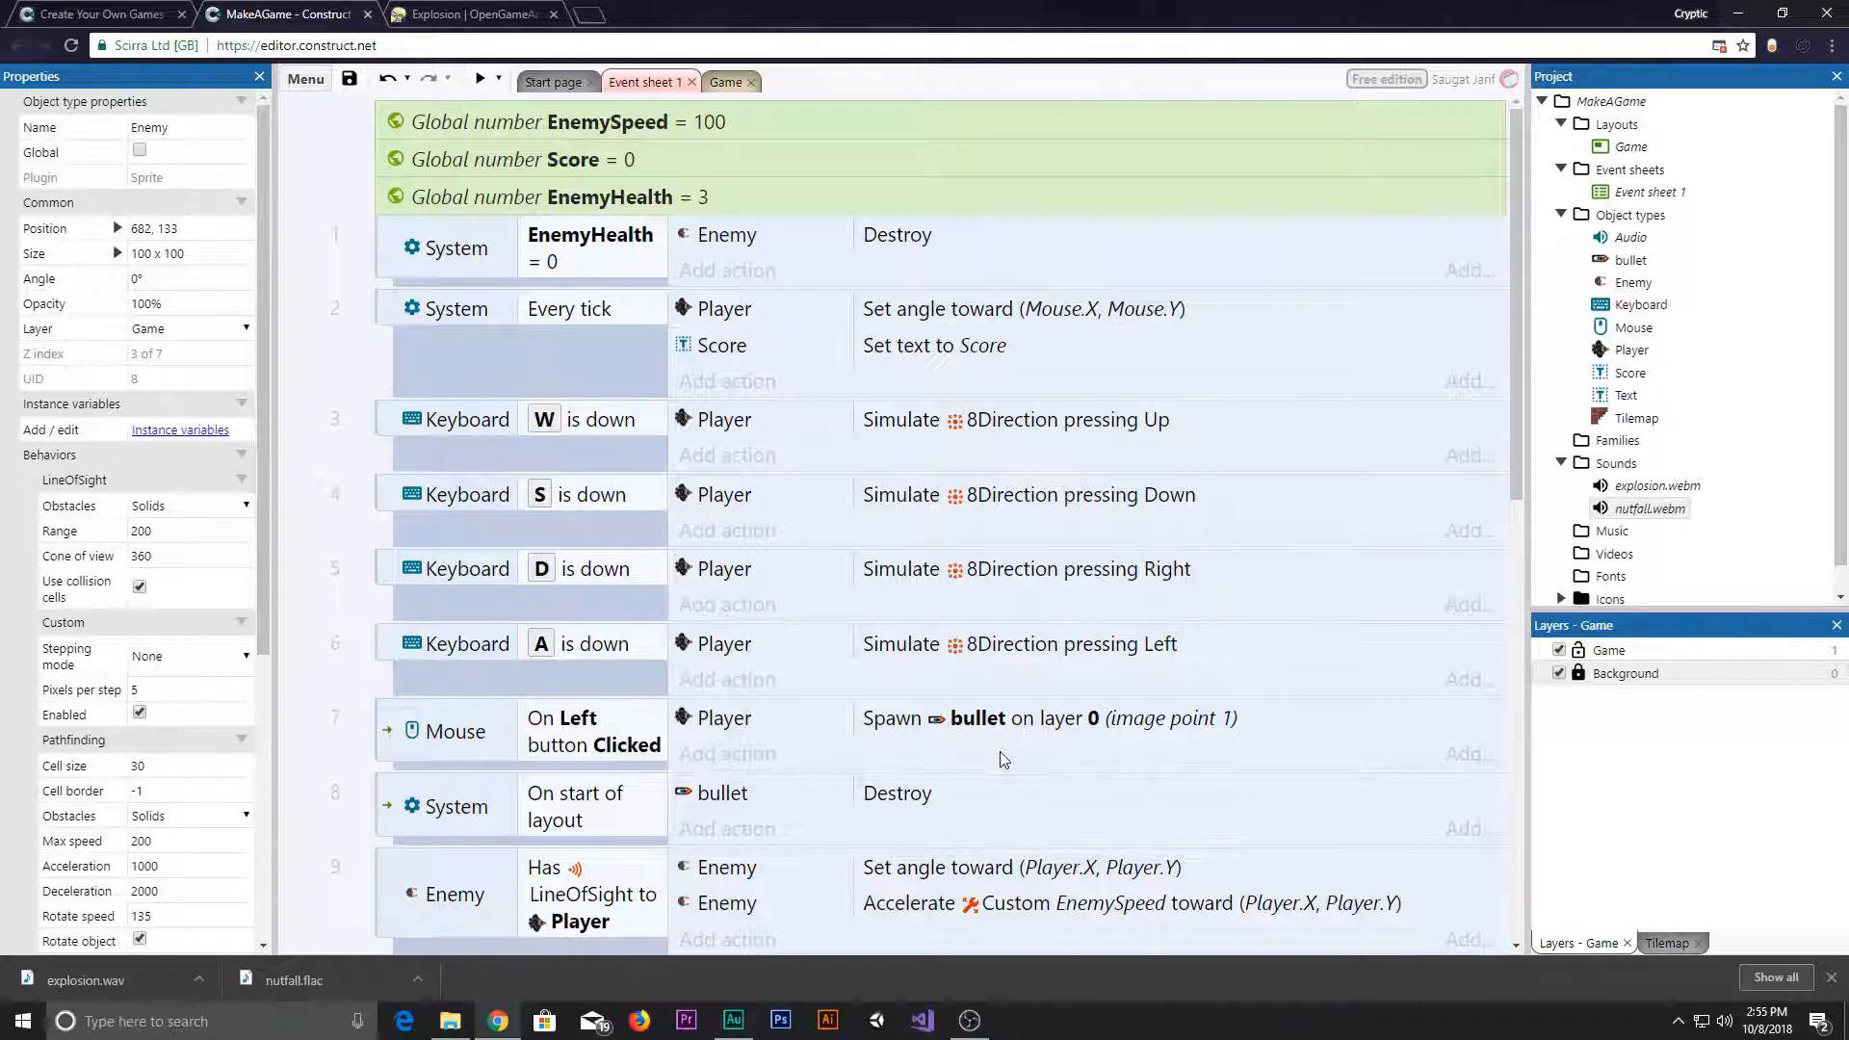
{"action": "left_click", "coordinate": [968, 1021]}
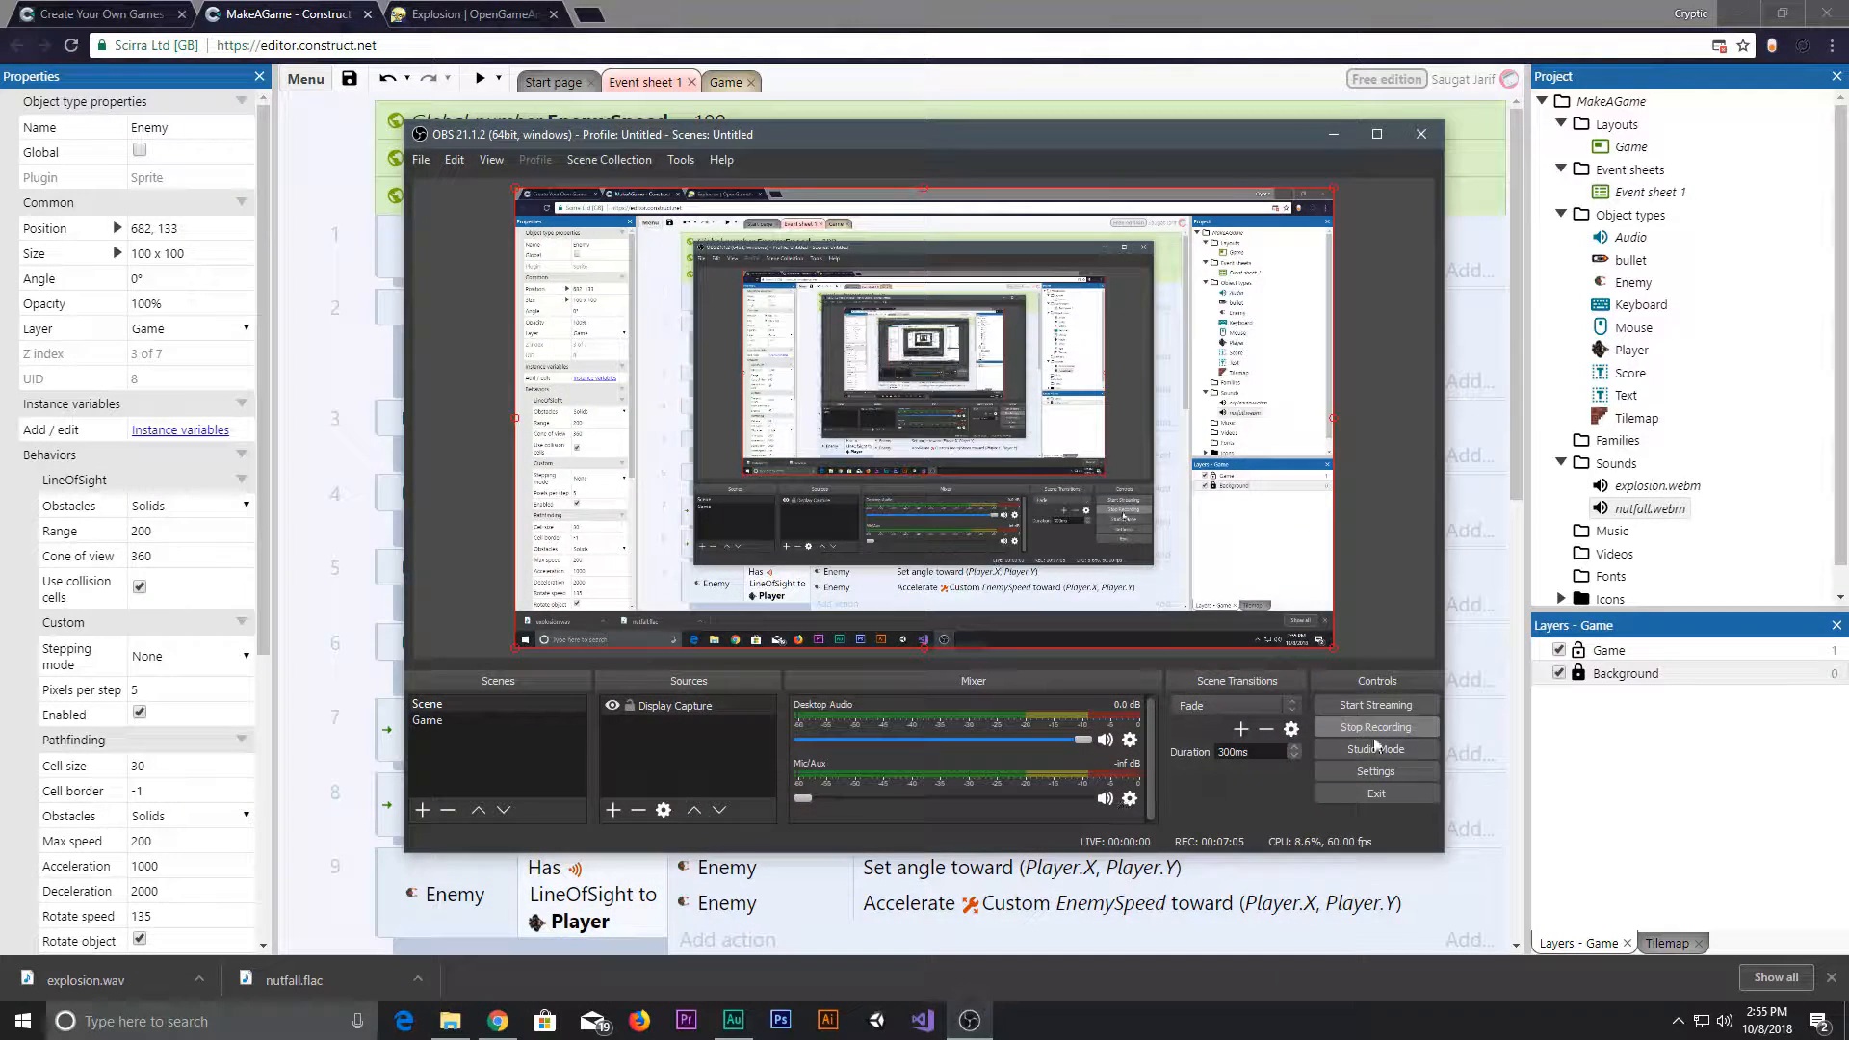